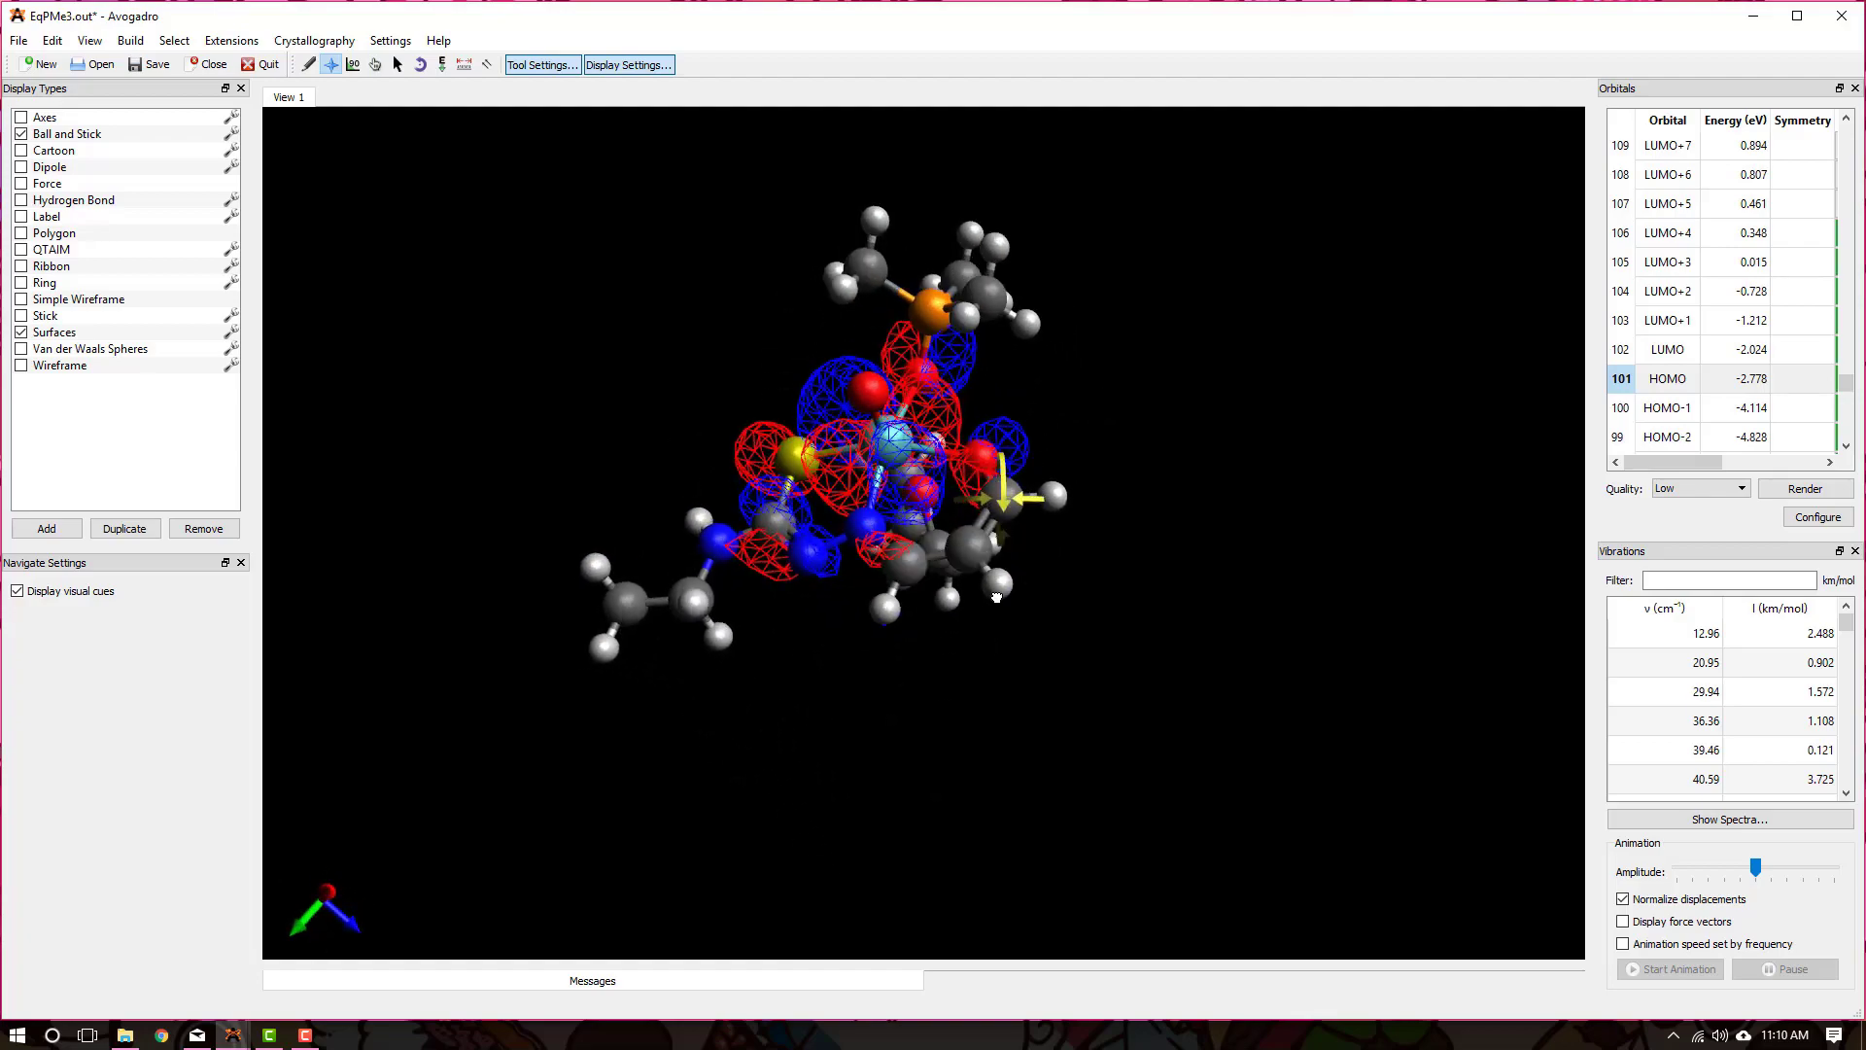
# Create computations/water1 and start an empty water1.inp in vi from the Cygwin terminal
pyautogui.click(1665, 407)
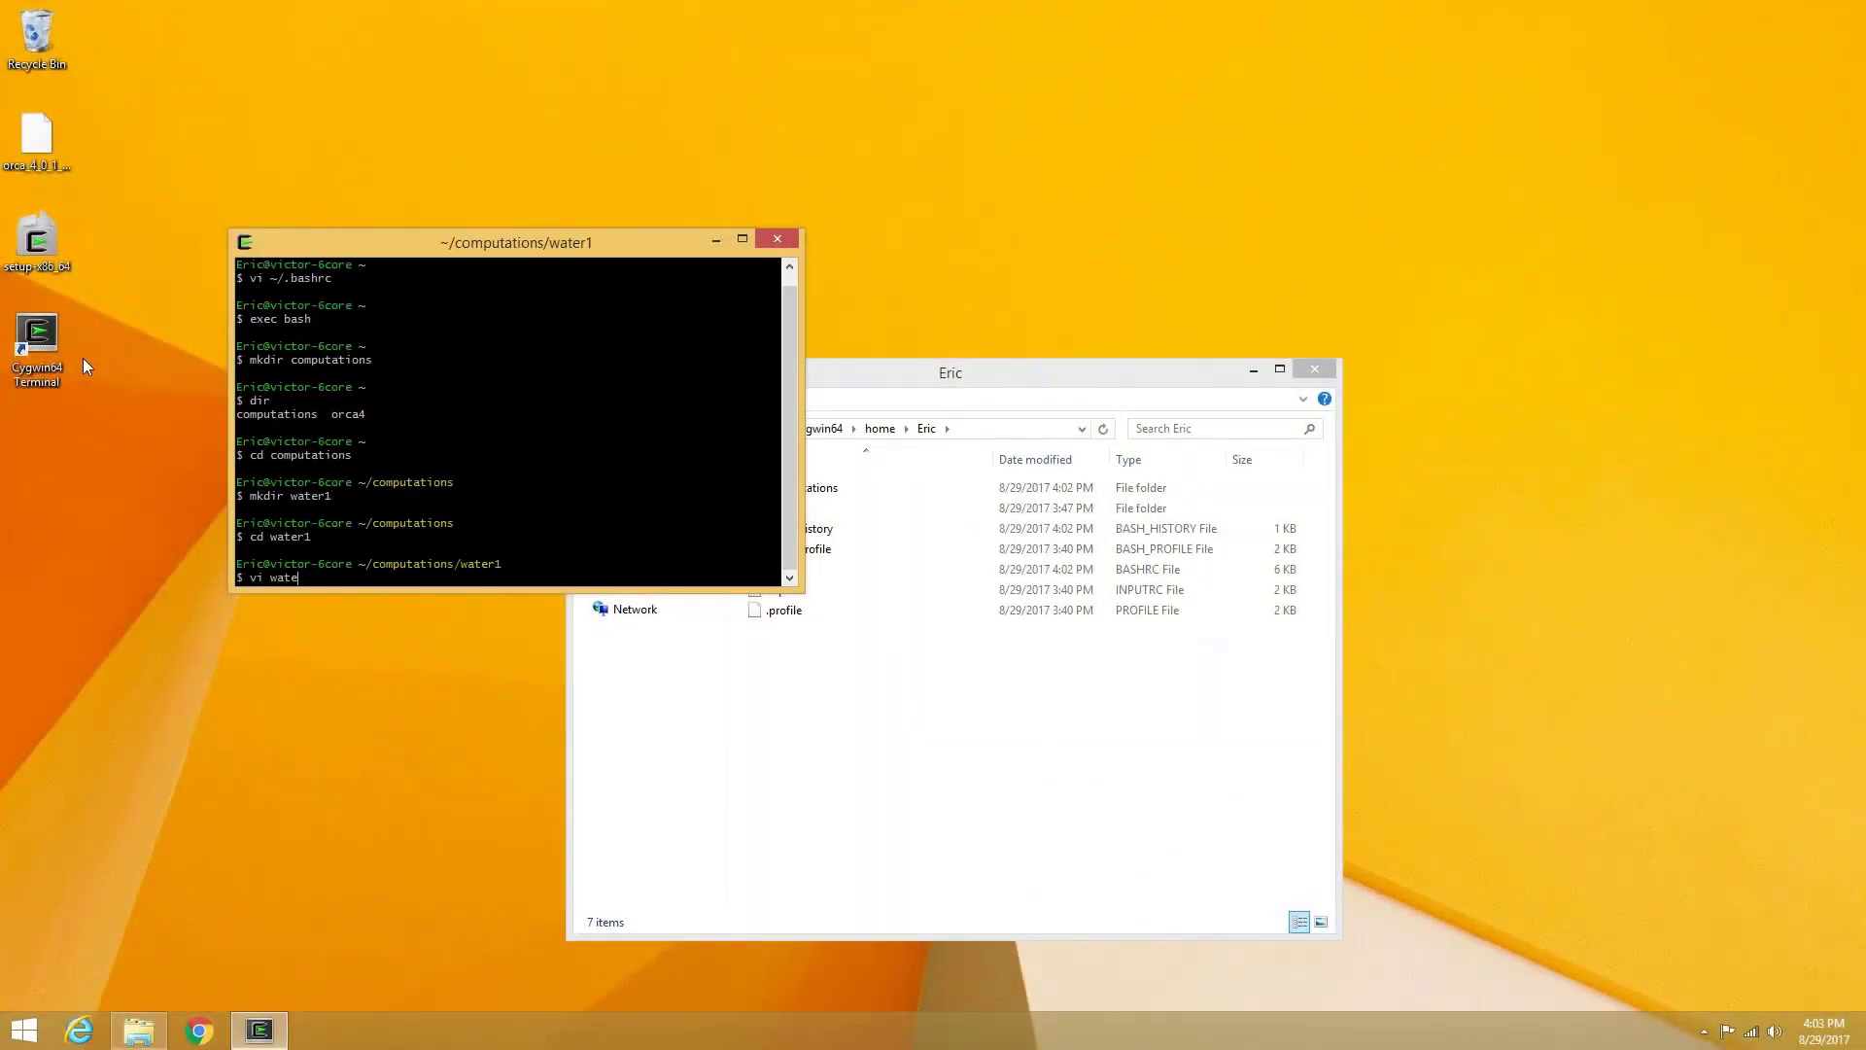
pyautogui.press('Return')
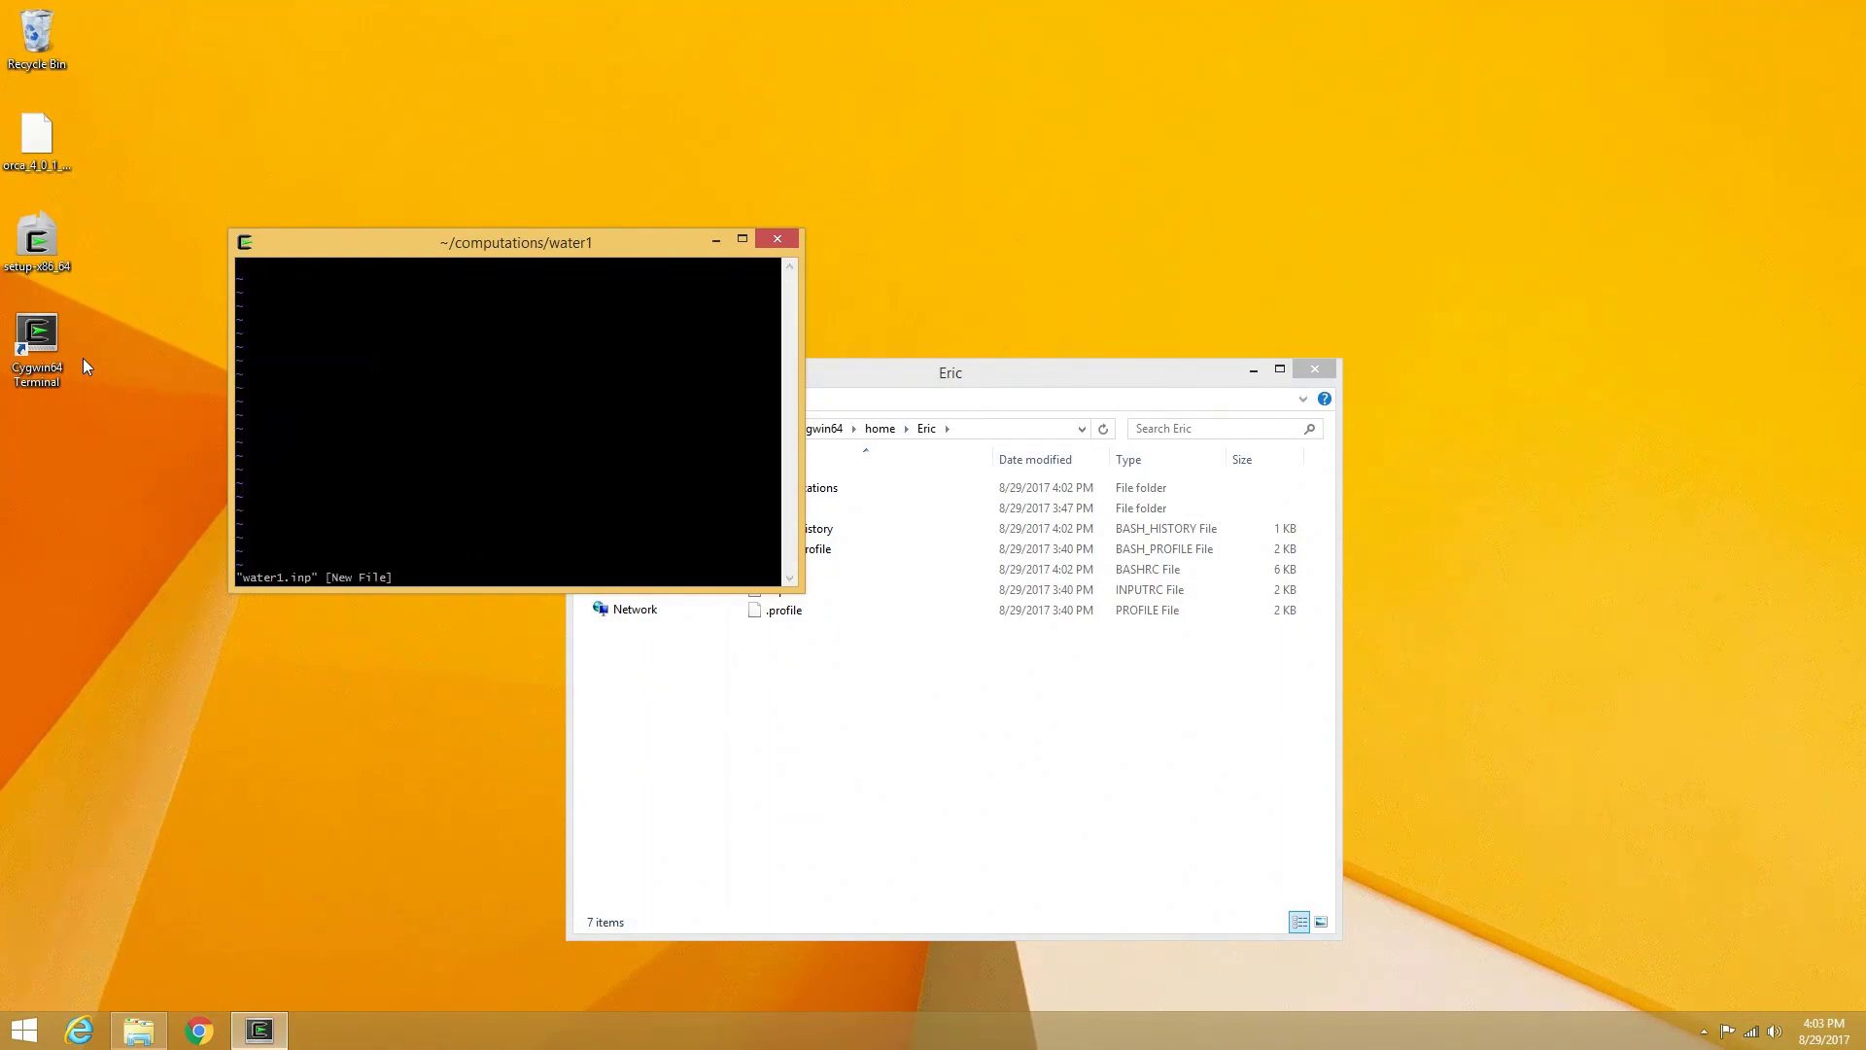
pyautogui.click(197, 1029)
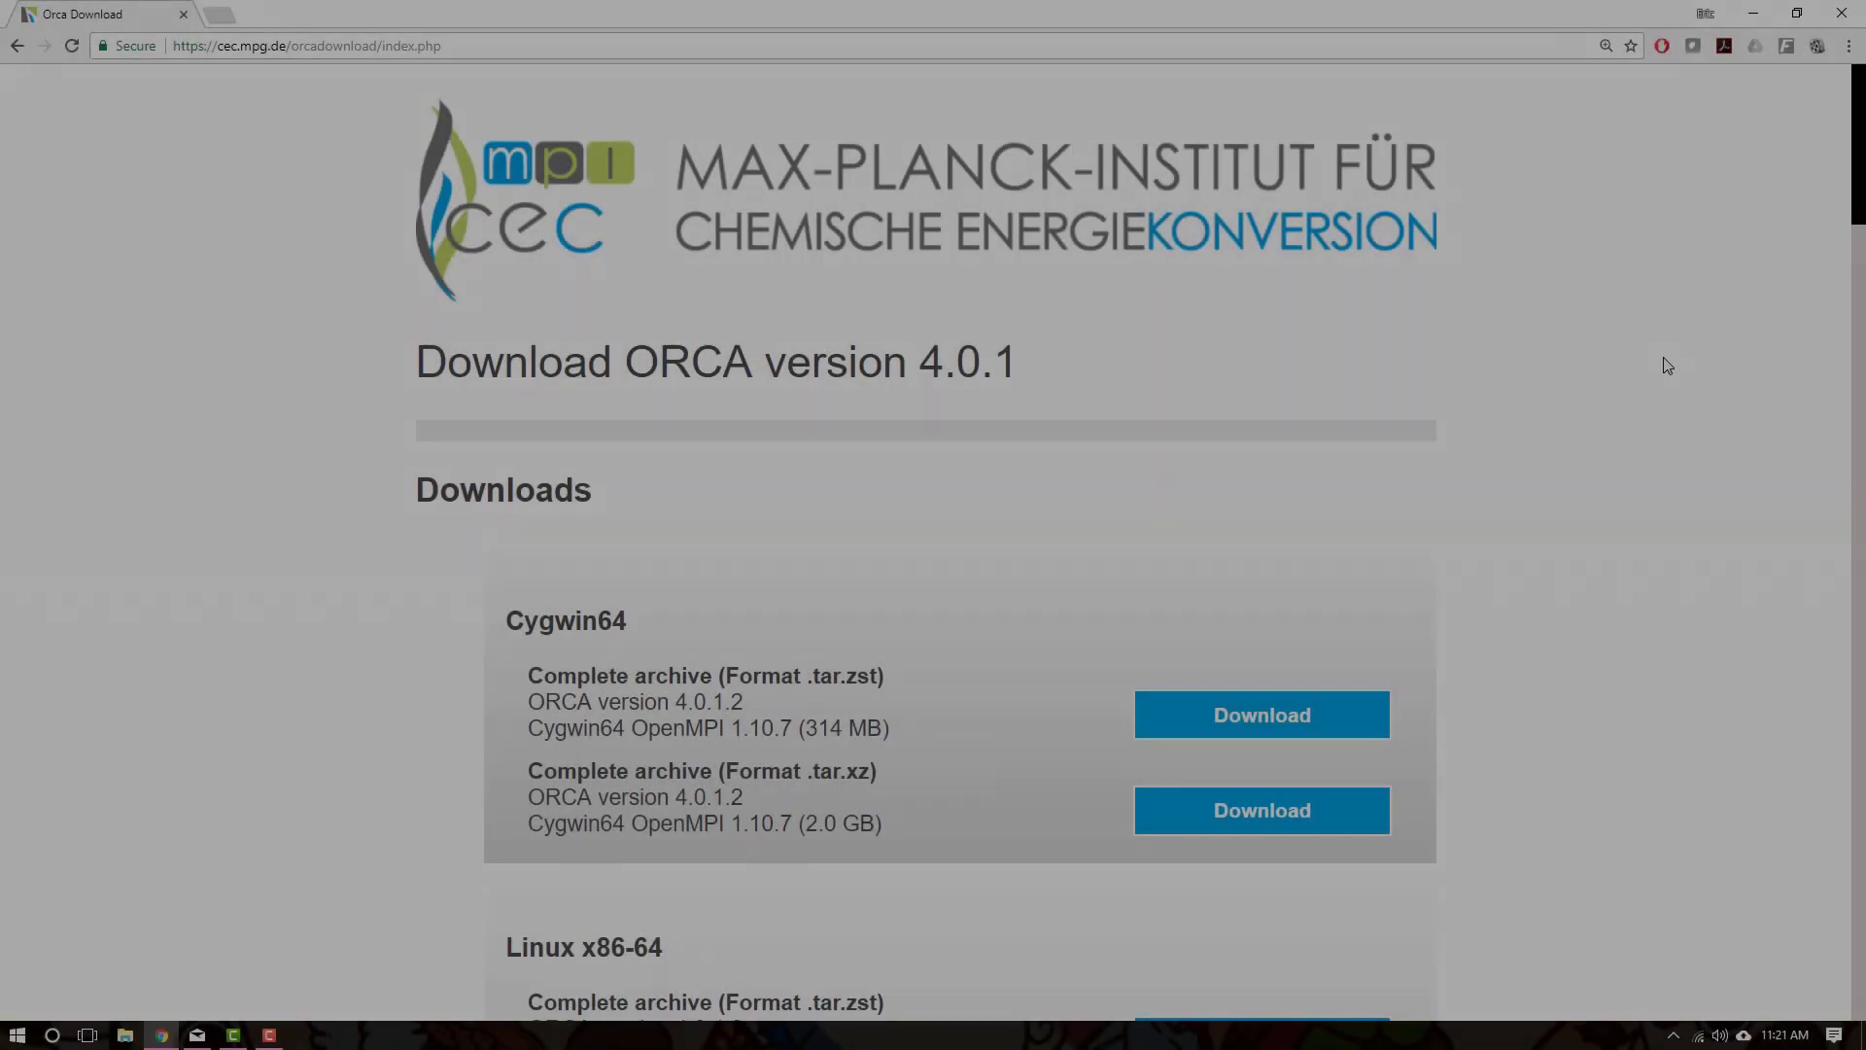
pyautogui.scroll(-3)
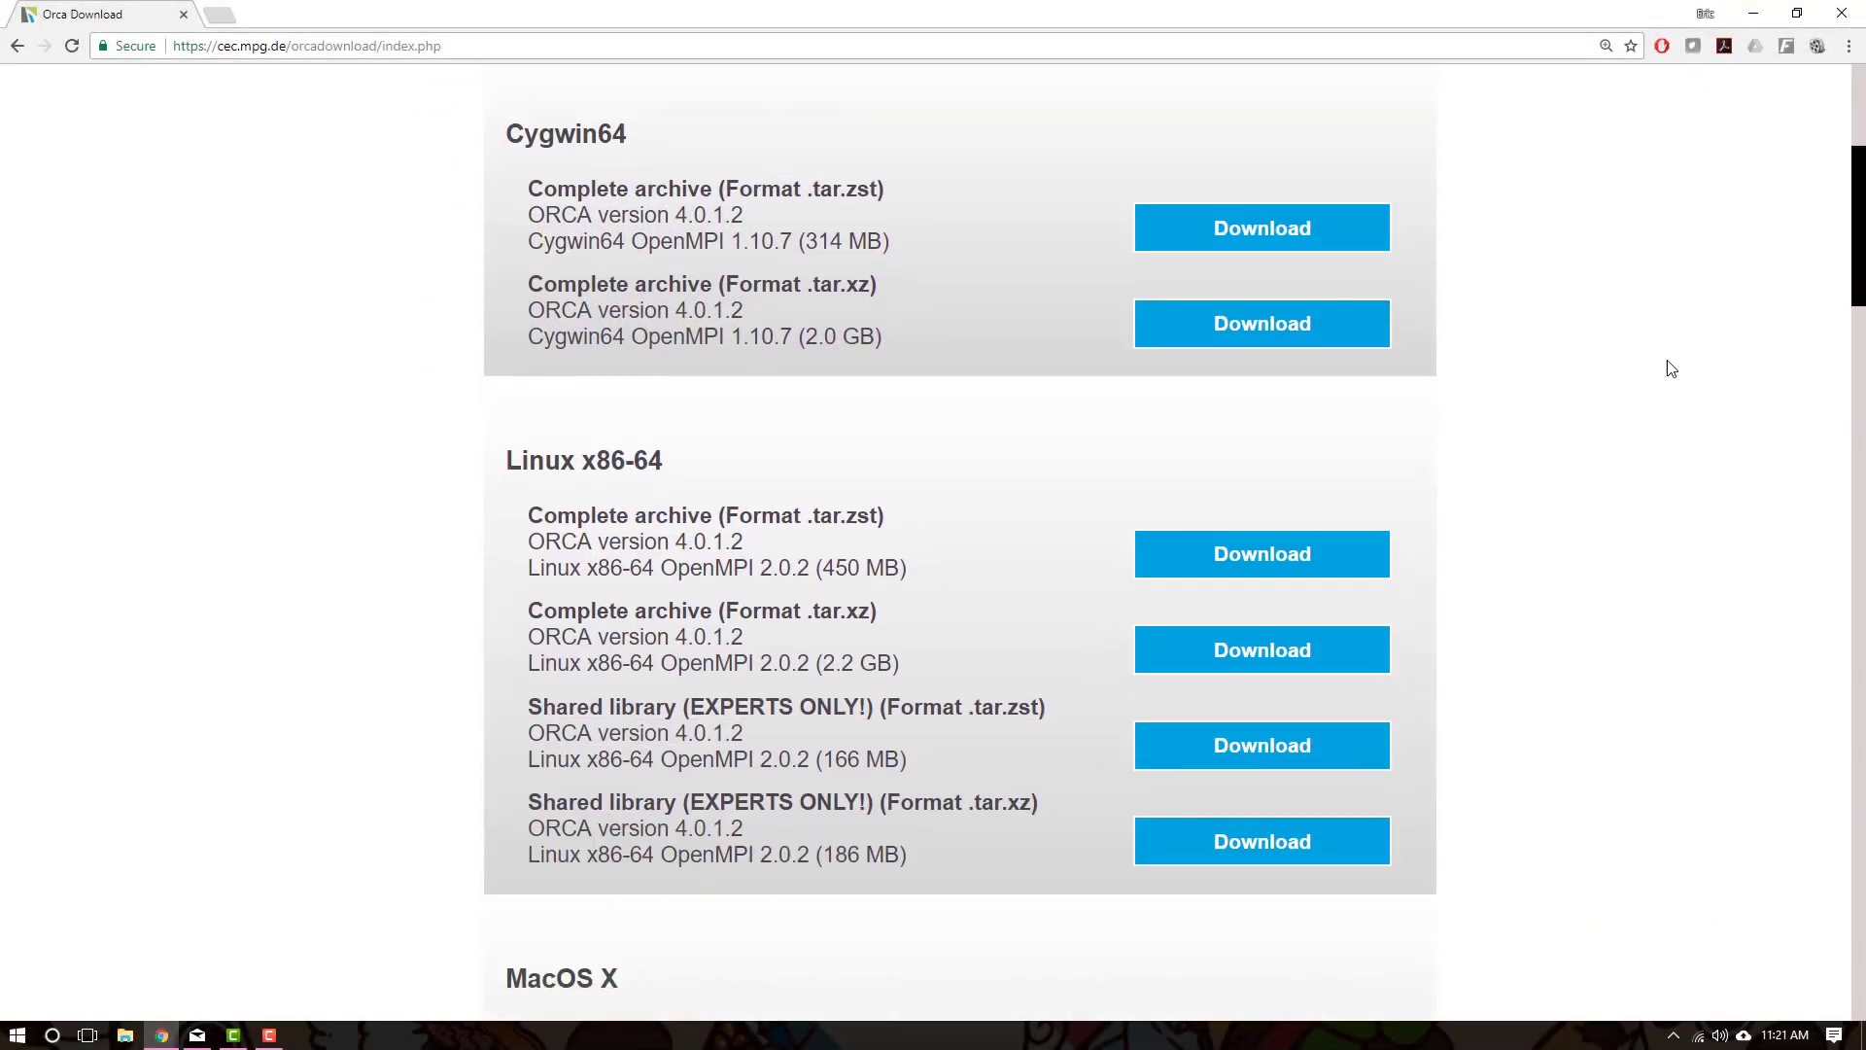
pyautogui.scroll(-3)
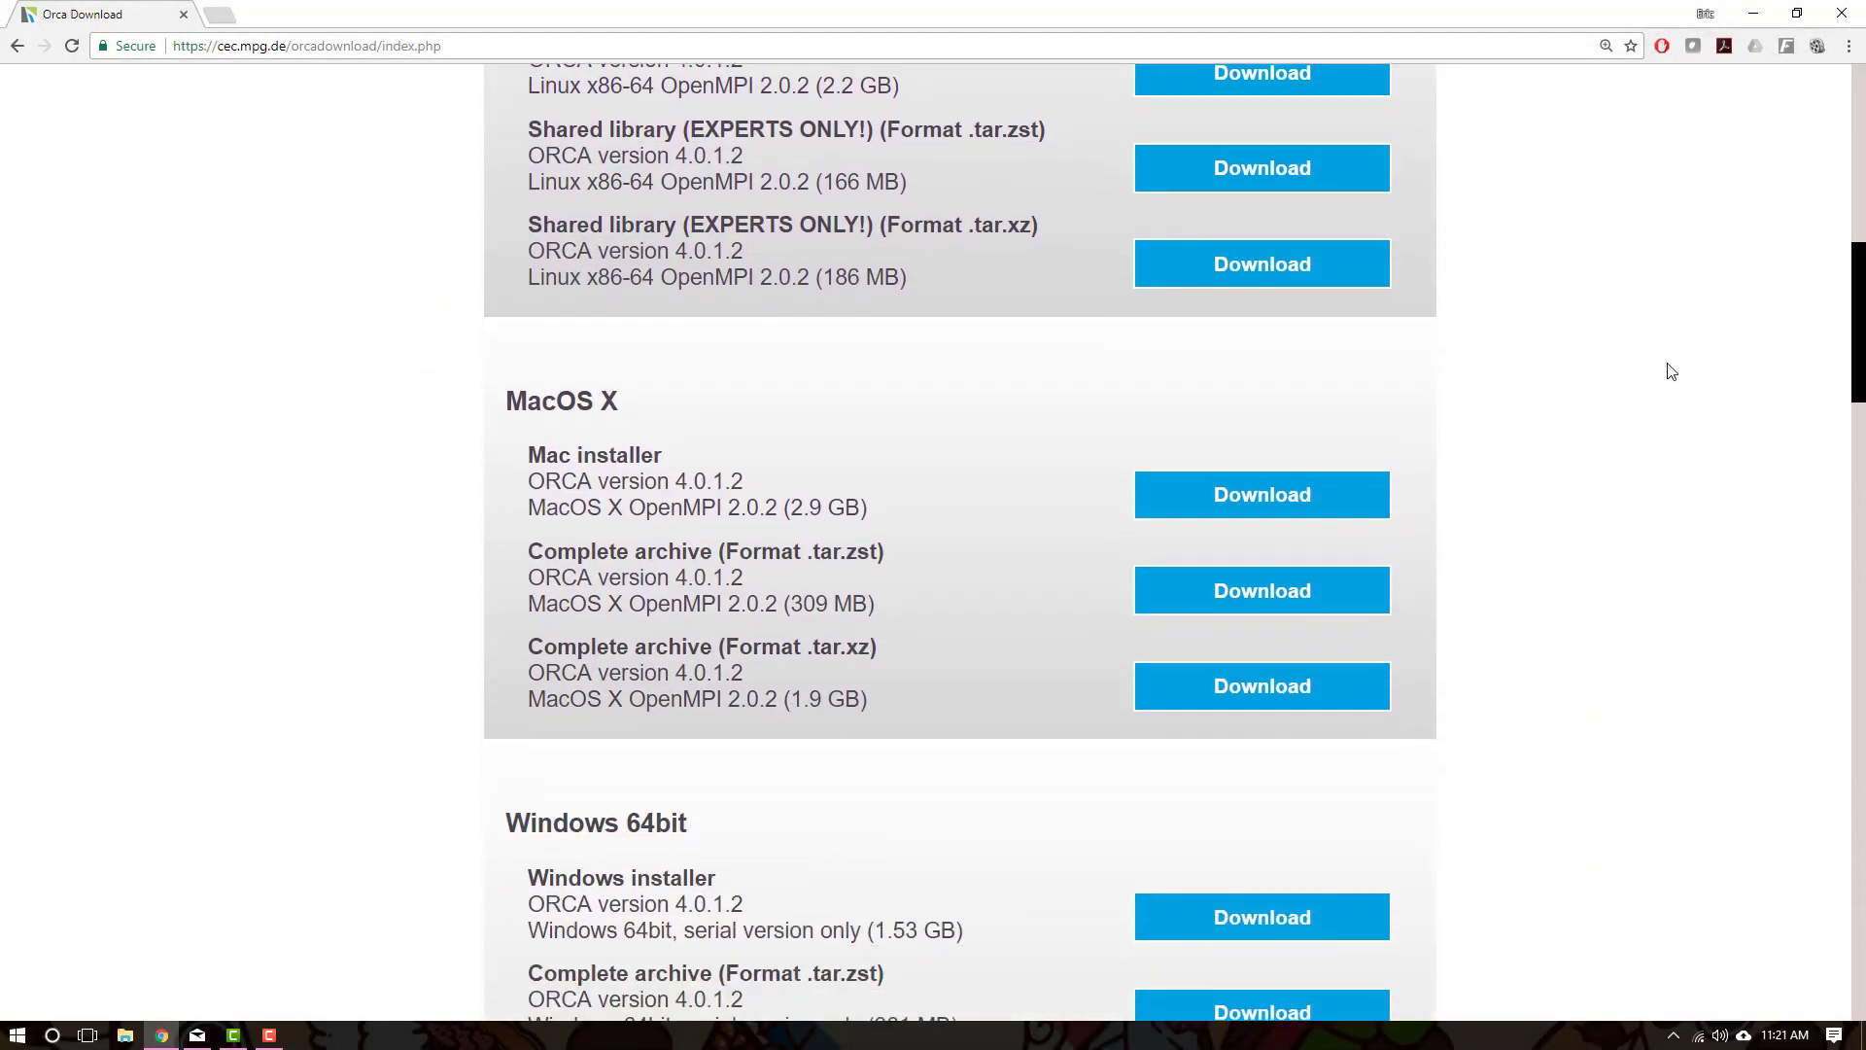
pyautogui.scroll(-3)
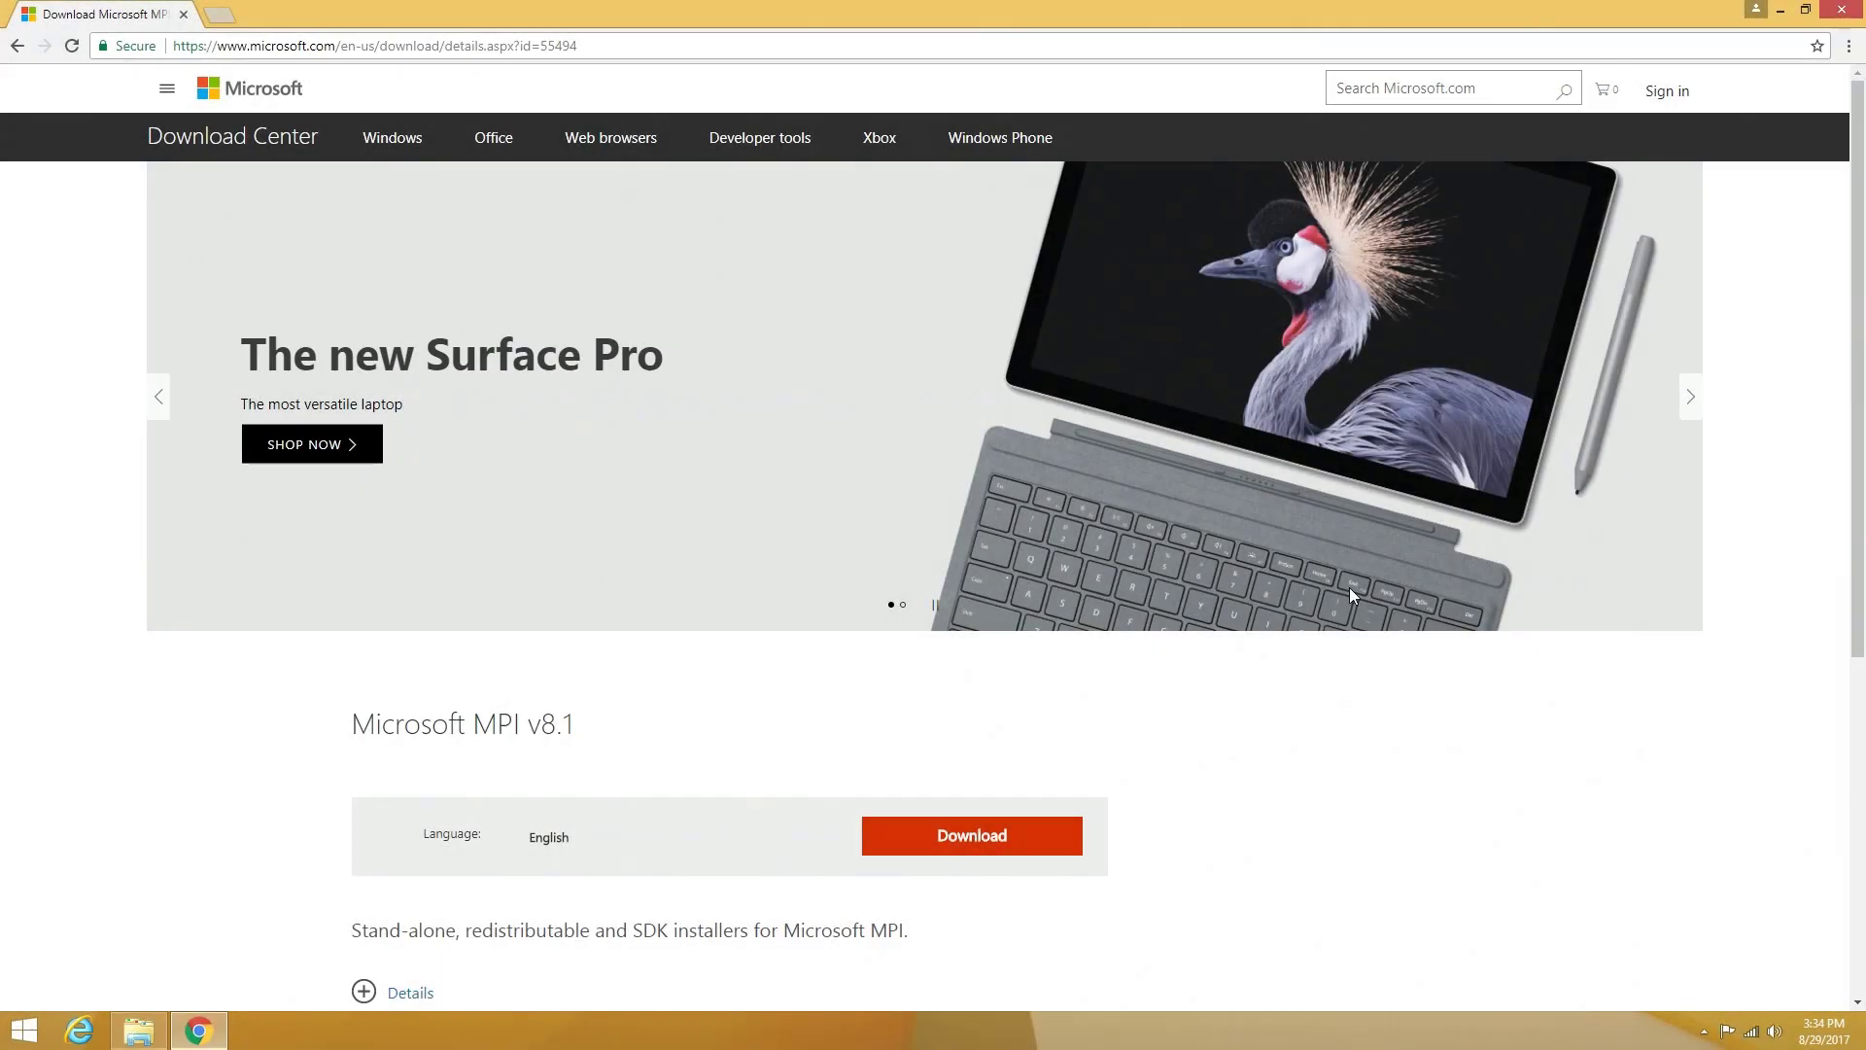
pyautogui.moveTo(1782, 526)
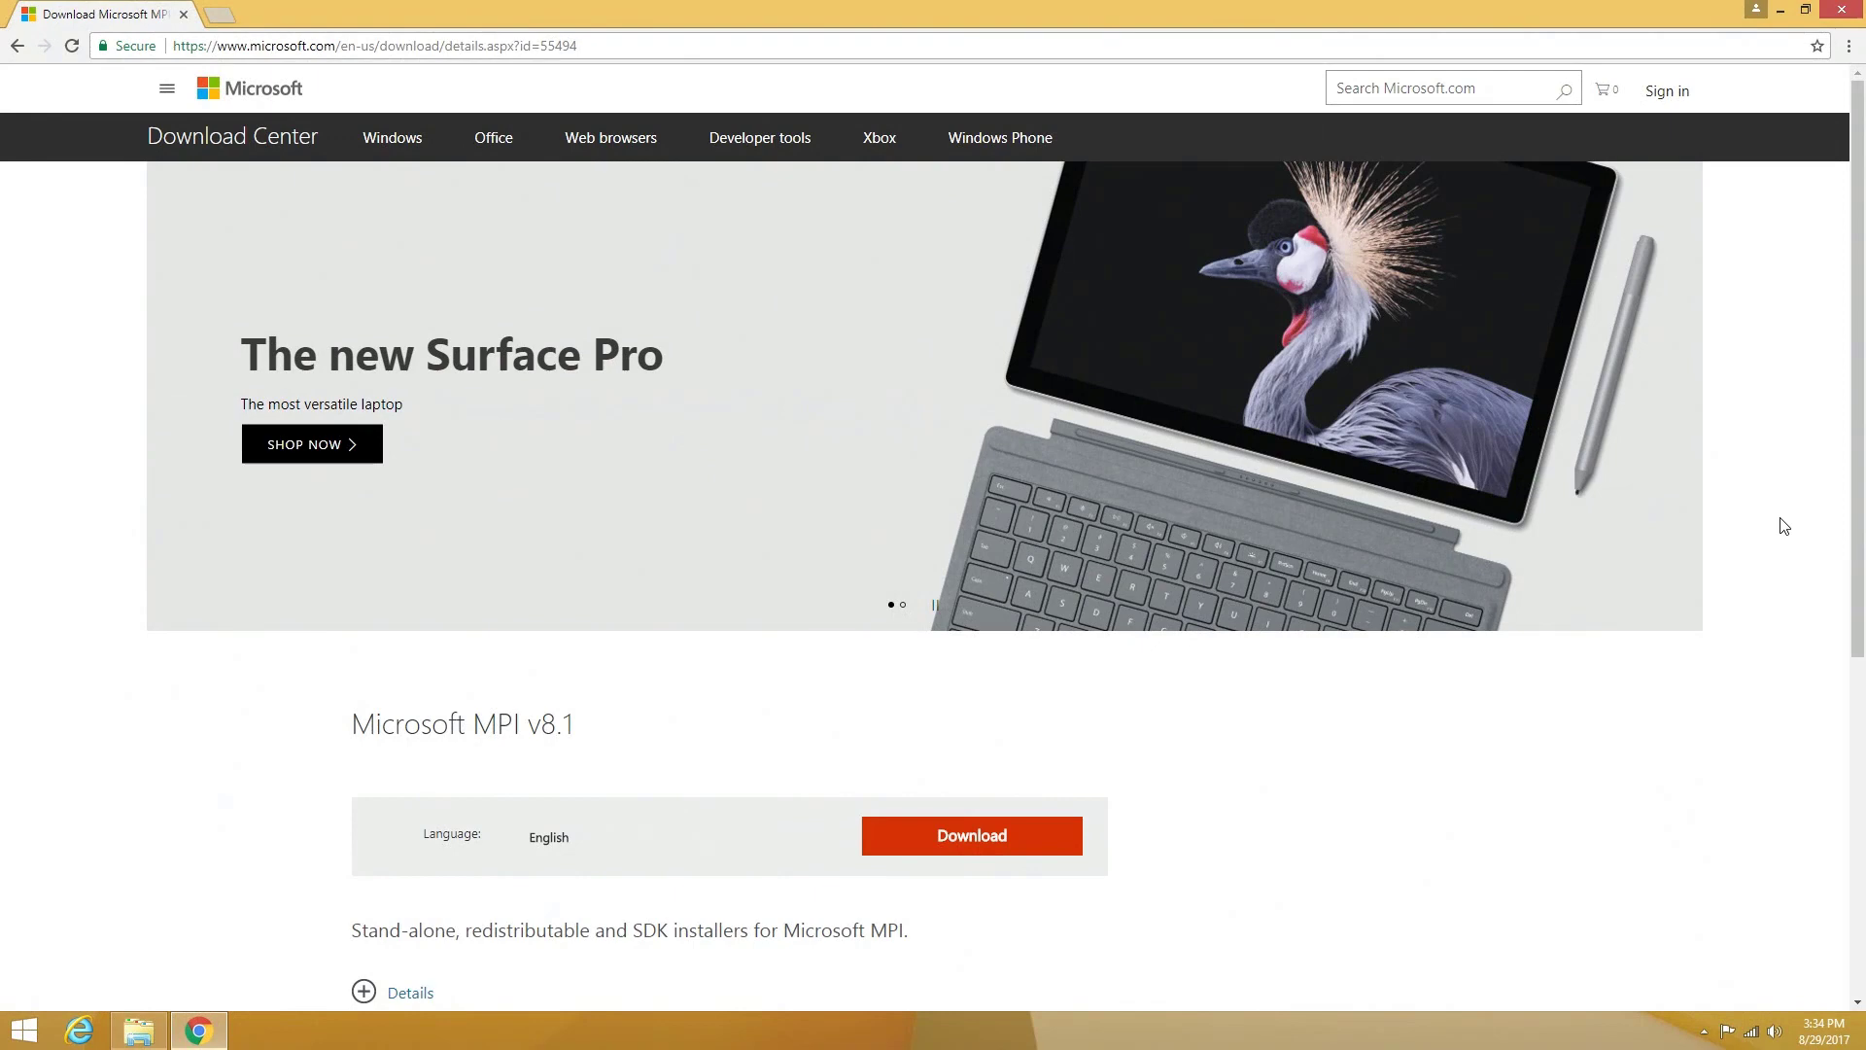
# Expand the Details section of the Microsoft MPI v8.1 download page
pyautogui.scroll(-3)
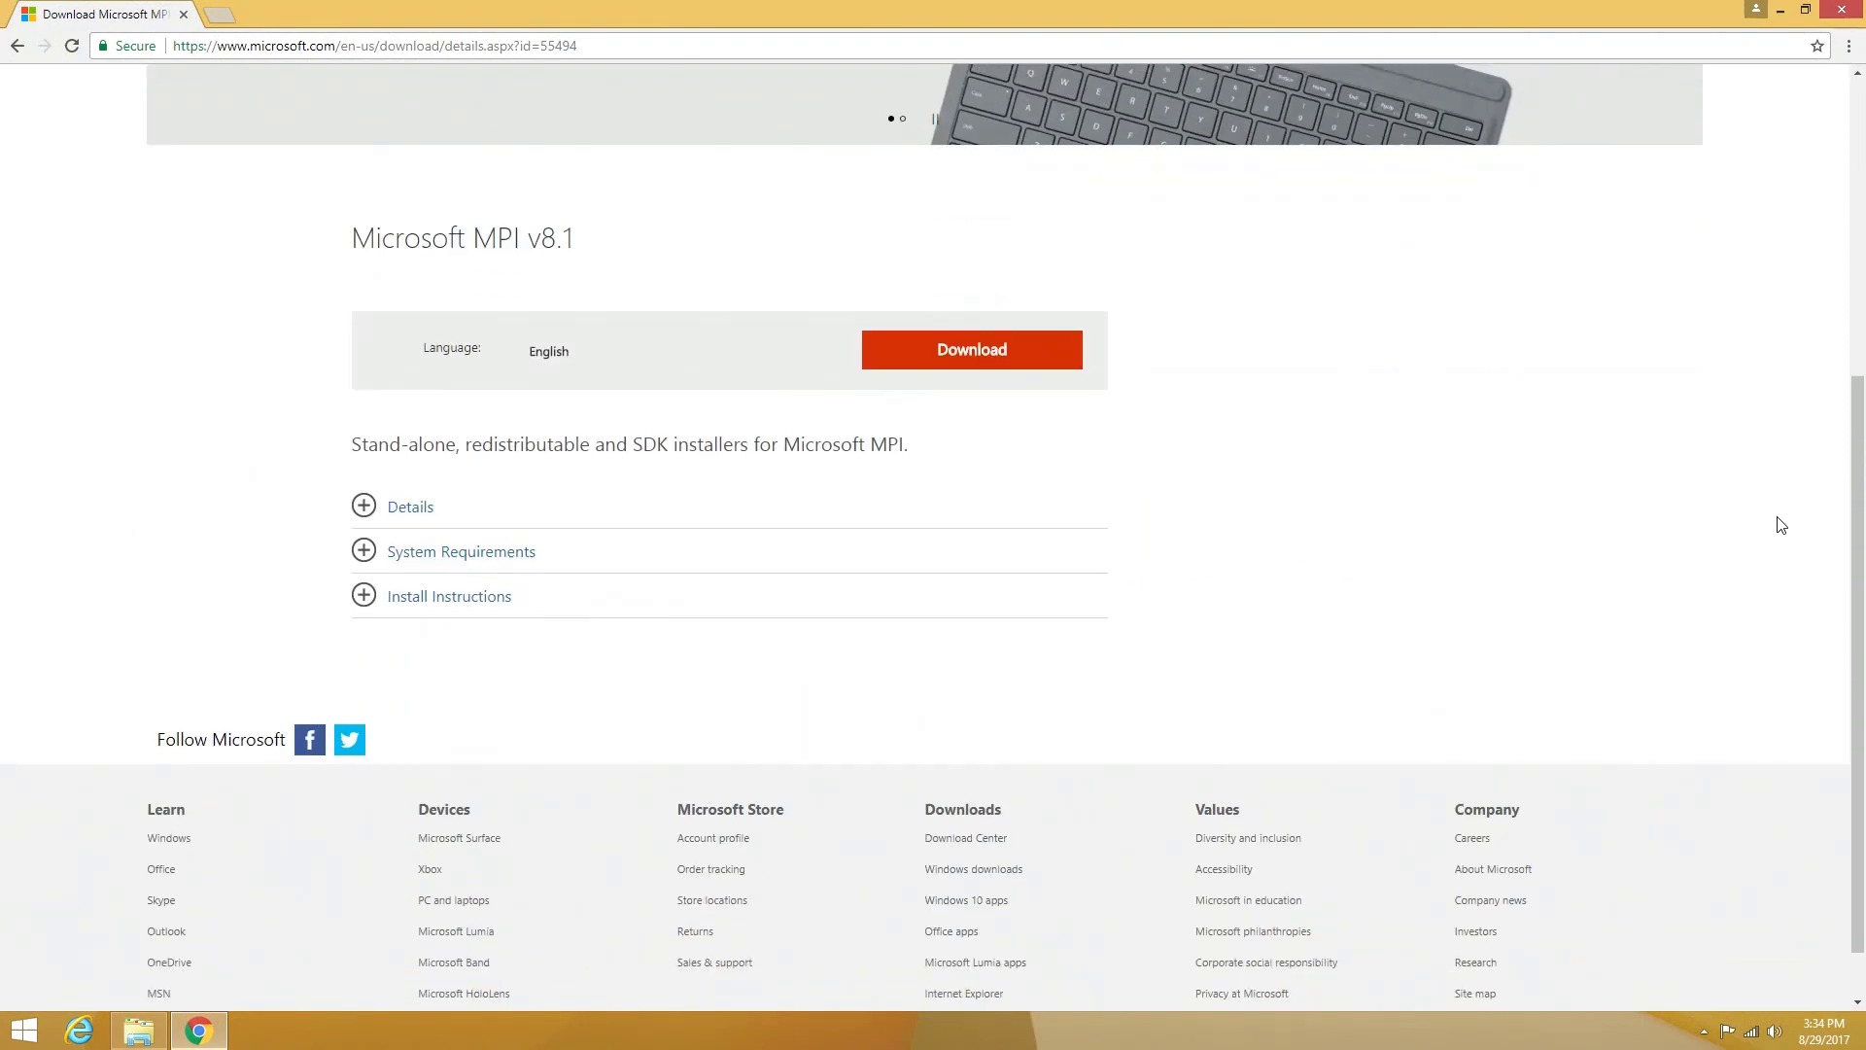
pyautogui.click(410, 509)
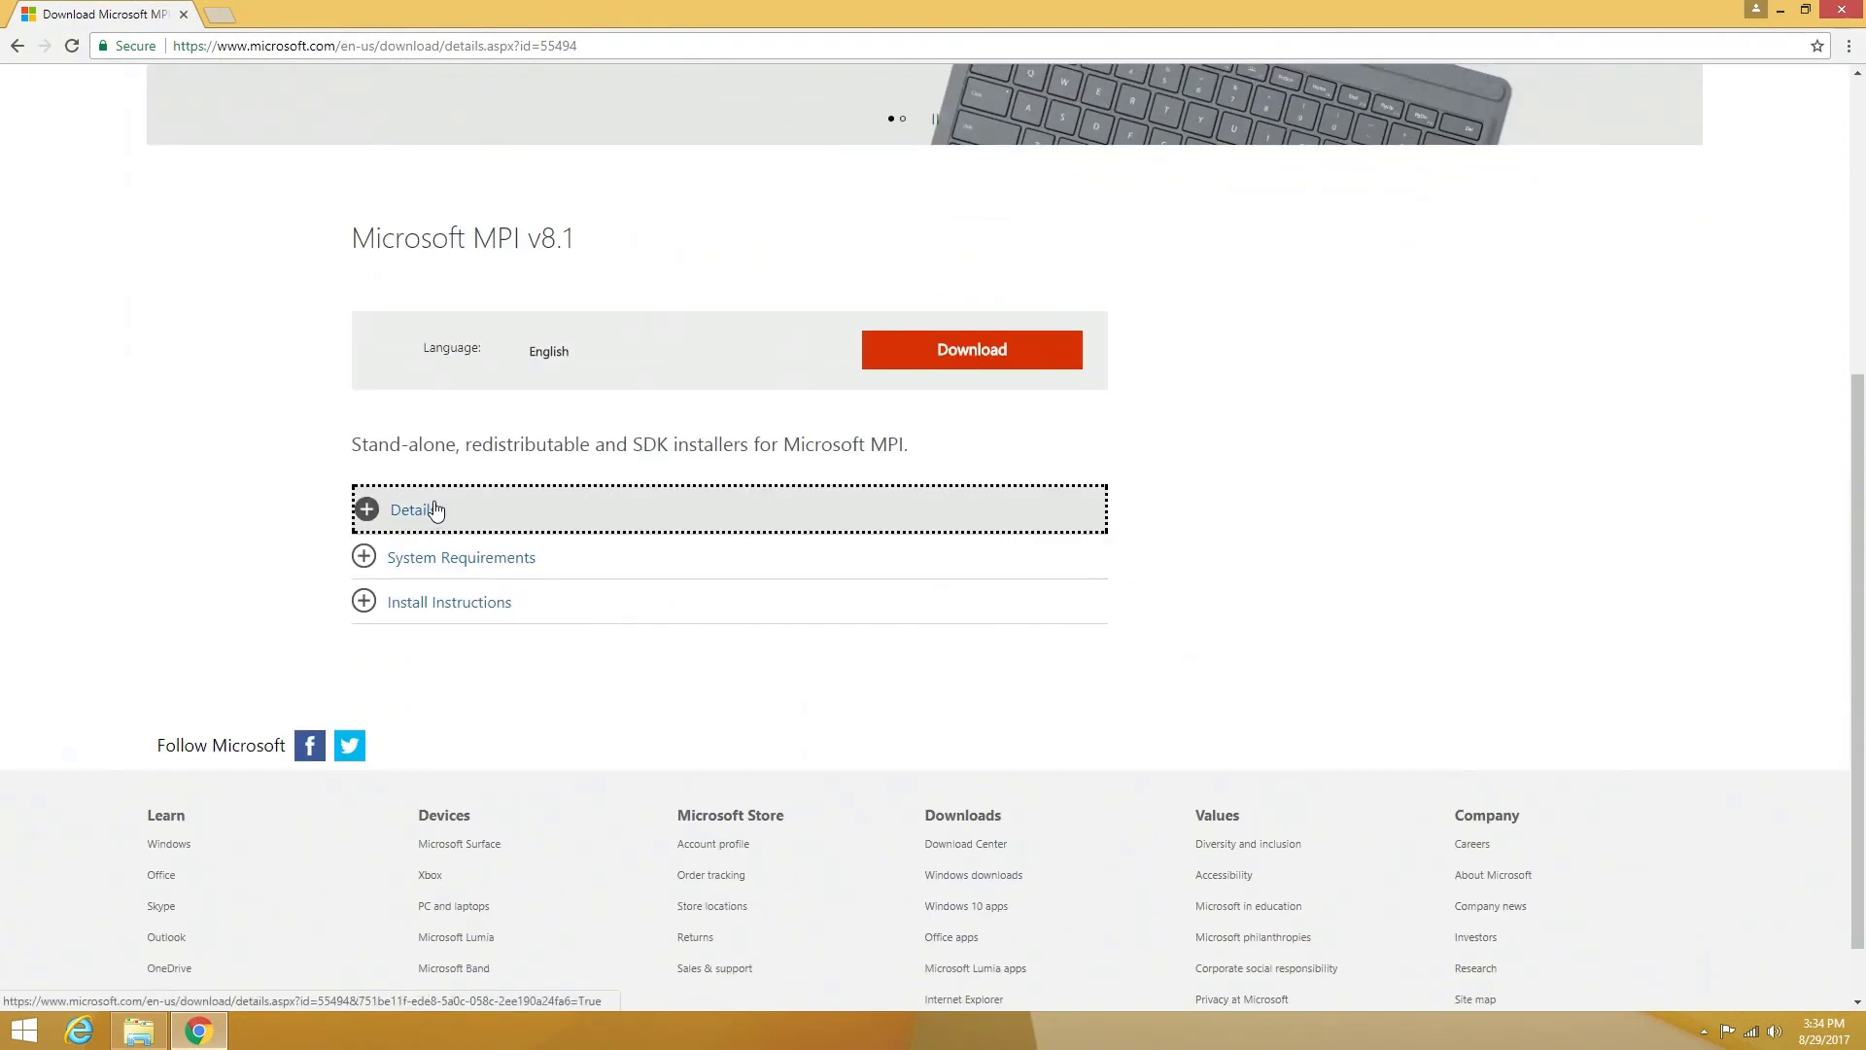
pyautogui.click(412, 509)
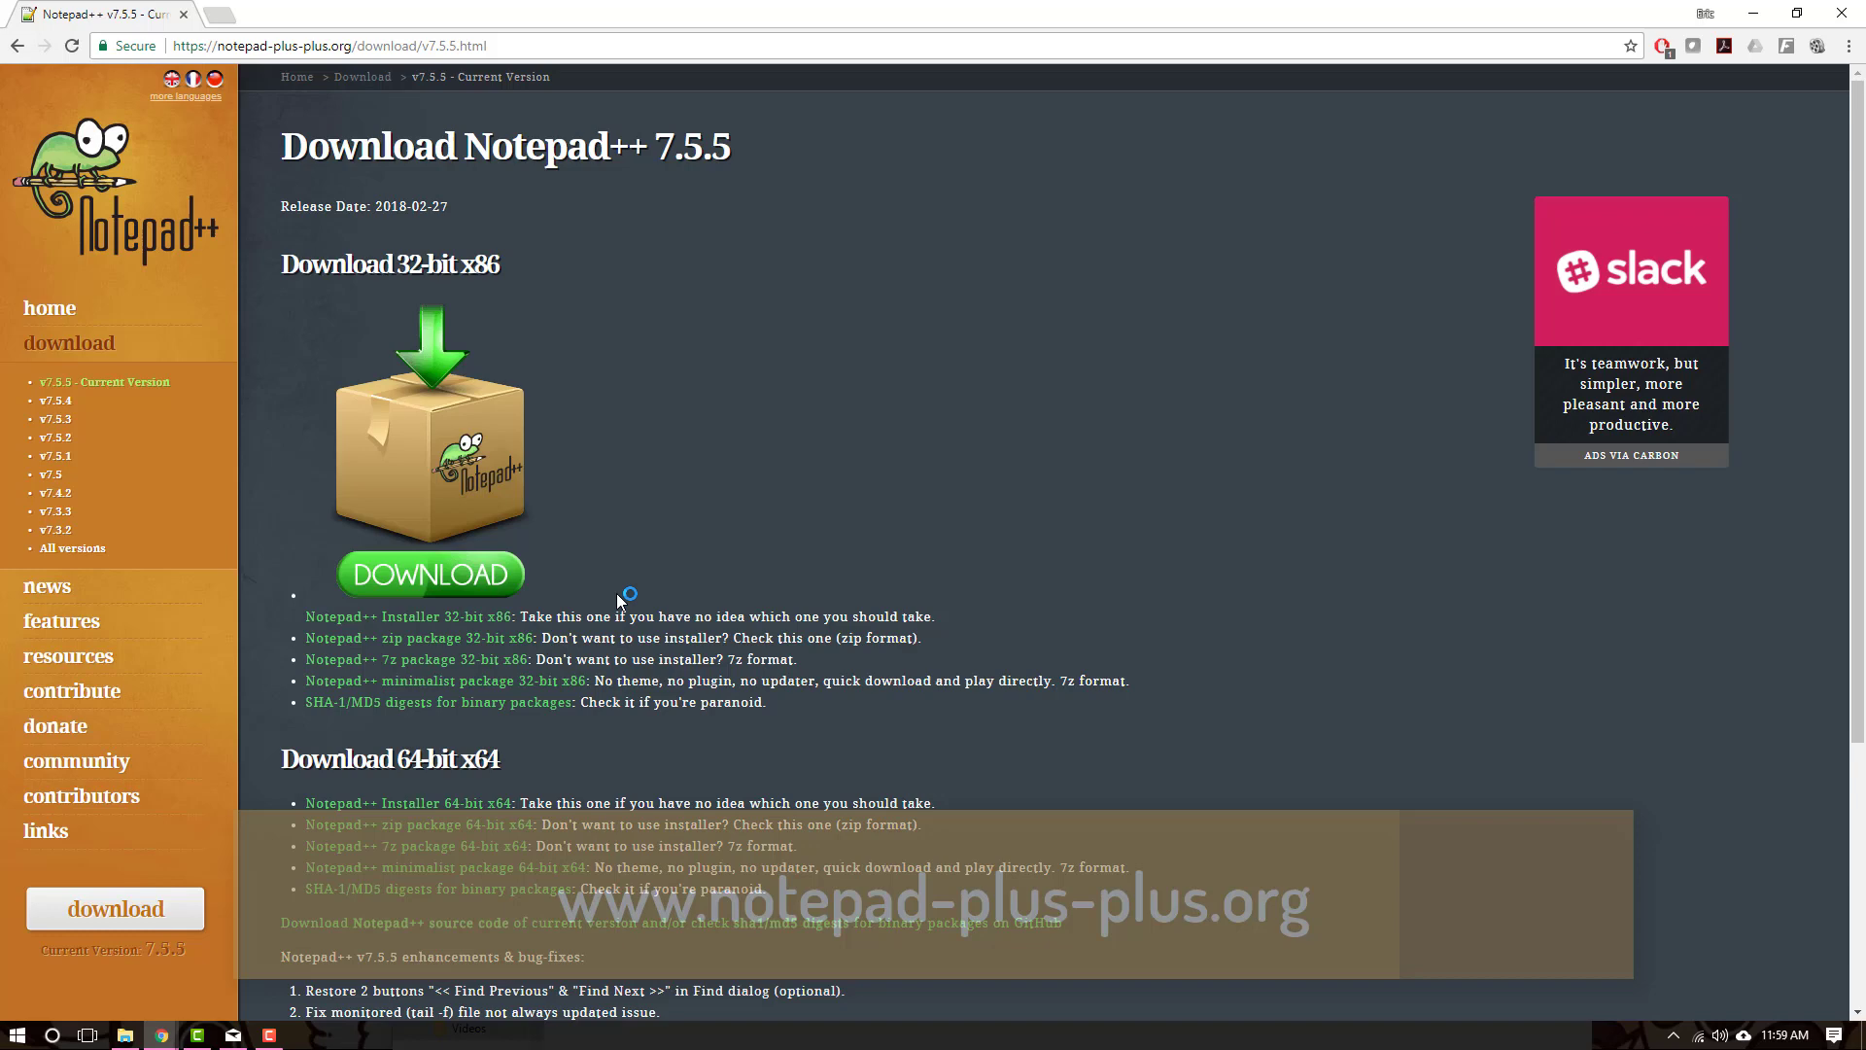
# Begin a new Notepad++ file with the line '# Geometry optimization of benzene'
pyautogui.scroll(-3)
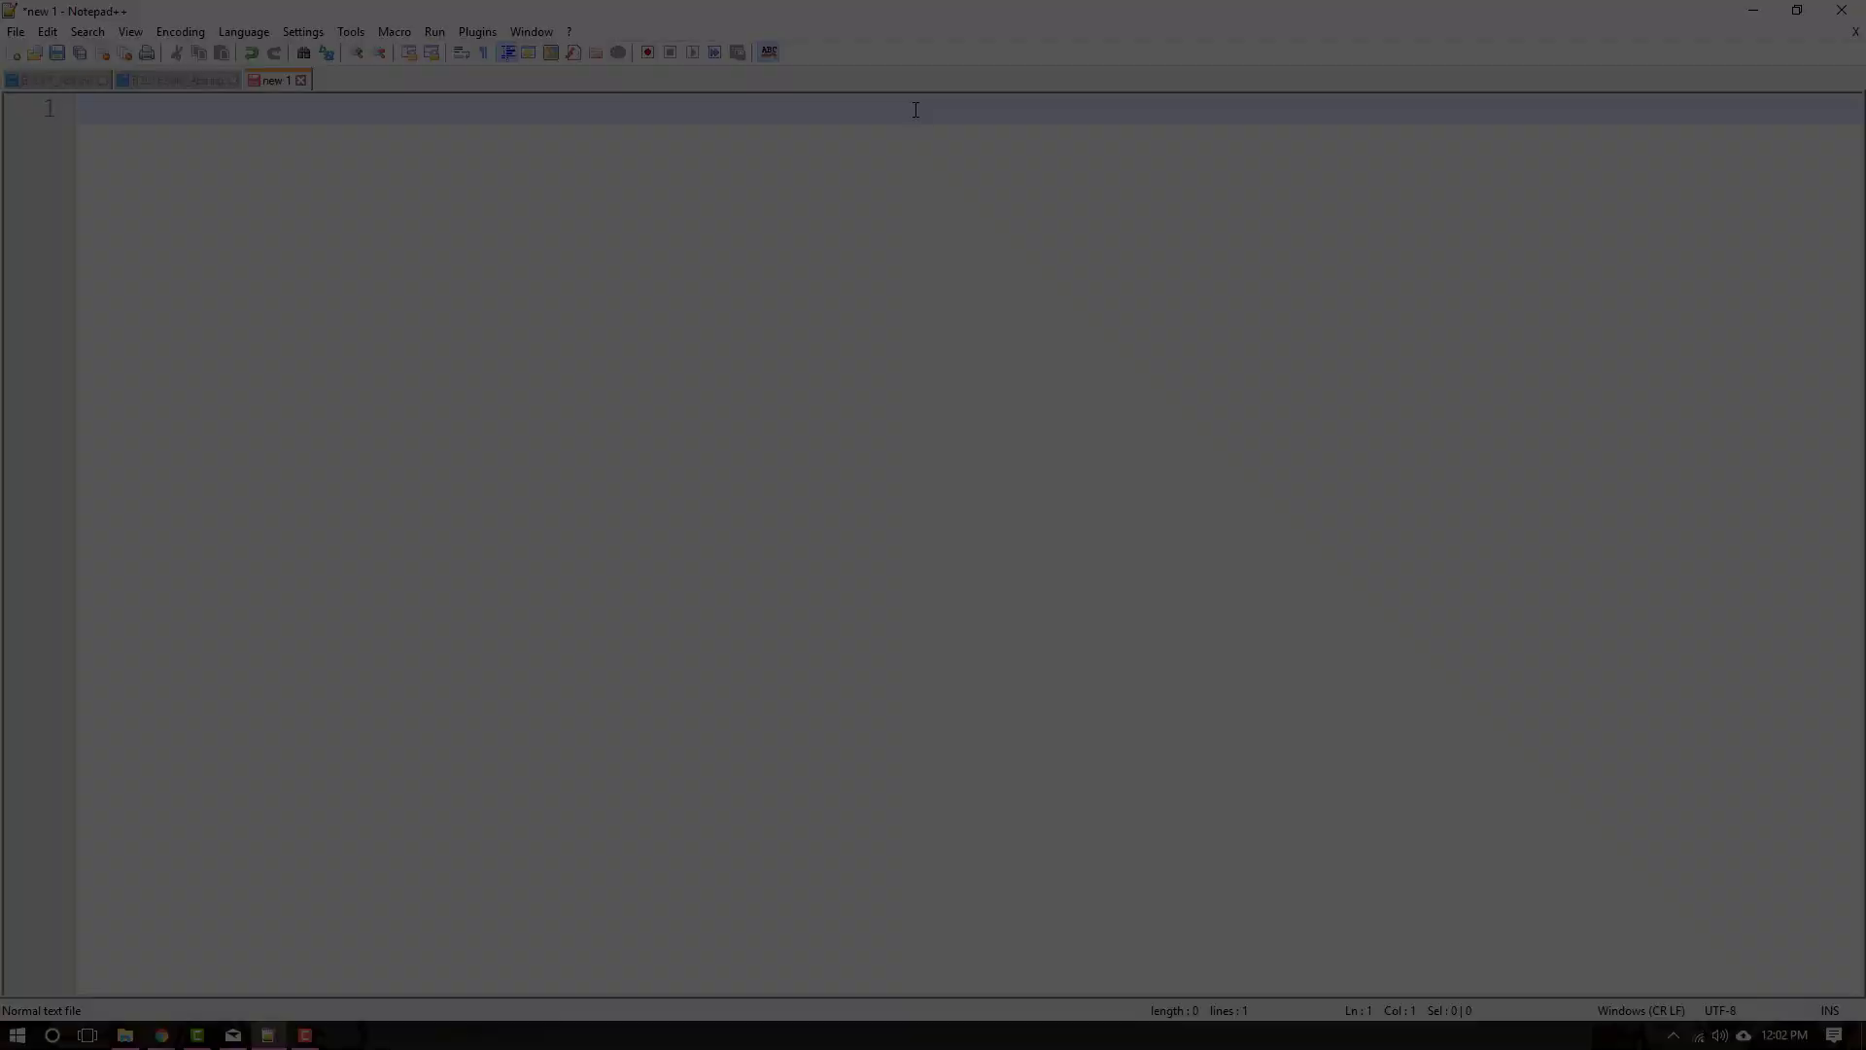
pyautogui.write('# Geometry optimization of benzne')
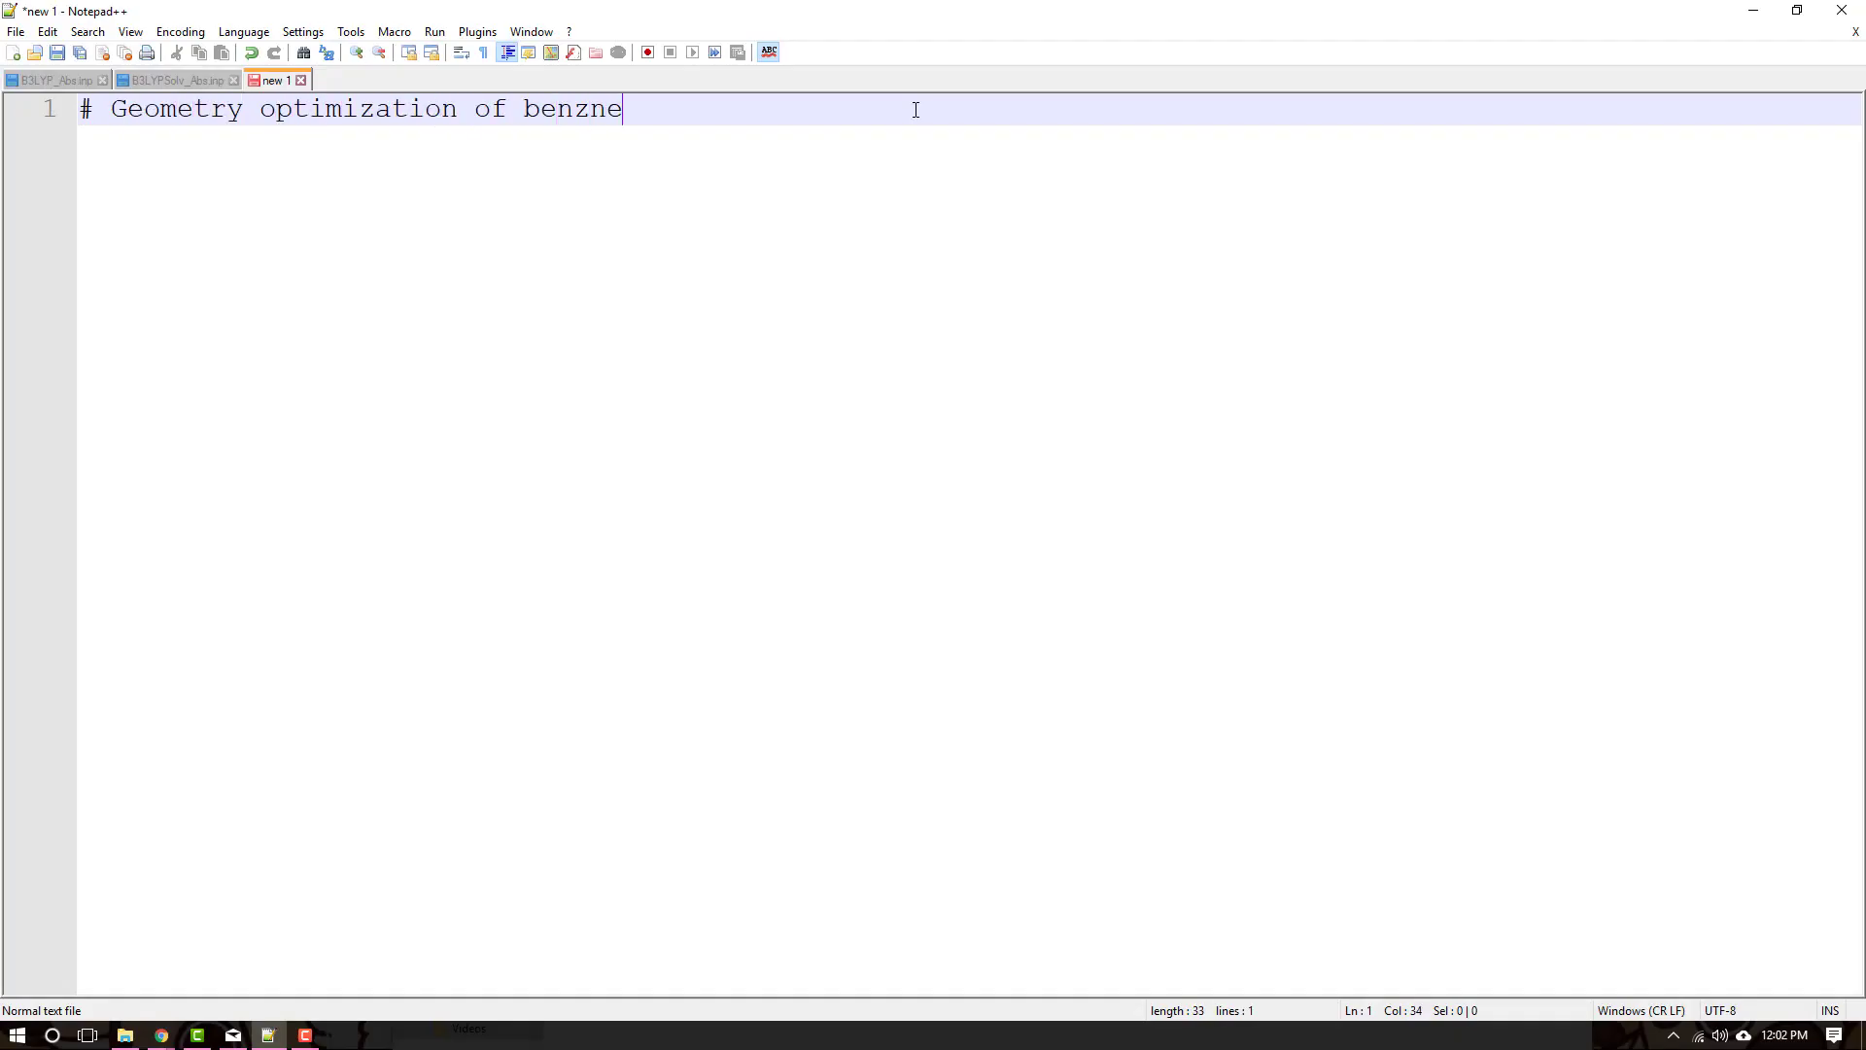
pyautogui.write('e')
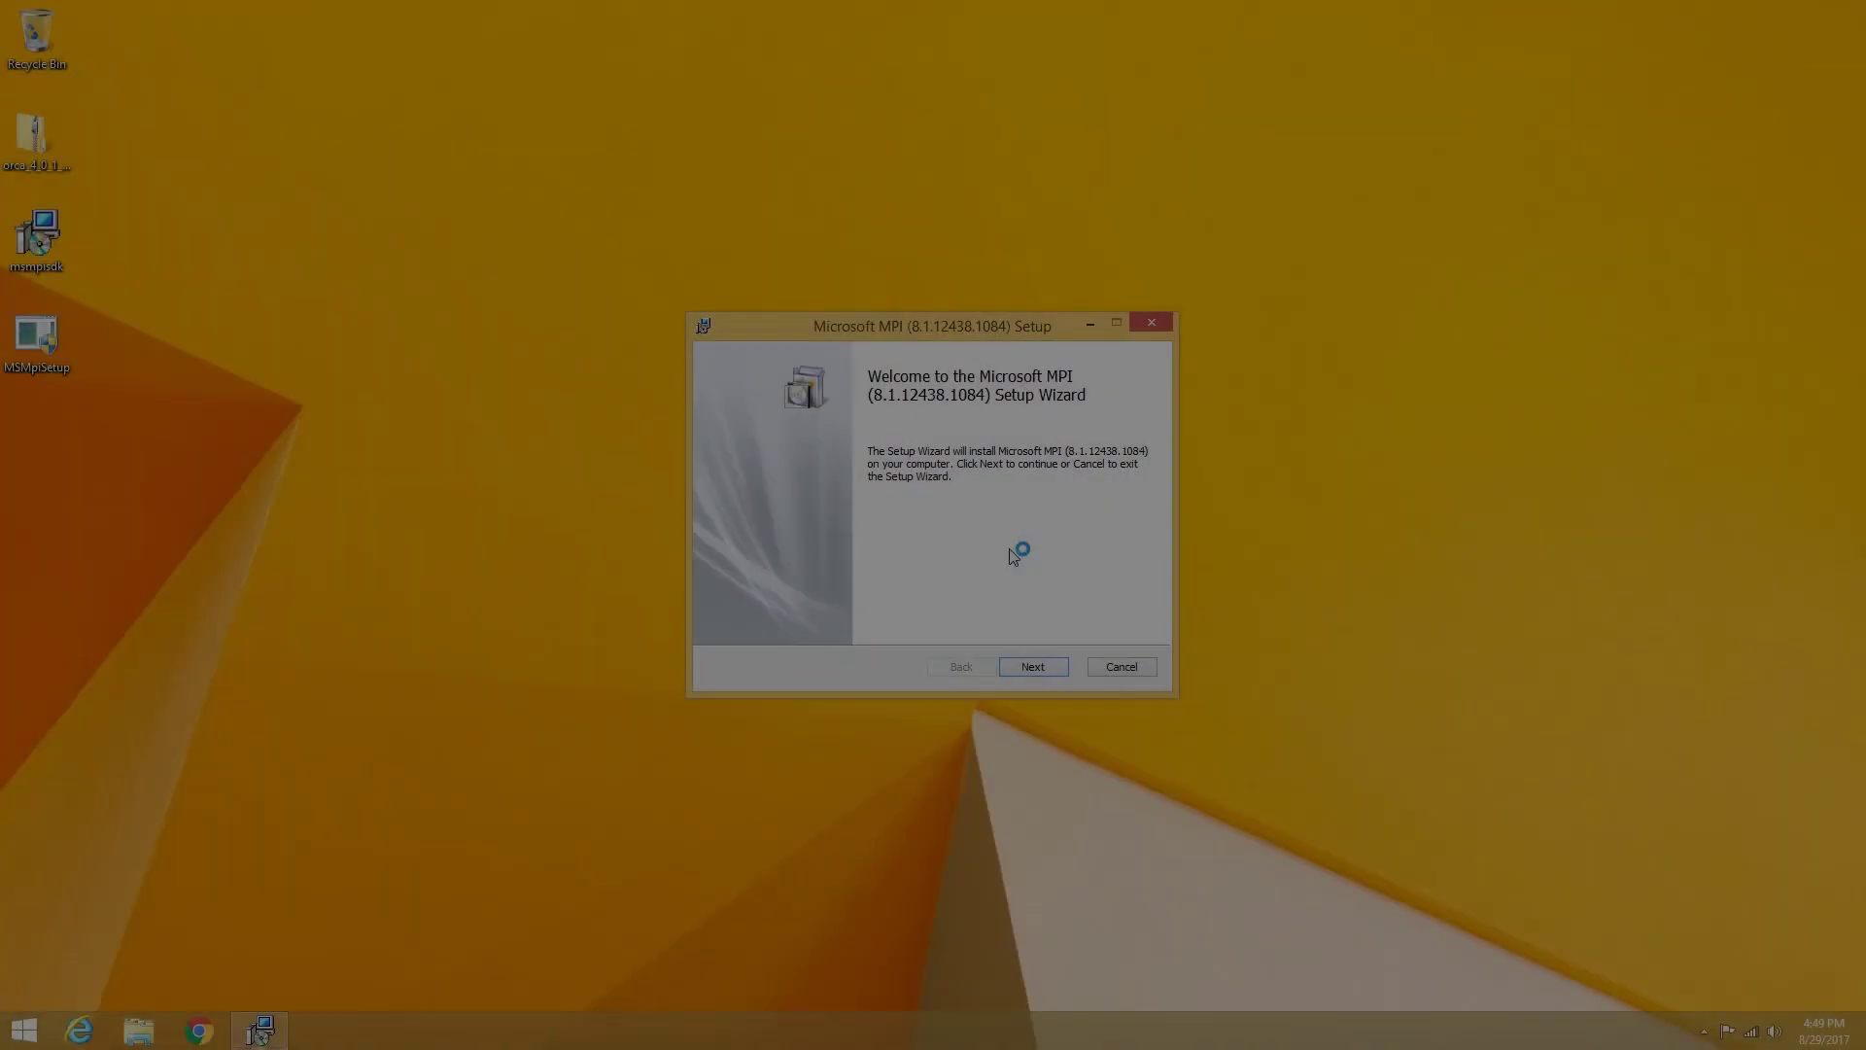
# Install Microsoft MPI 8.1 into the default C:\Program Files\Microsoft MPI\ folder
pyautogui.click(1030, 666)
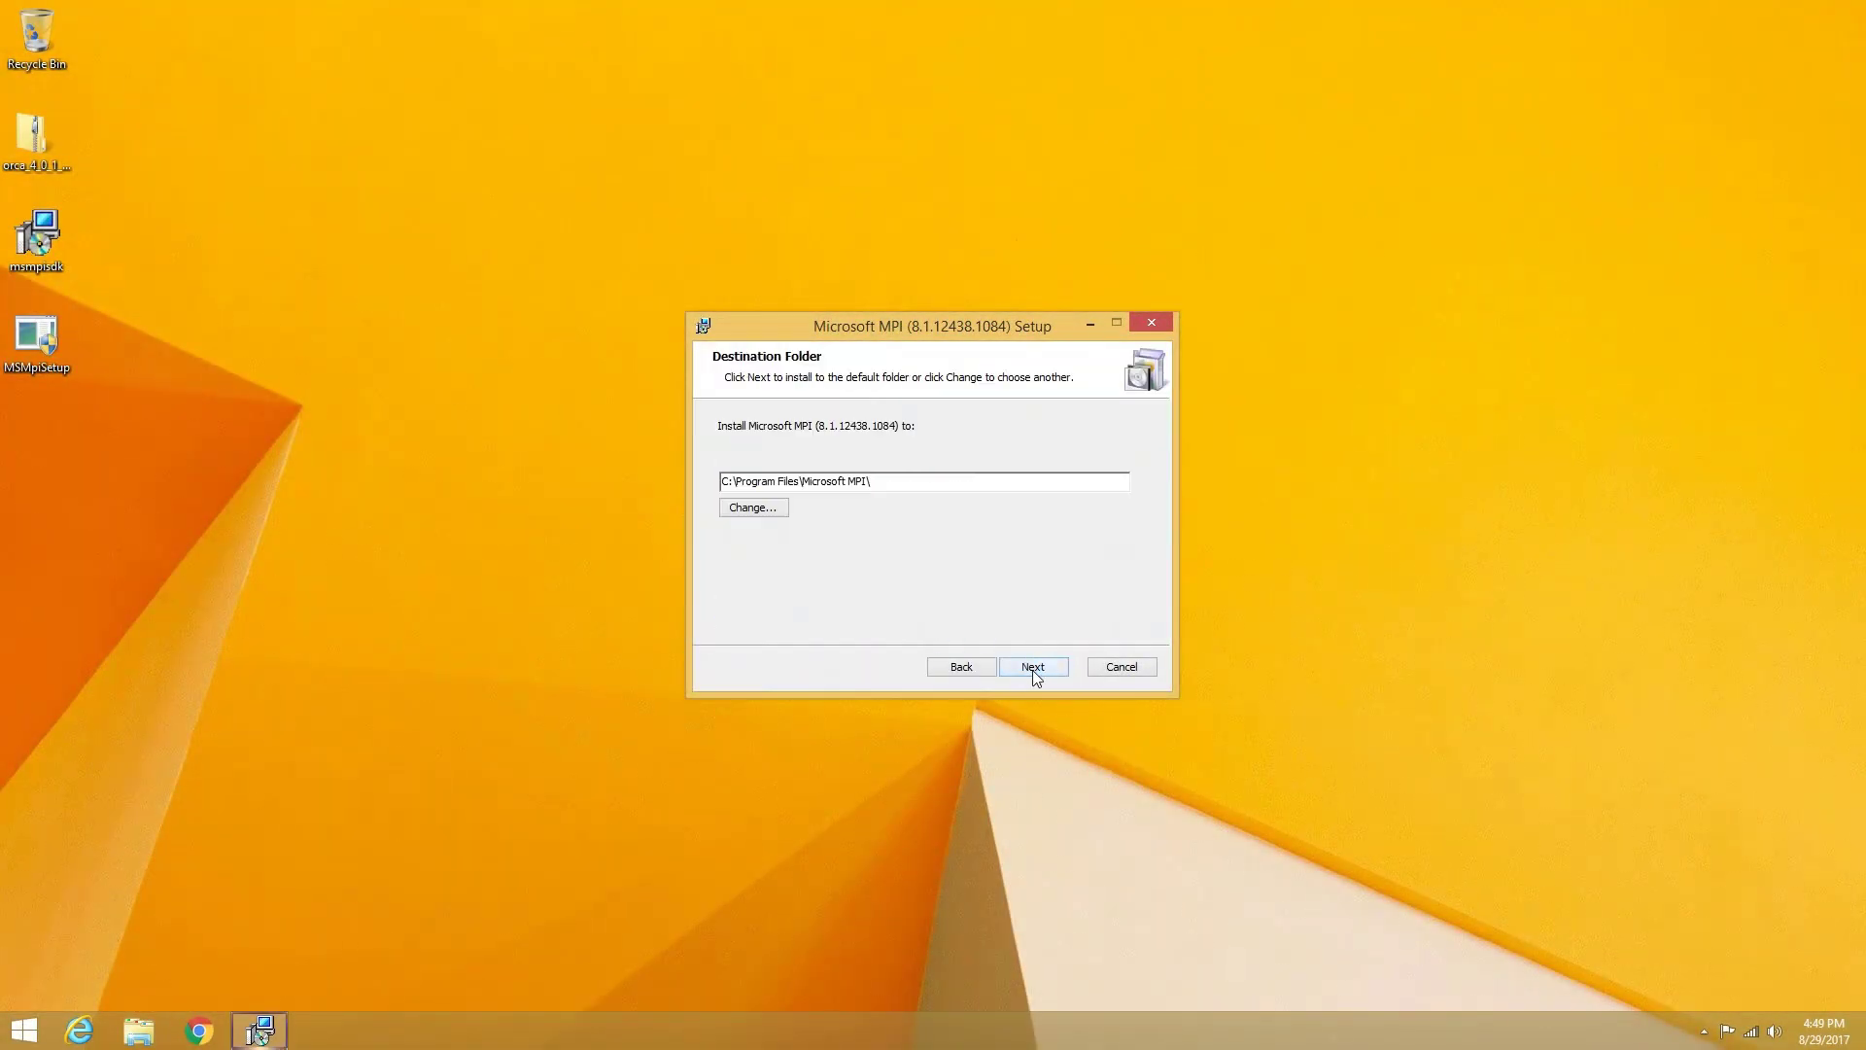
pyautogui.click(1031, 664)
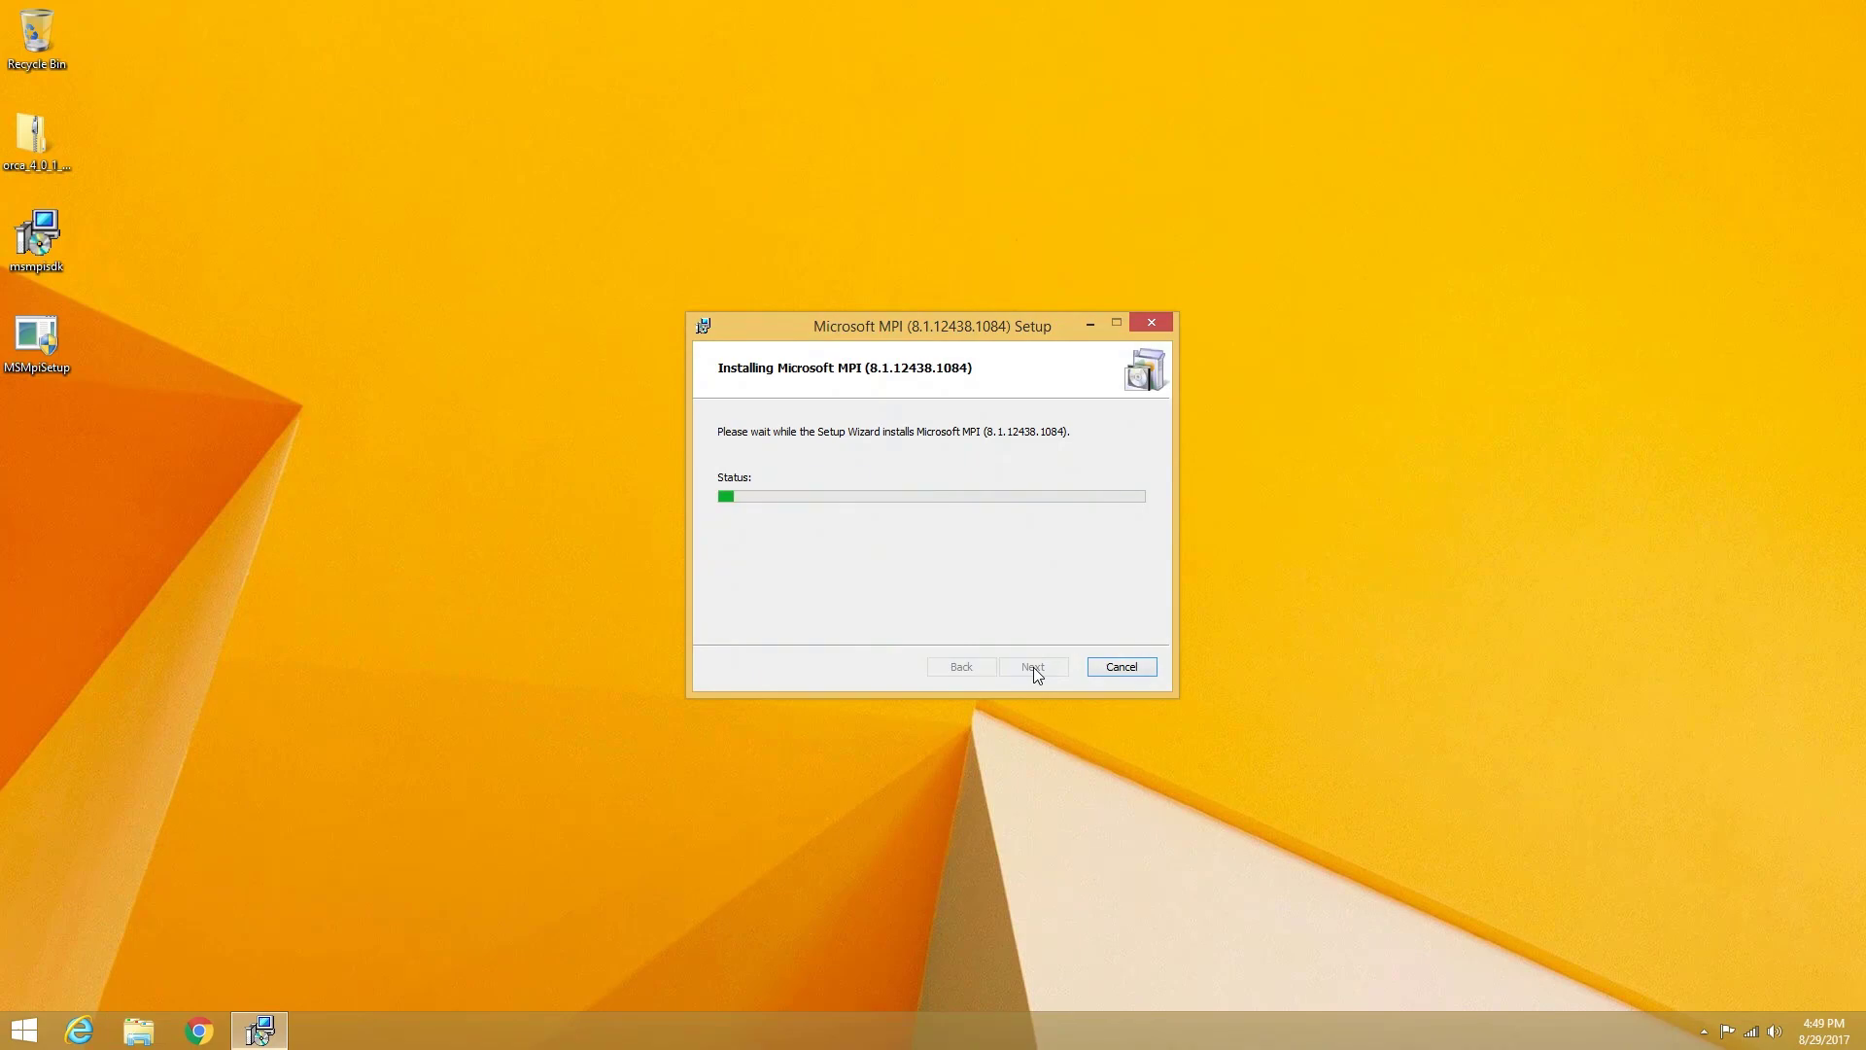
# Extract the ORCA 4 archive and paste its program files into D:\Chemistry\orca4
pyautogui.rightClick(36, 137)
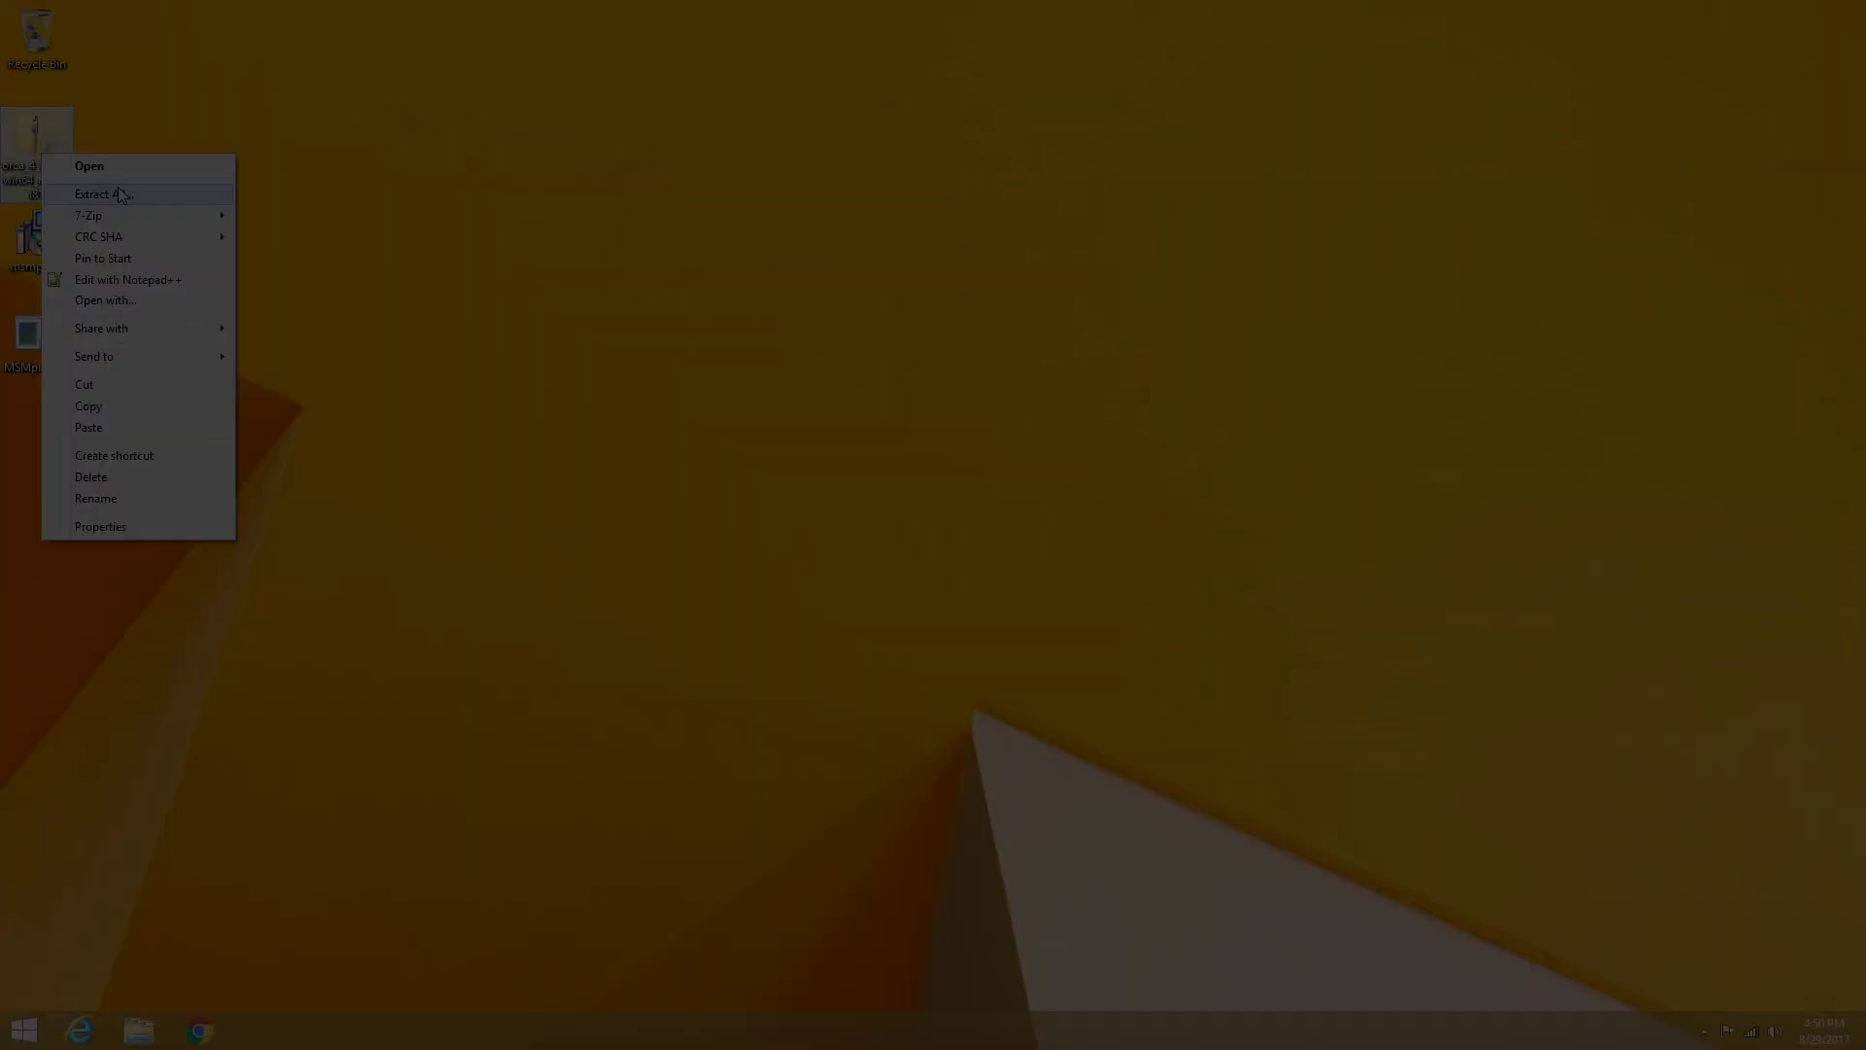
pyautogui.click(100, 194)
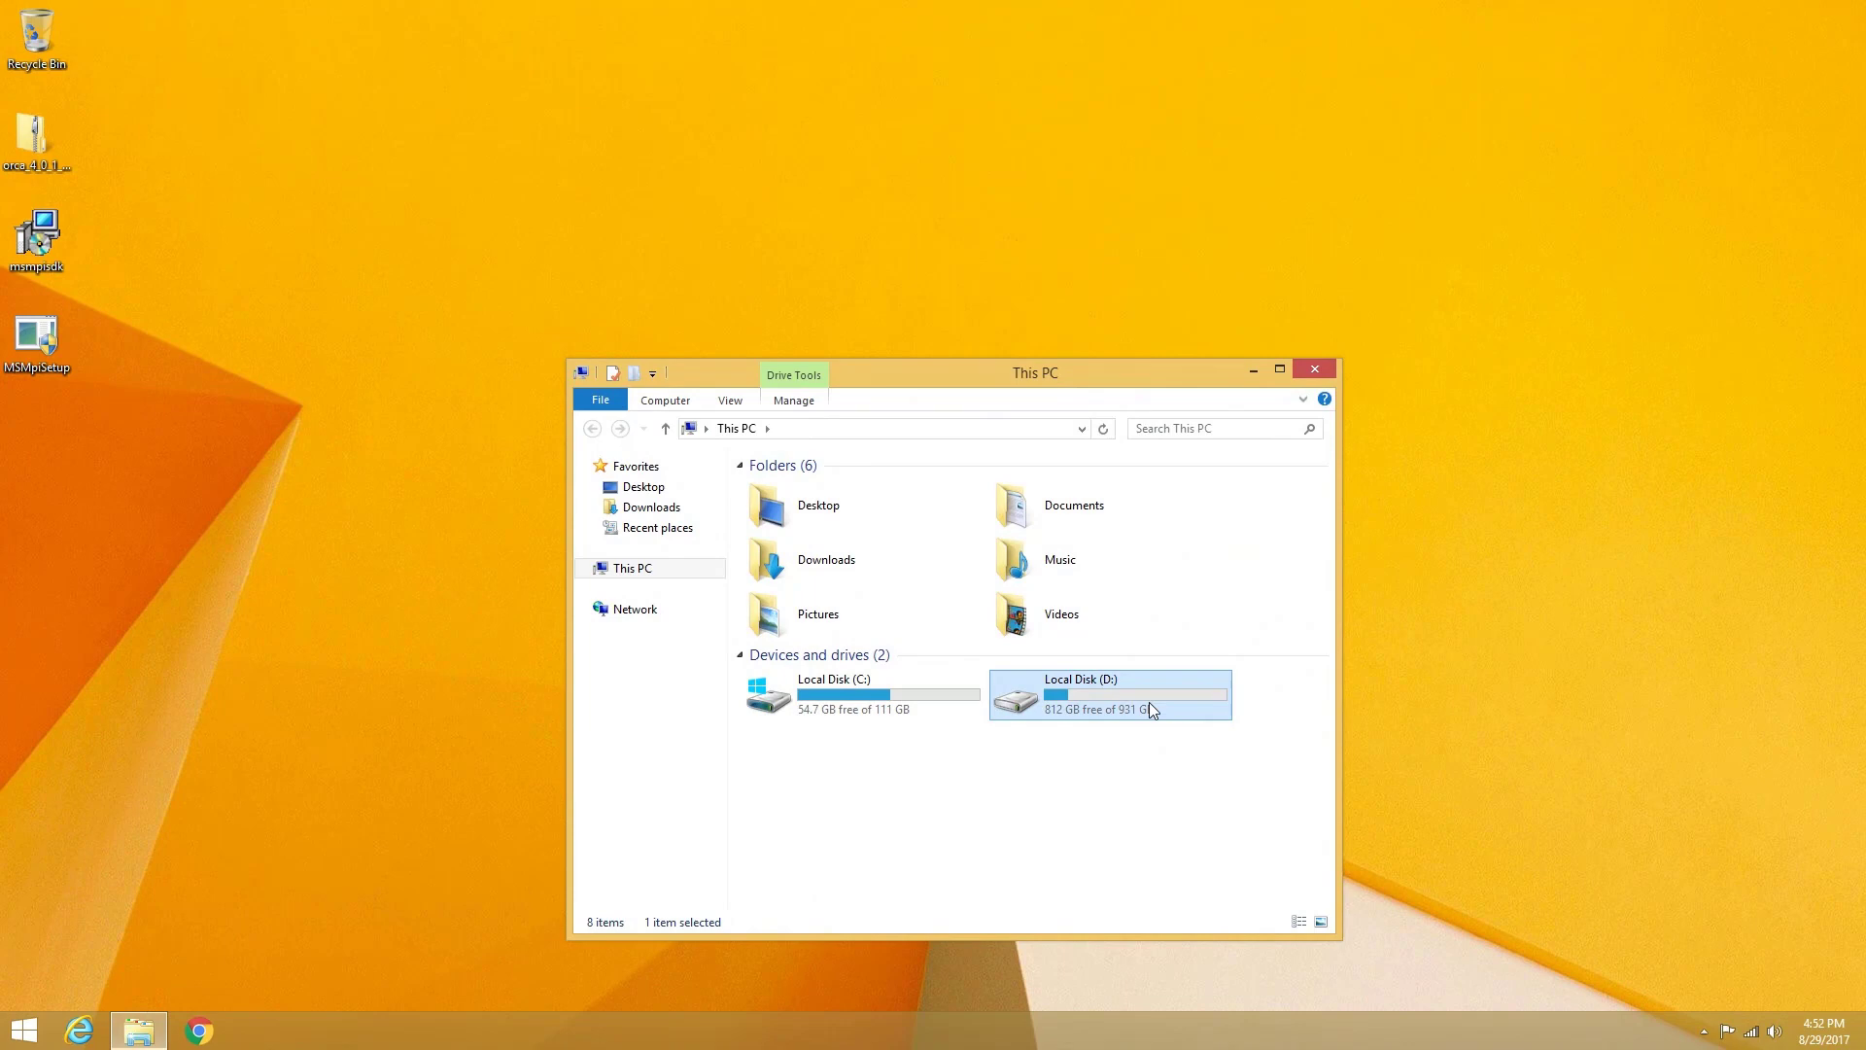
pyautogui.doubleClick(1081, 694)
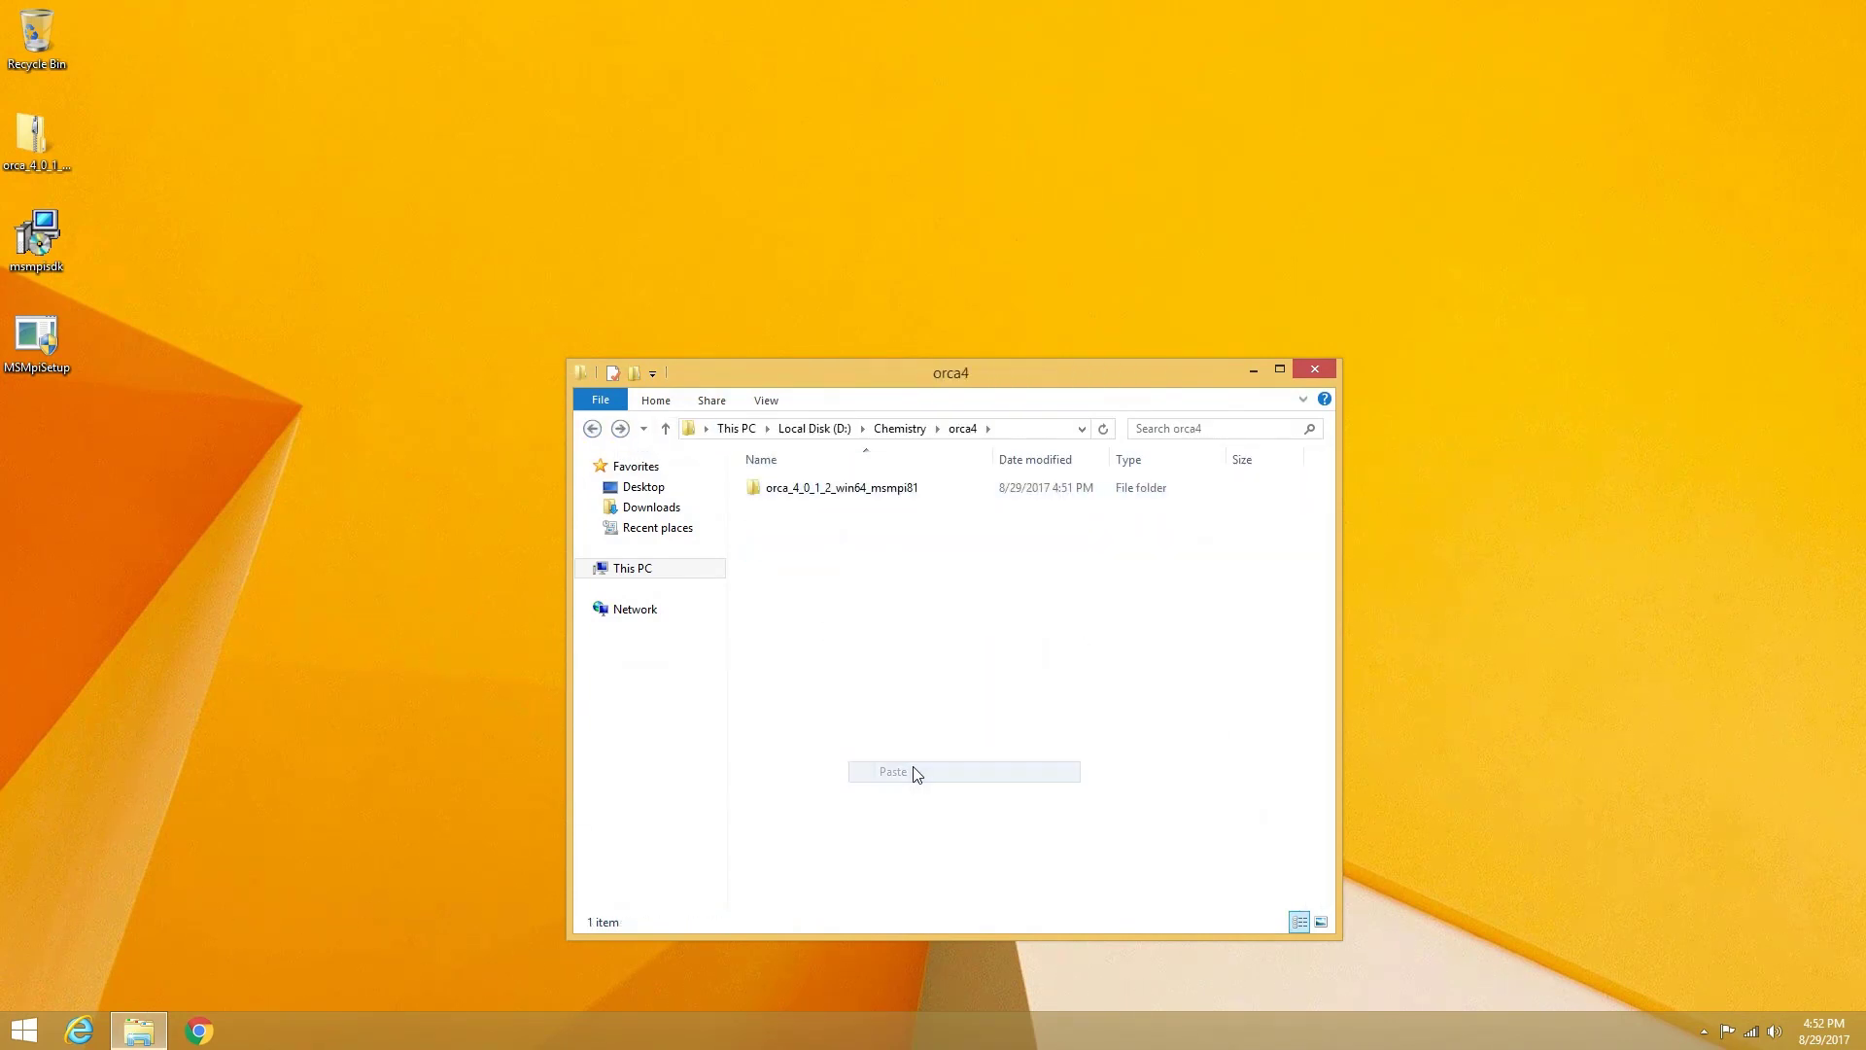
pyautogui.click(891, 771)
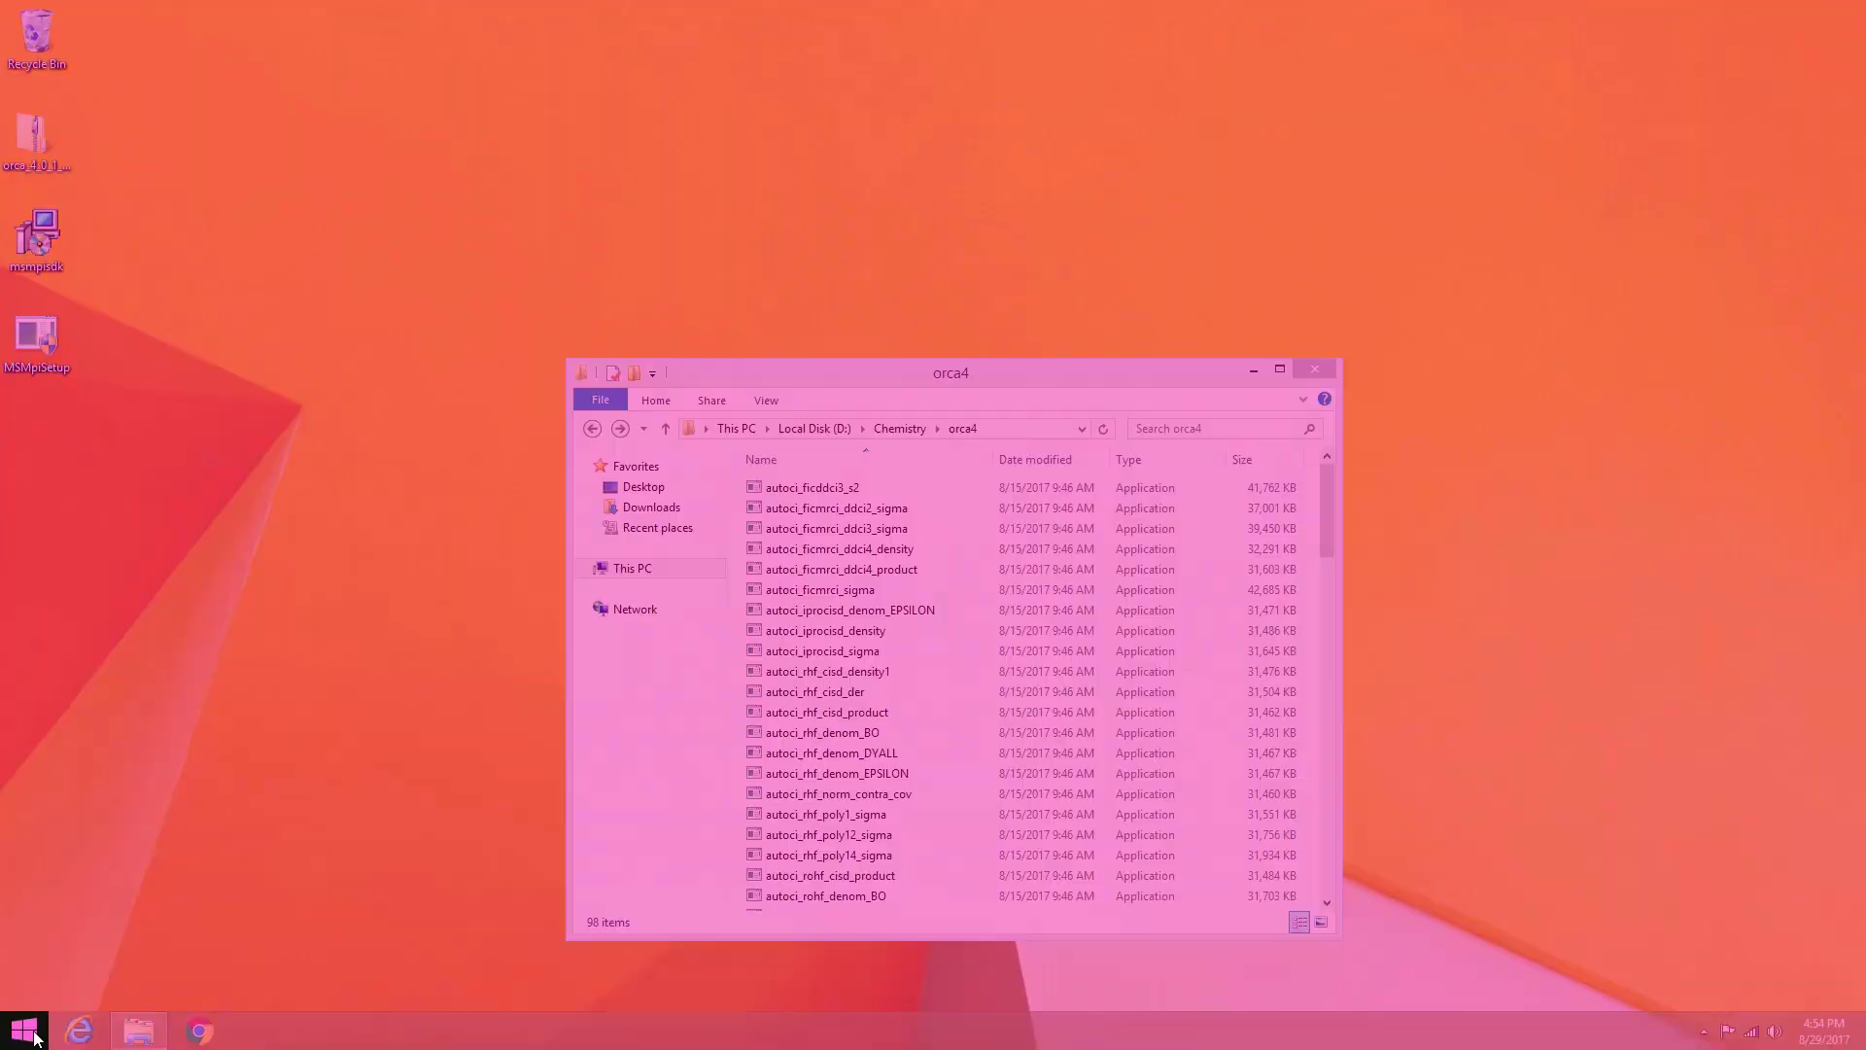
# Reach Environment Variables via Control Panel's advanced system settings and edit the system Path
pyautogui.click(23, 1027)
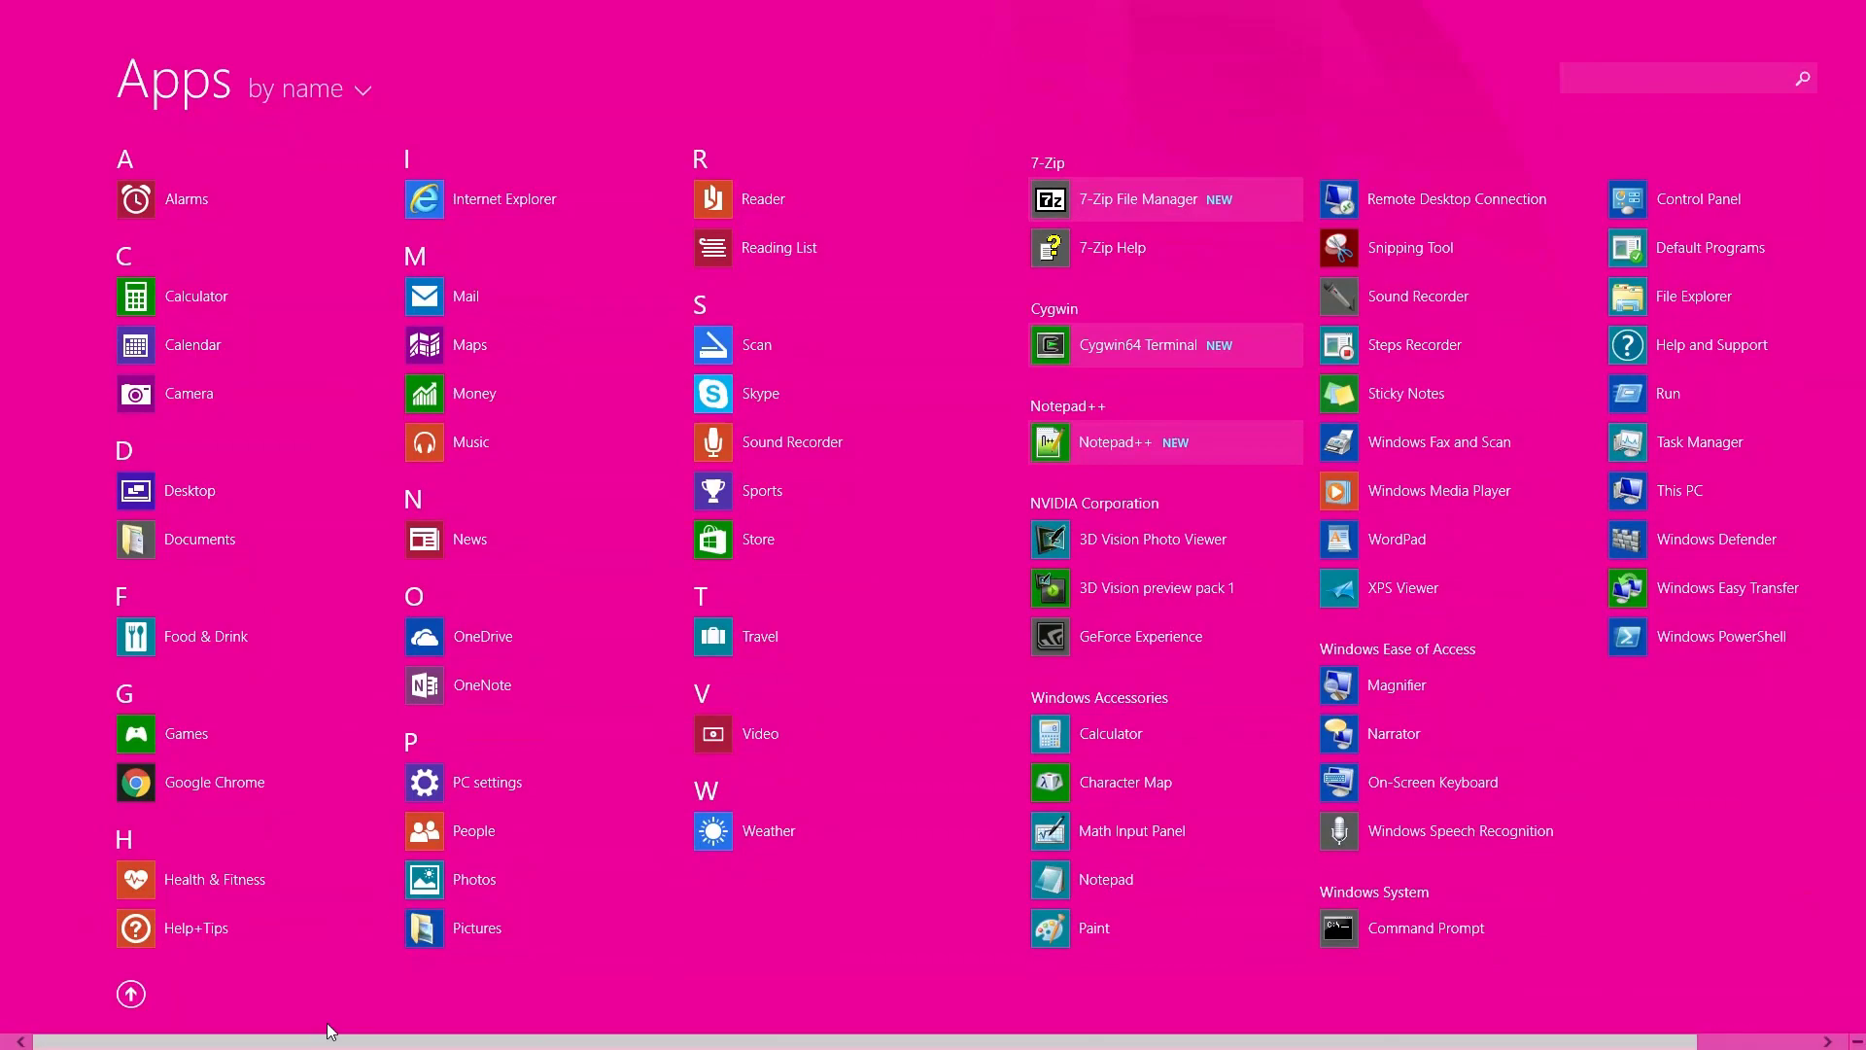
pyautogui.moveTo(1698, 198)
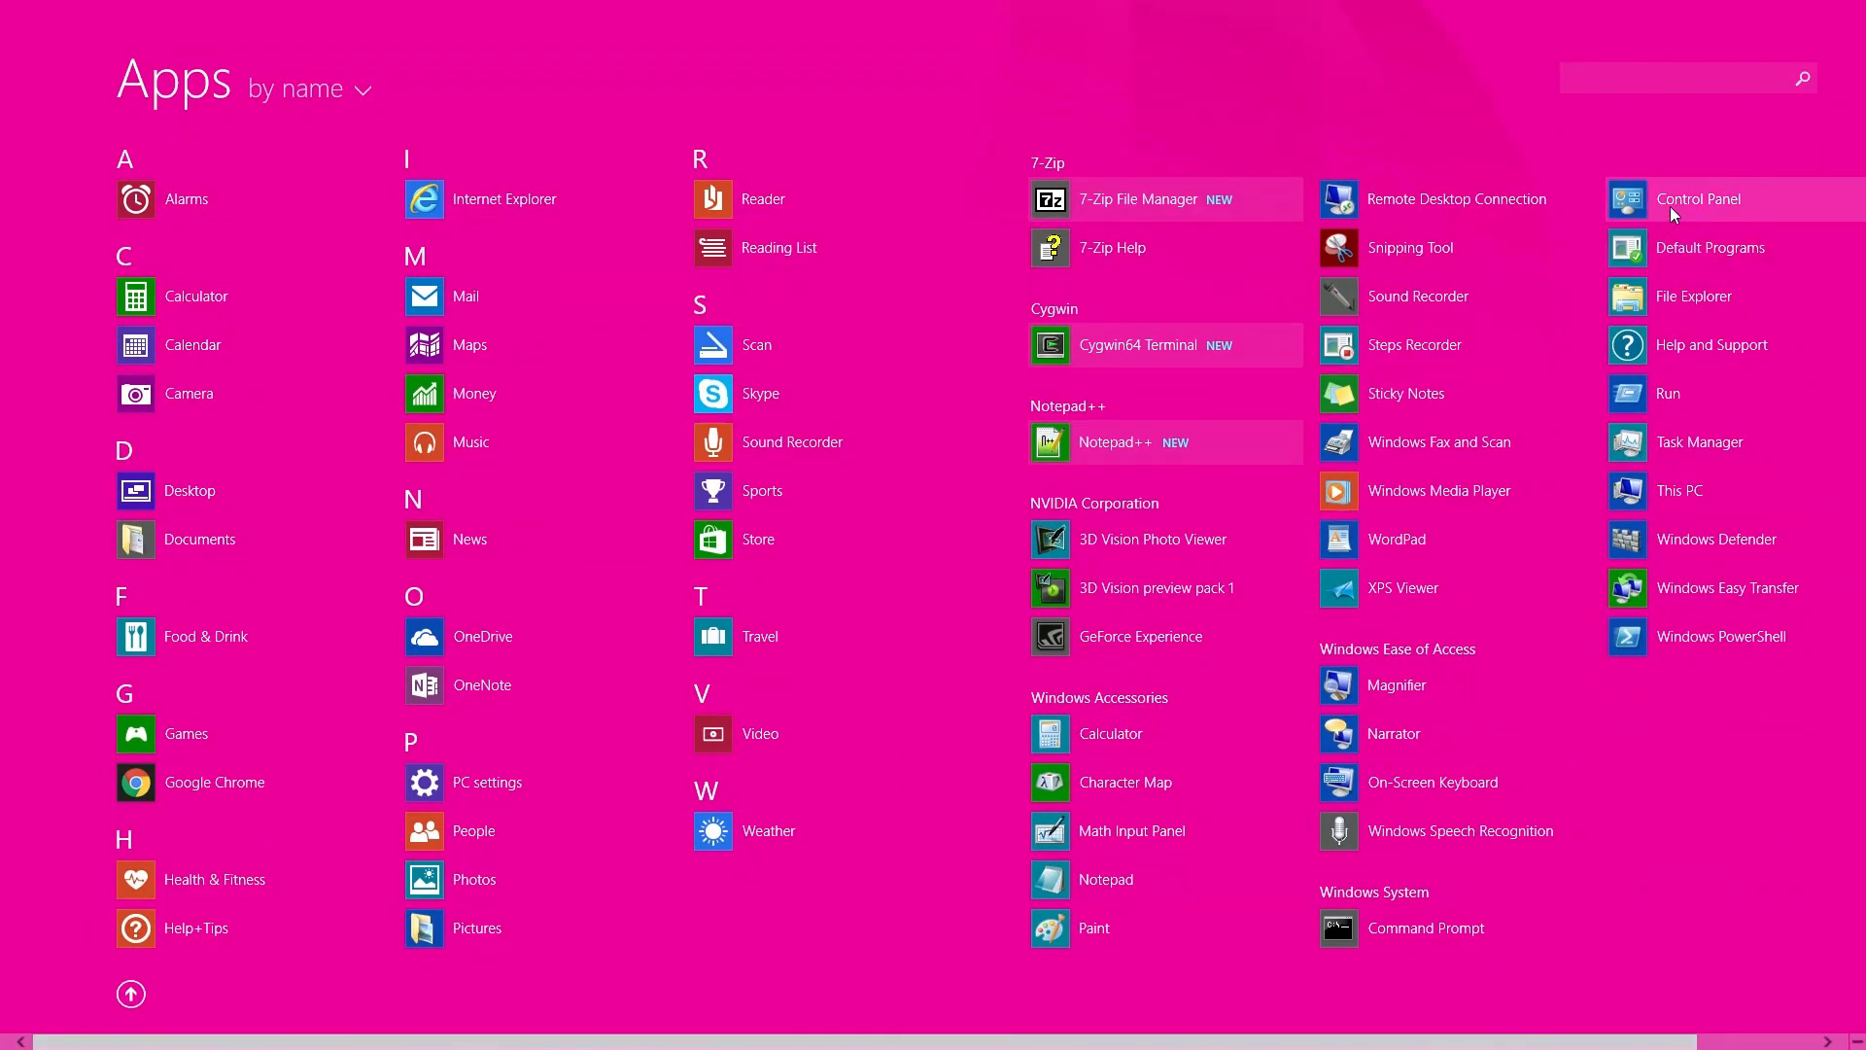
pyautogui.click(1698, 198)
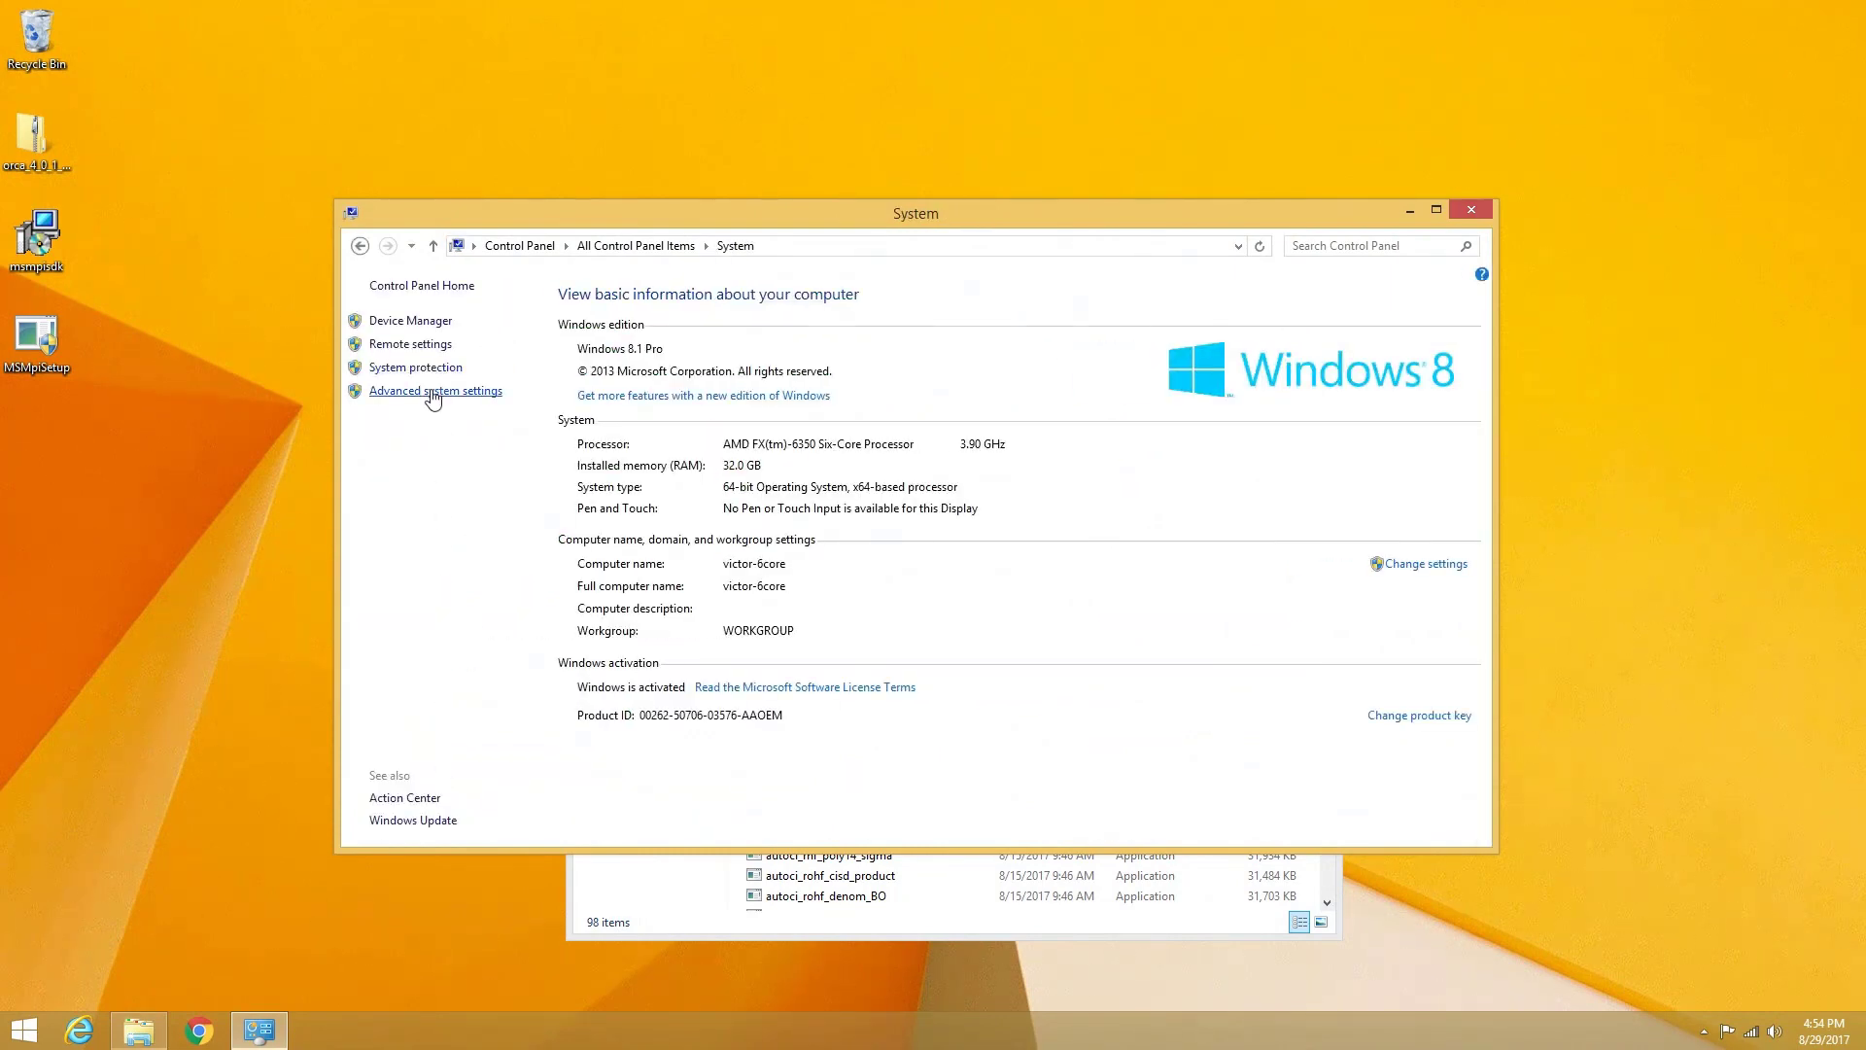
pyautogui.click(435, 391)
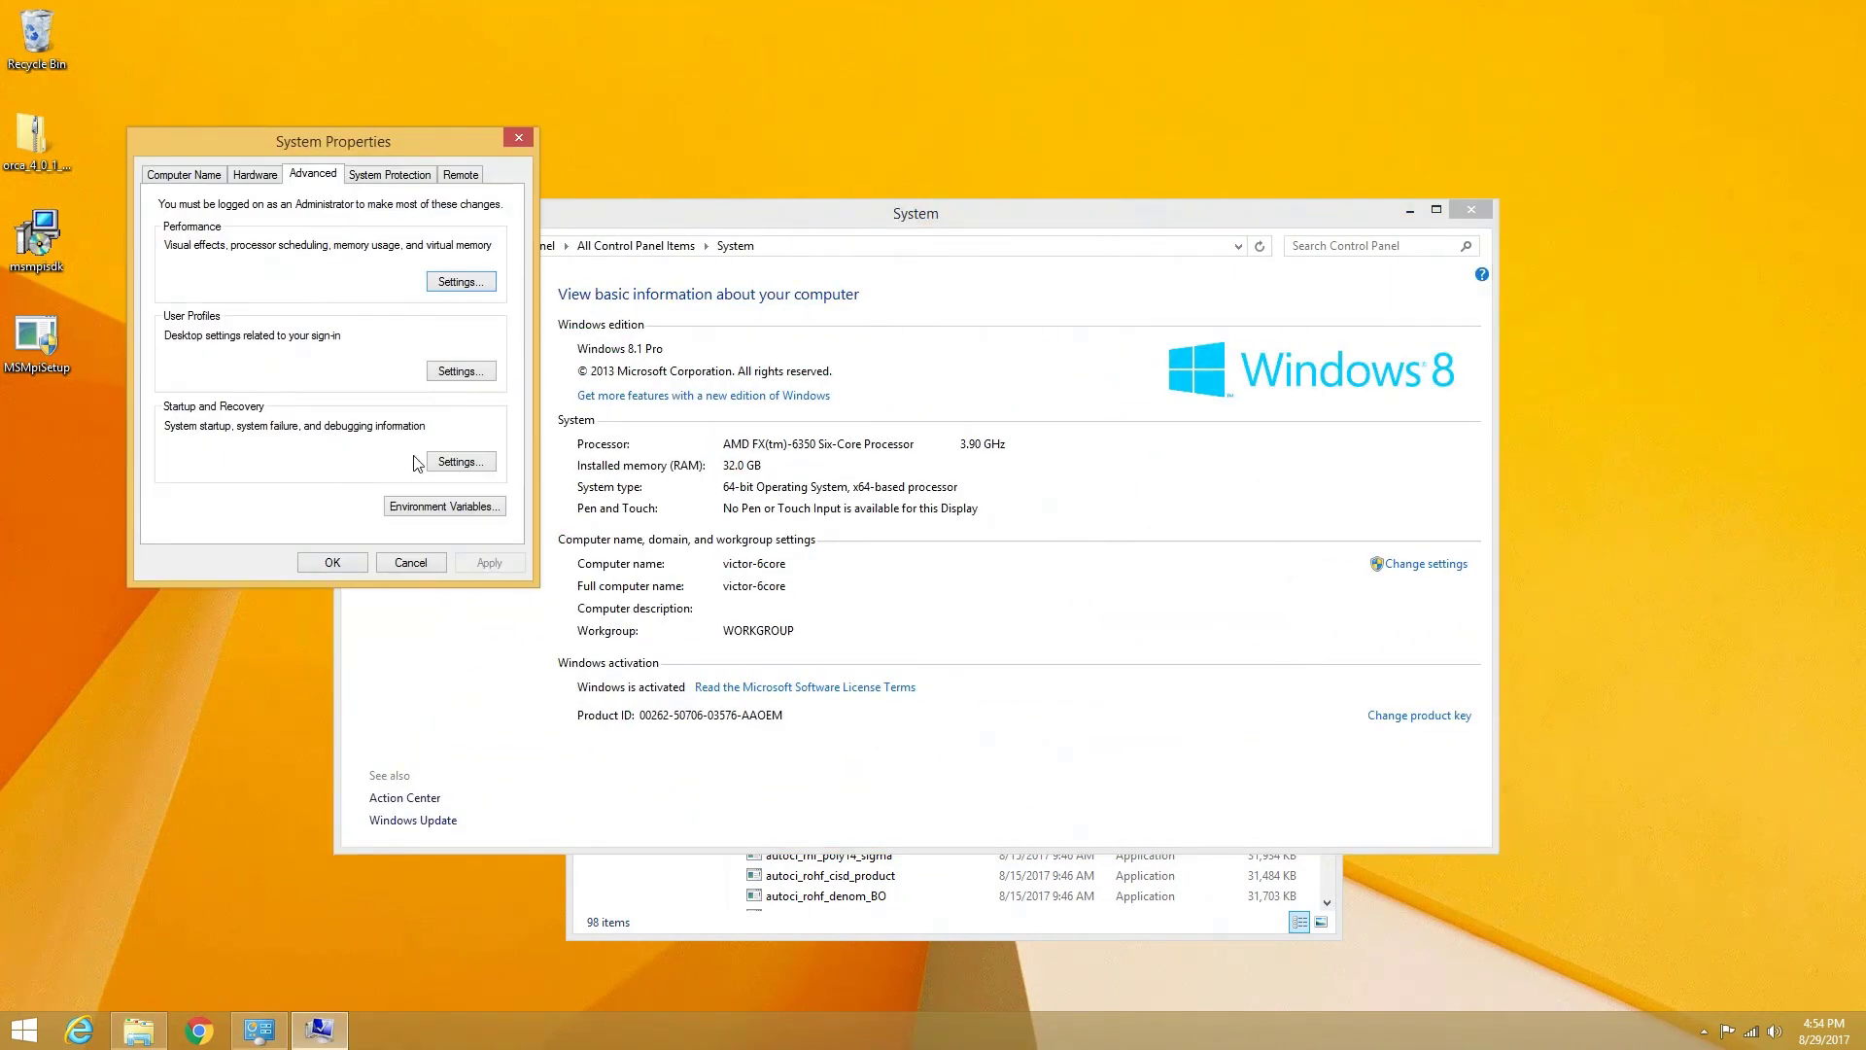
pyautogui.moveTo(444, 505)
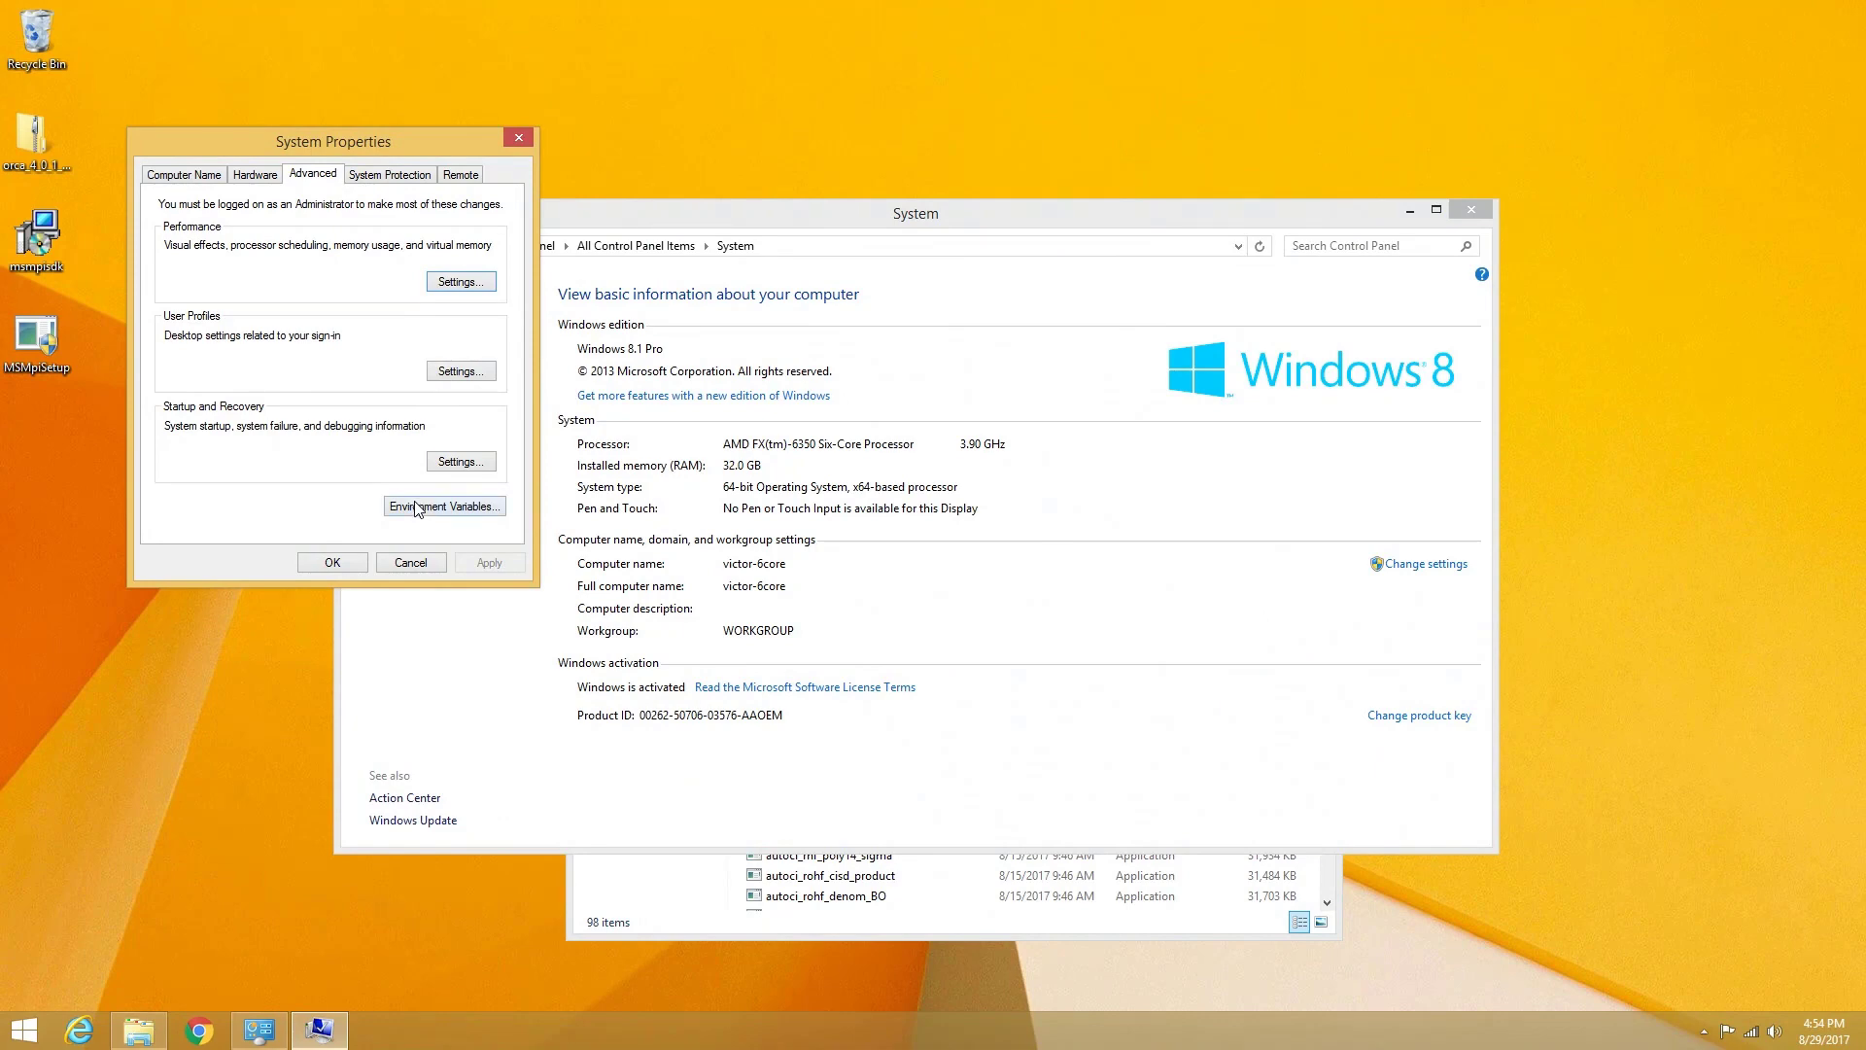
pyautogui.click(444, 506)
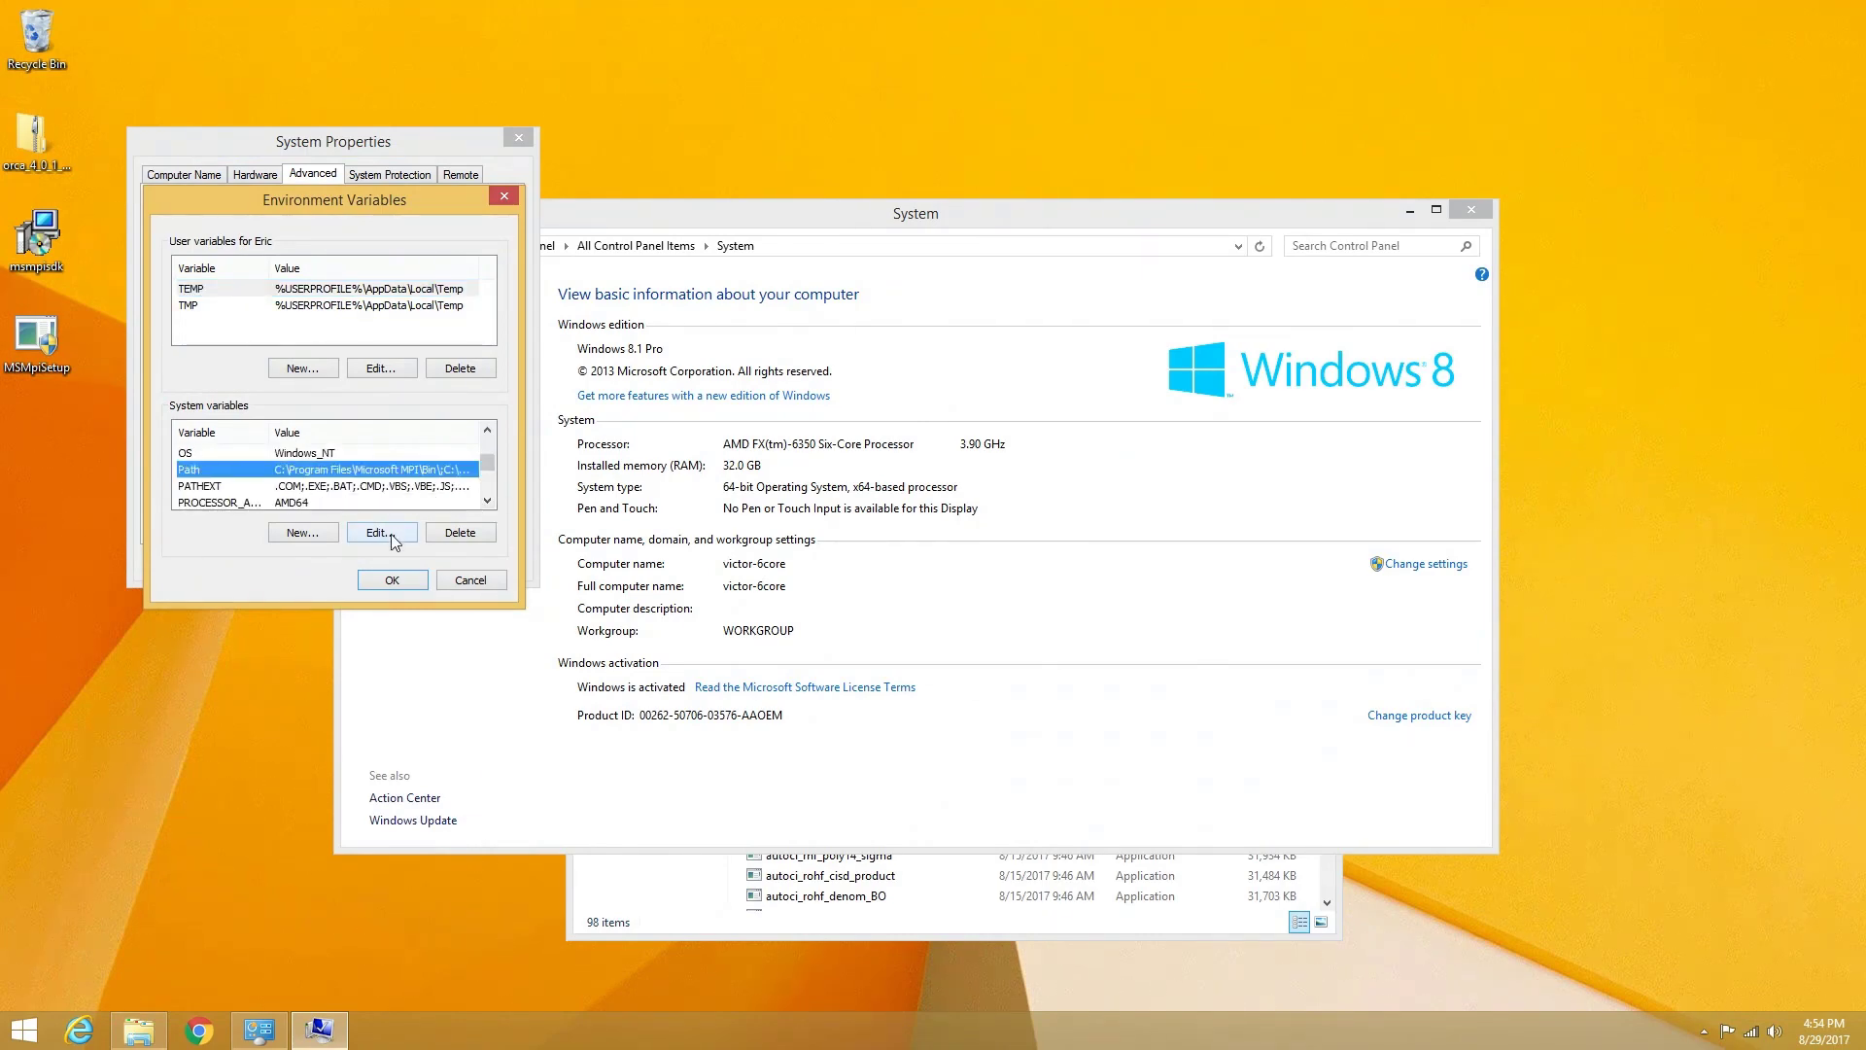
pyautogui.click(381, 531)
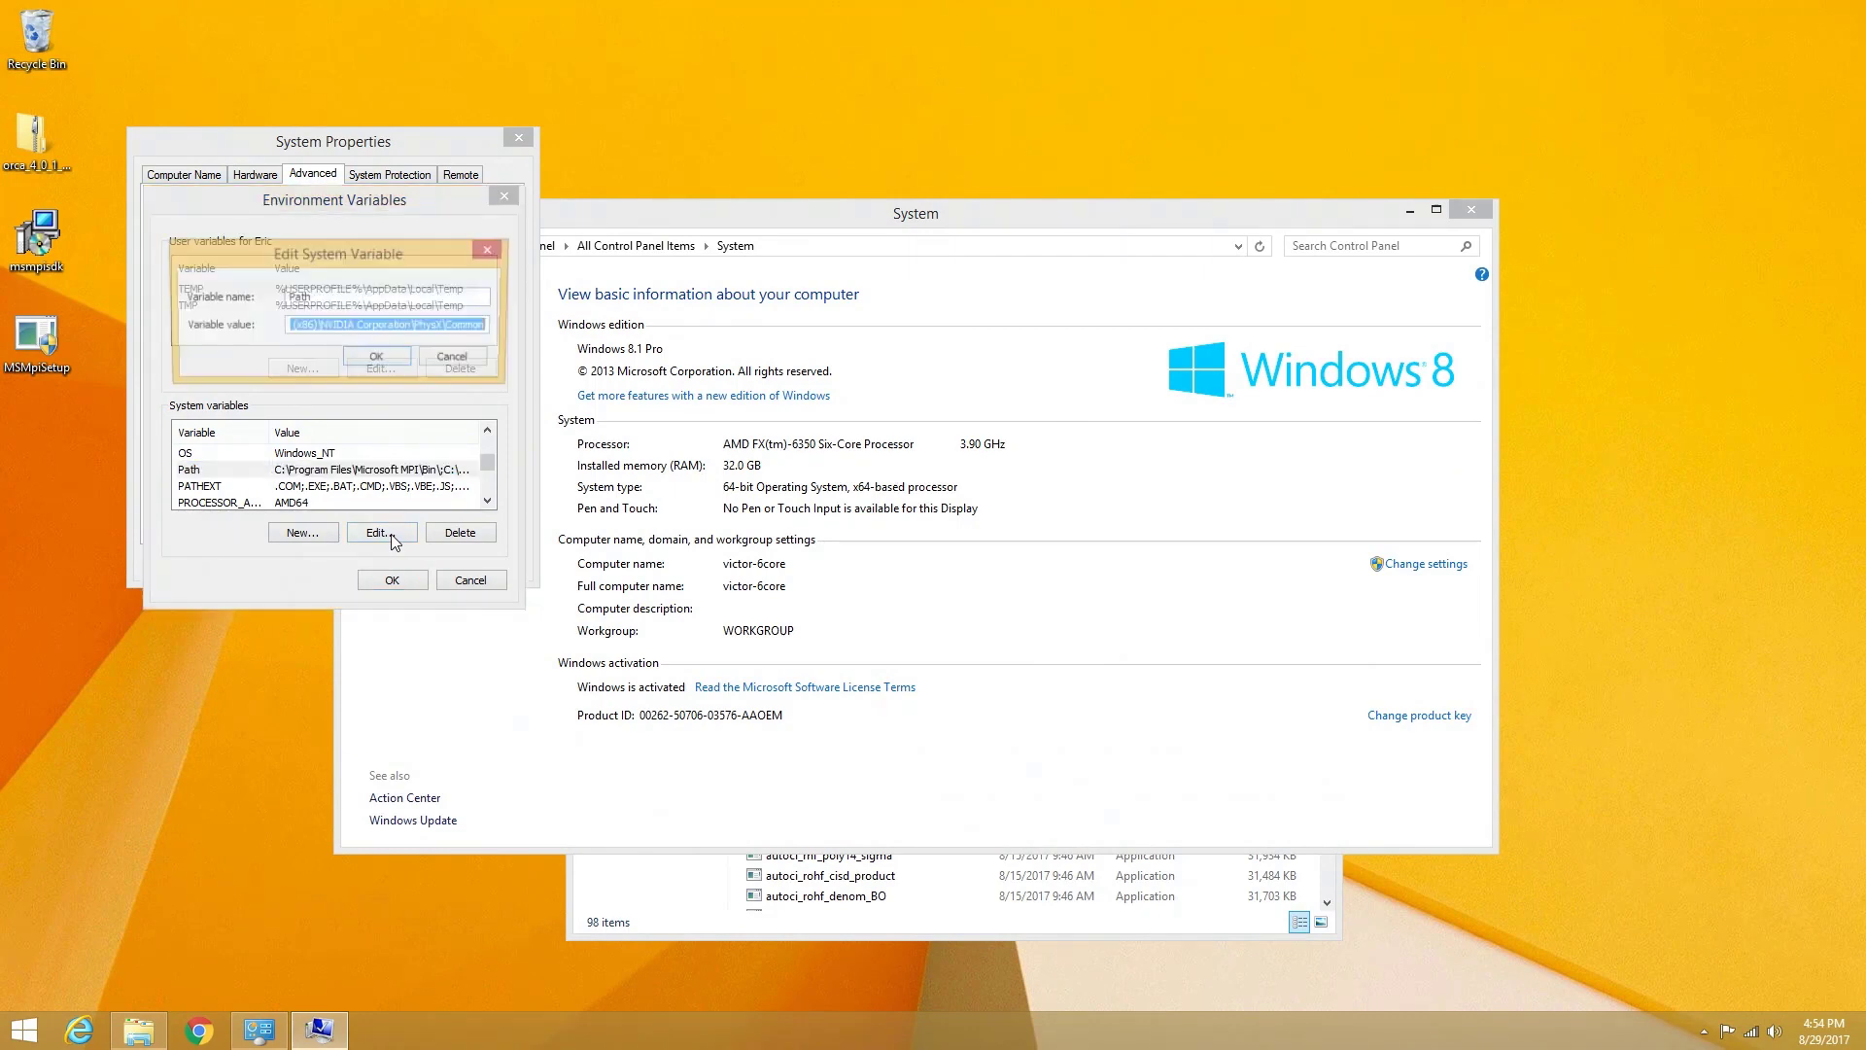
pyautogui.click(381, 532)
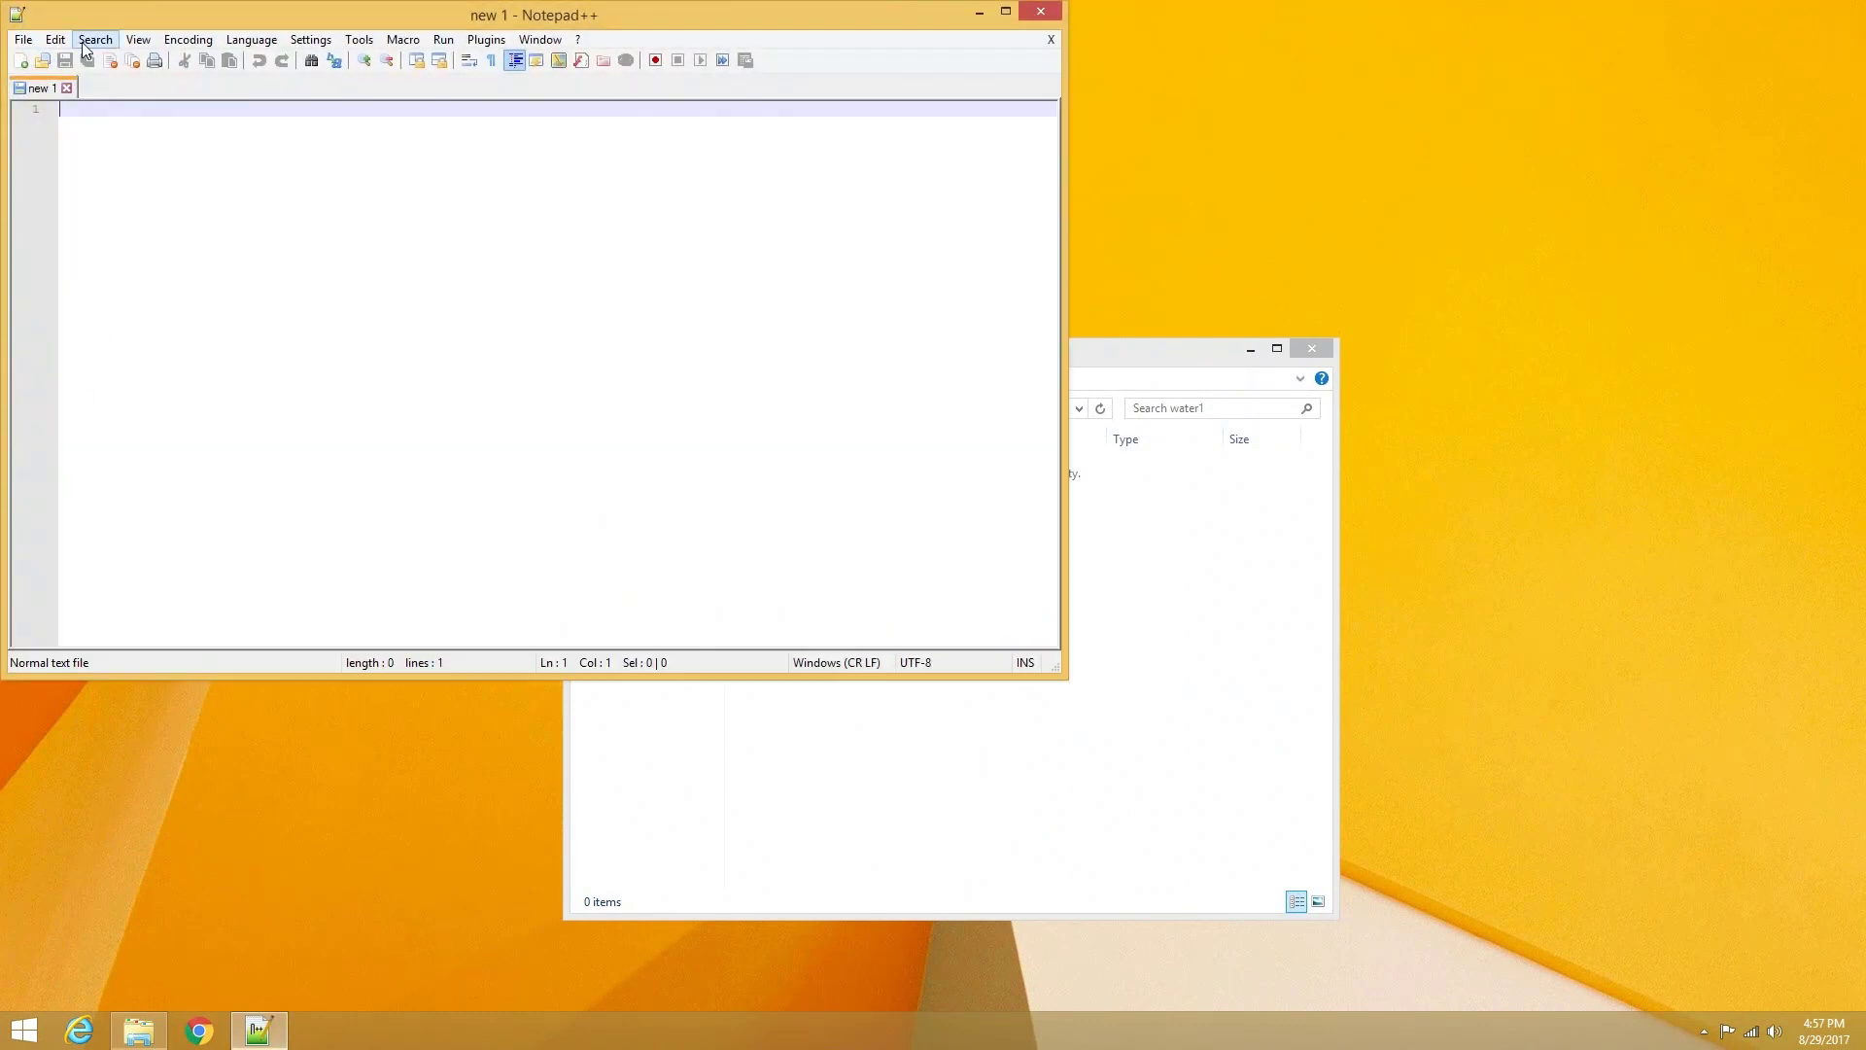
pyautogui.moveTo(91, 173)
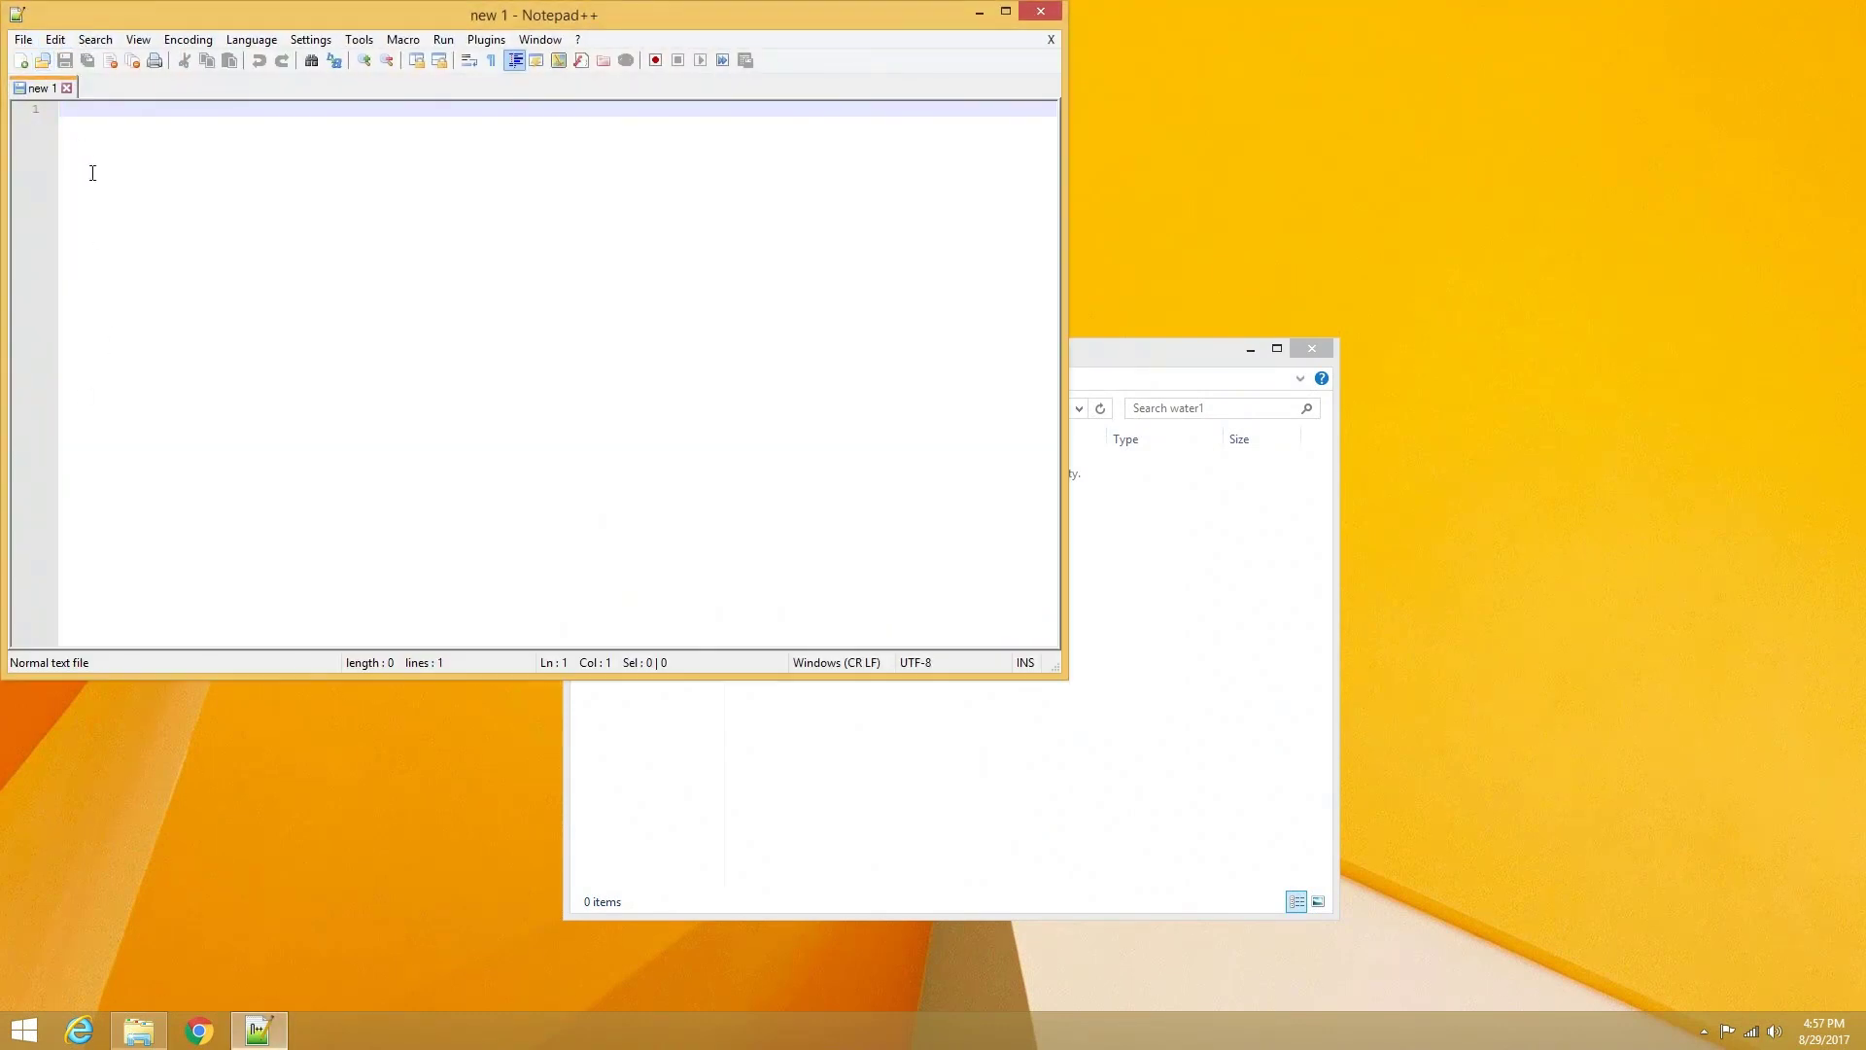
# Write the '# my first orca comp' comment and '! B3LYP def2-SVP Opt' keyword line
pyautogui.write('# my #')
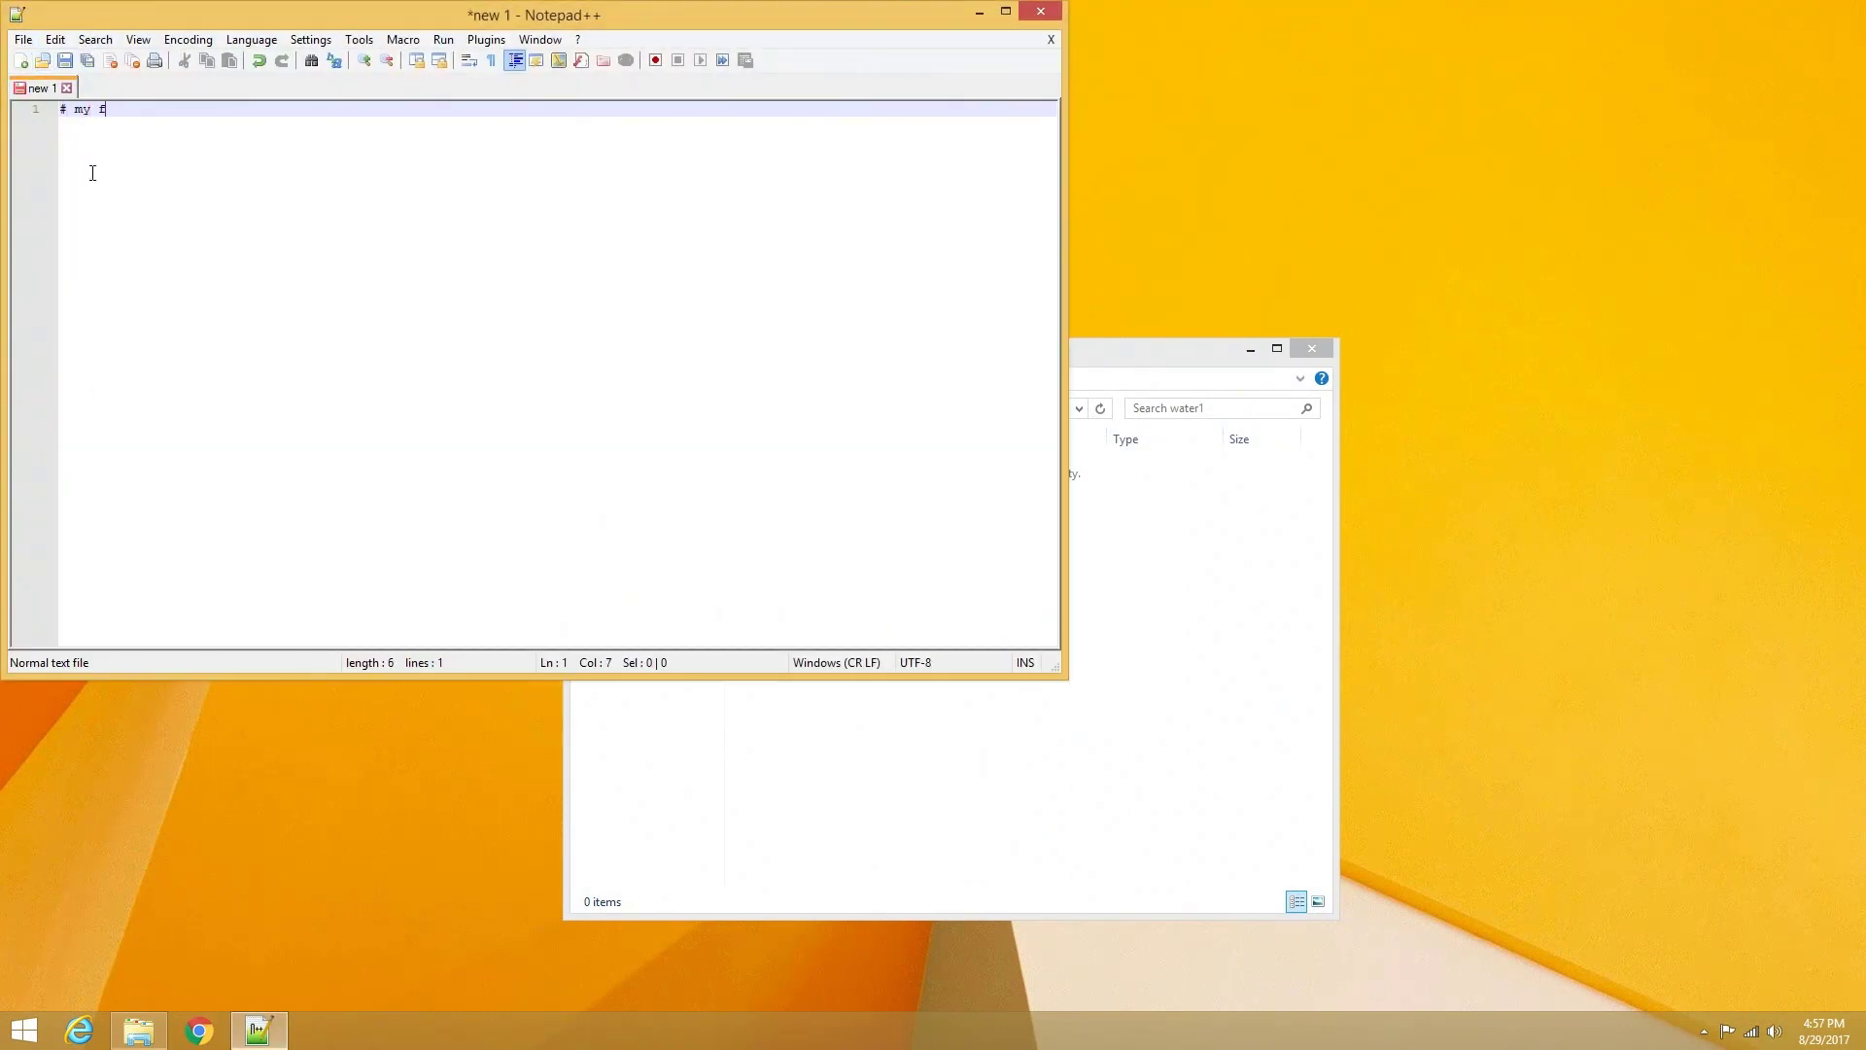
pyautogui.write('first orca computation of water')
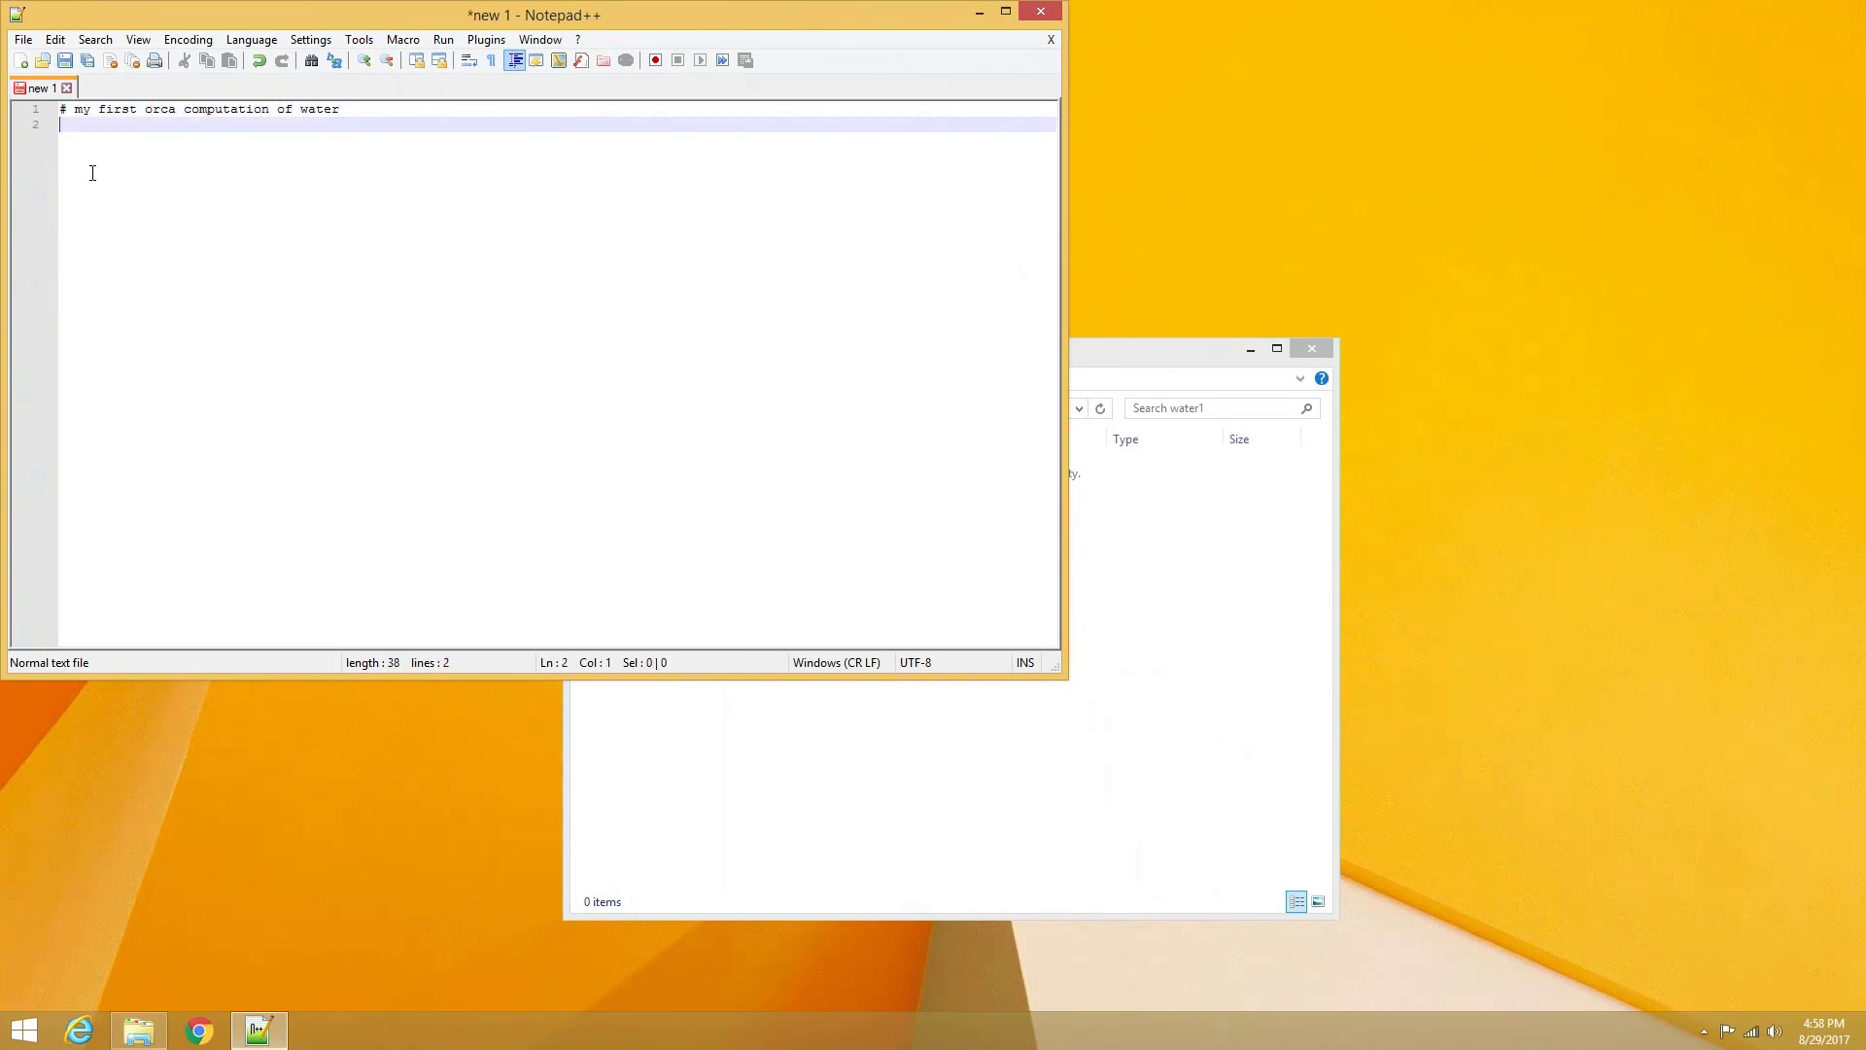
pyautogui.write('! B3LYP')
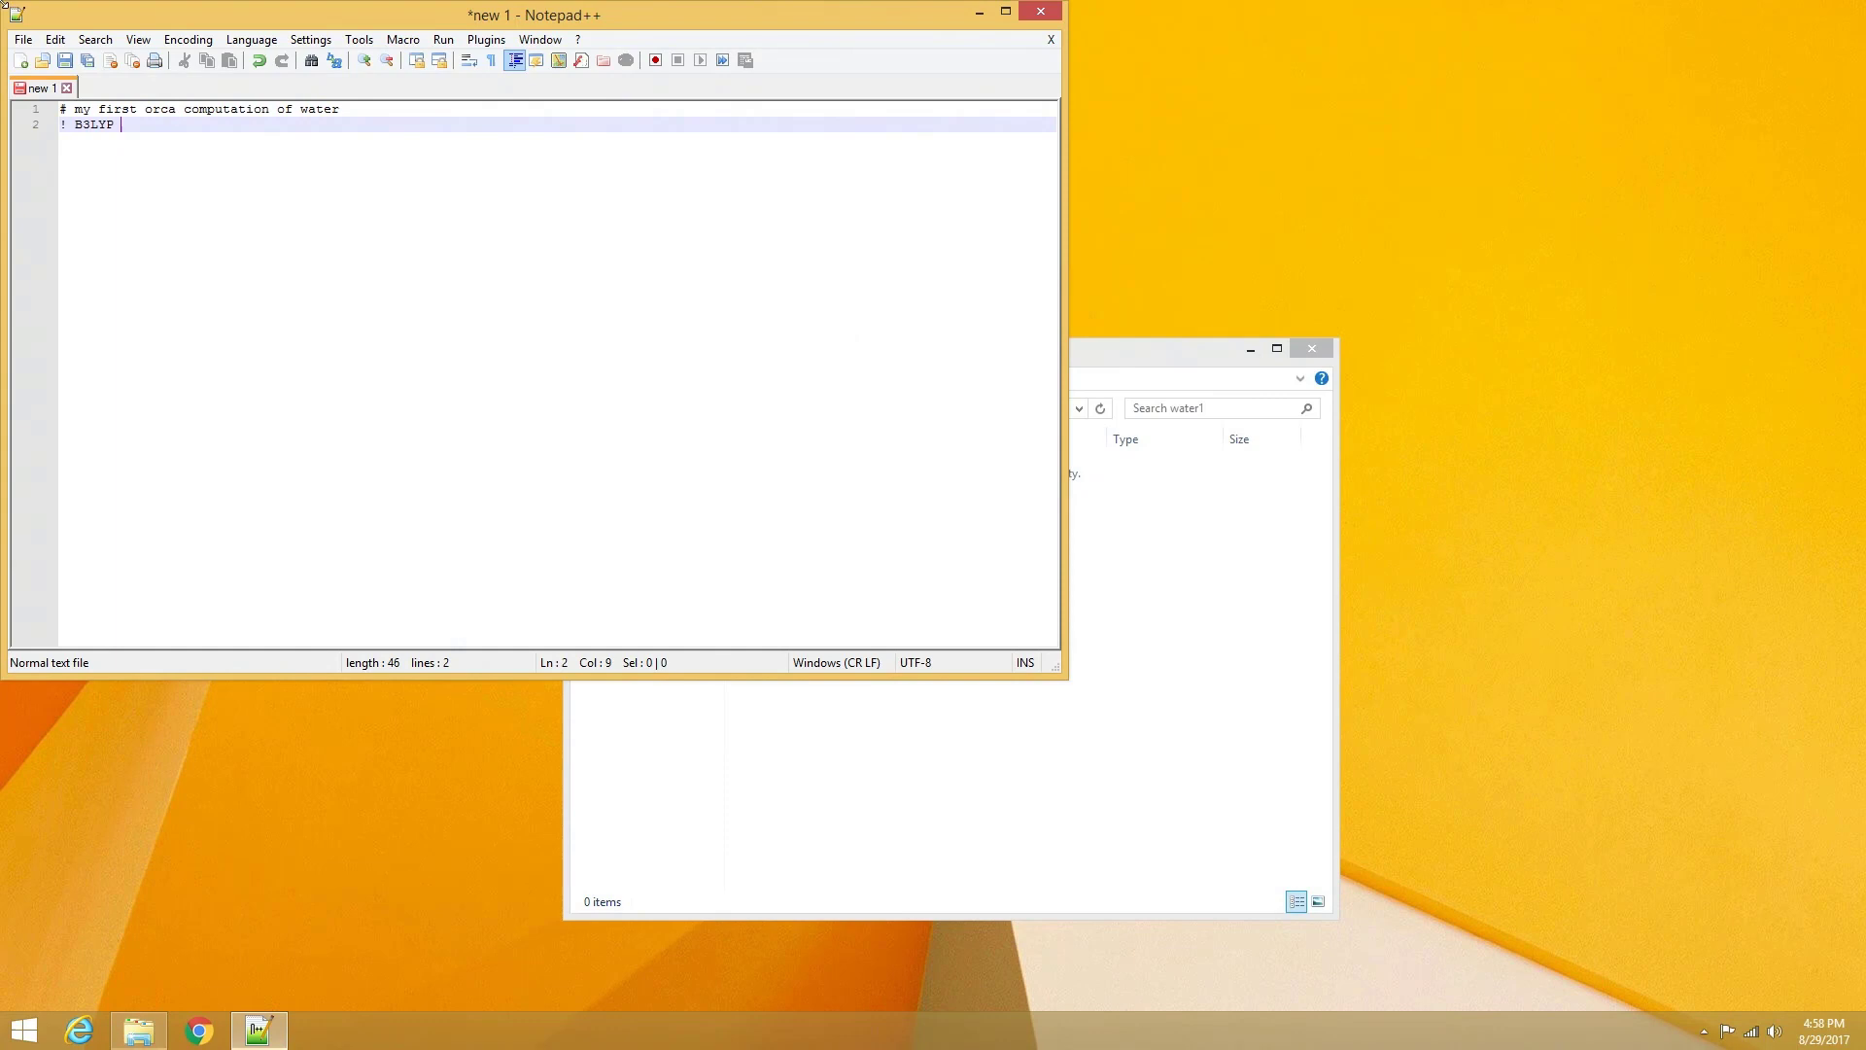
pyautogui.write('def2-SVP Opt')
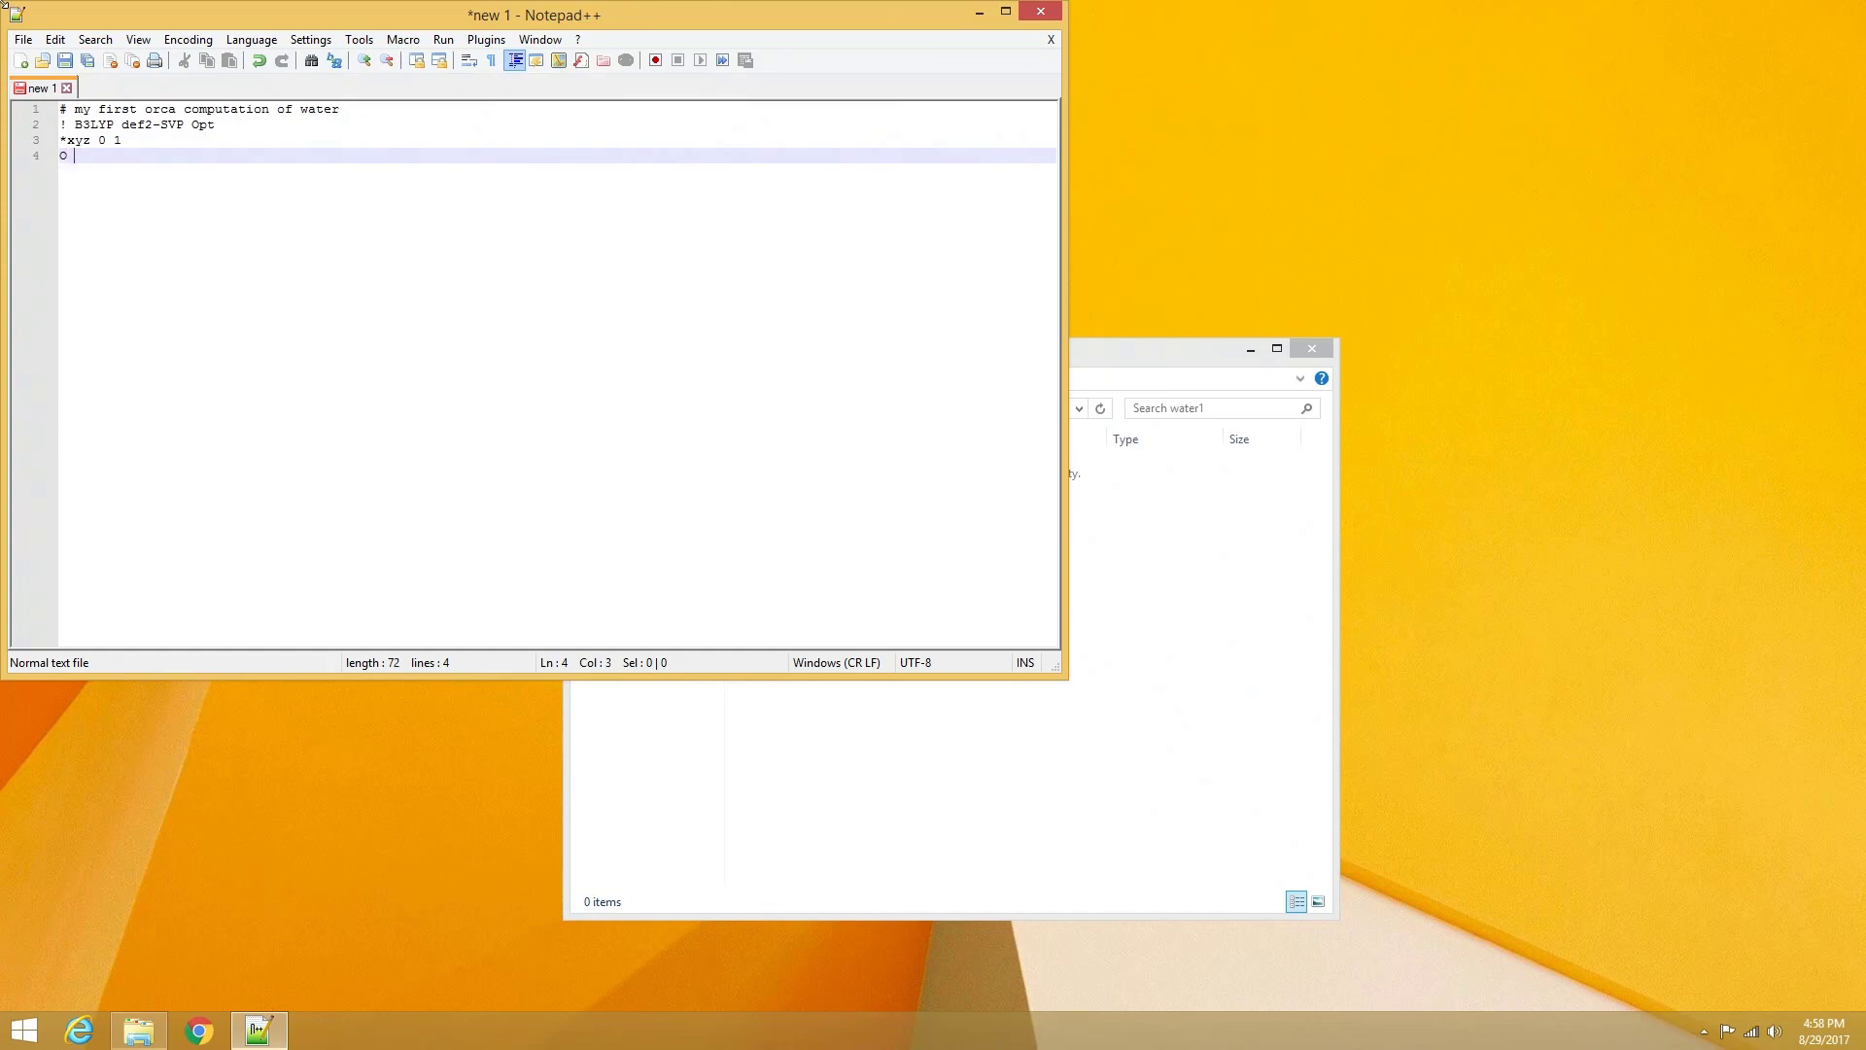
# Add the xyz block with O at 0 0 0 and H atoms at ±0.8 0.6
pyautogui.write('0.0 0.0 0.')
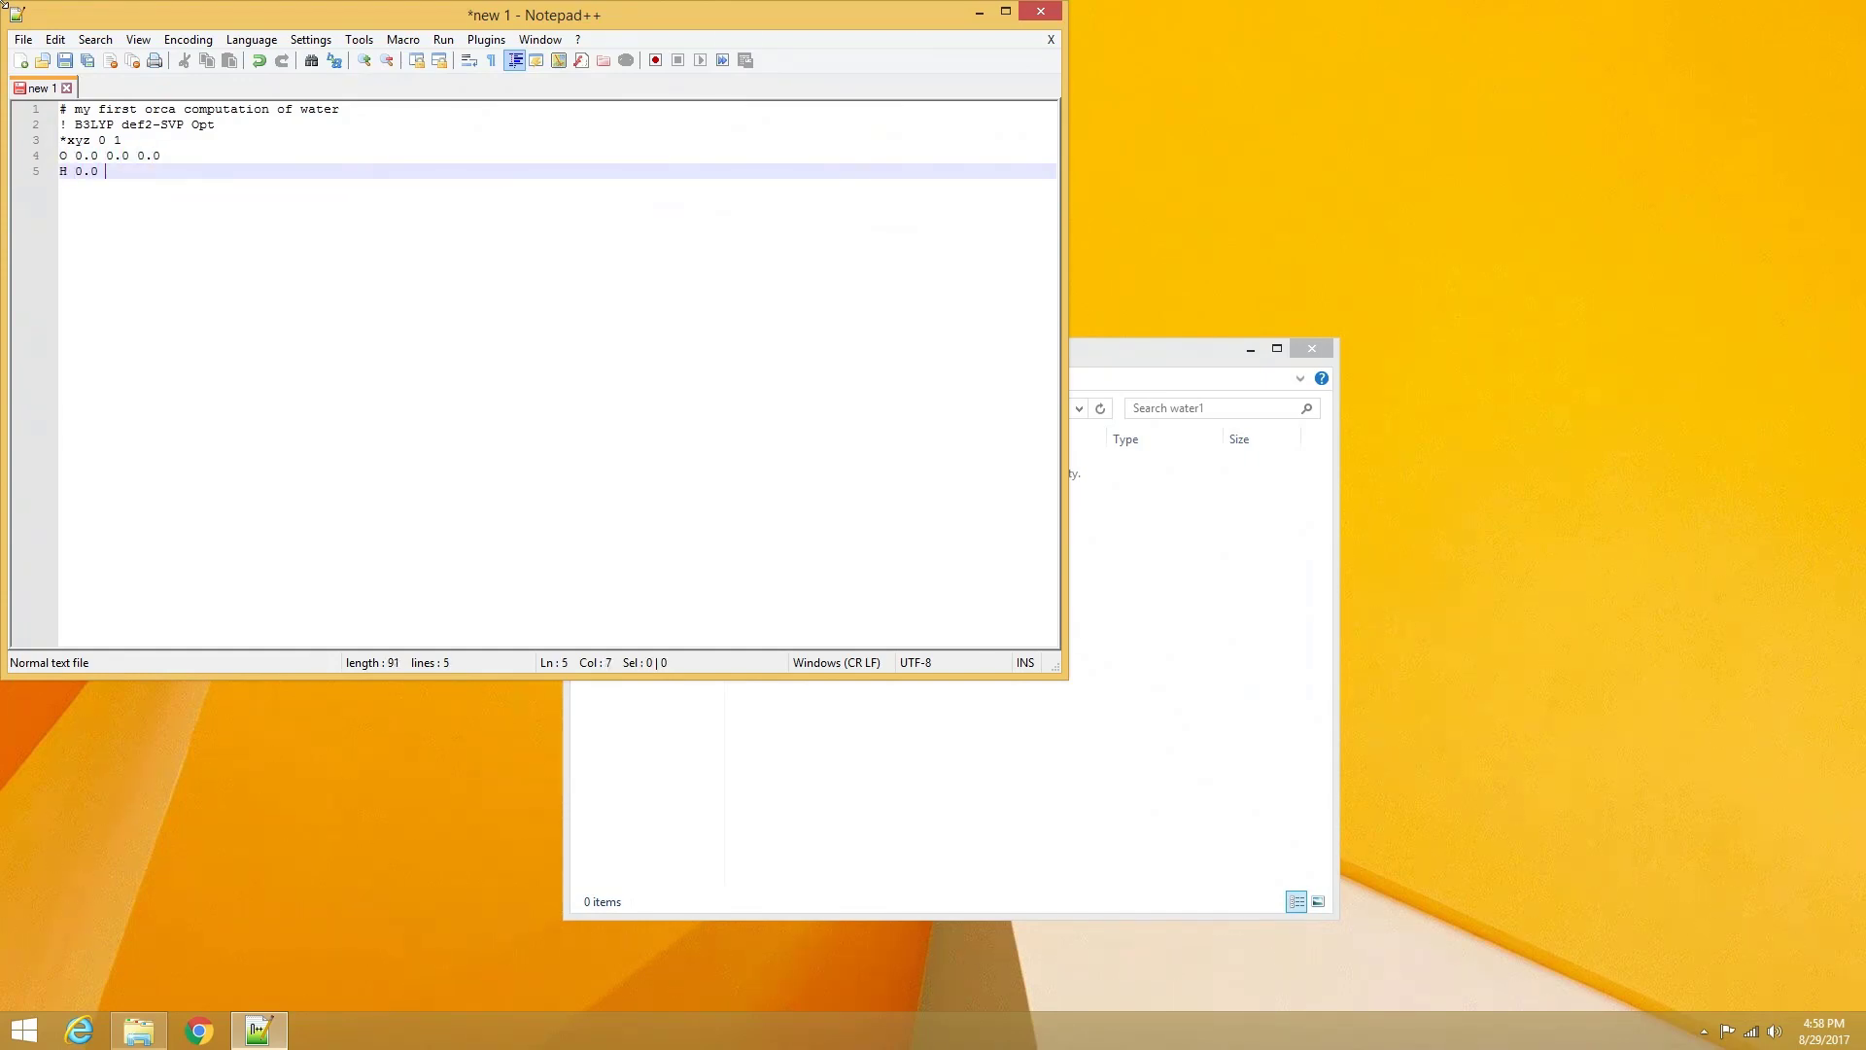
pyautogui.write('0.8 0.6')
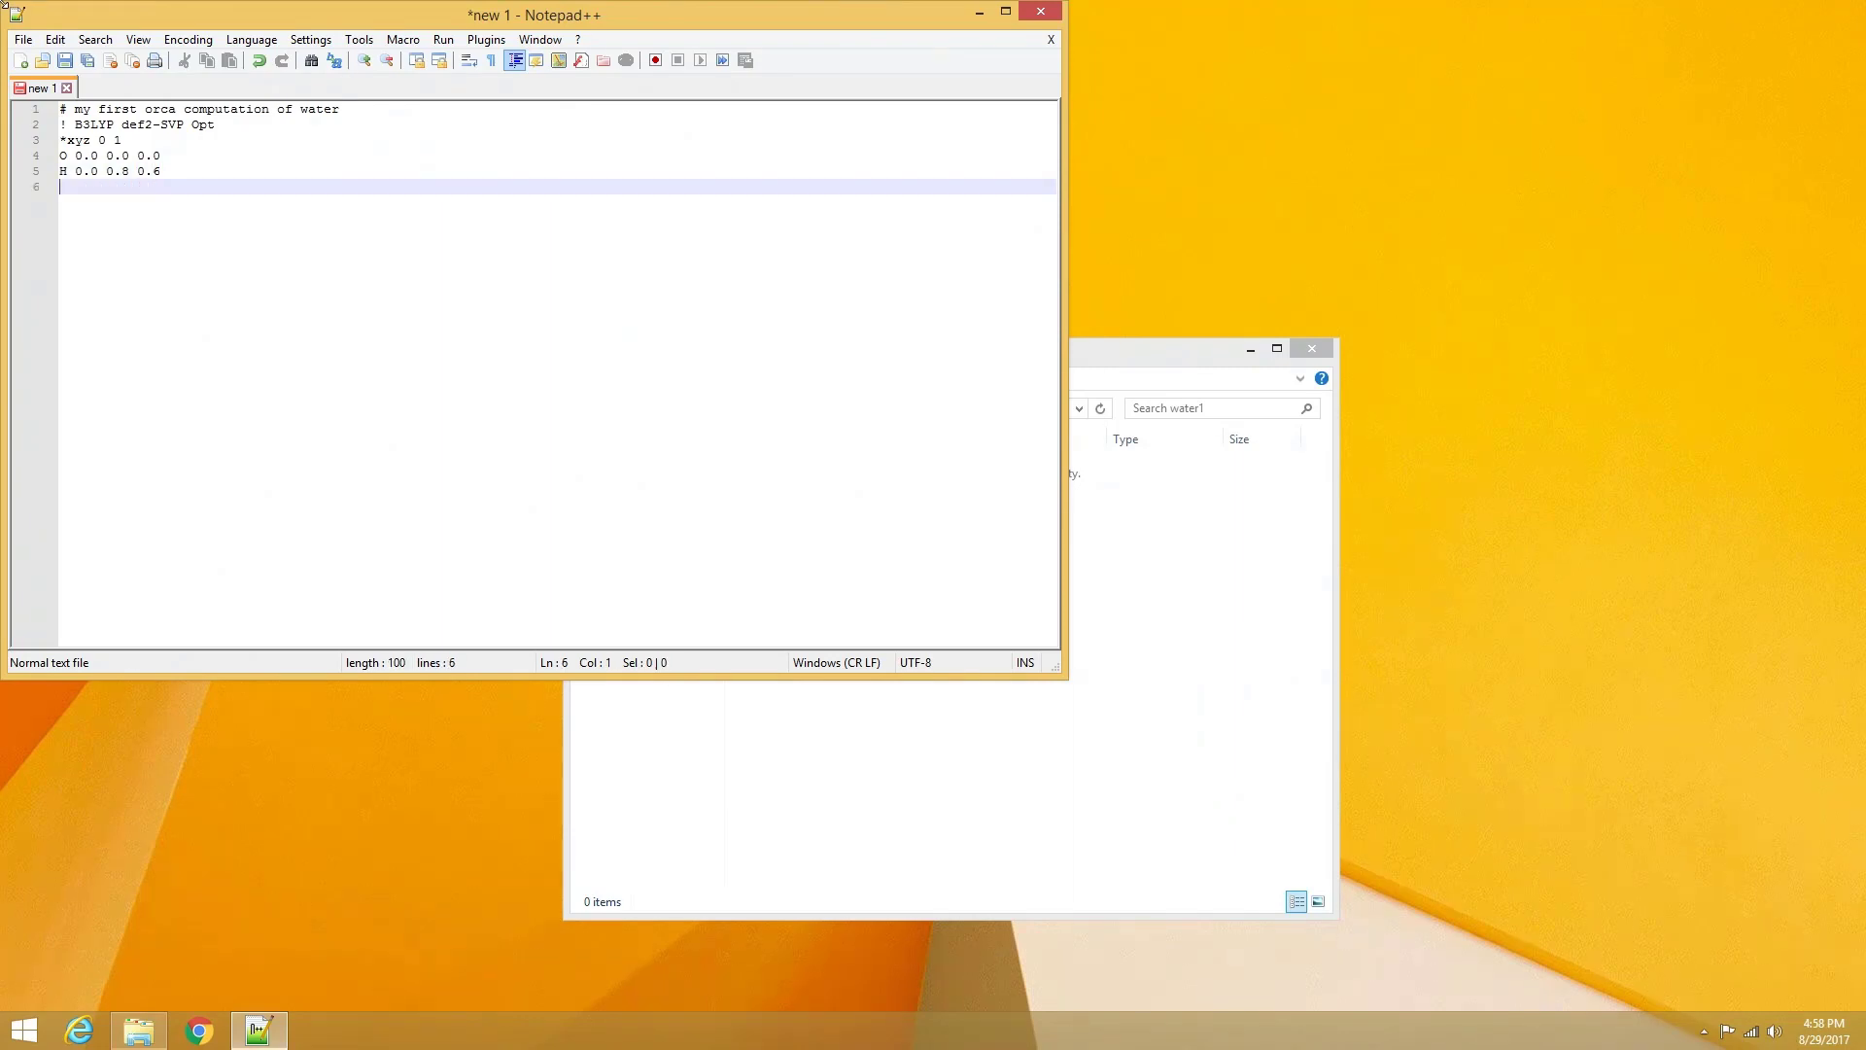
pyautogui.write('H 0.0')
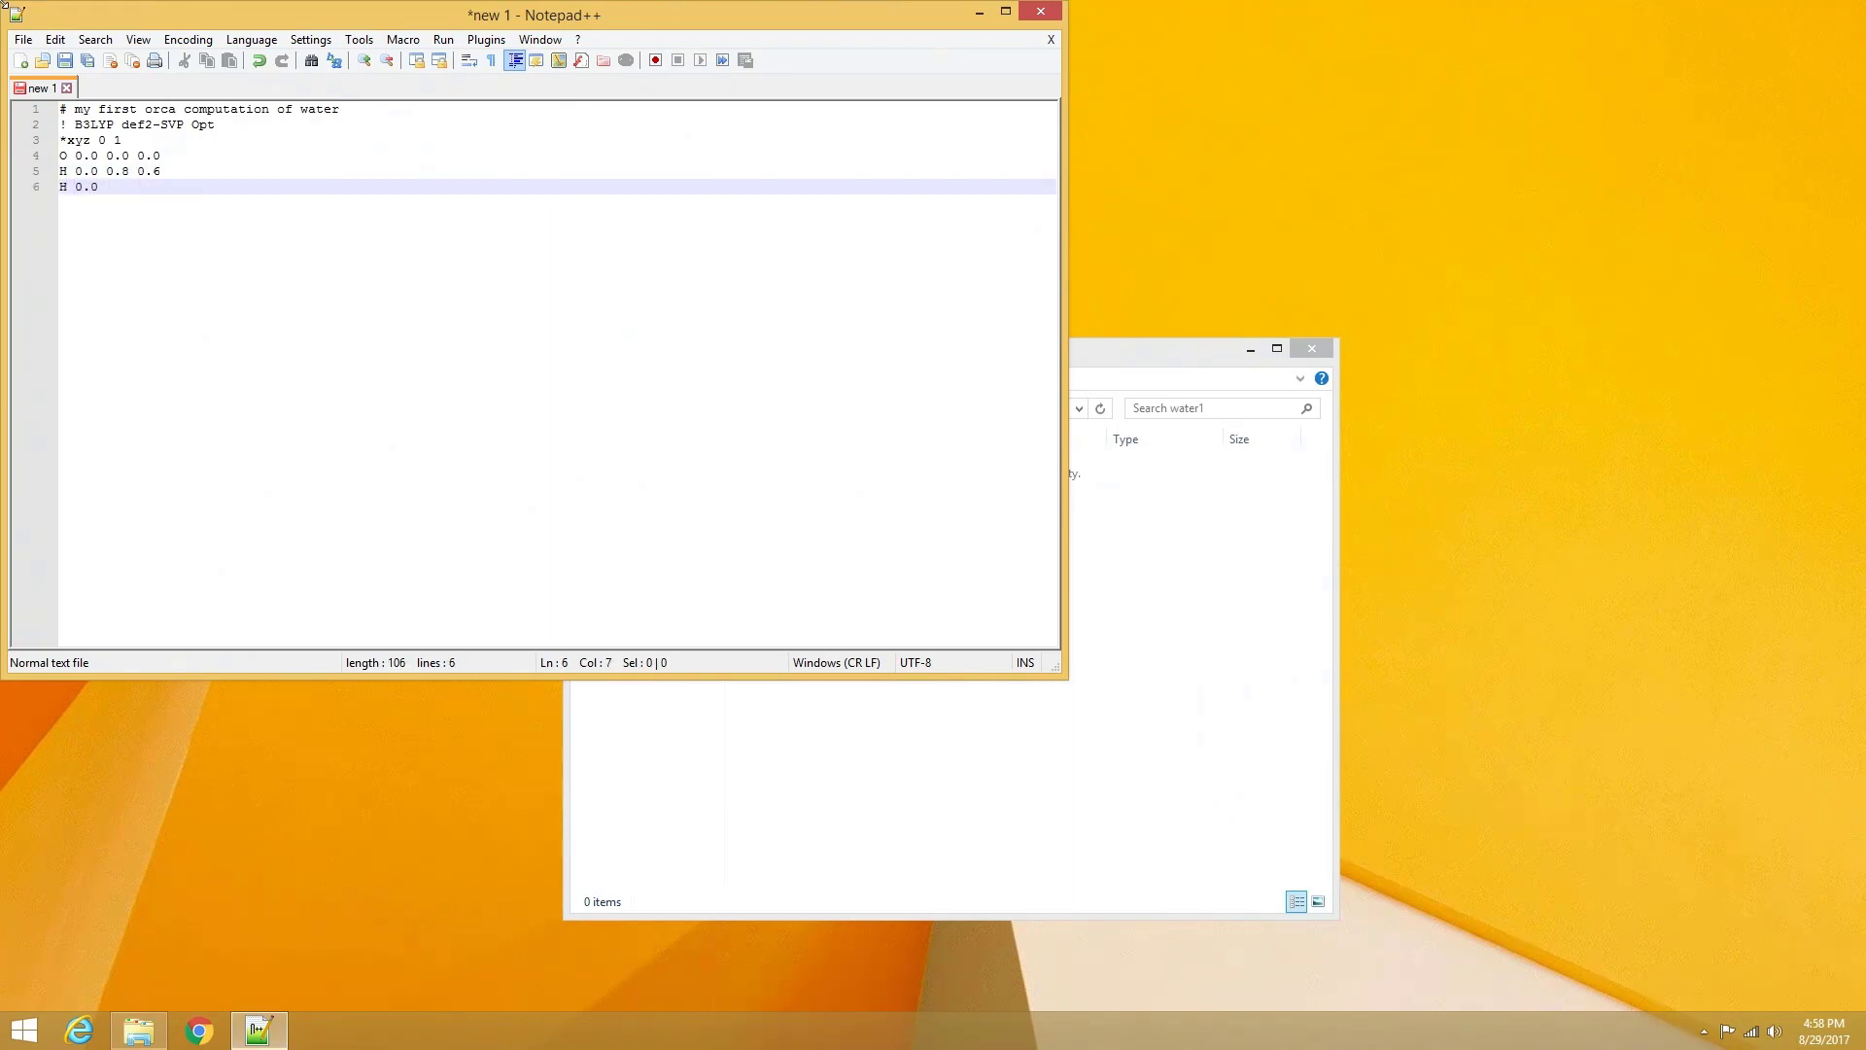
pyautogui.write('-0.8 0.6')
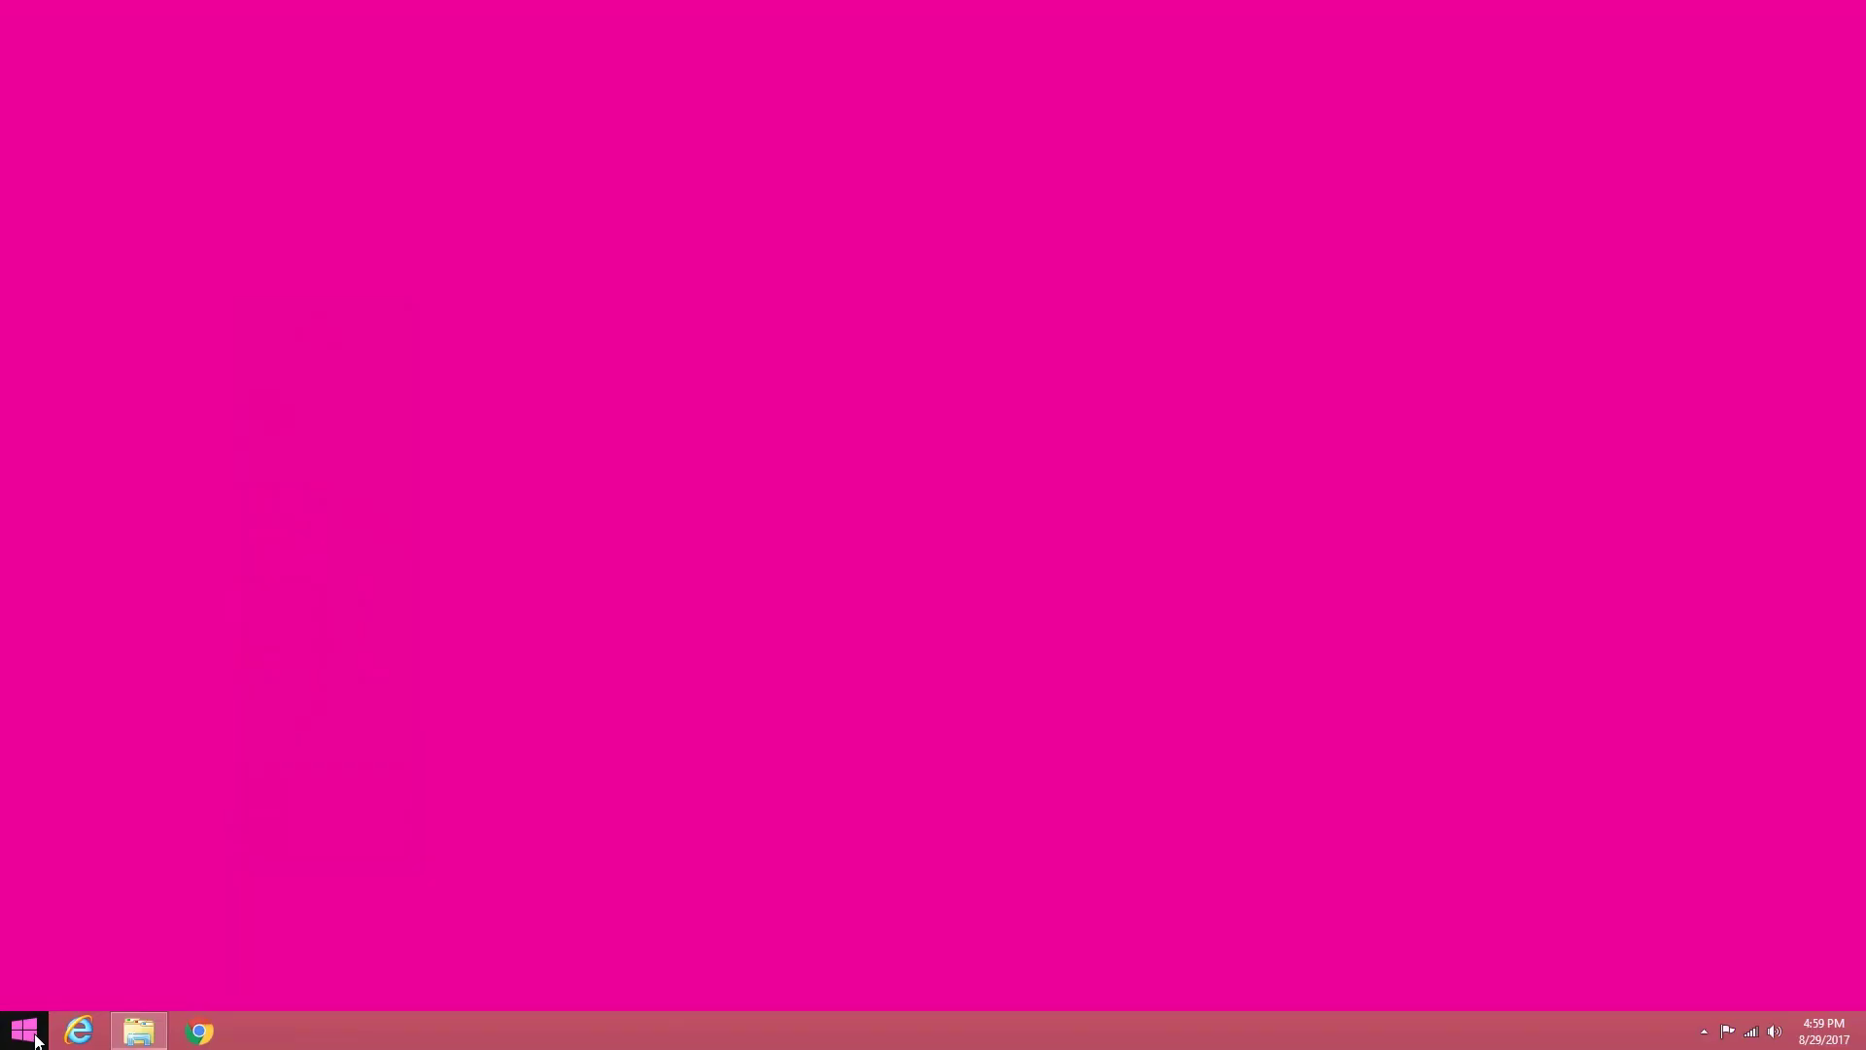
# Launch Command Prompt from the Start screen search by searching for cmd
pyautogui.click(22, 1030)
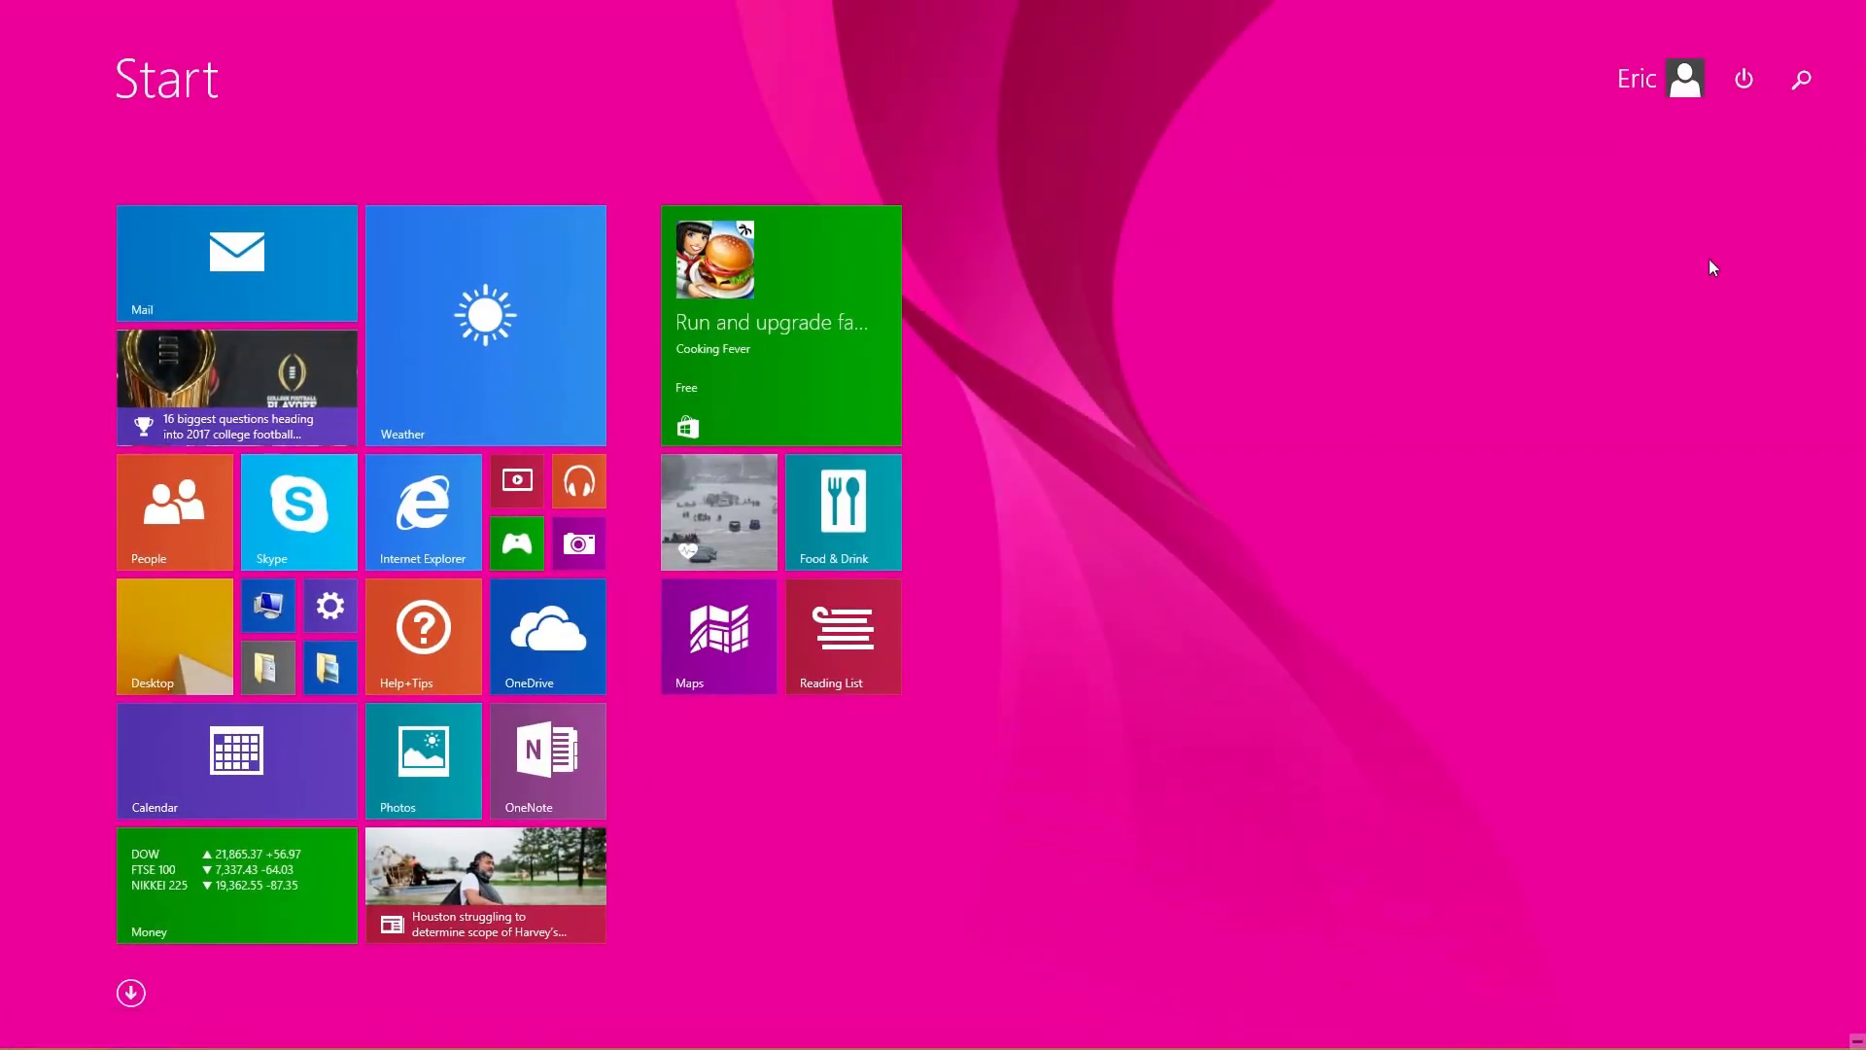
pyautogui.click(1801, 79)
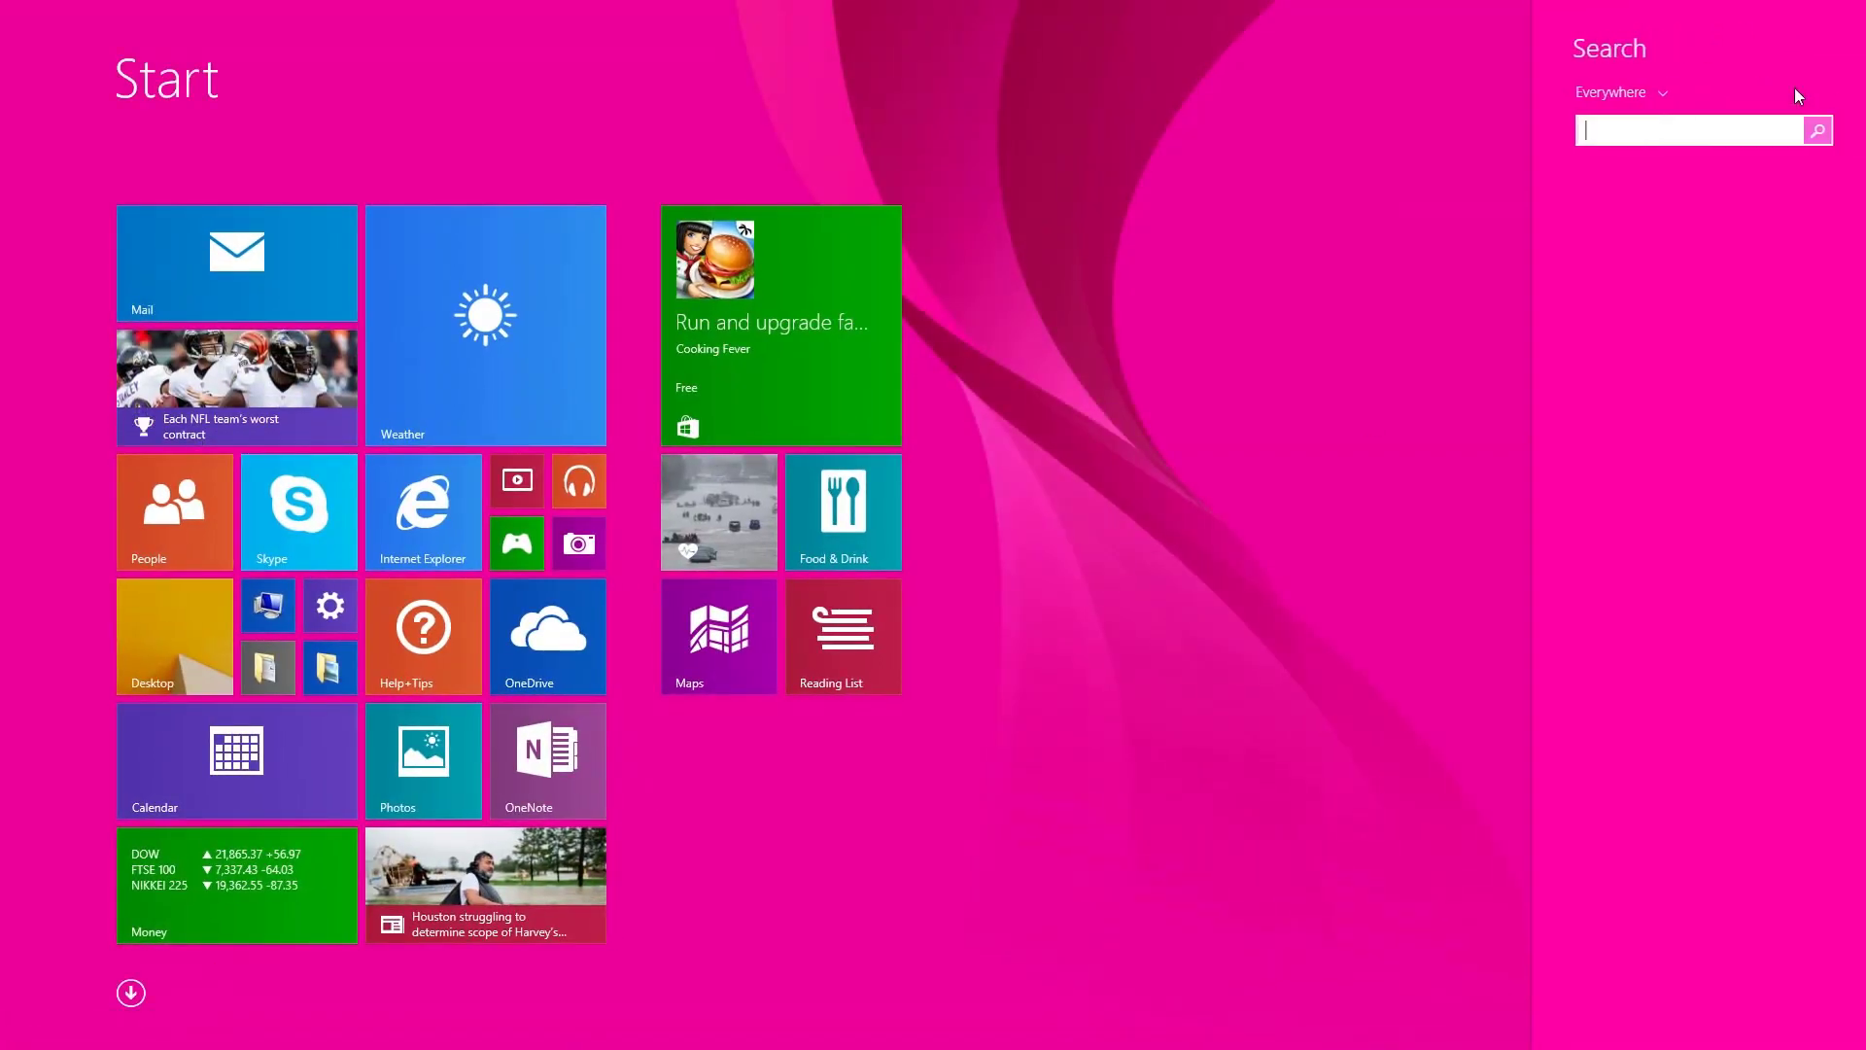
pyautogui.write('cm')
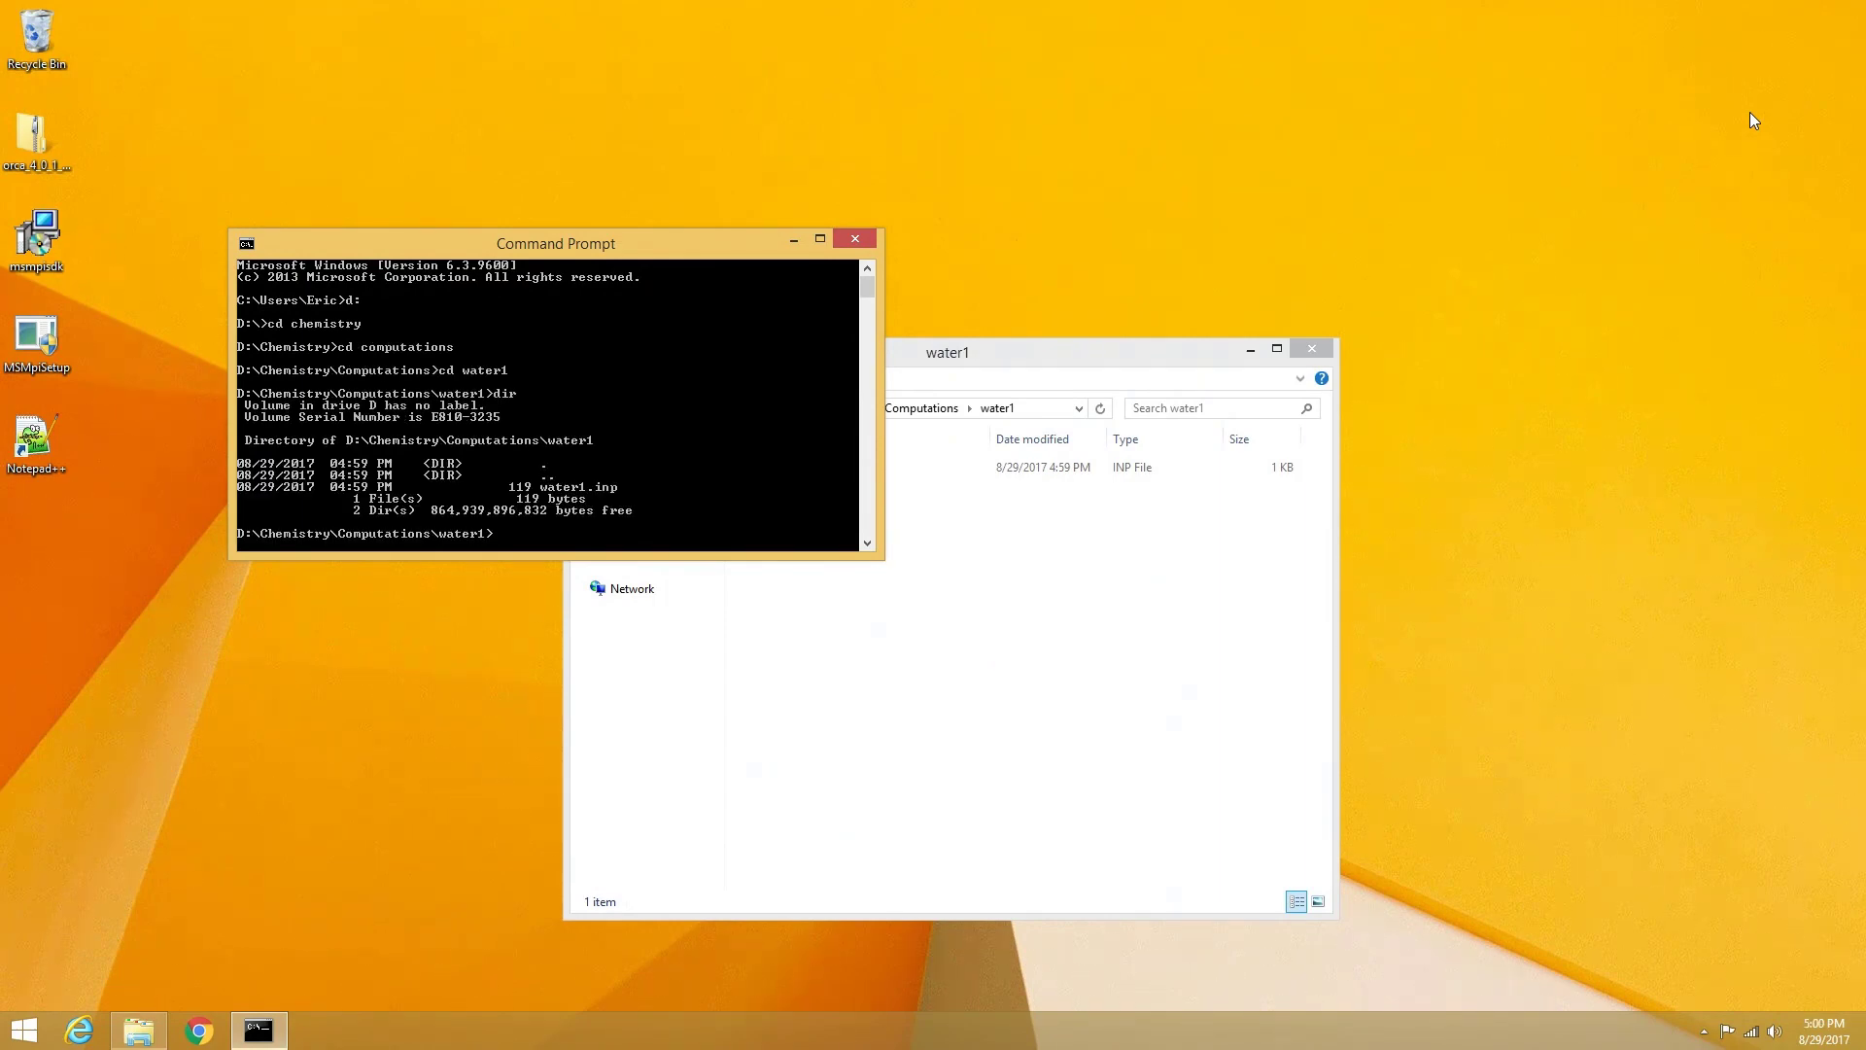
# Run 'orca water1.inp > water1.out' to optimize water and write results to water1.out
pyautogui.write('orca water')
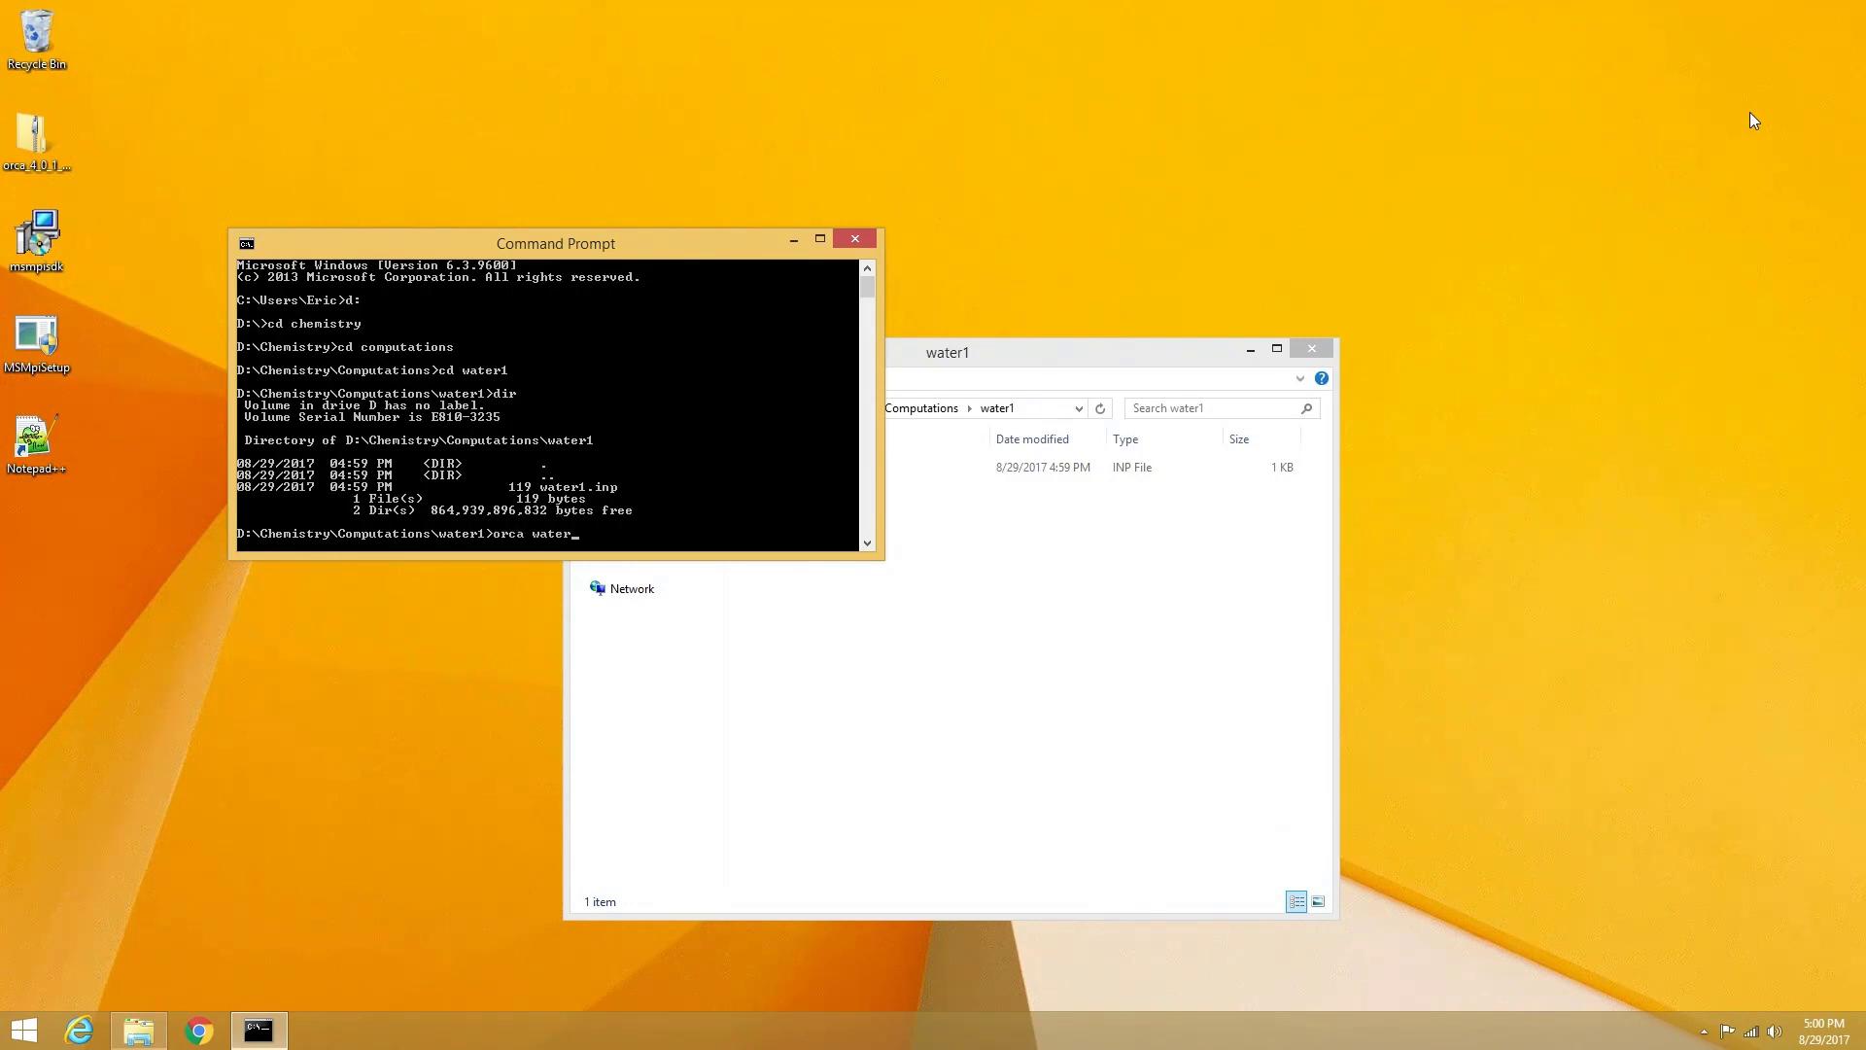
pyautogui.write('1.inp')
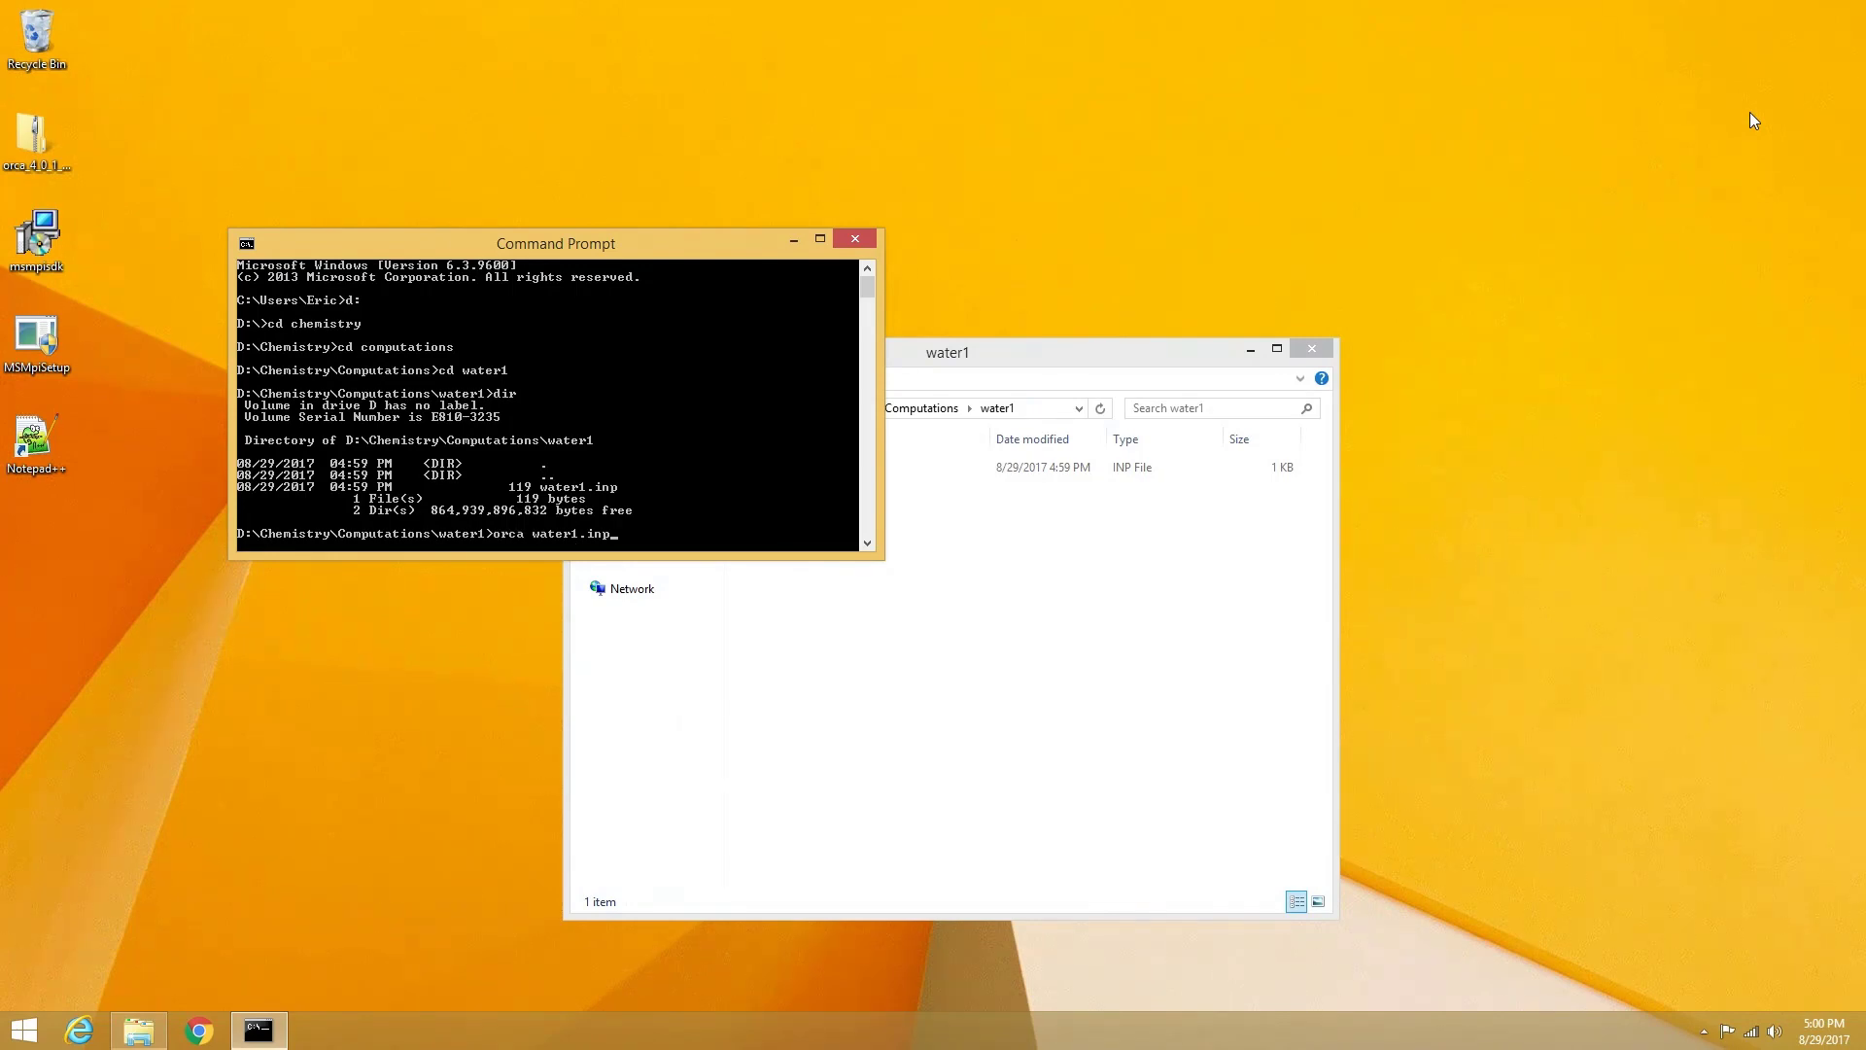
pyautogui.write('> water1.out')
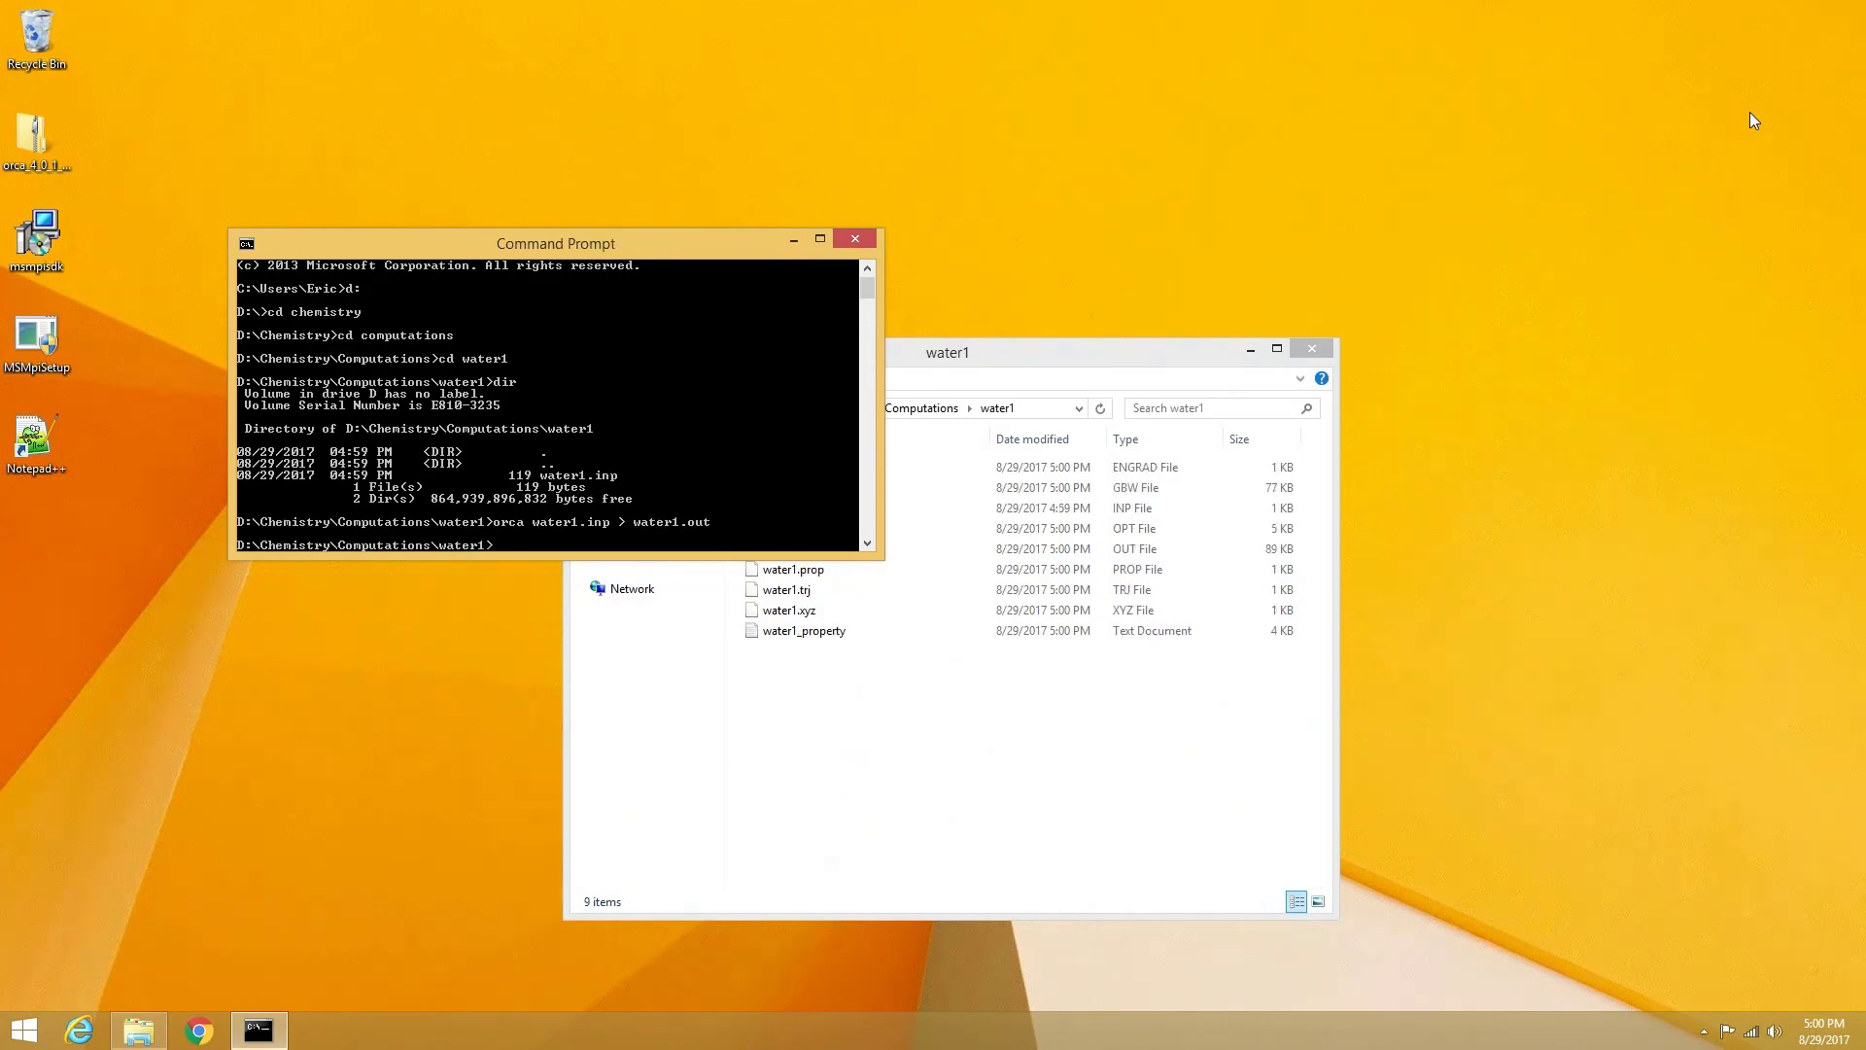
pyautogui.moveTo(1727, 340)
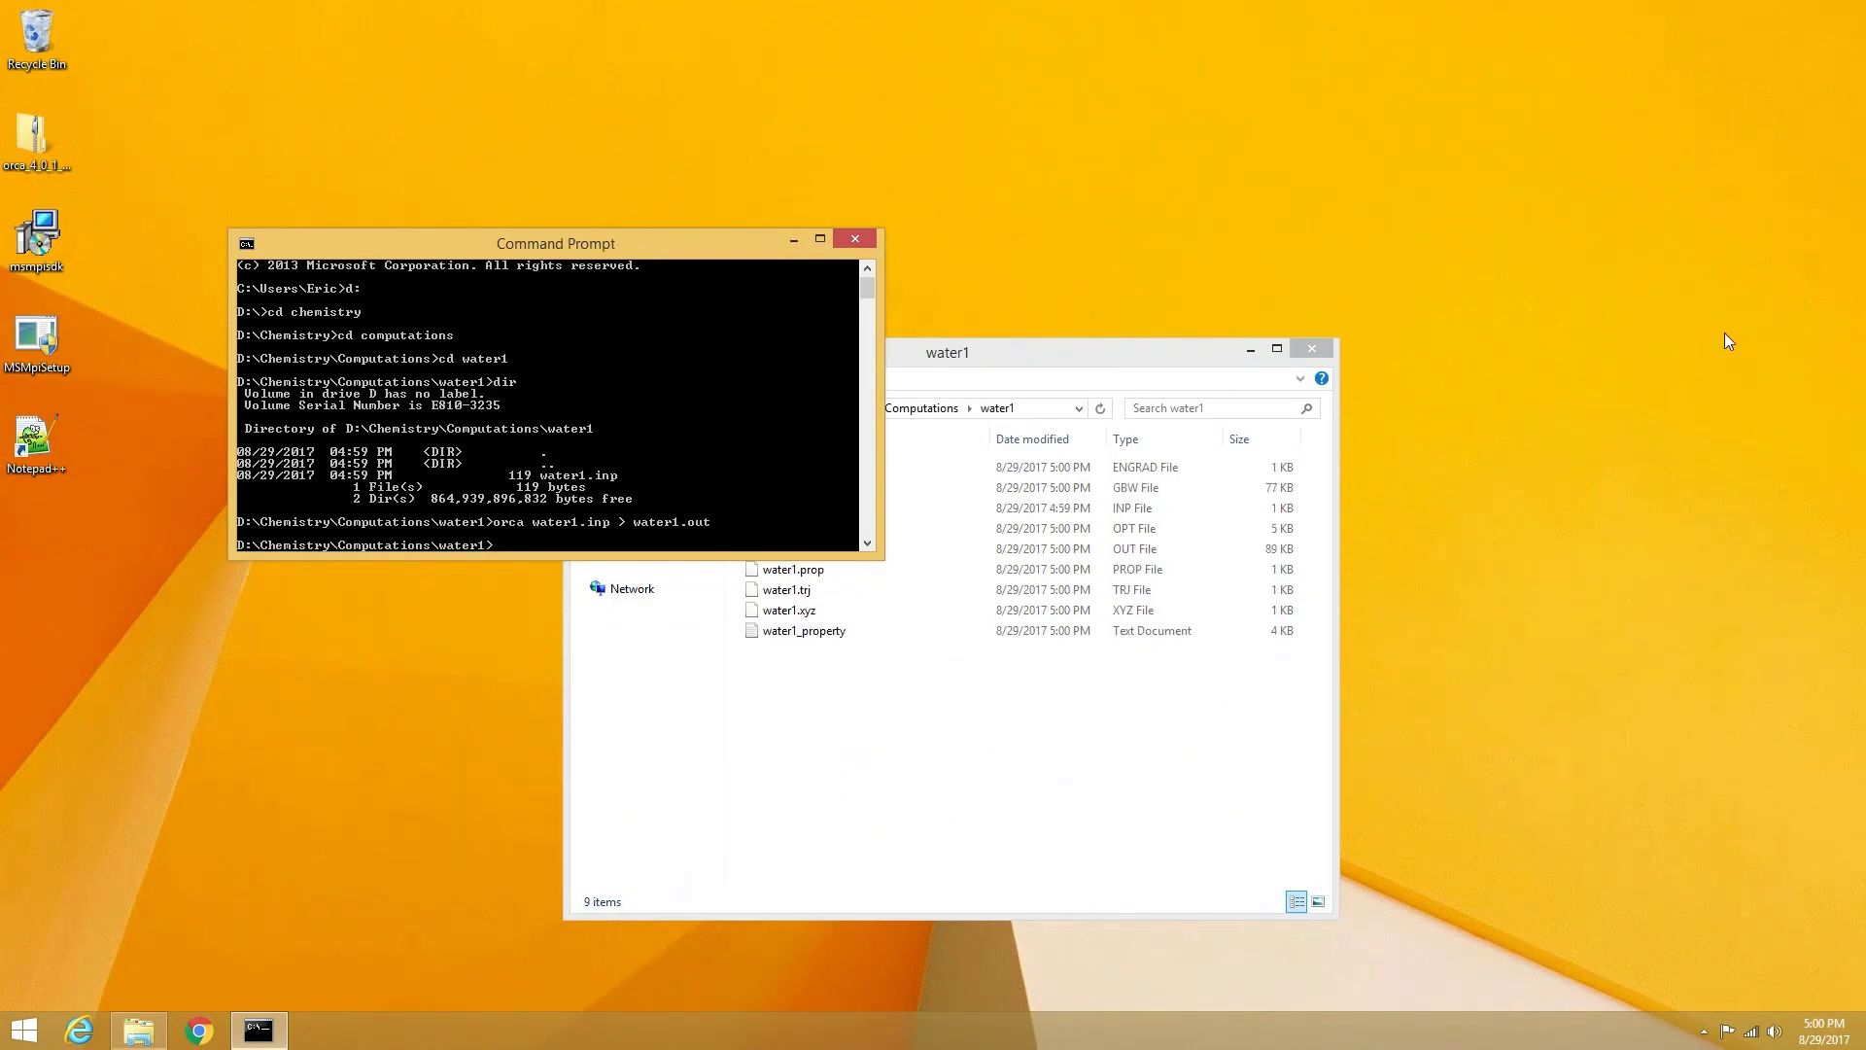
pyautogui.moveTo(1003, 794)
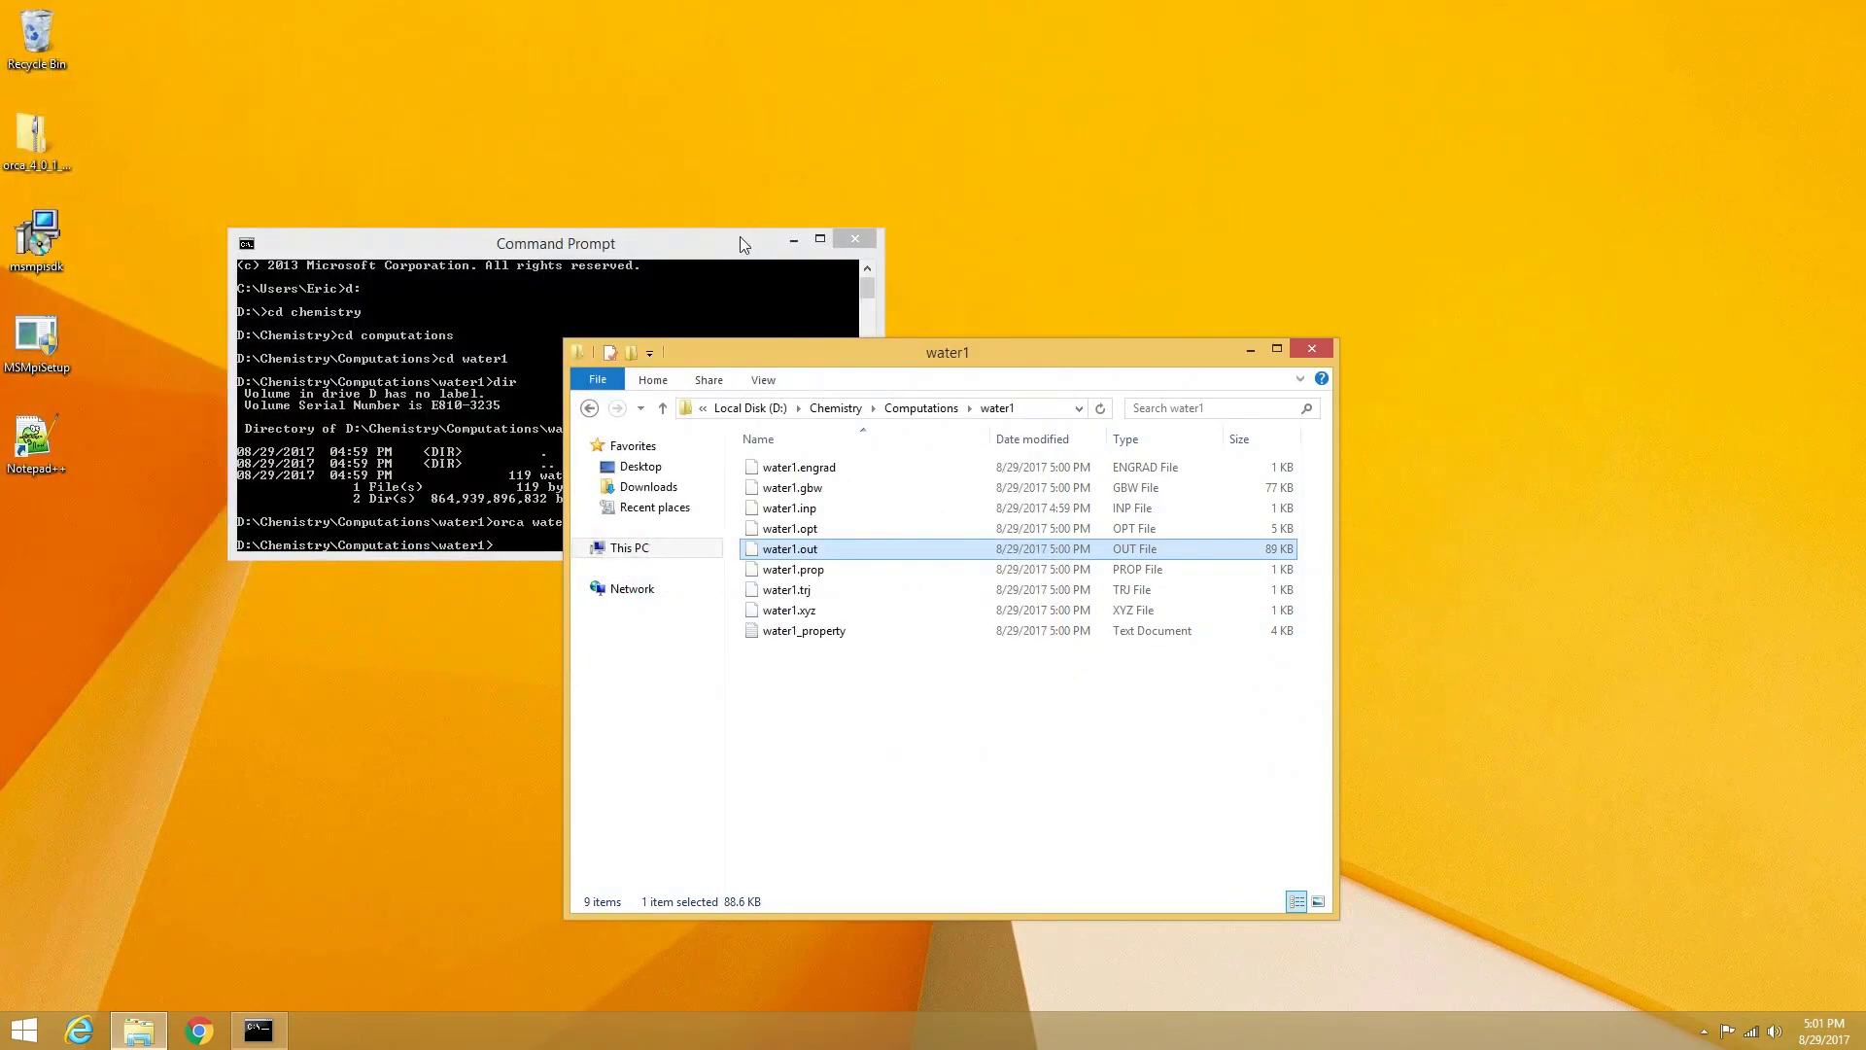
# Copy the water input into a new water6 folder and rename it water6.inp
pyautogui.rightClick(788, 509)
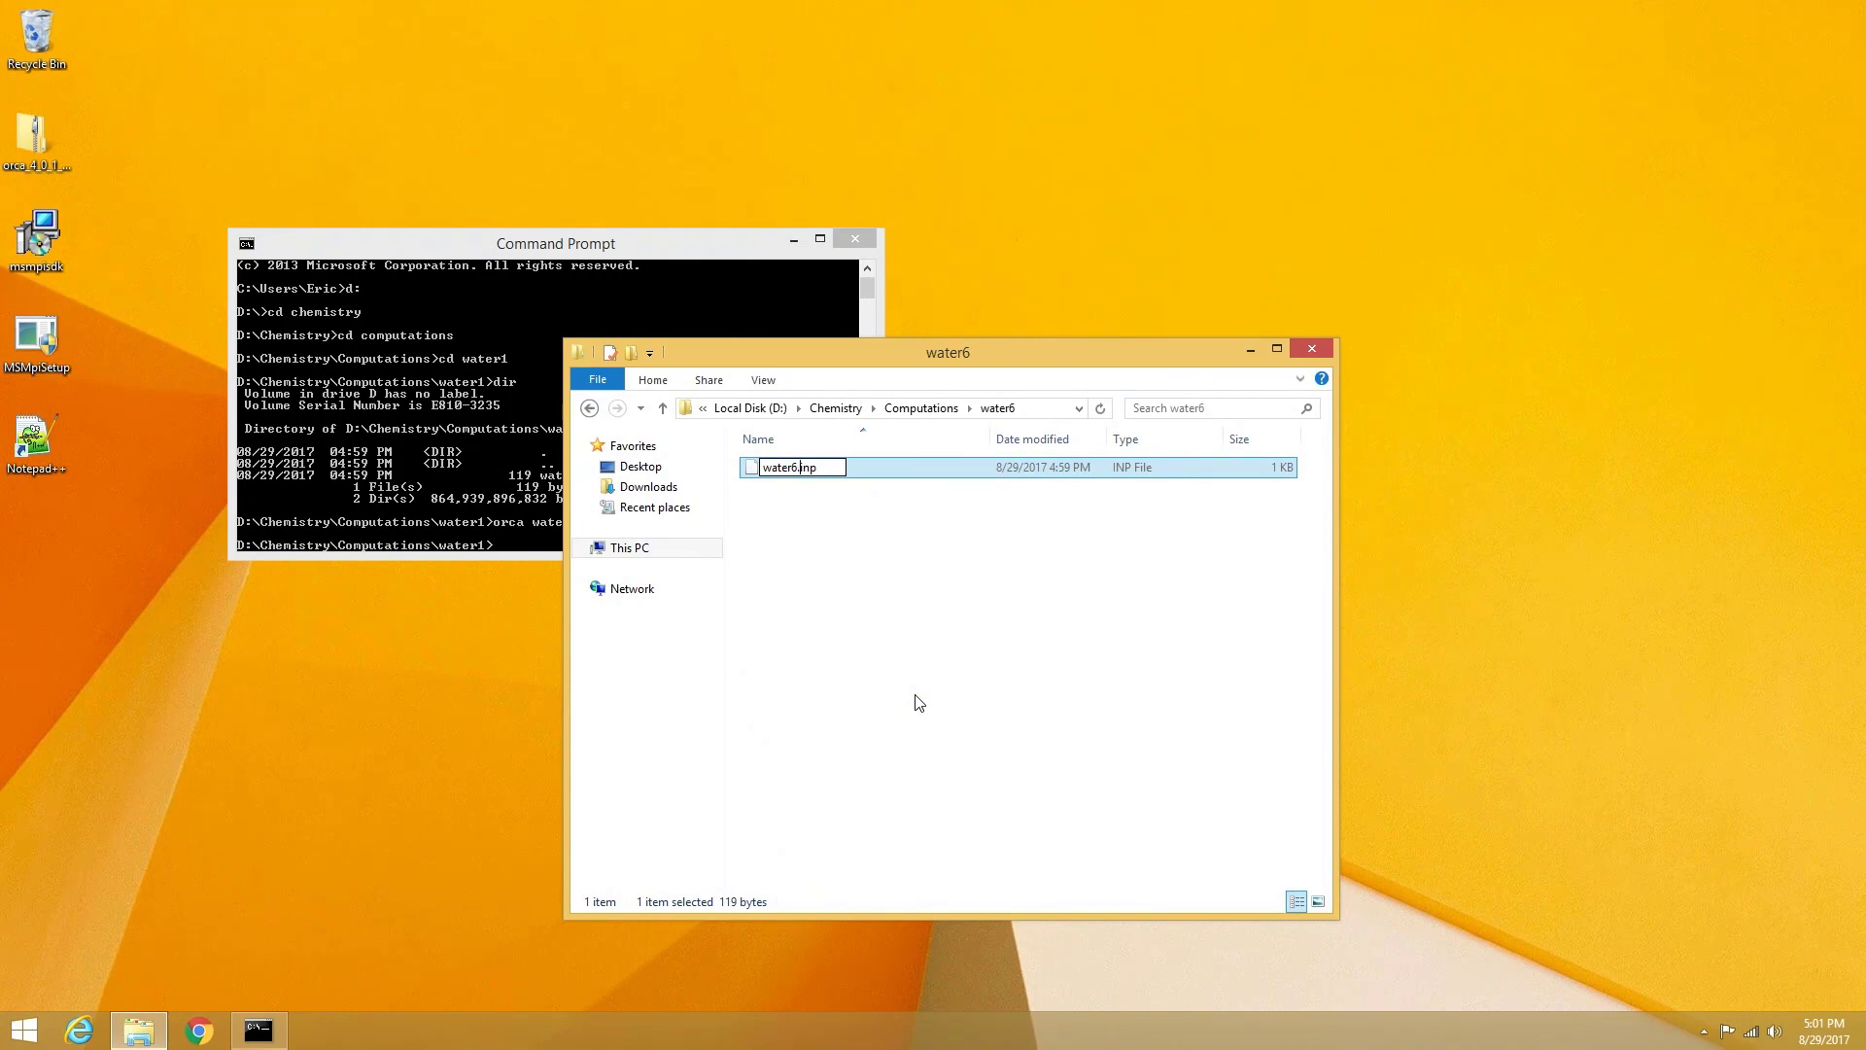
pyautogui.rightClick(781, 467)
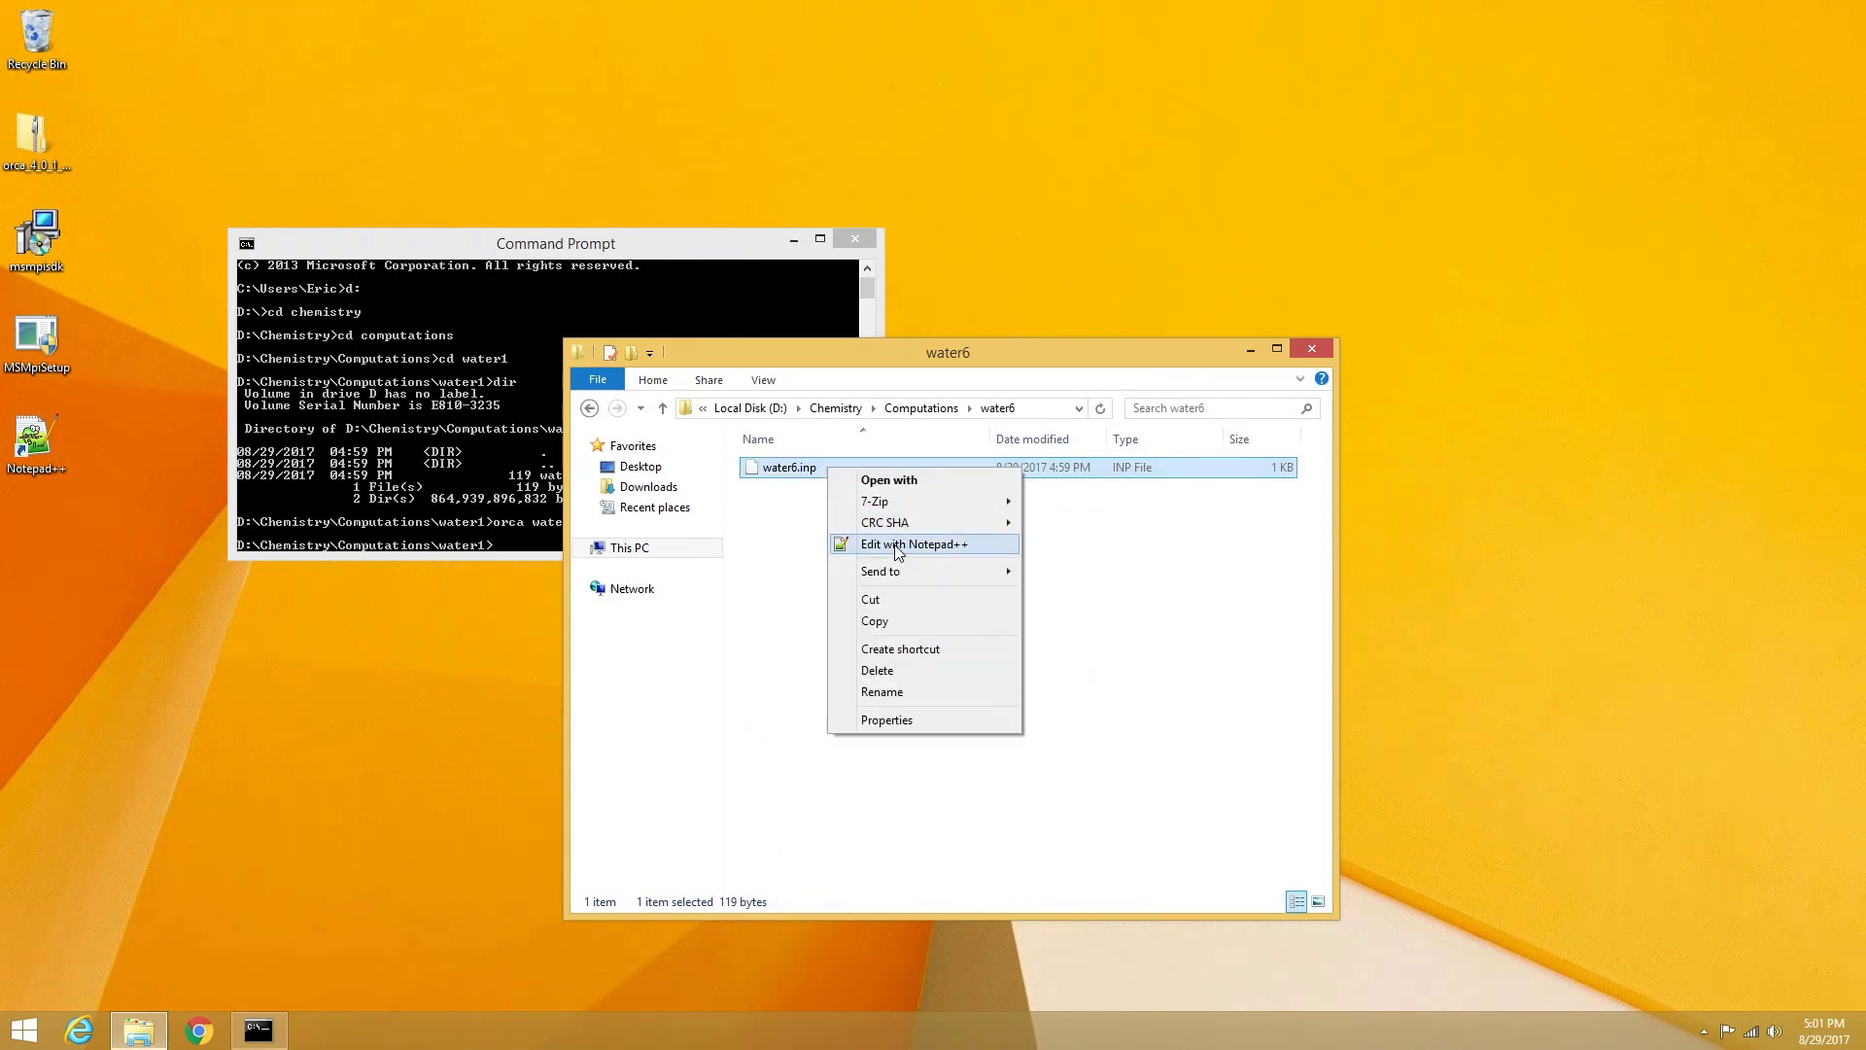
# Edit water6.inp to add PAL6 and a 6-cores comment, then save it
pyautogui.click(911, 544)
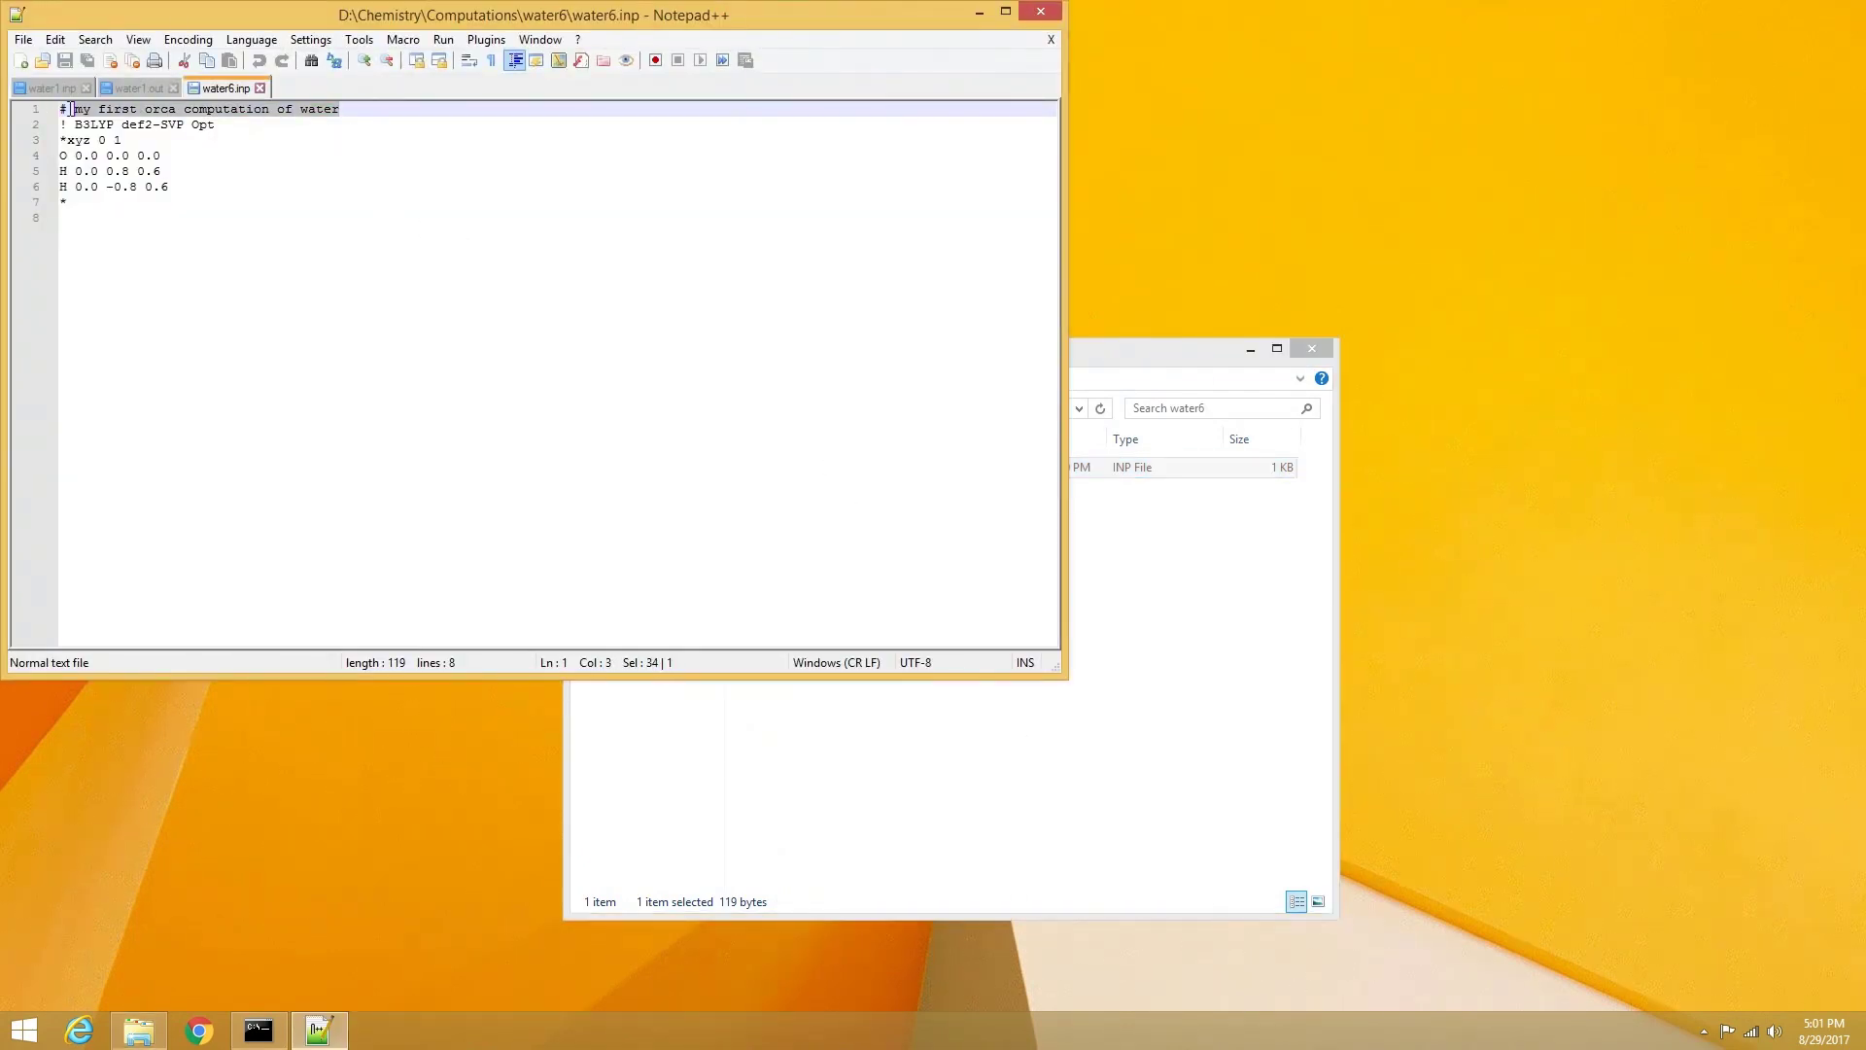
pyautogui.write('orca computatio')
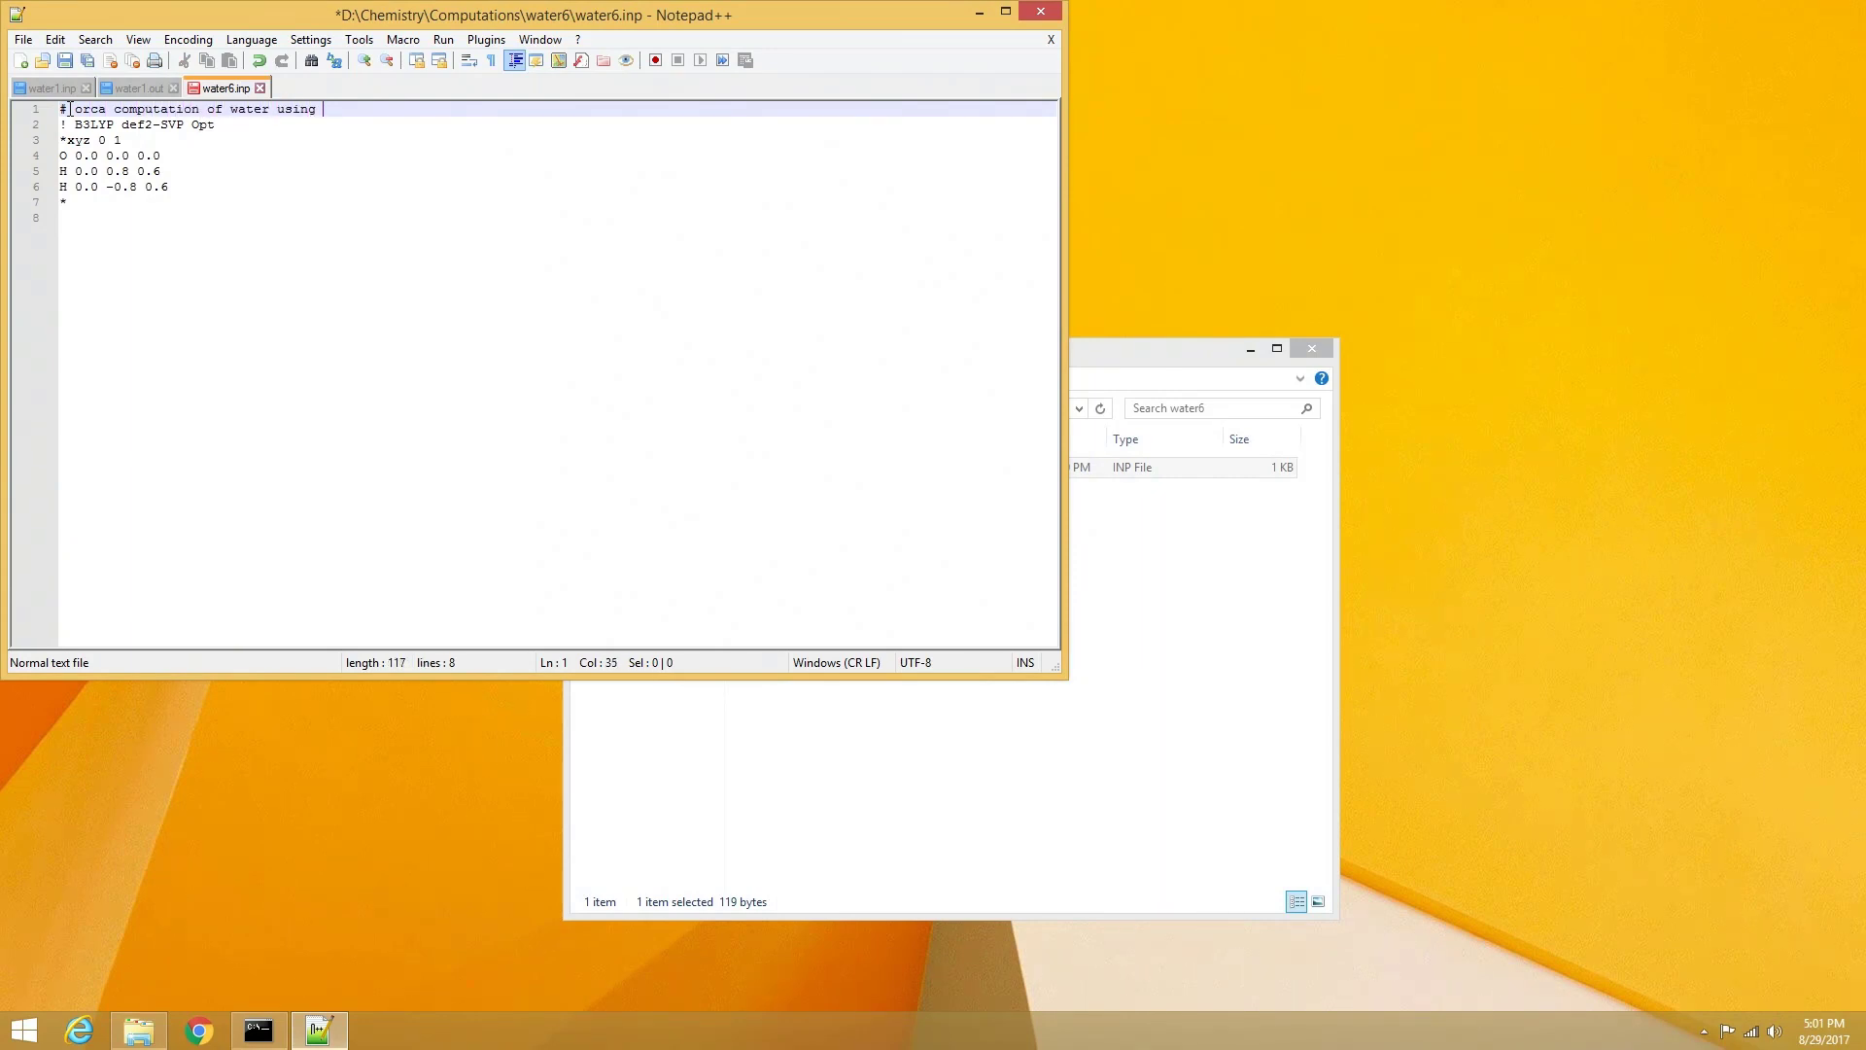
pyautogui.write('6 cores')
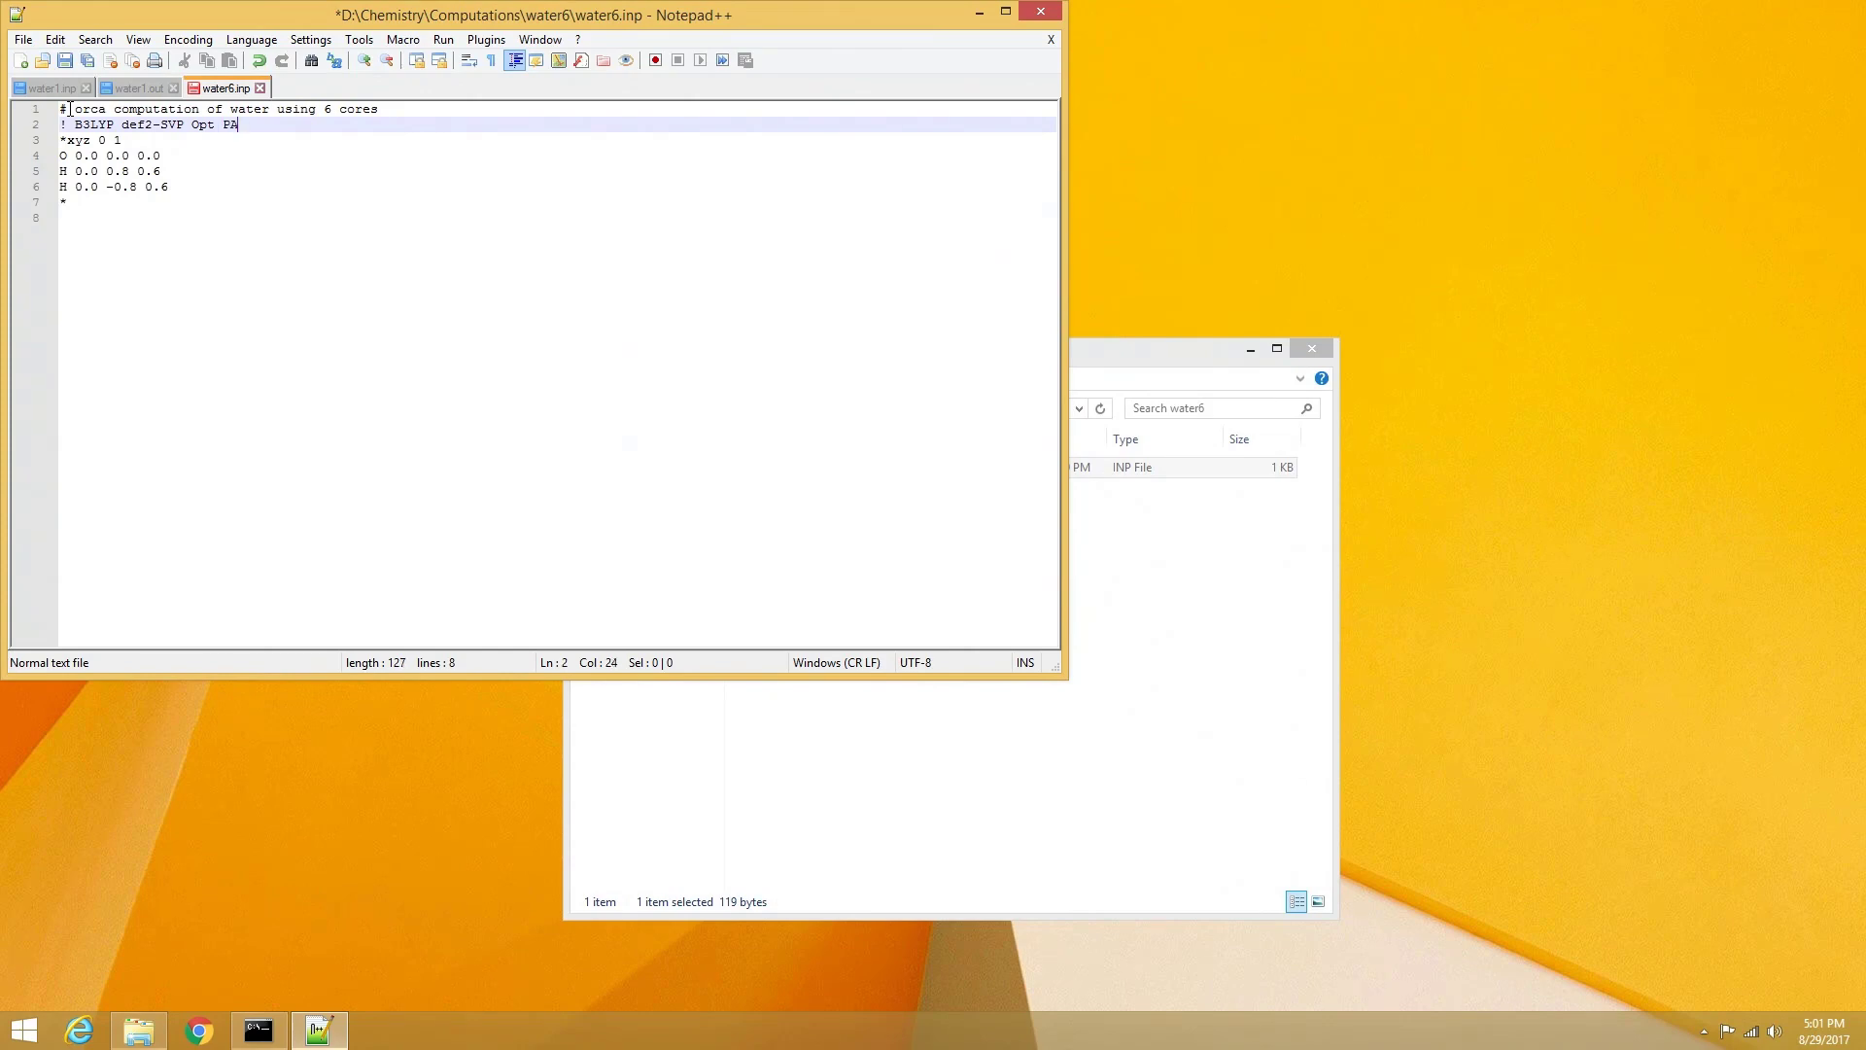
pyautogui.write('L6')
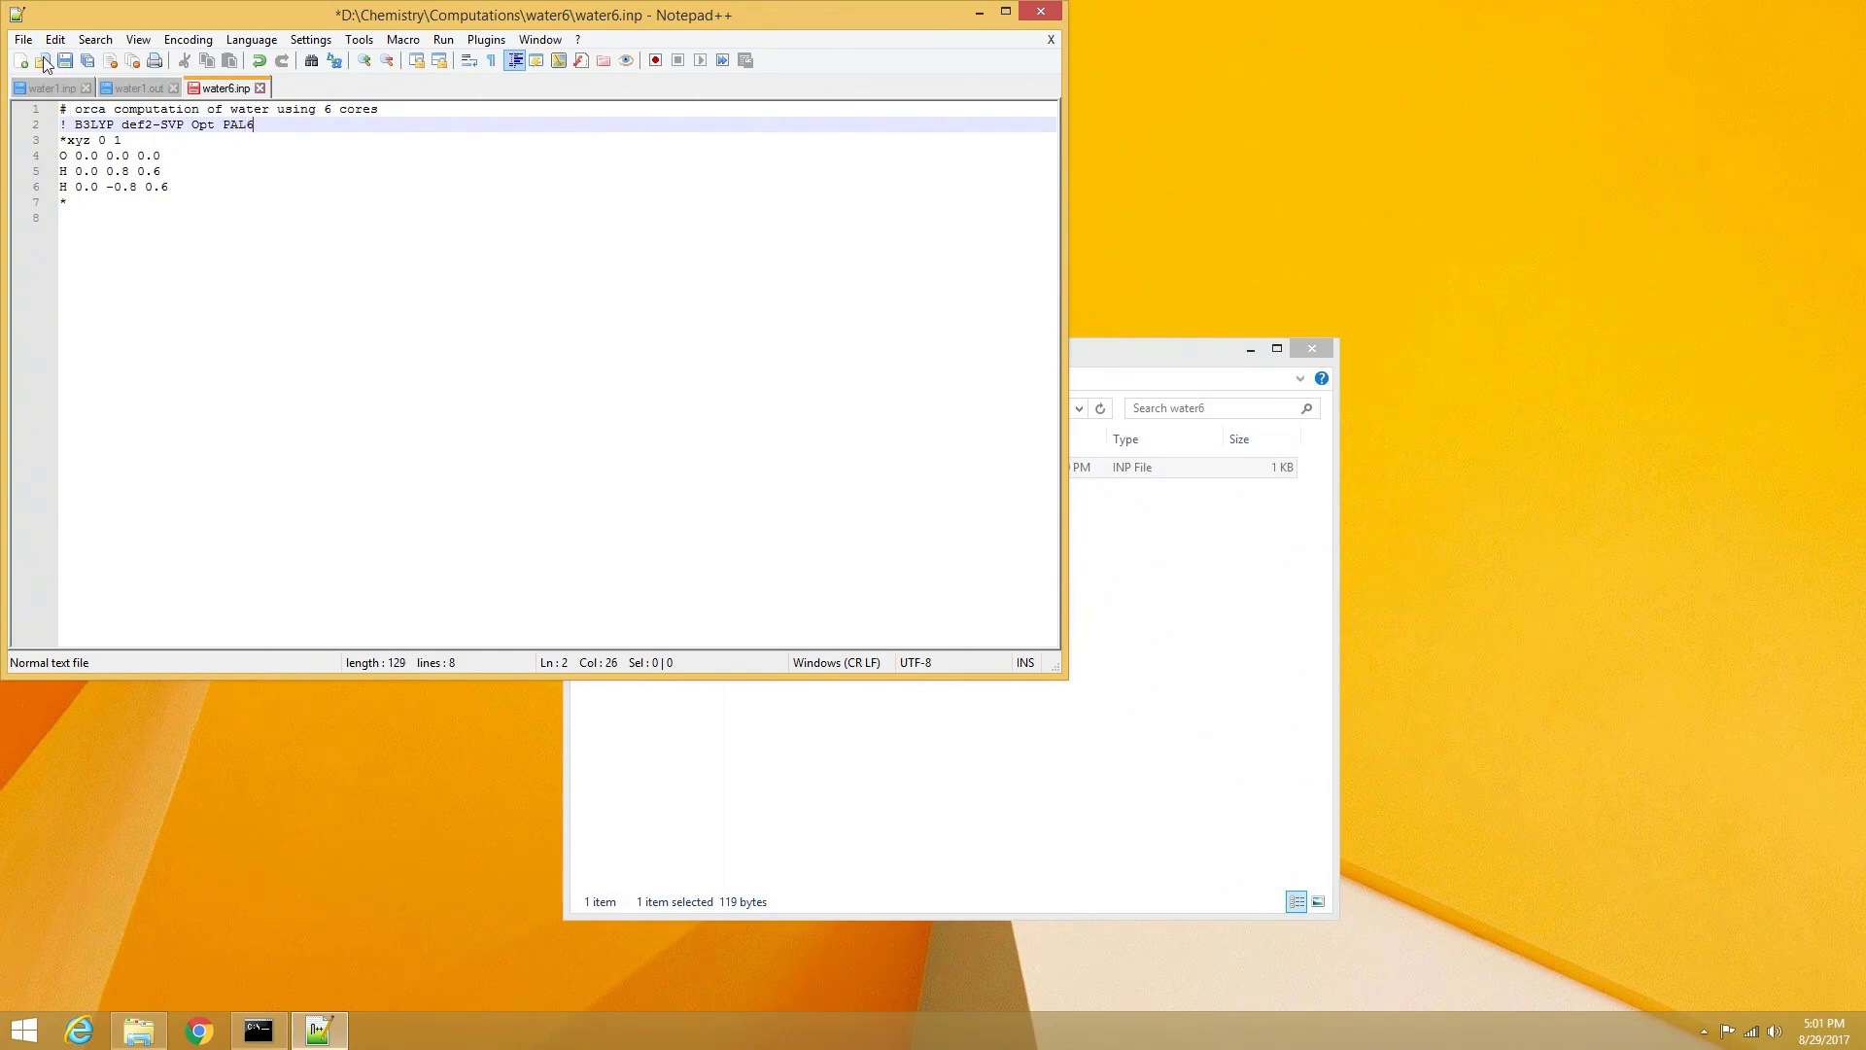
pyautogui.click(1038, 12)
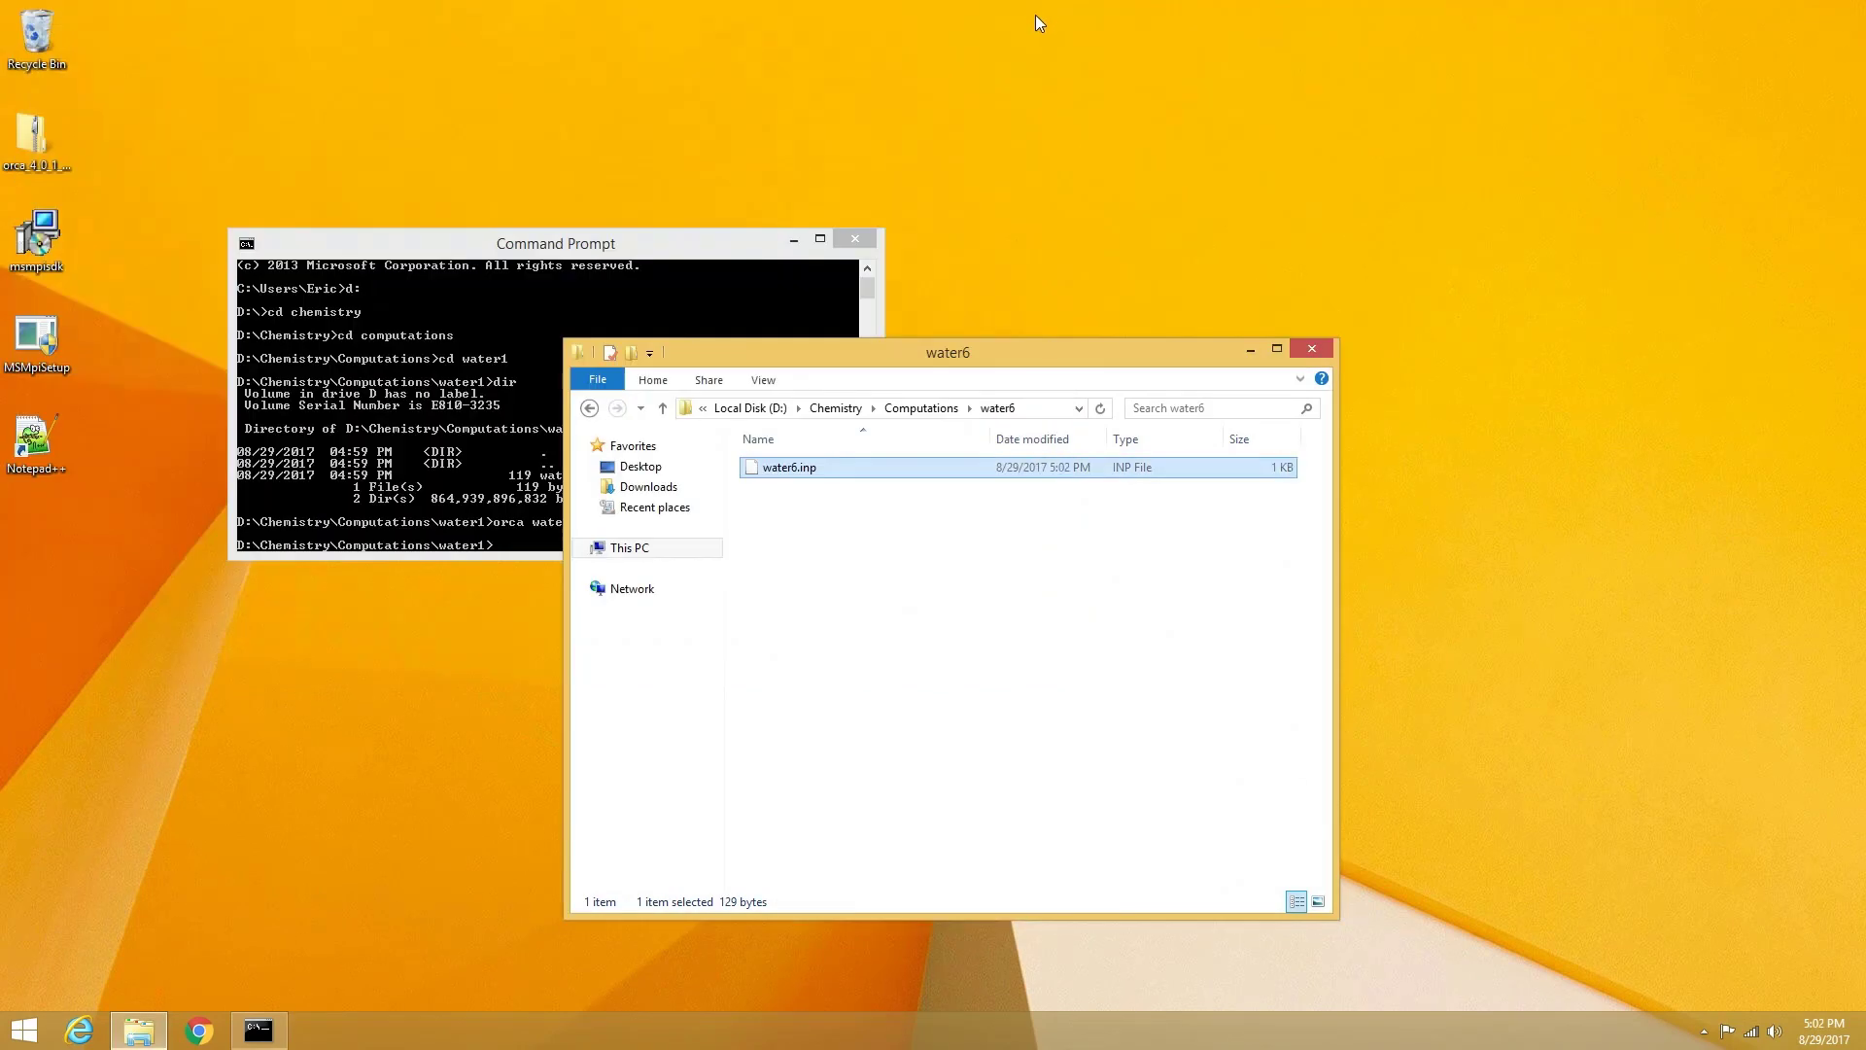
# From the water6 folder, run d:\chemistry\orca4\orca water6.inp > water6.out
pyautogui.click(555, 243)
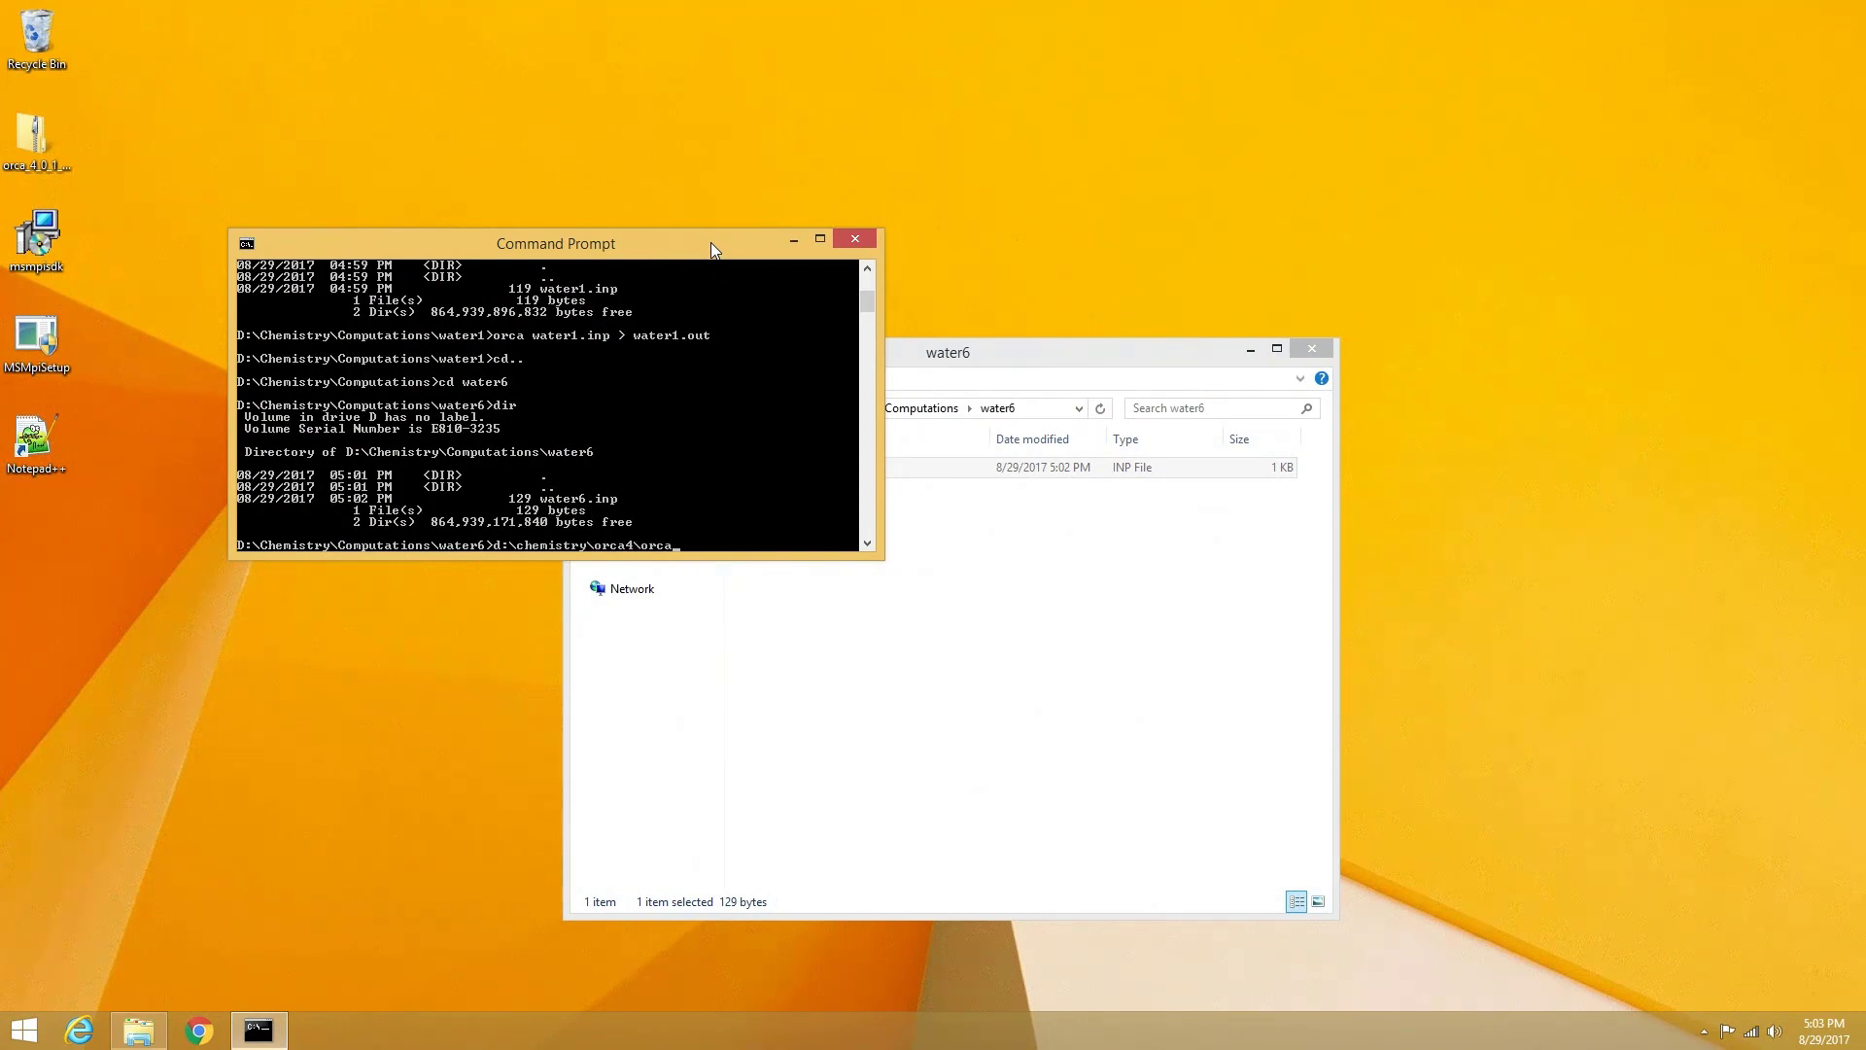
pyautogui.write('wat')
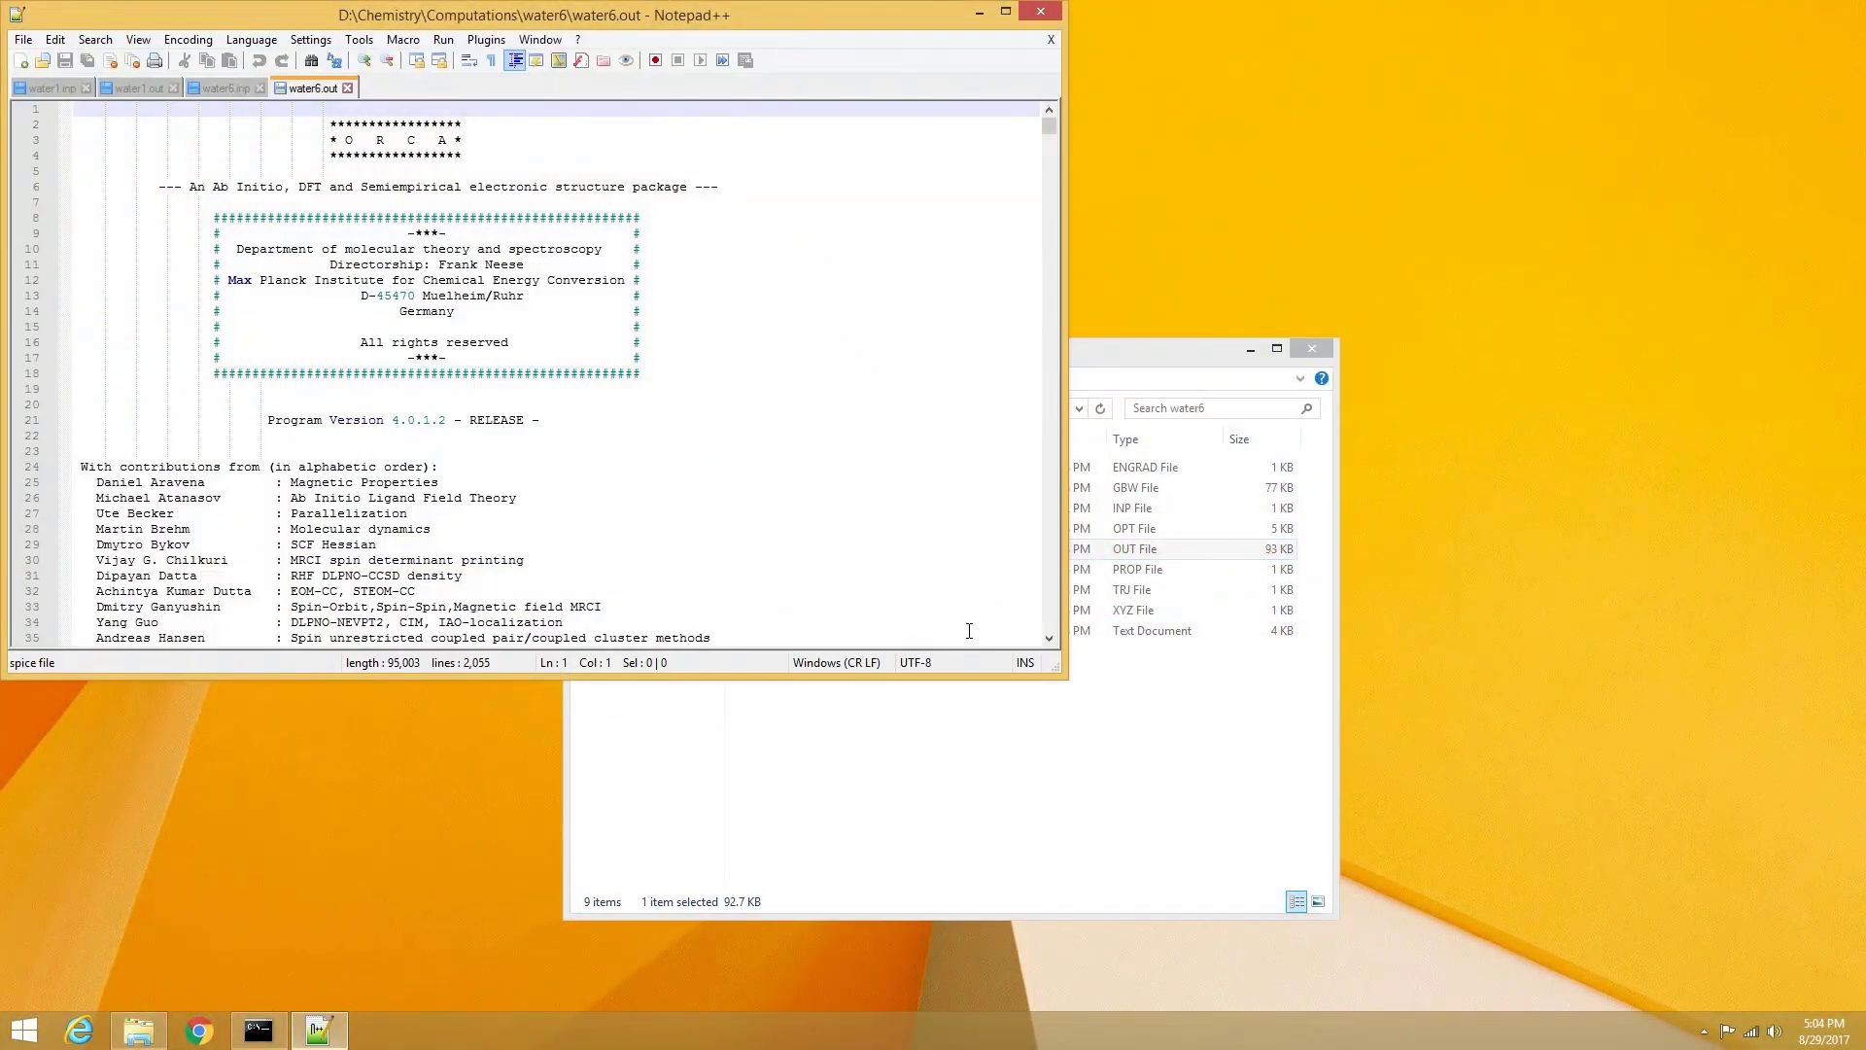
# Read water6.out down to 'ORCA terminated normally', then close all open files
pyautogui.scroll(-3)
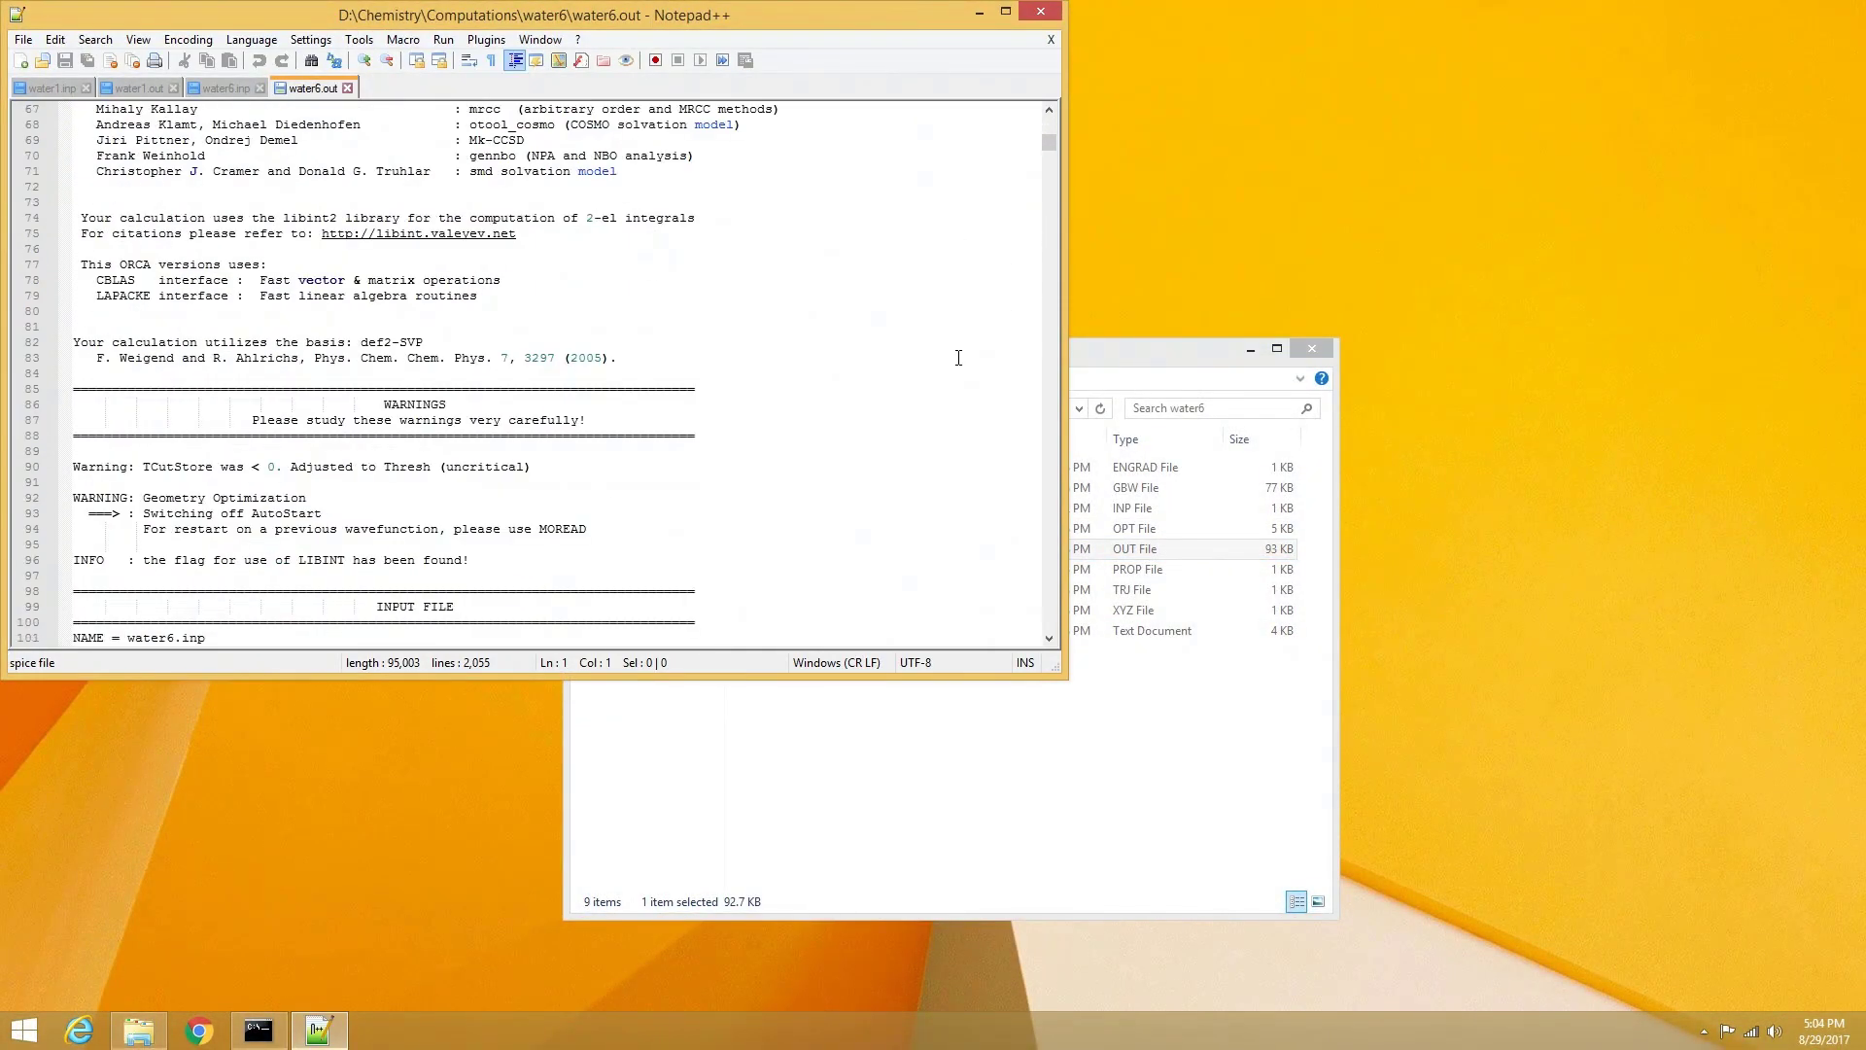
pyautogui.scroll(-3)
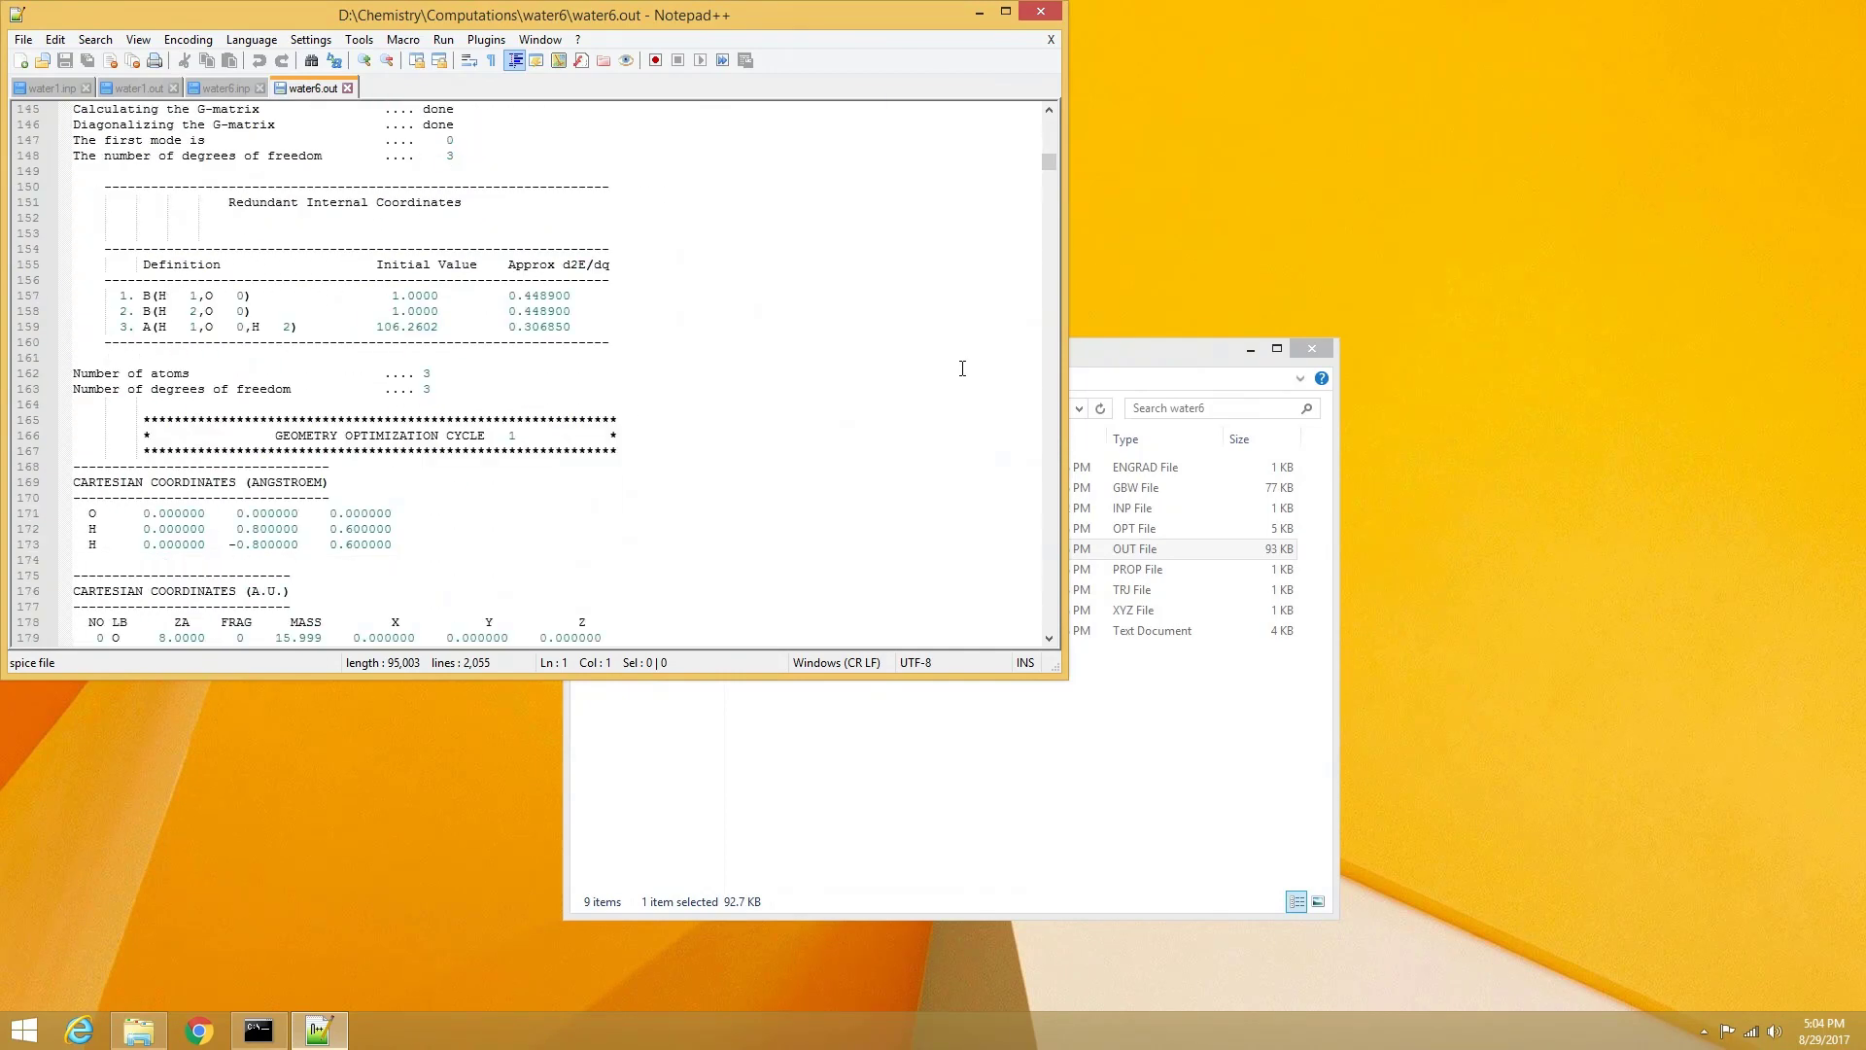
pyautogui.scroll(-3)
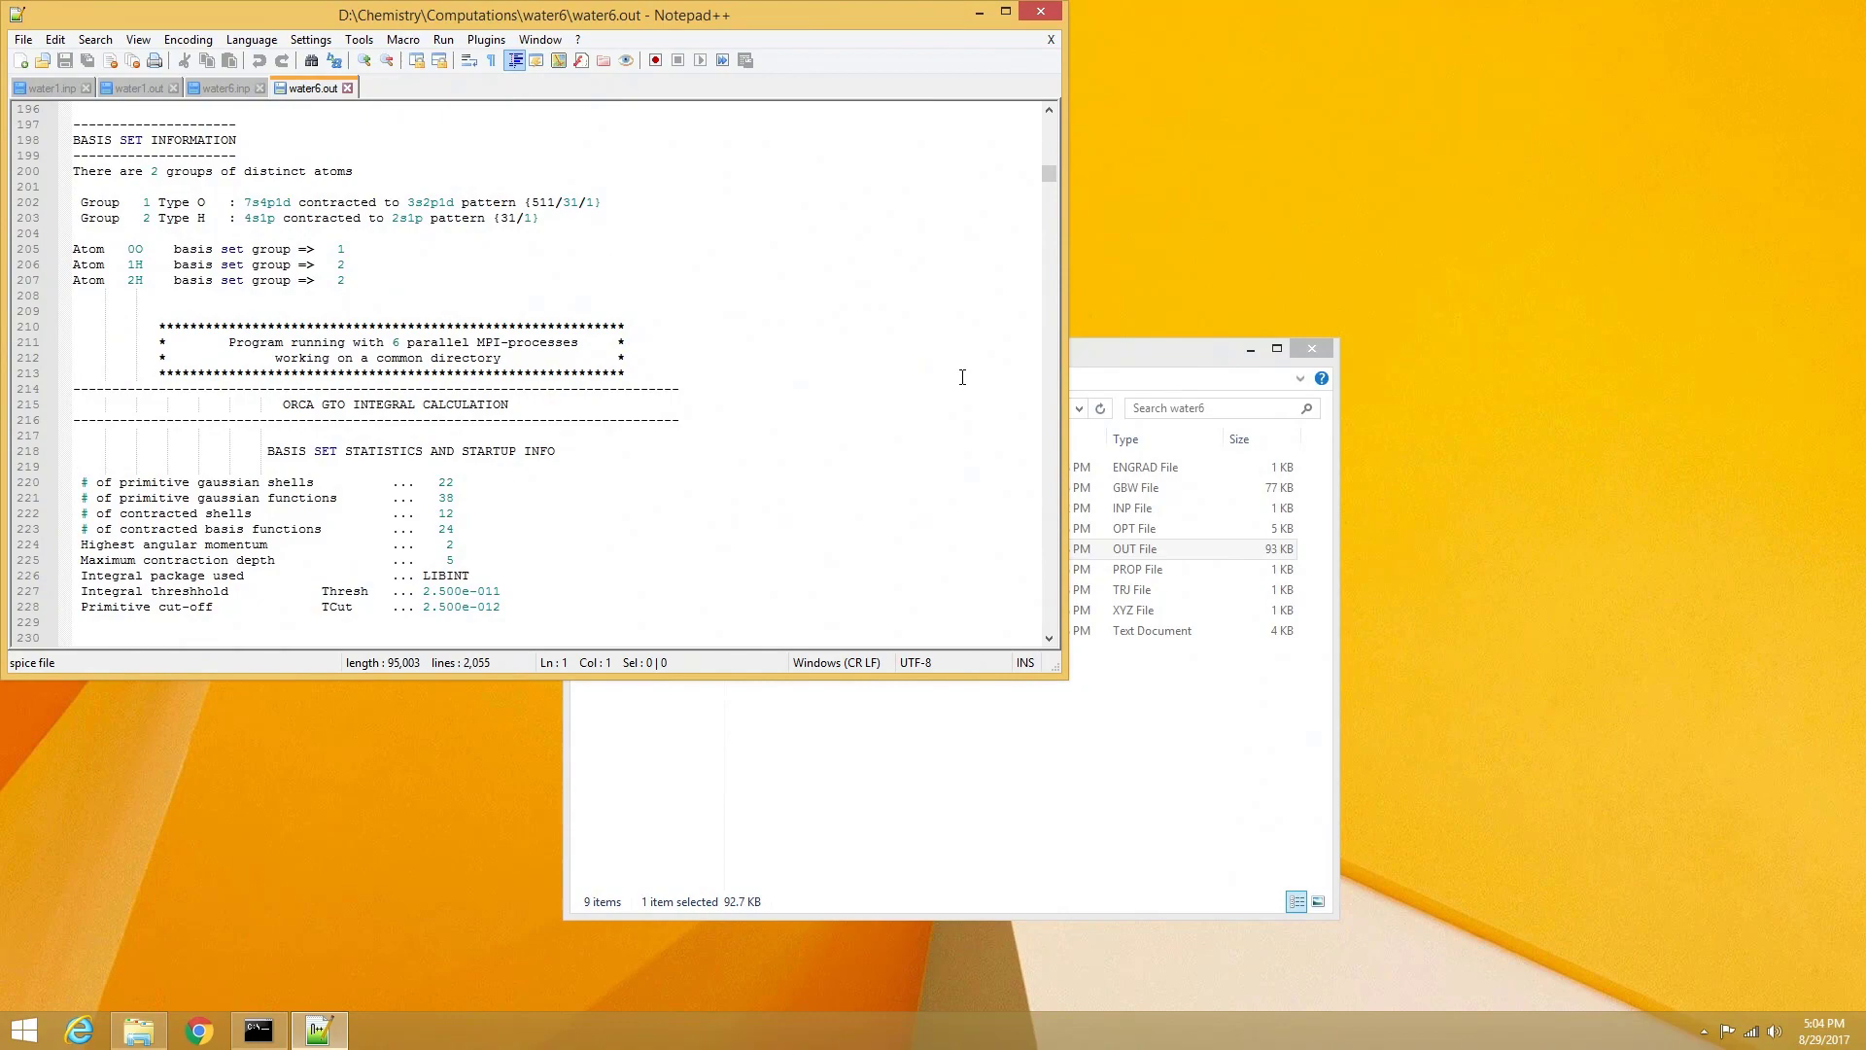
pyautogui.scroll(-3)
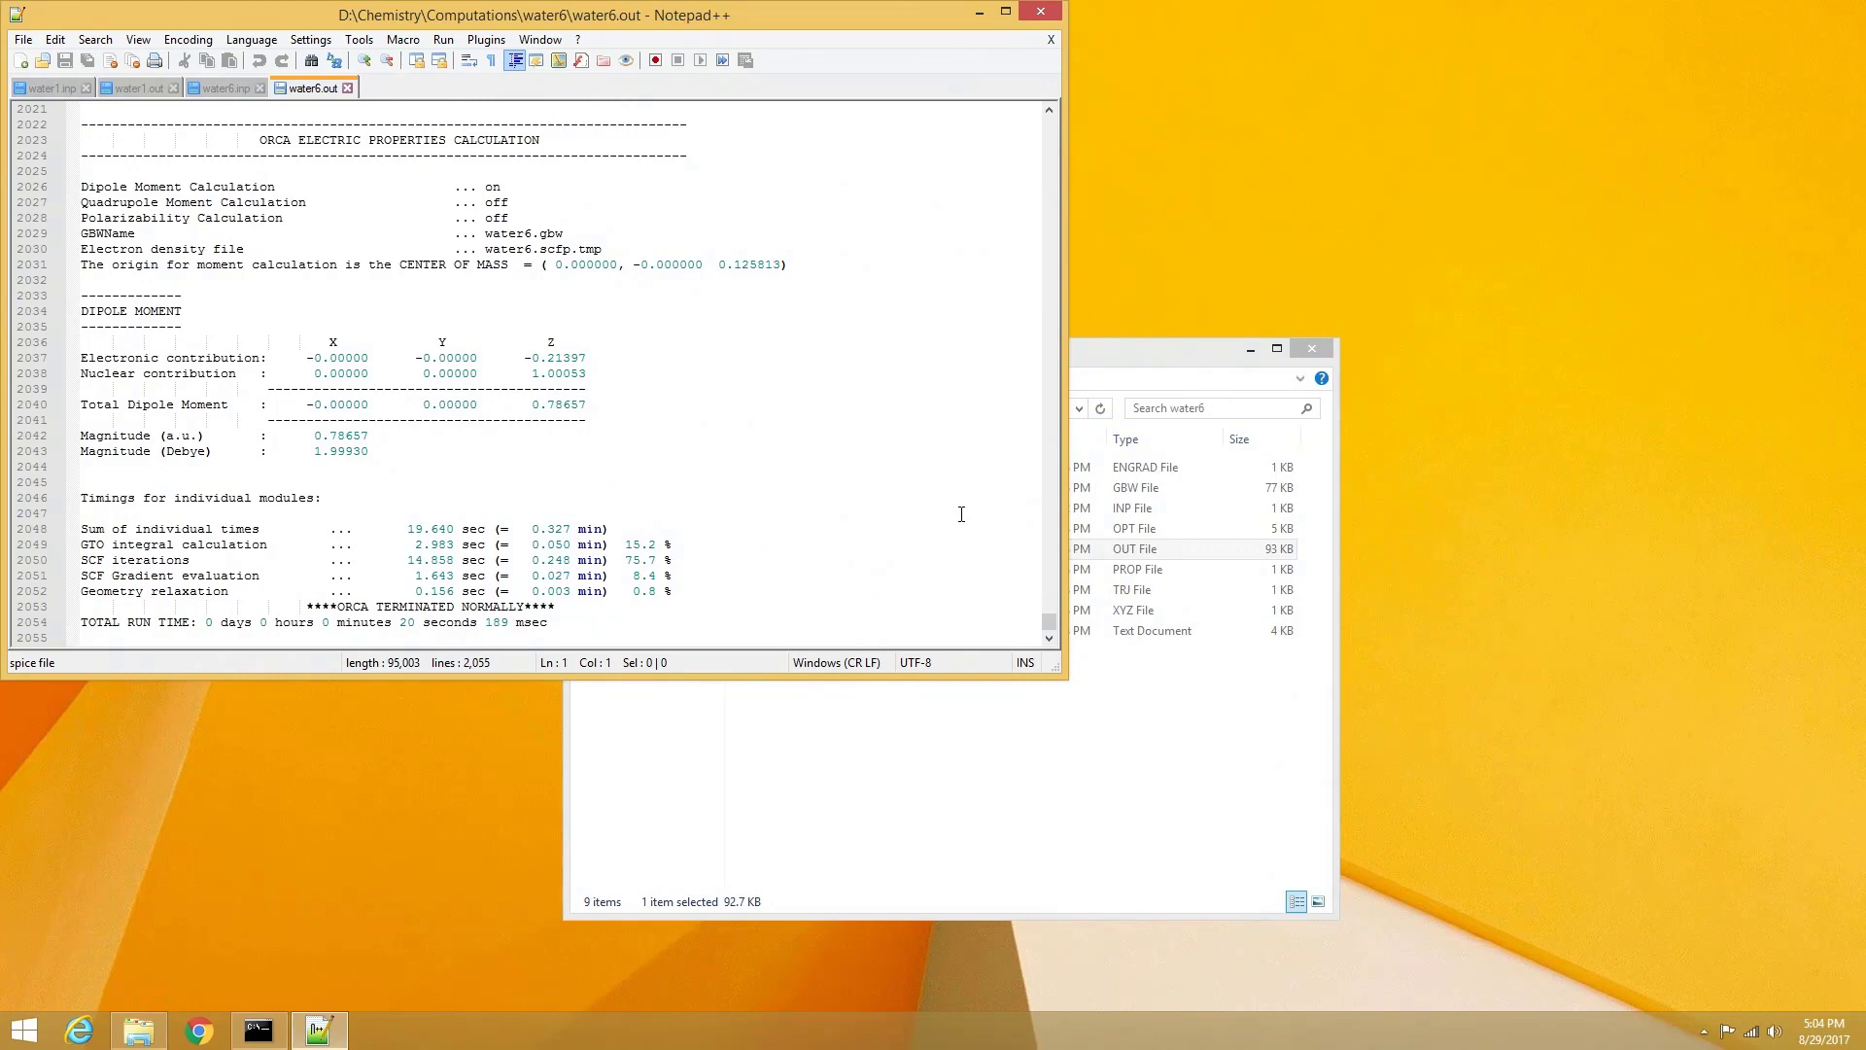
pyautogui.click(21, 59)
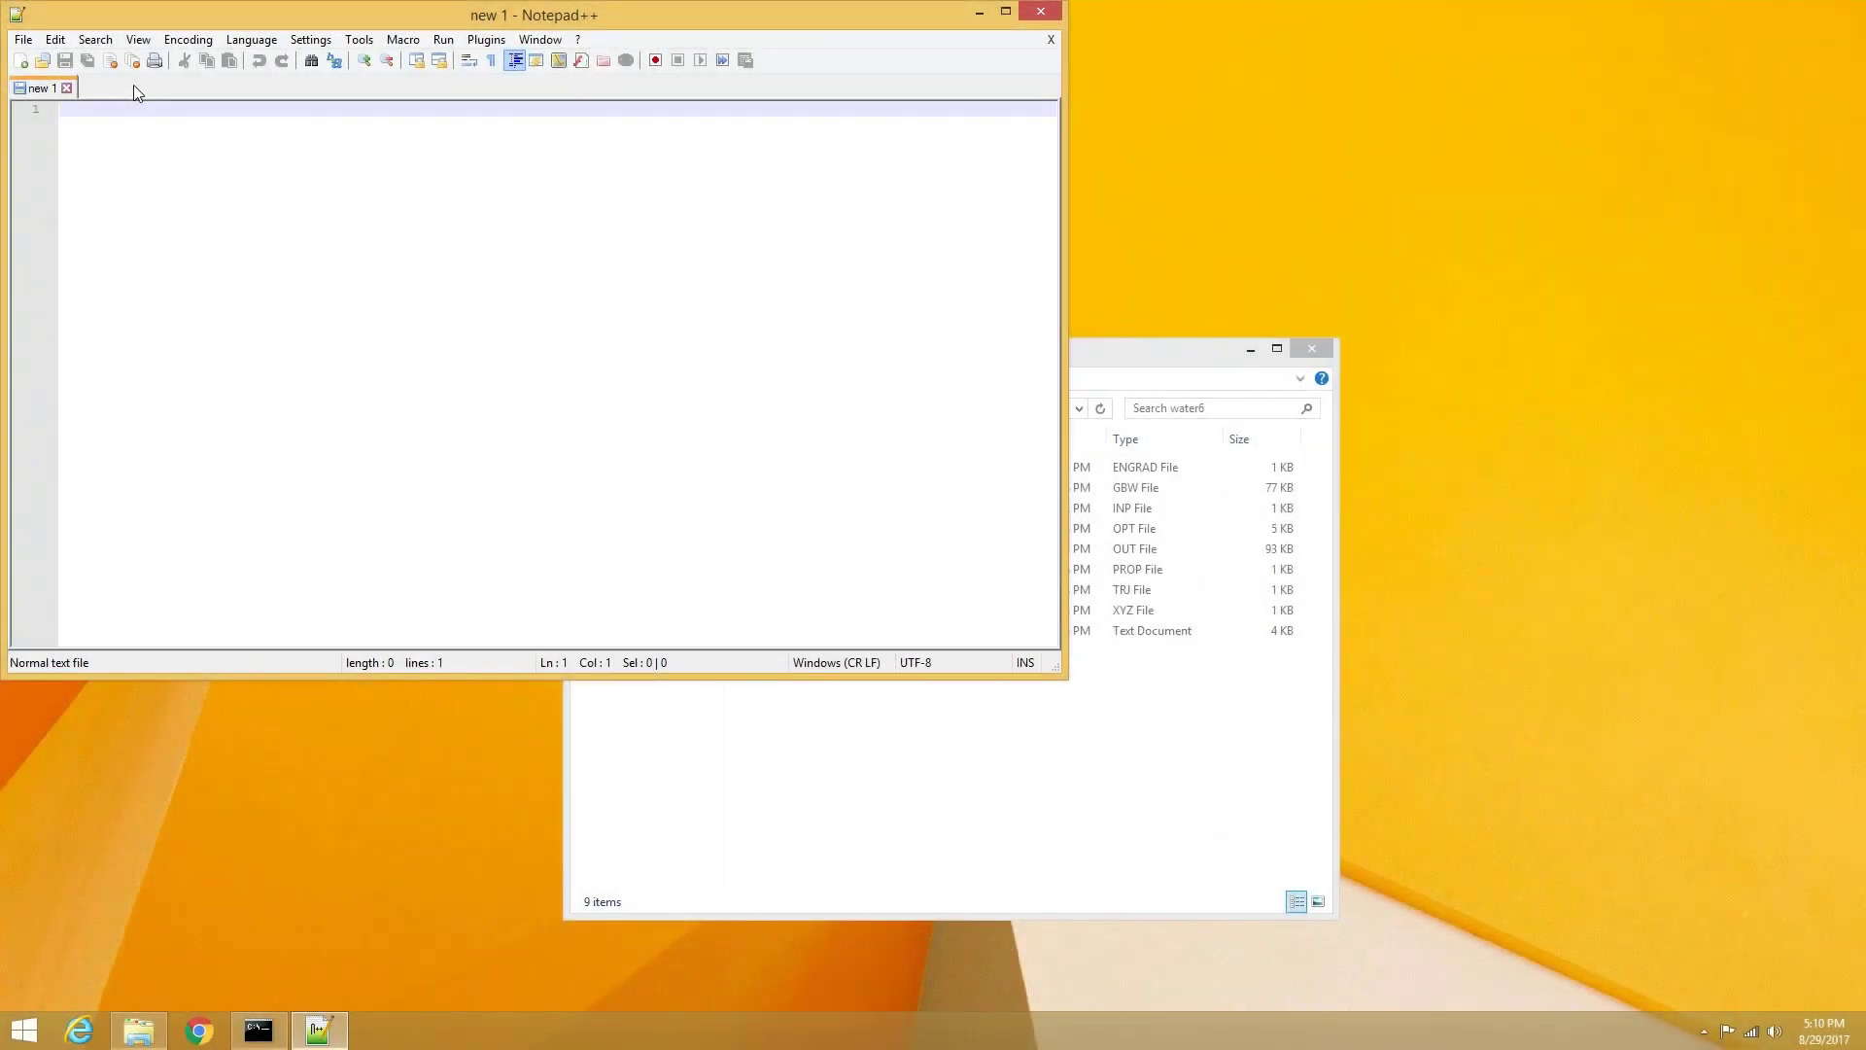
pyautogui.write('@echo off')
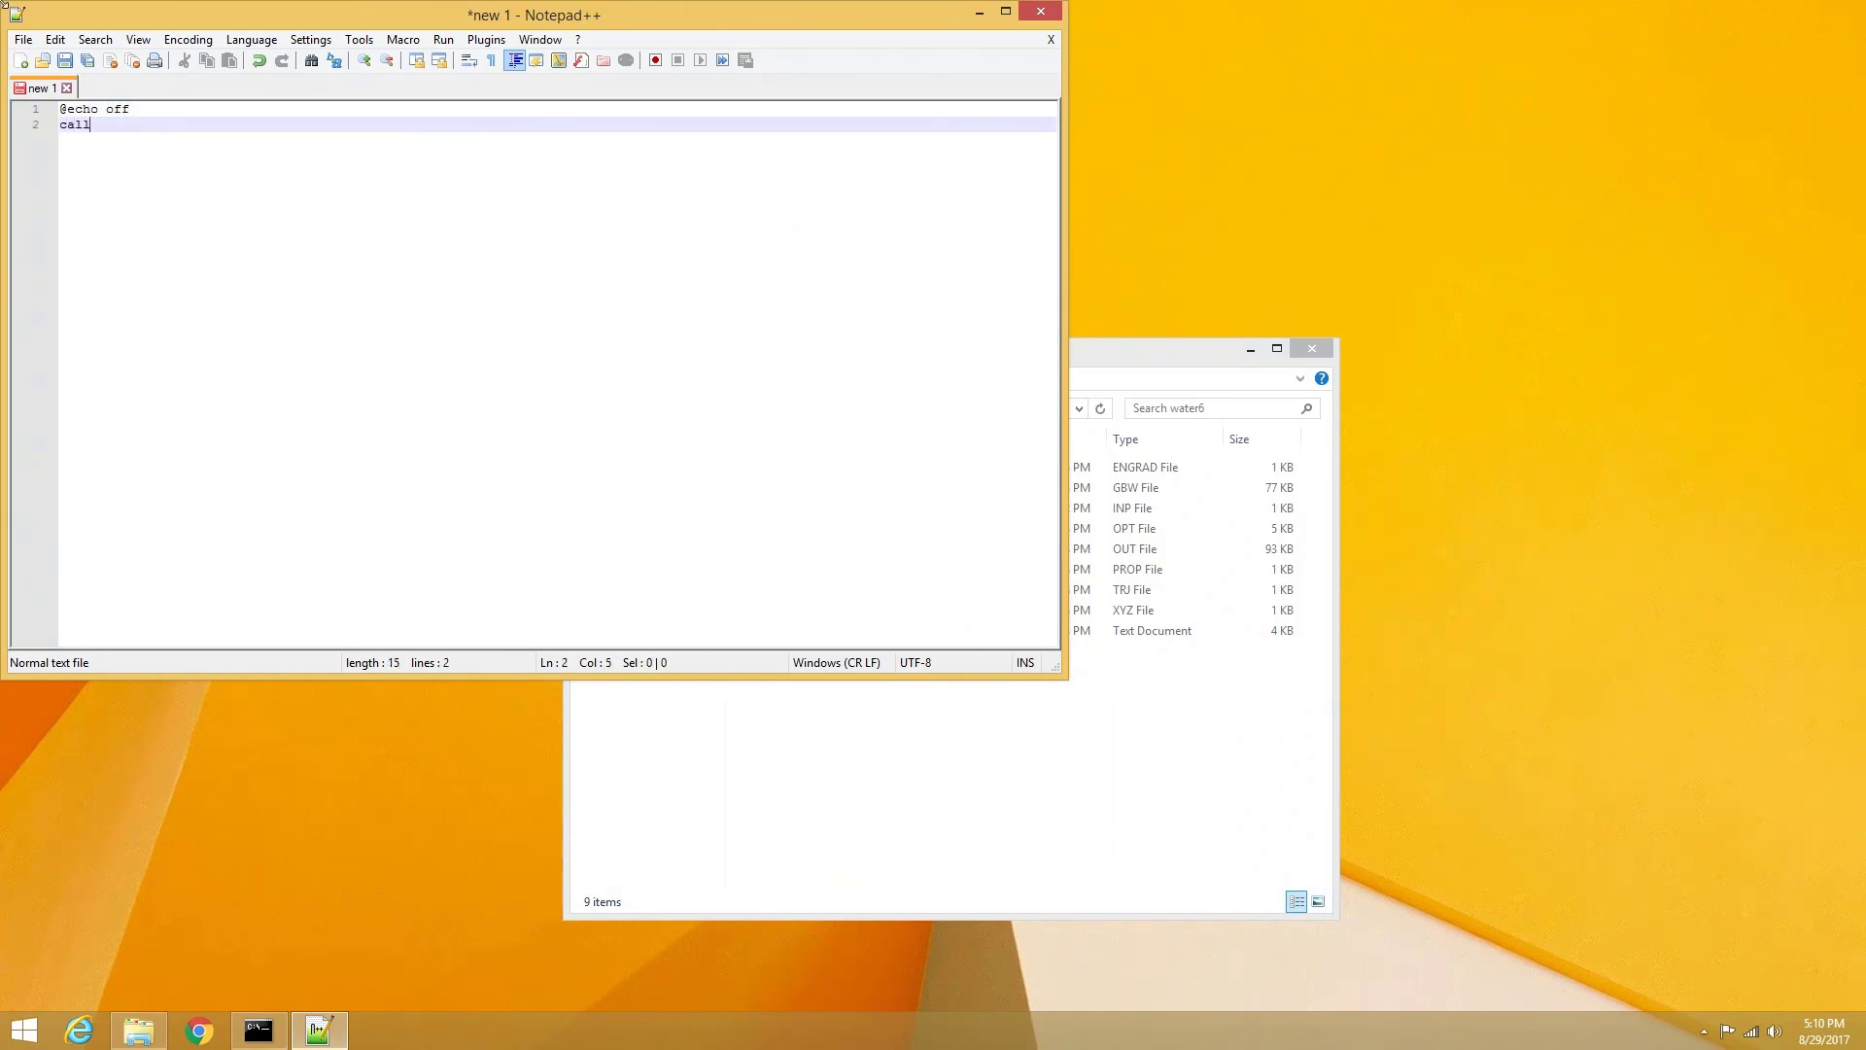
pyautogui.write('d:\\d')
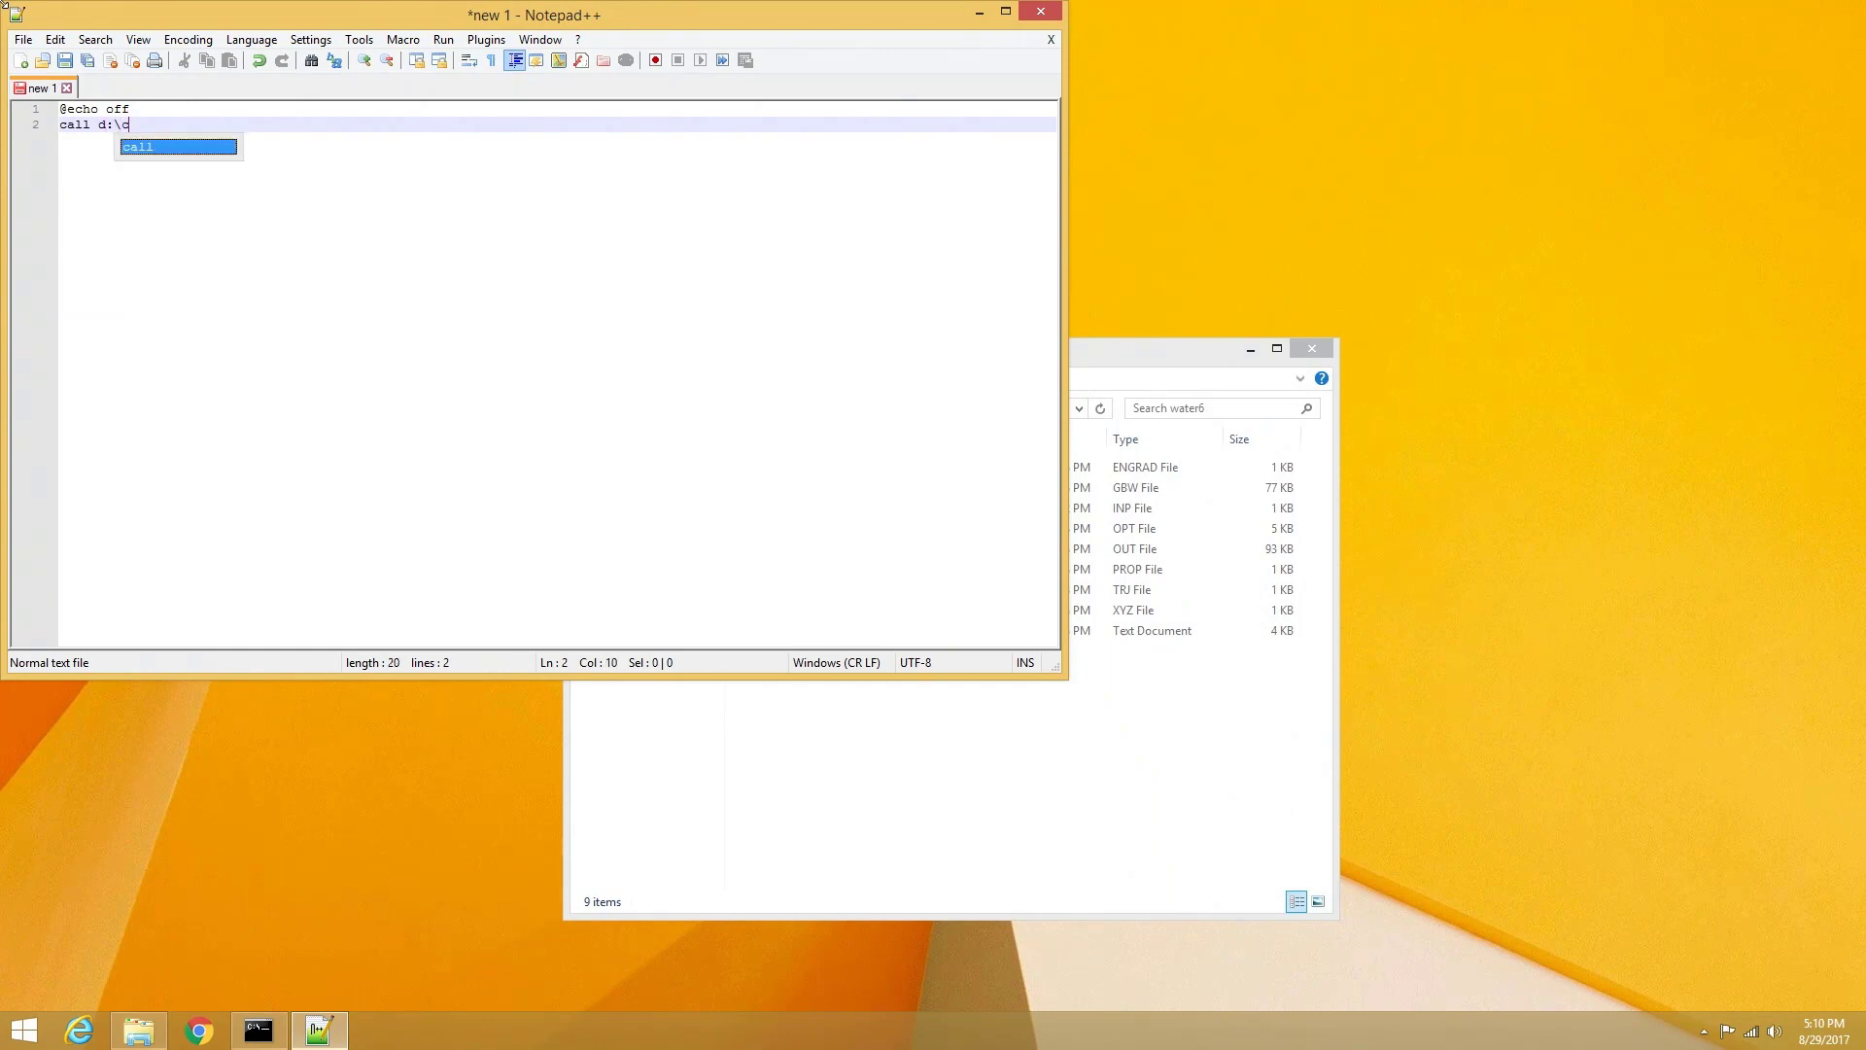
pyautogui.write('hemistry')
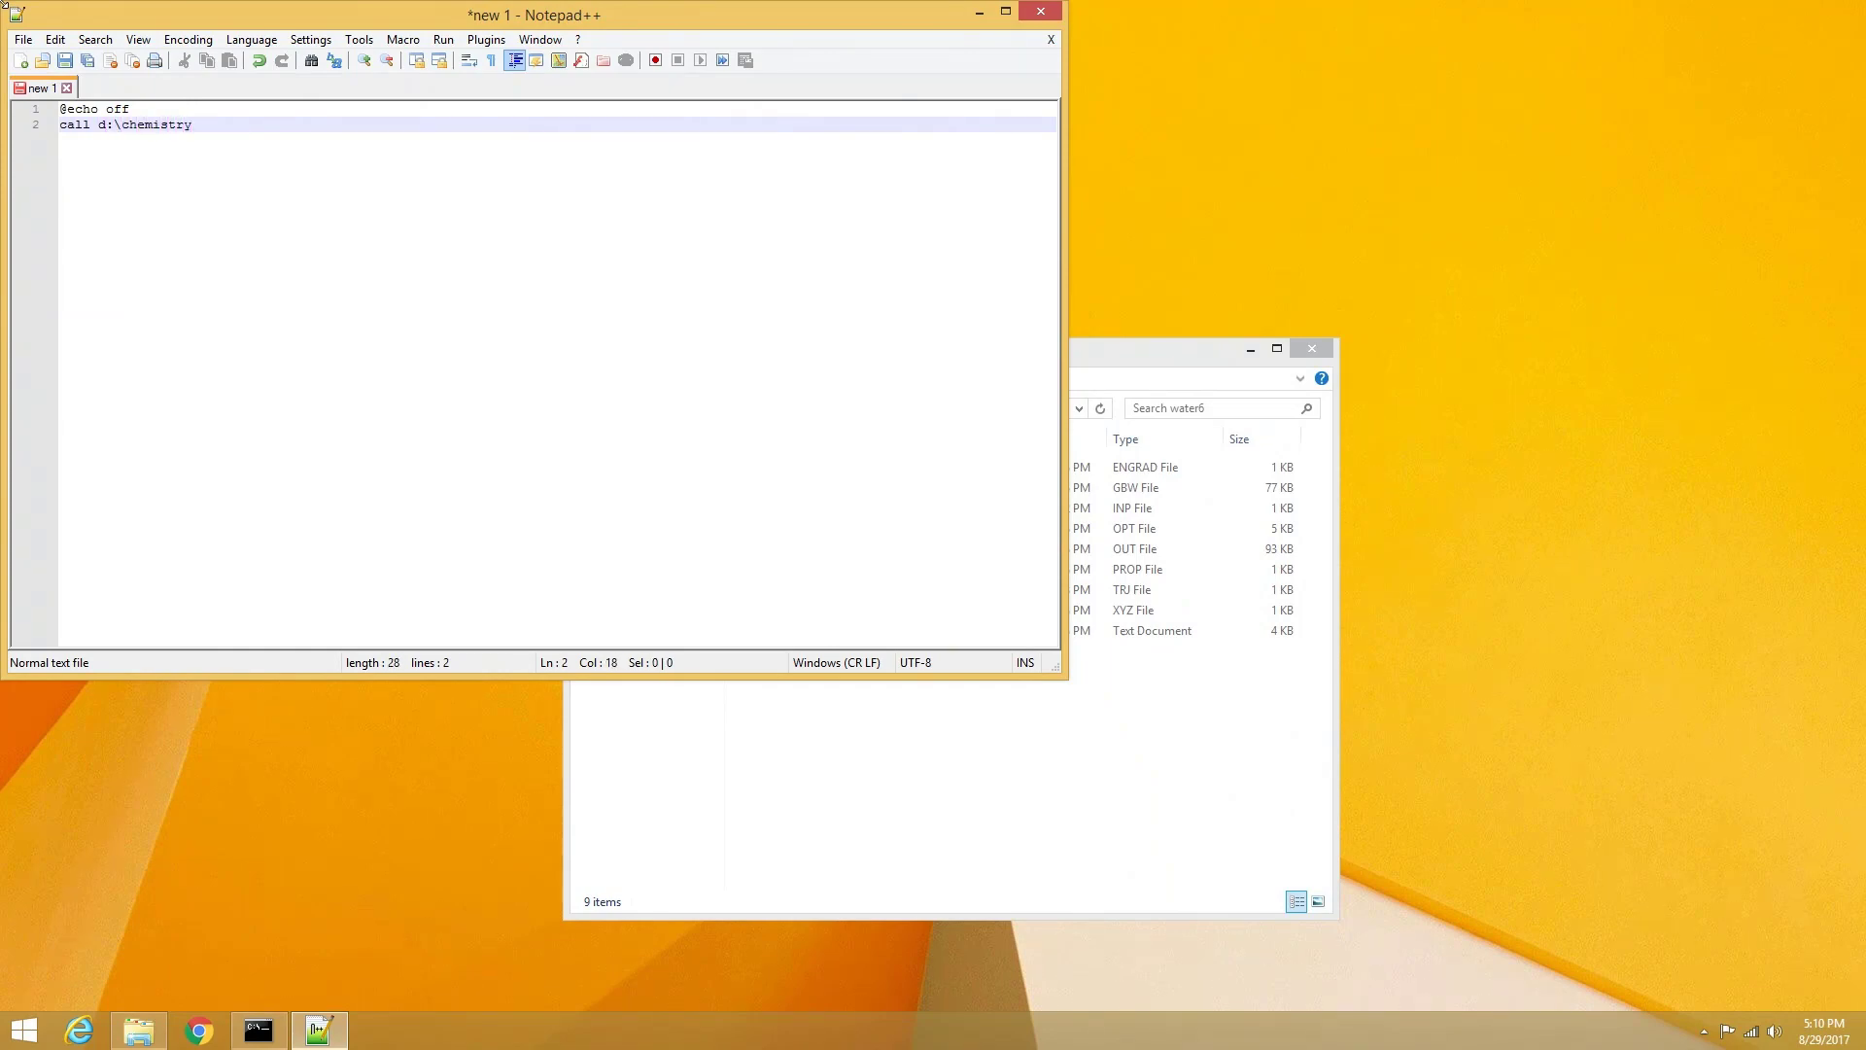
pyautogui.write('\\orca')
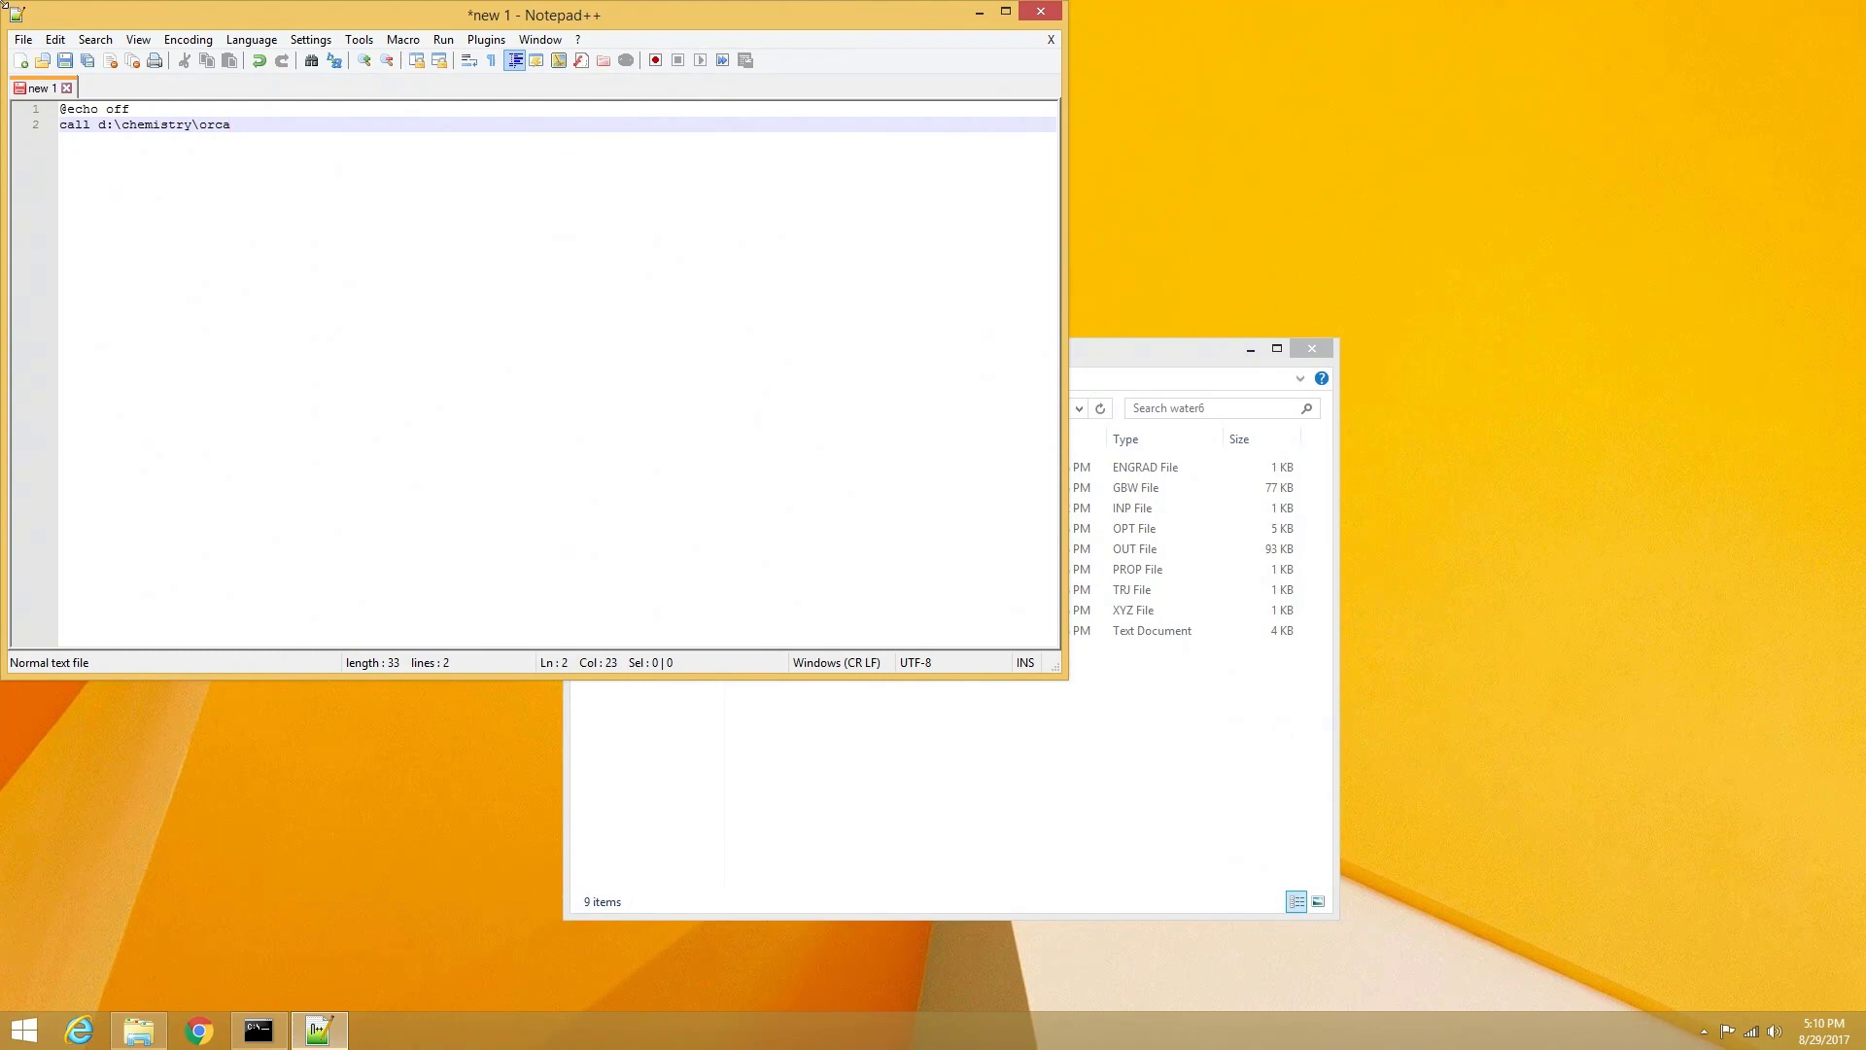
pyautogui.write('4\\orca')
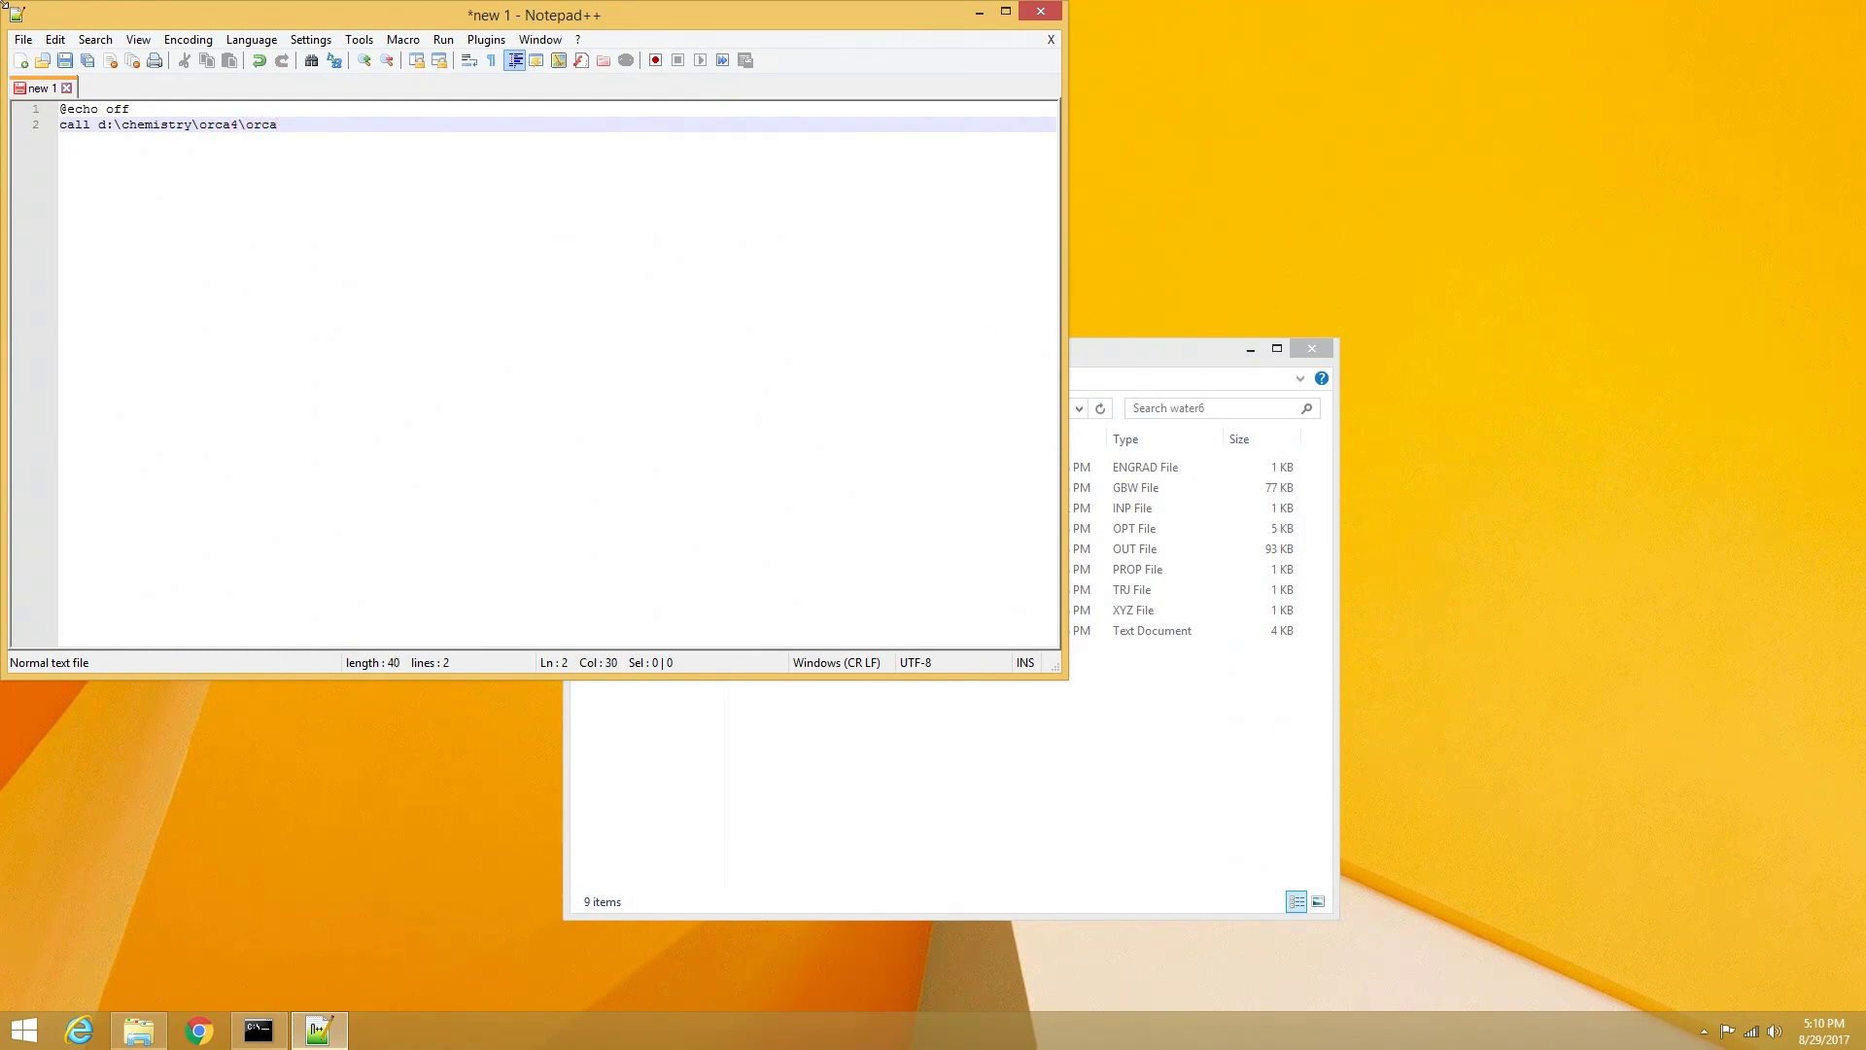
pyautogui.write('%')
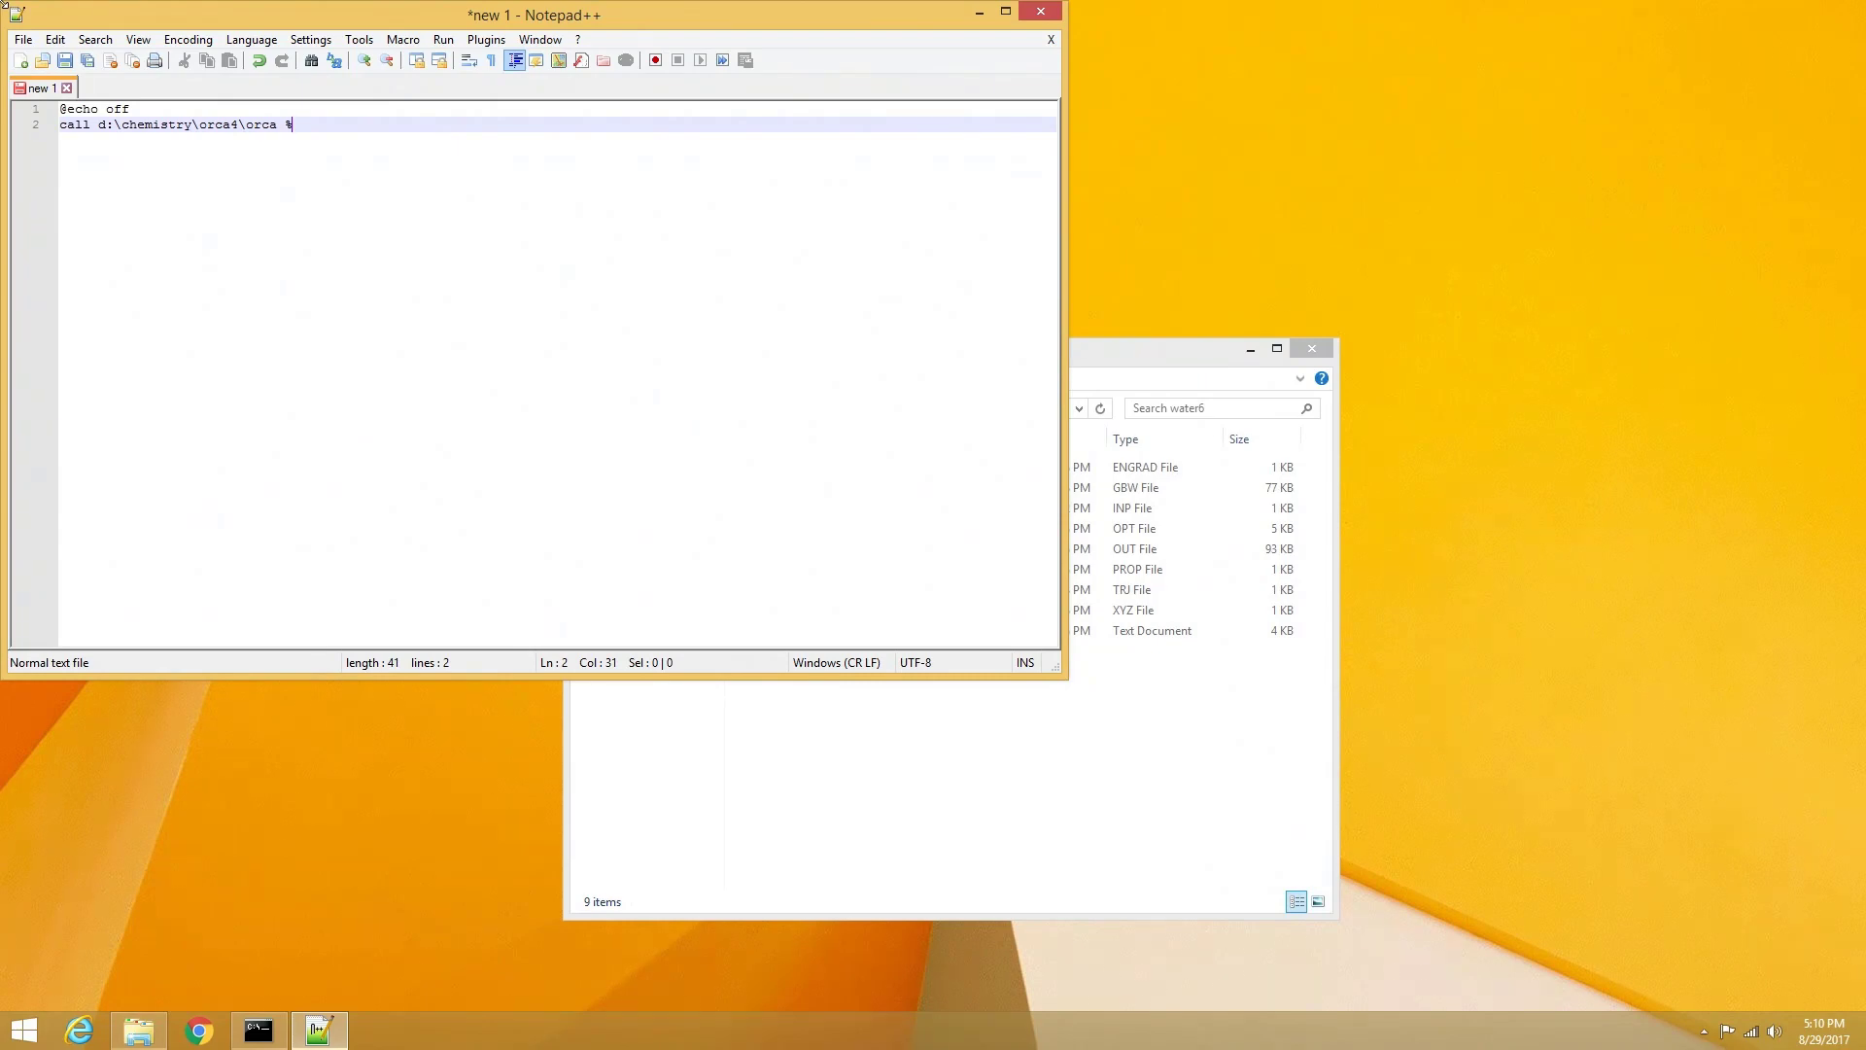
pyautogui.write('*')
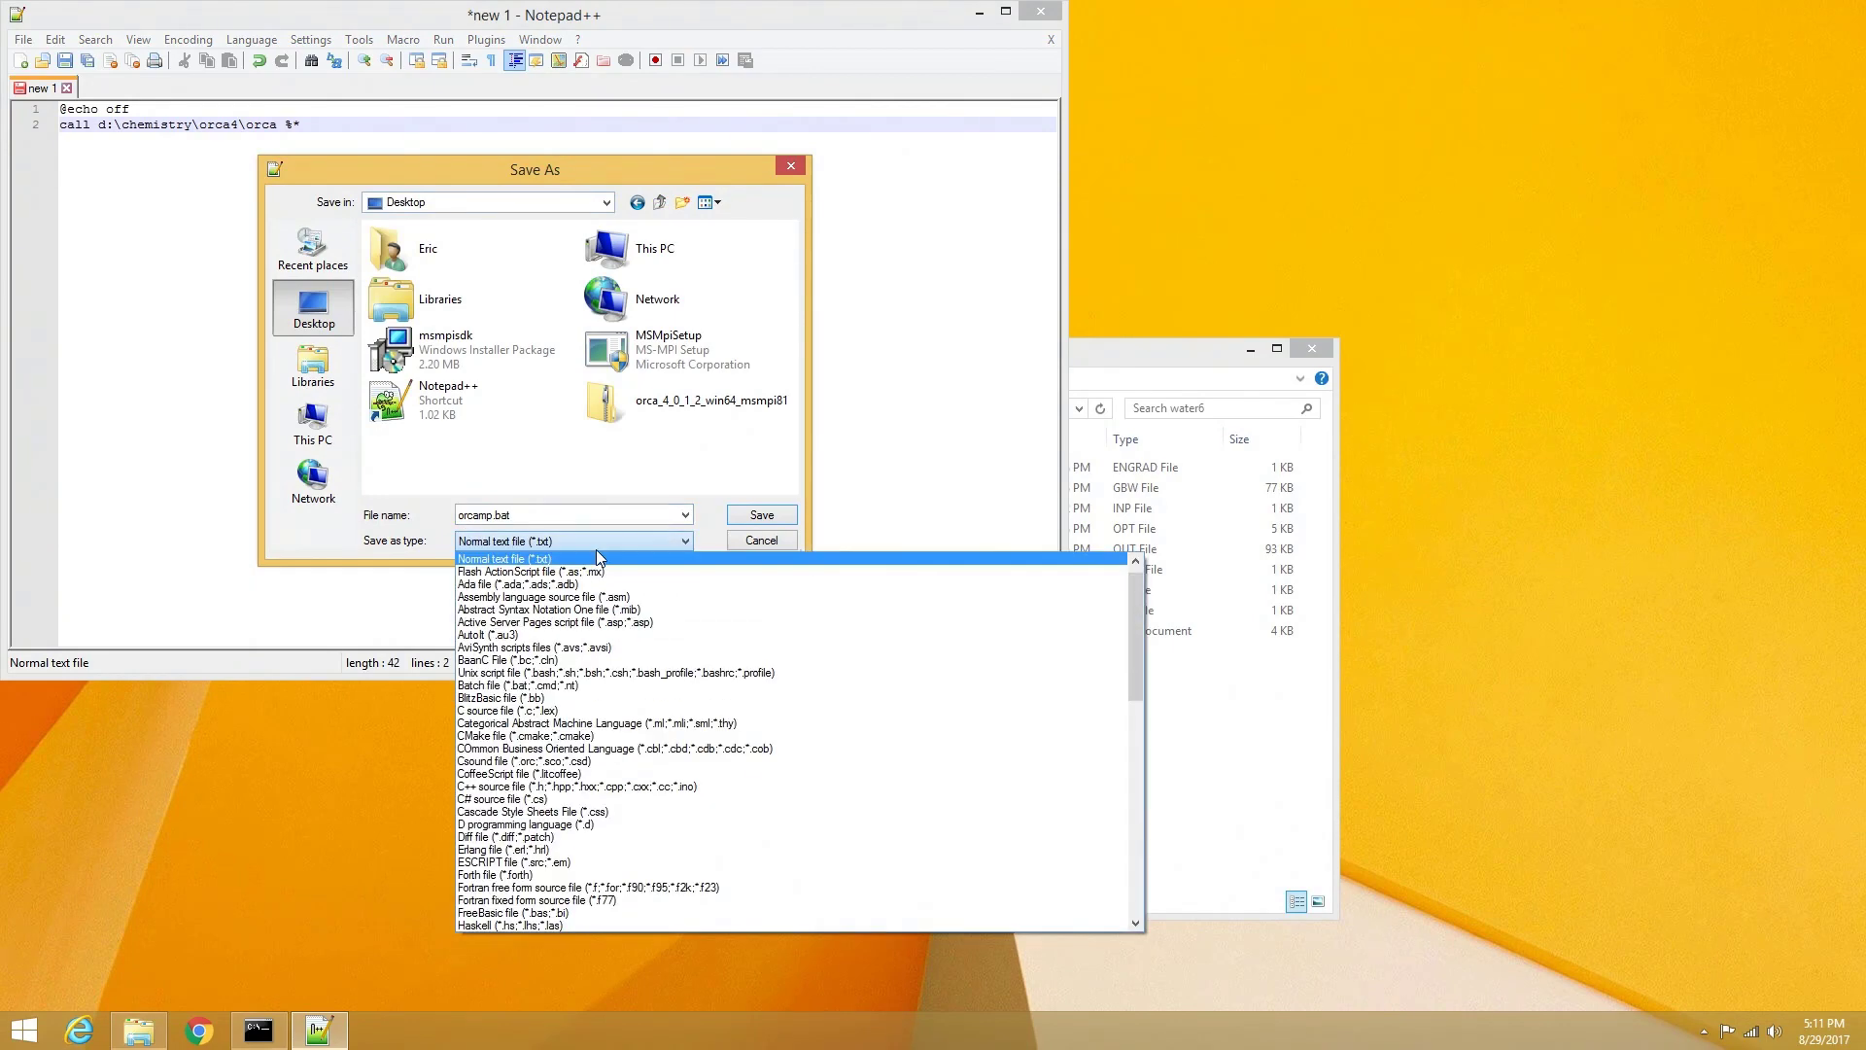
# Save the script to the Desktop as Batch file orcamp.bat and close Notepad++
pyautogui.click(760, 514)
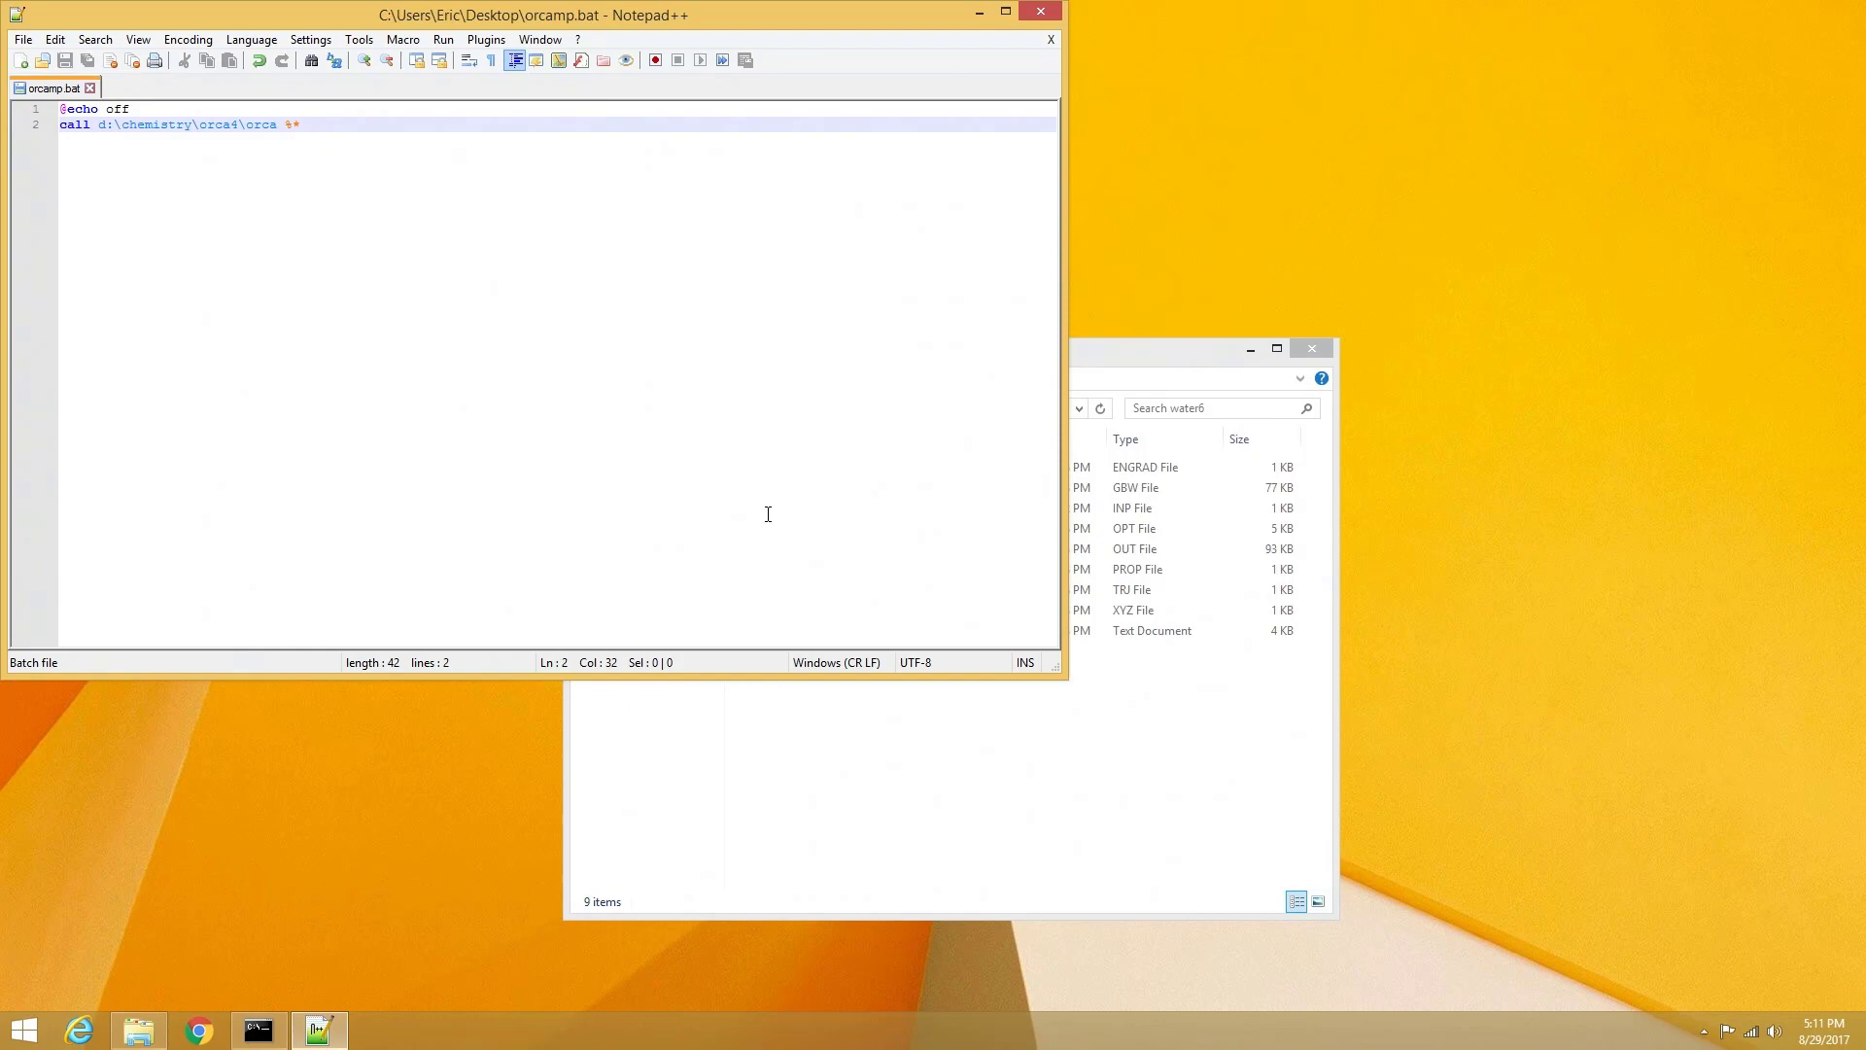
pyautogui.moveTo(781, 487)
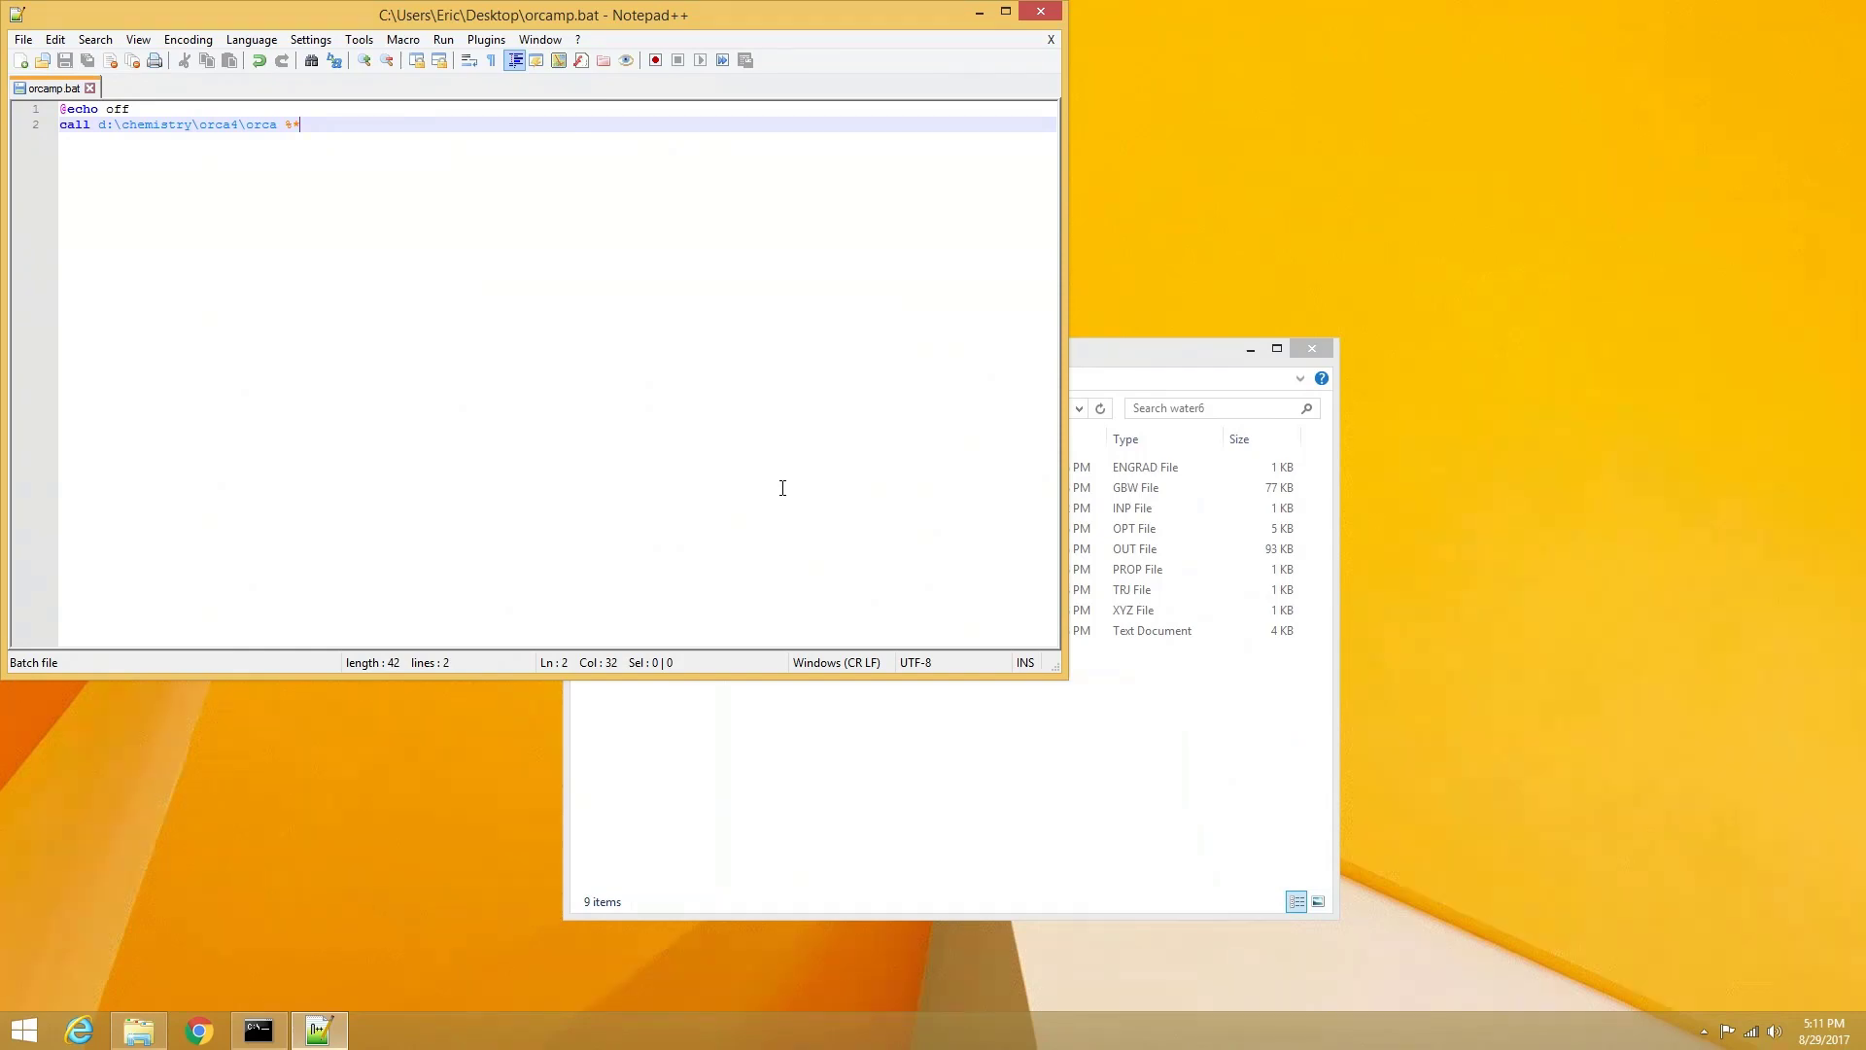
pyautogui.moveTo(900, 207)
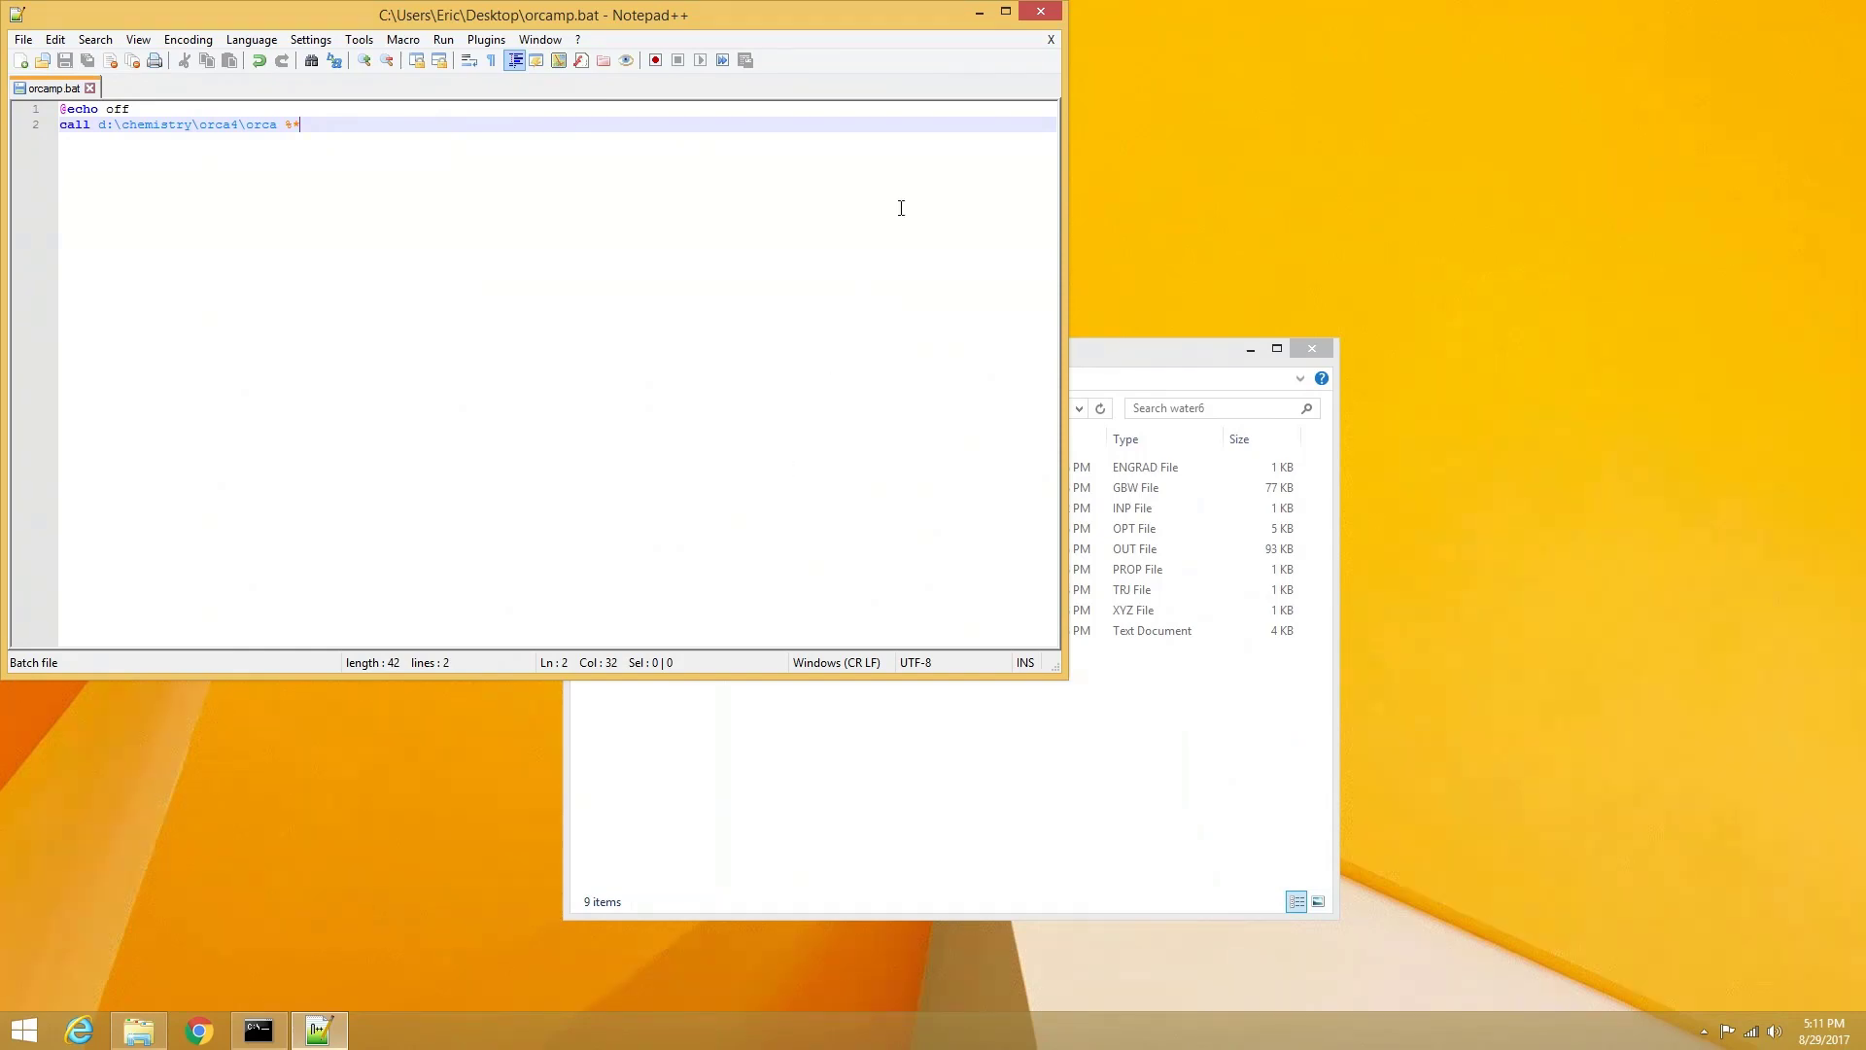
pyautogui.click(1039, 11)
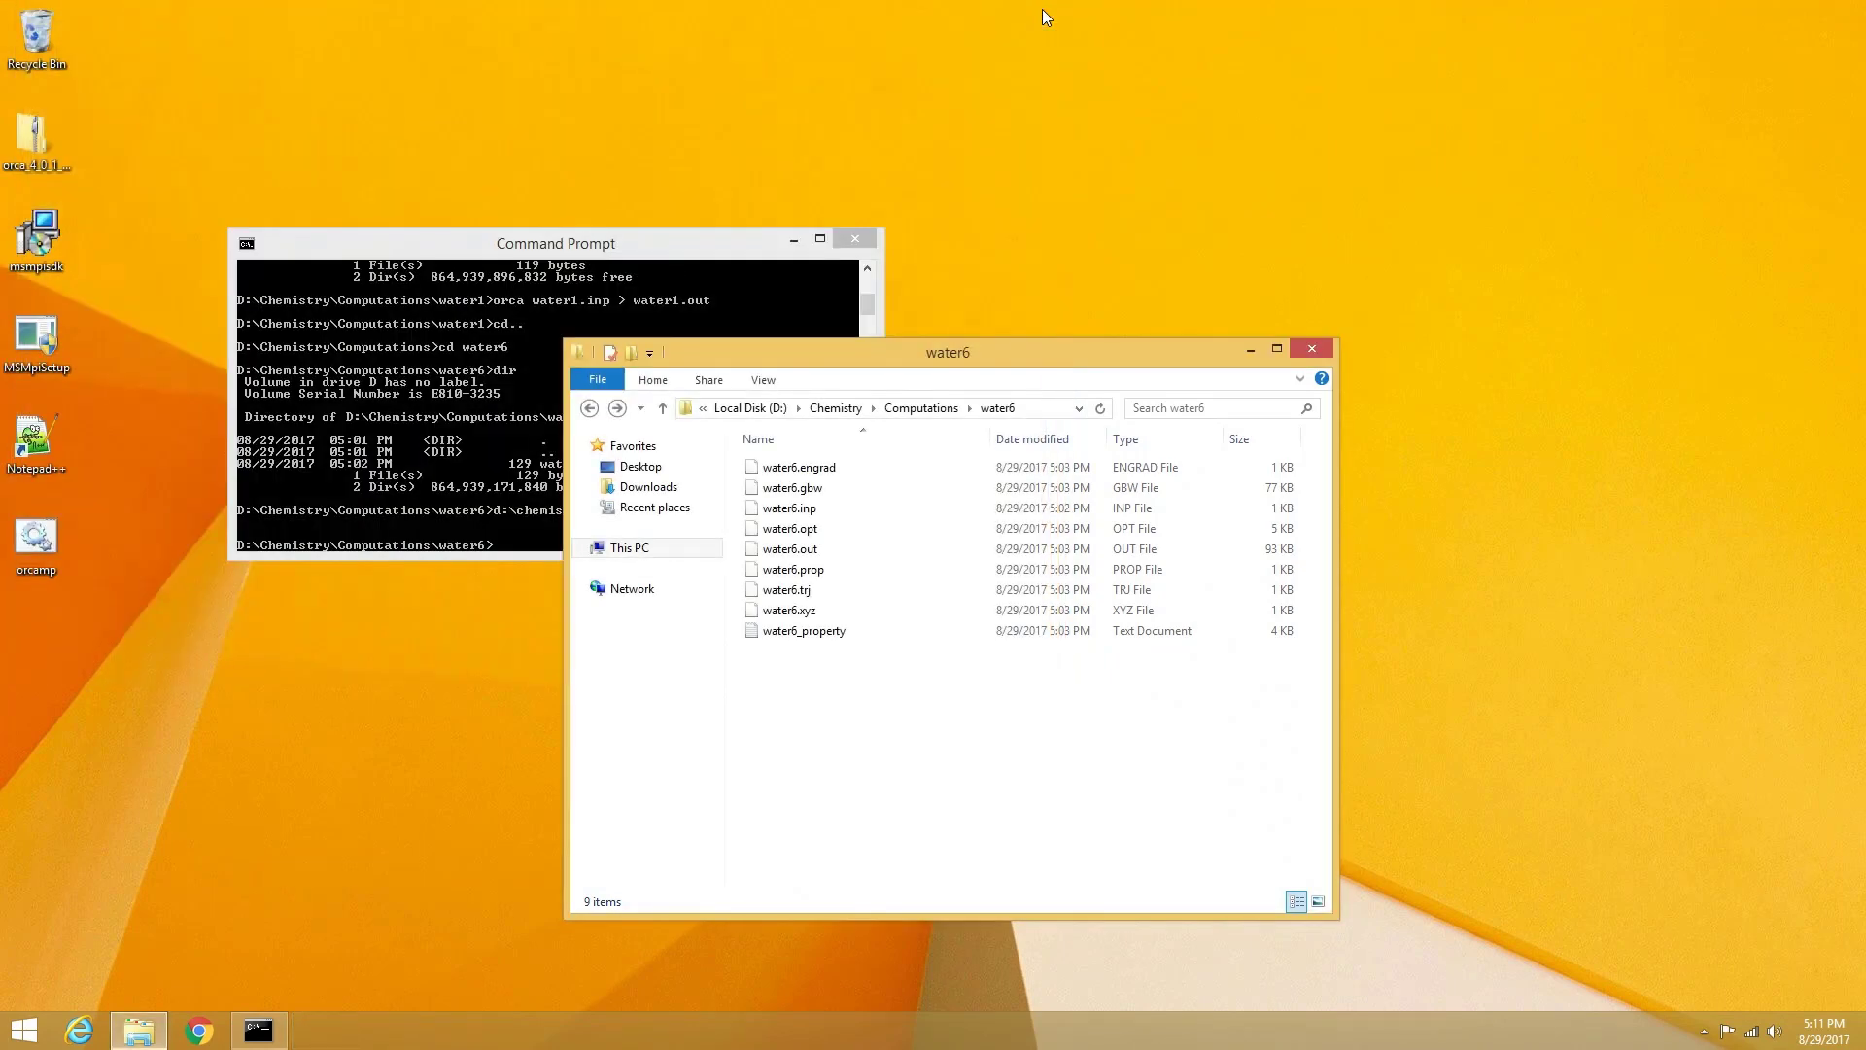
# Move orcamp.bat from the Desktop into C:\Windows\System32
pyautogui.click(921, 408)
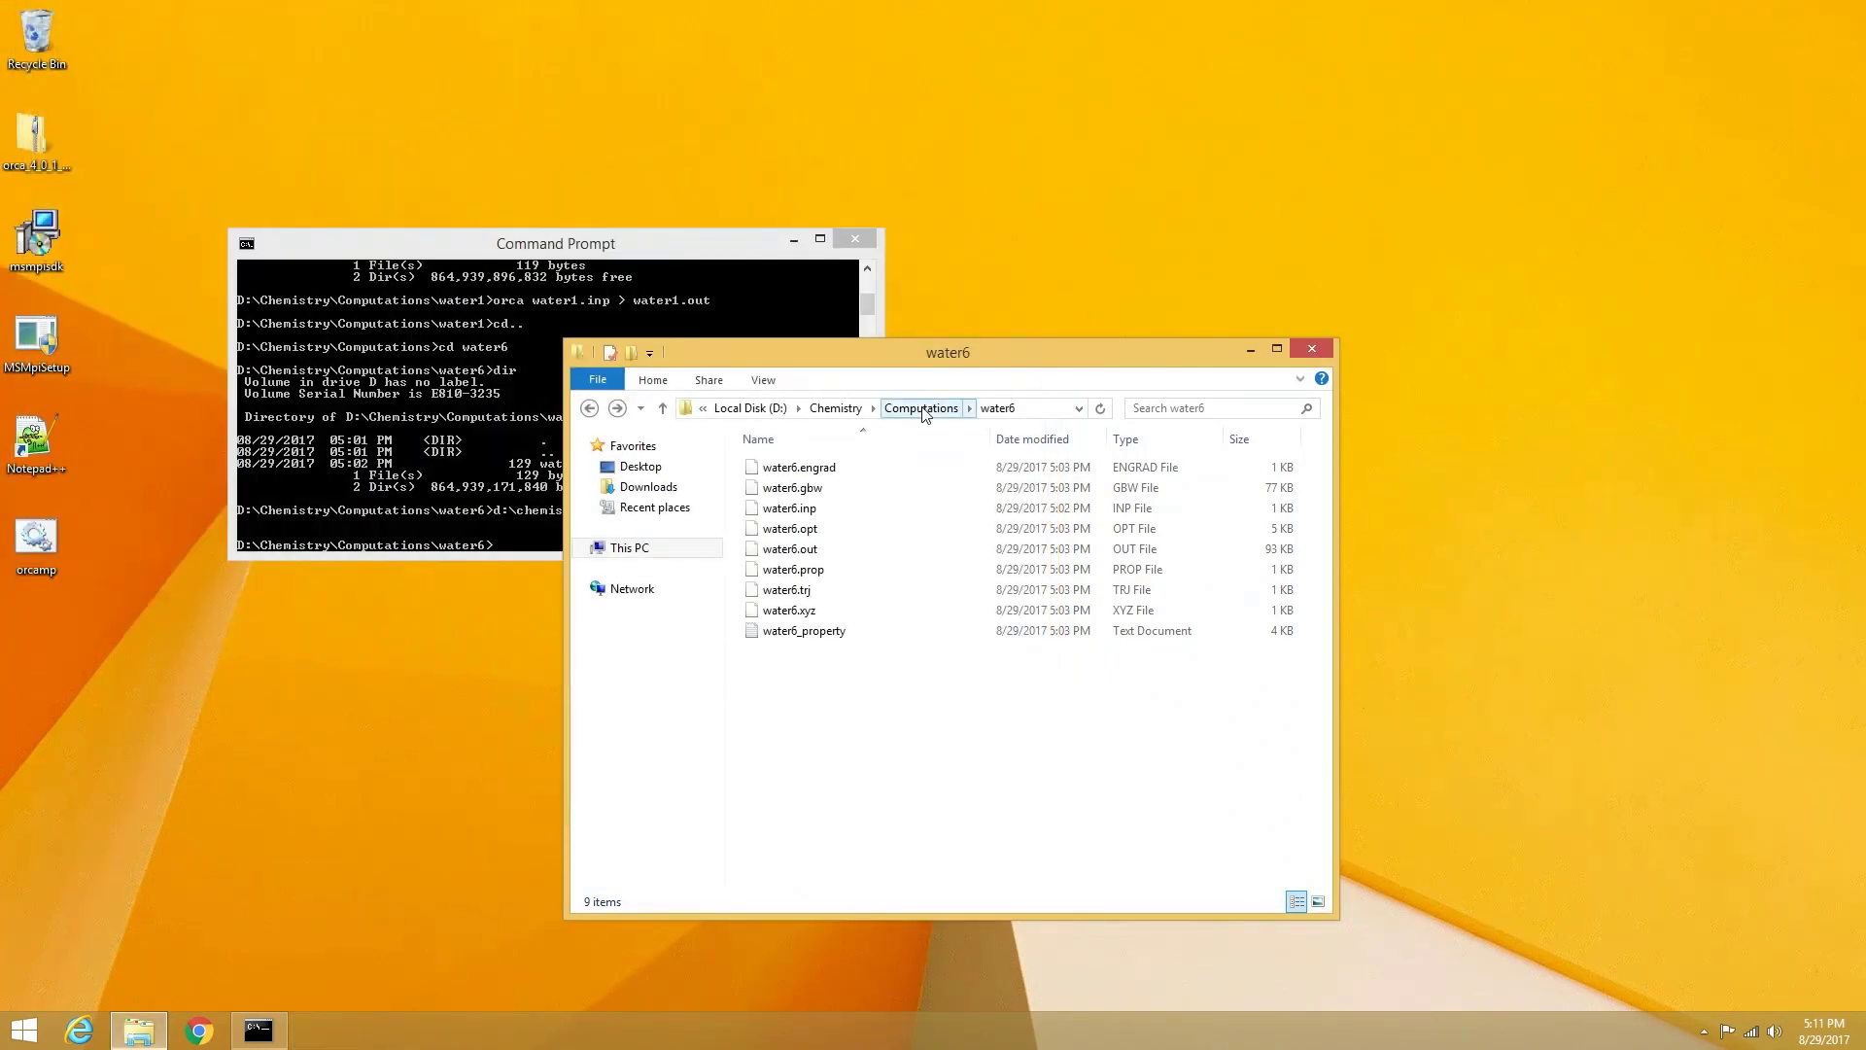
pyautogui.click(629, 547)
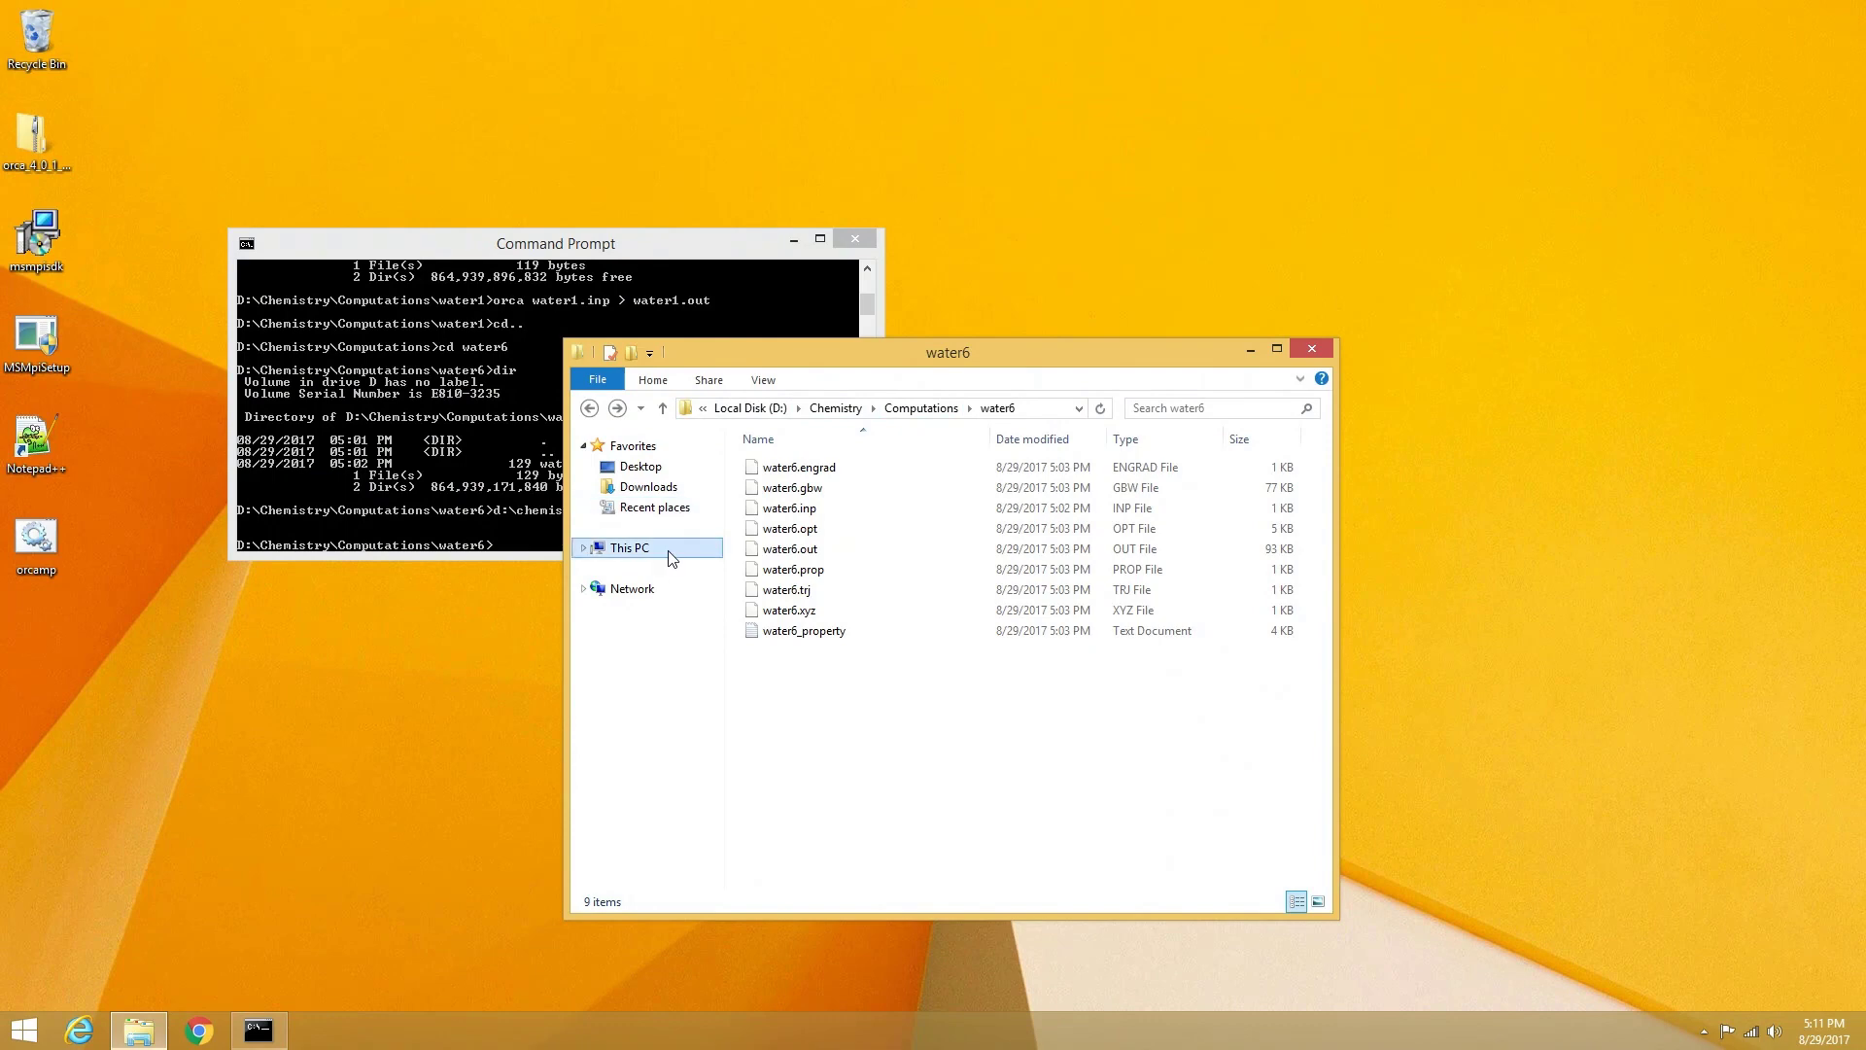
pyautogui.click(630, 547)
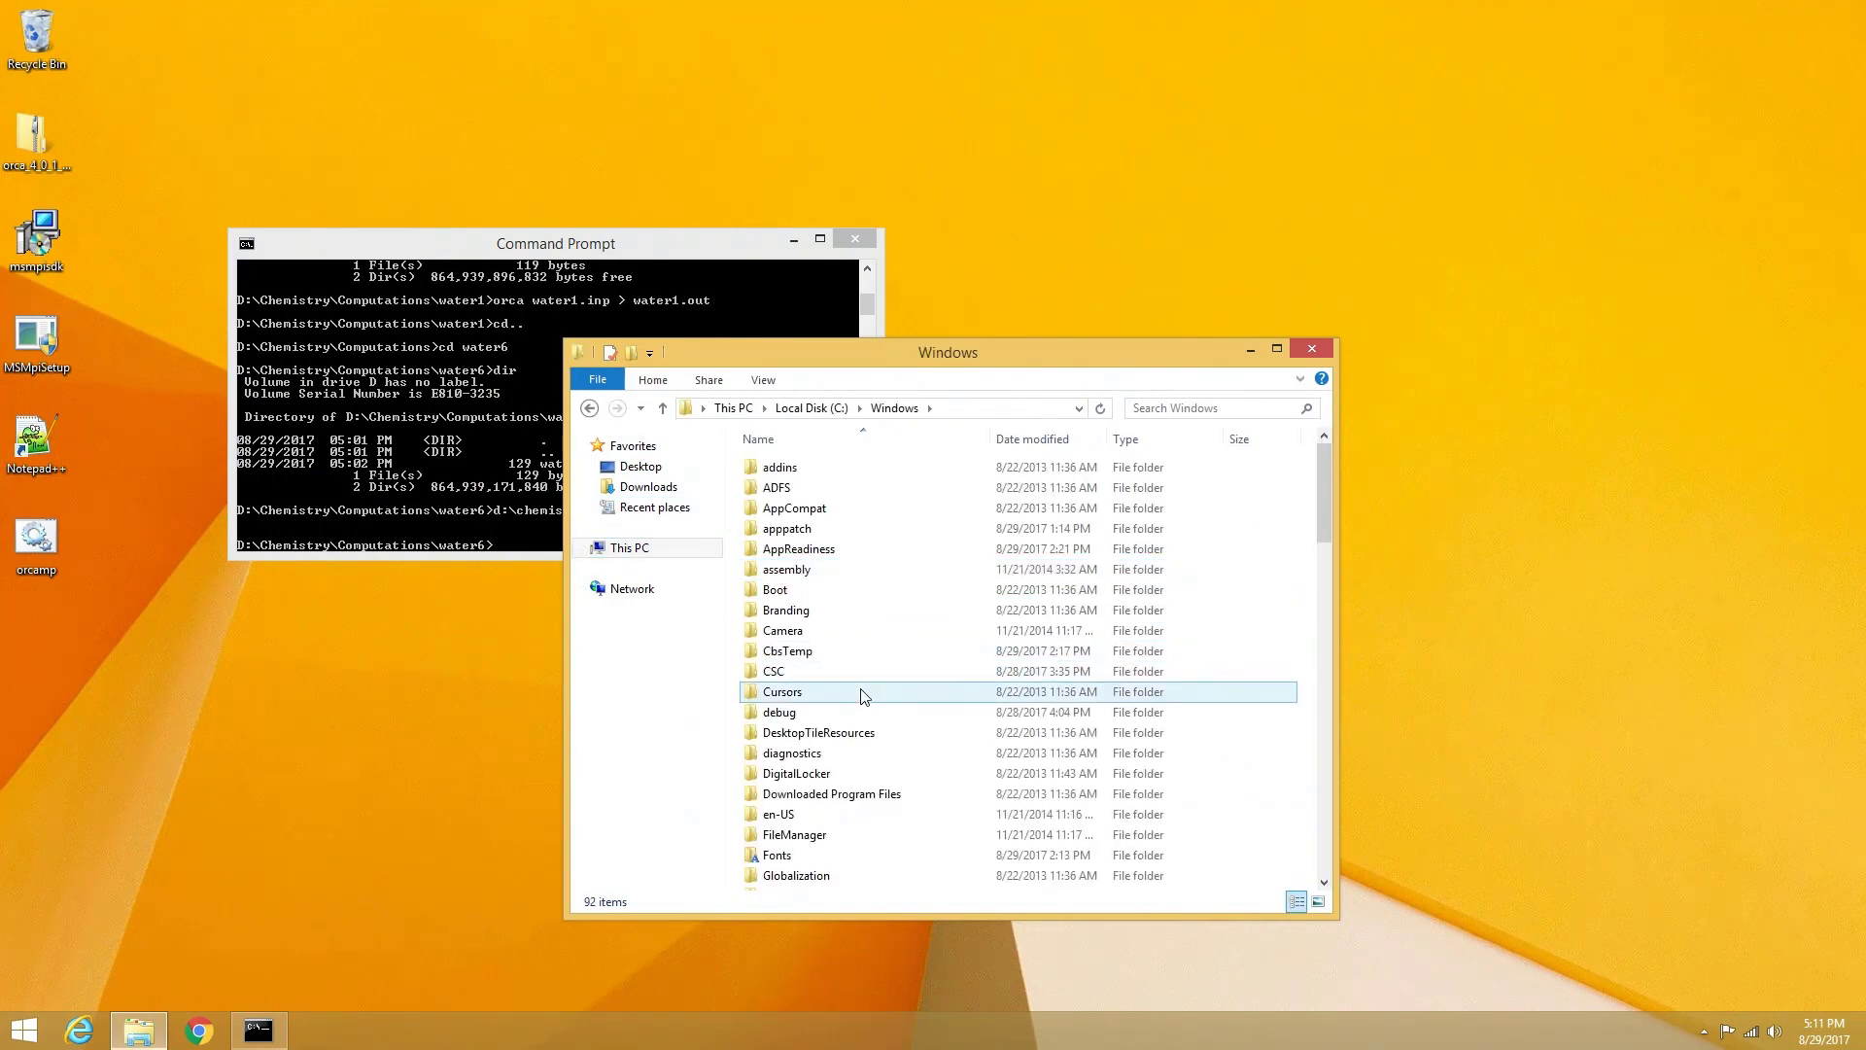
pyautogui.scroll(-3)
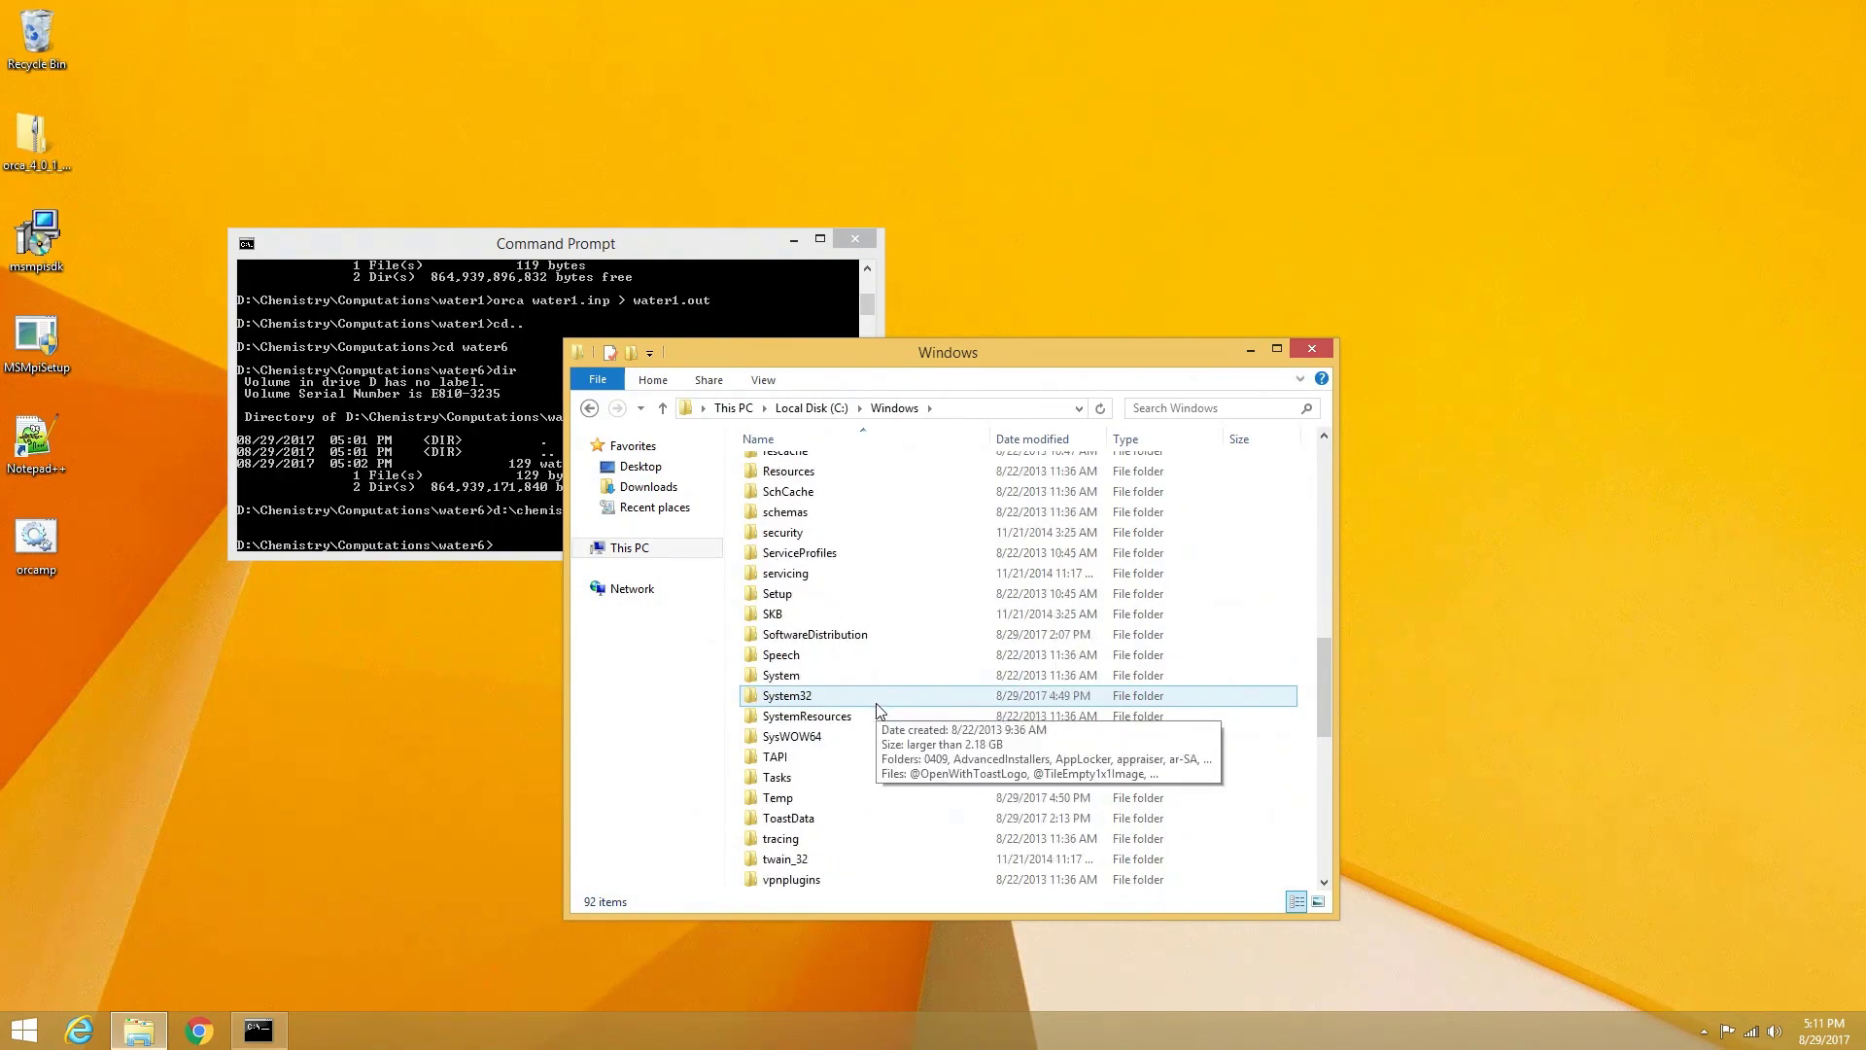
pyautogui.doubleClick(787, 695)
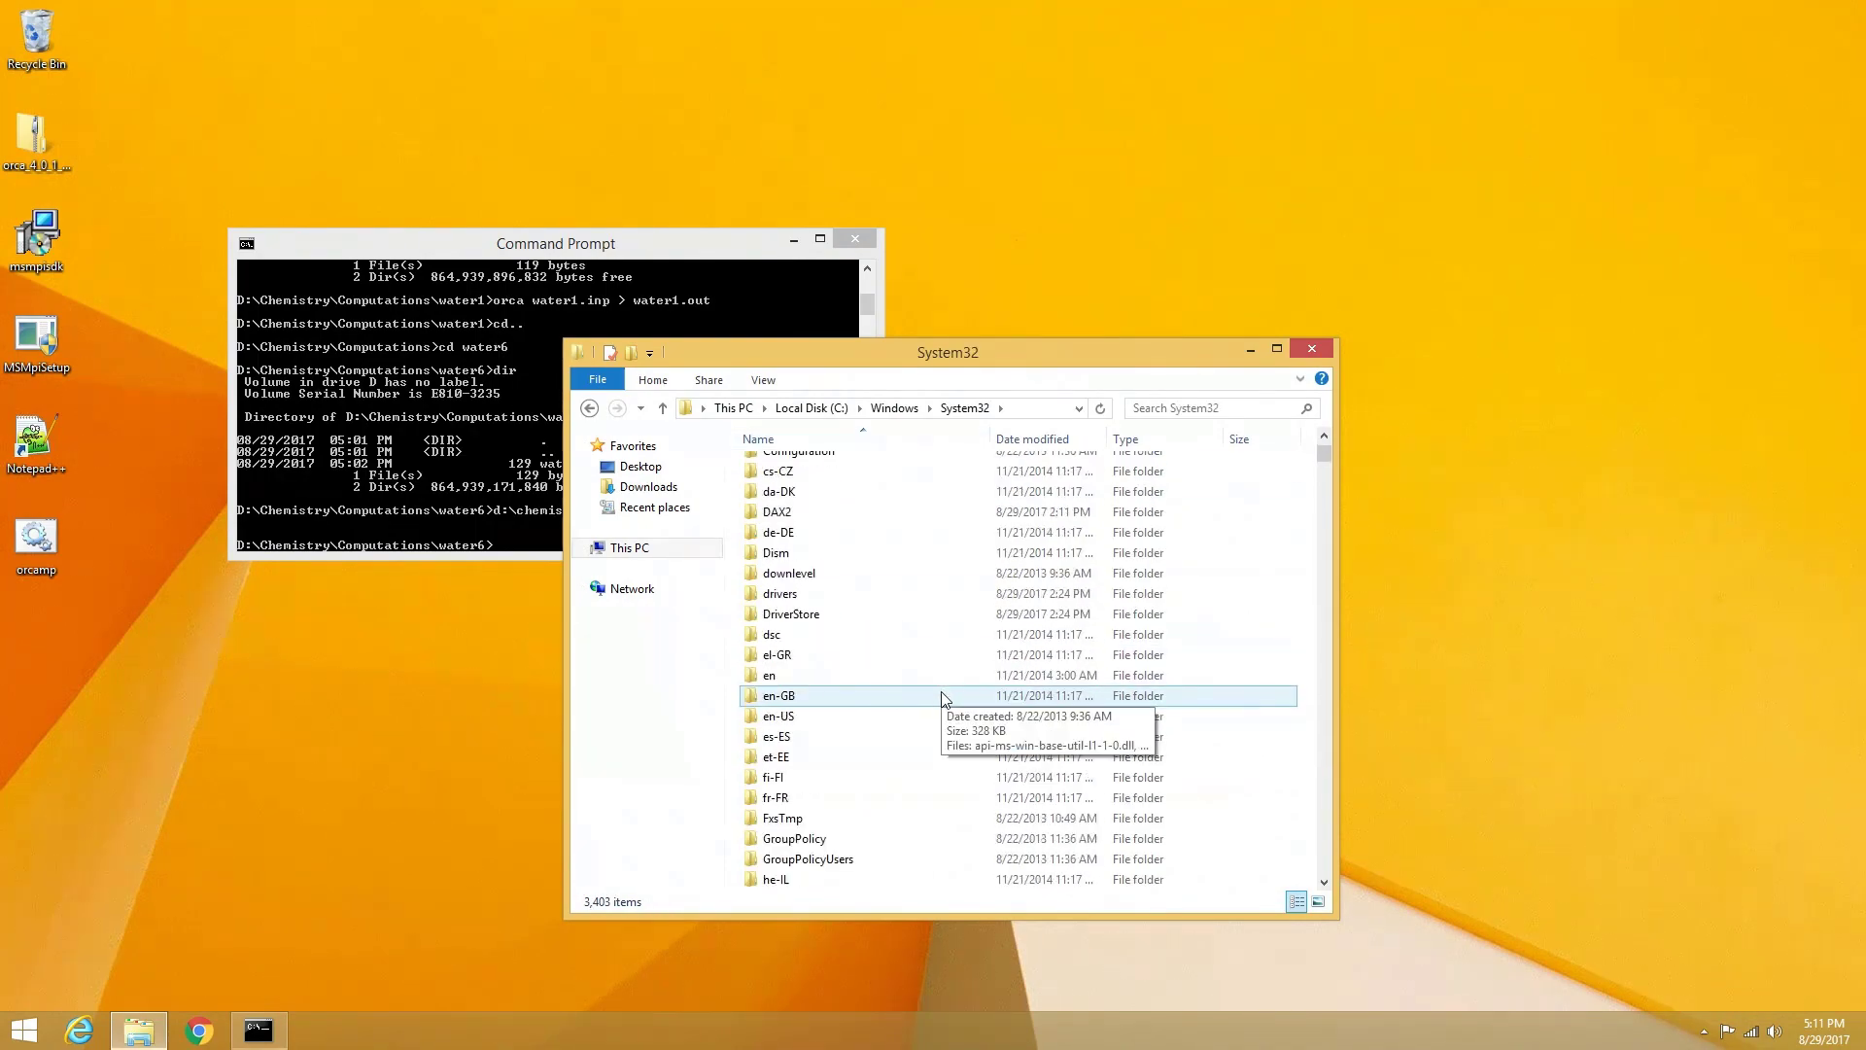
pyautogui.scroll(-3)
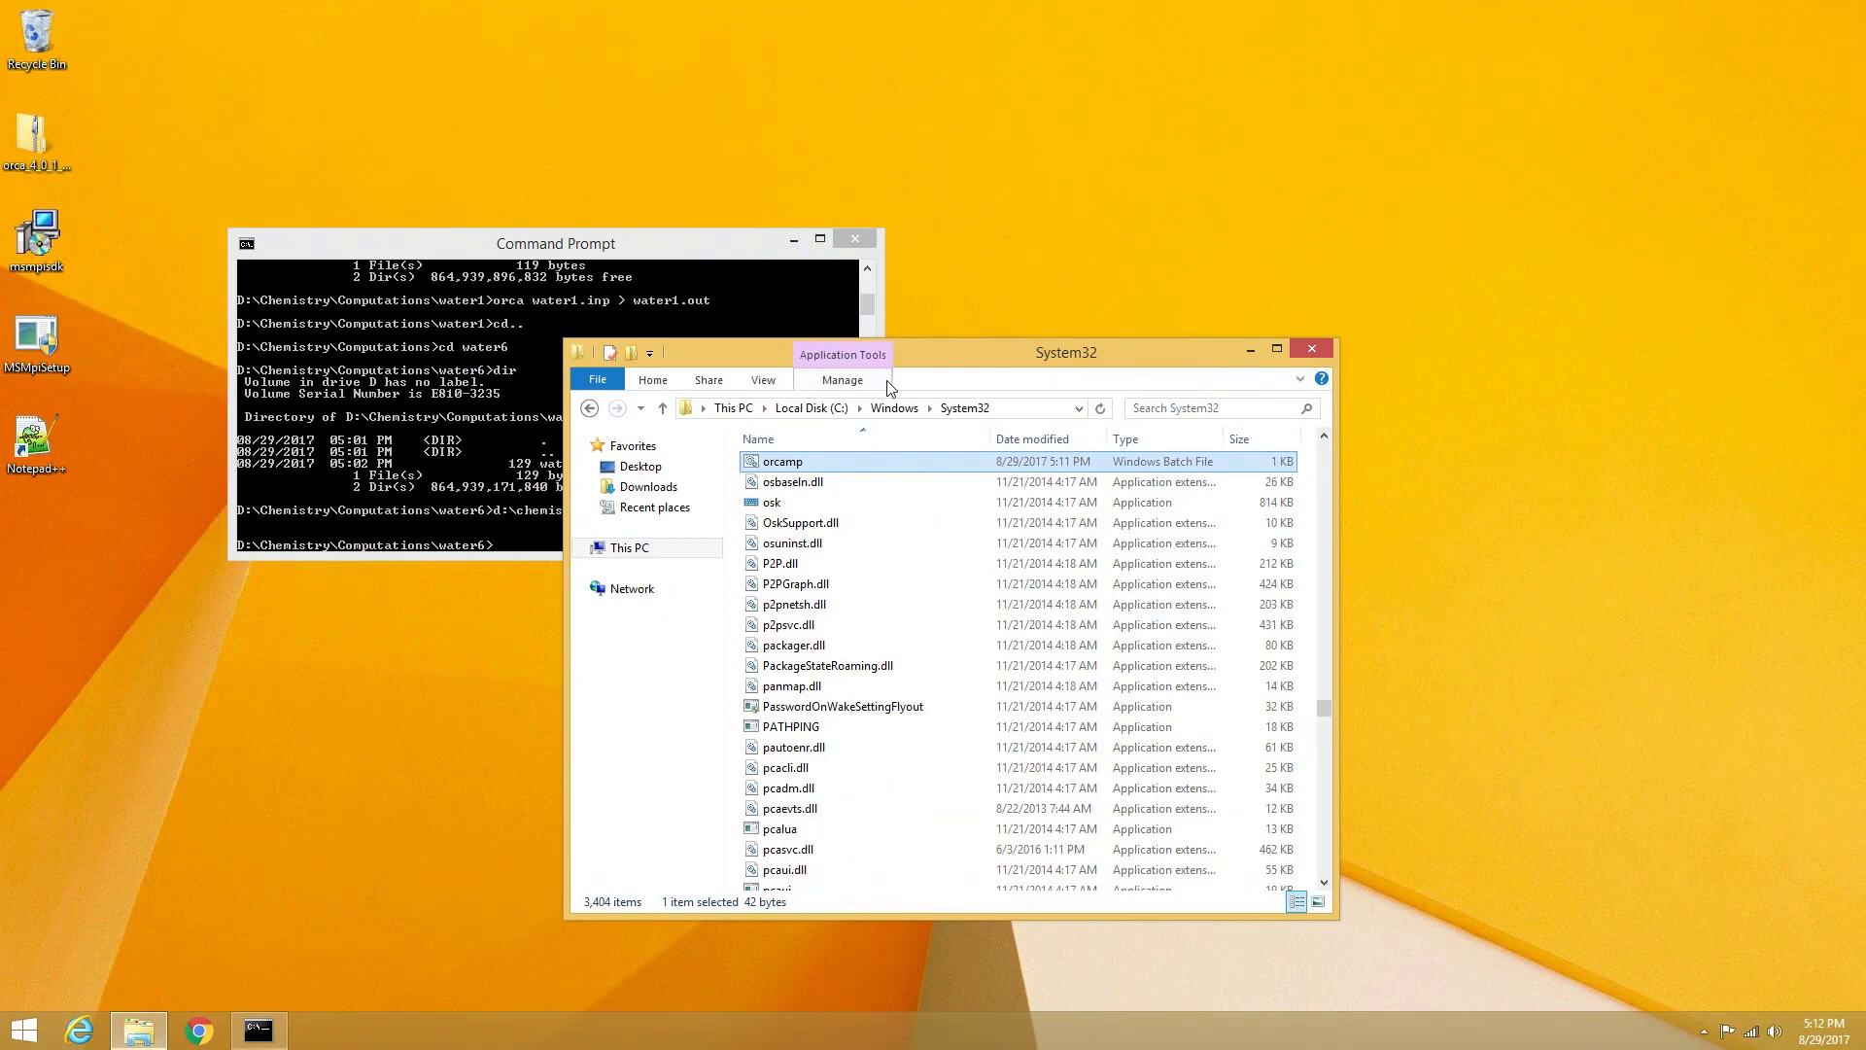
pyautogui.moveTo(818, 409)
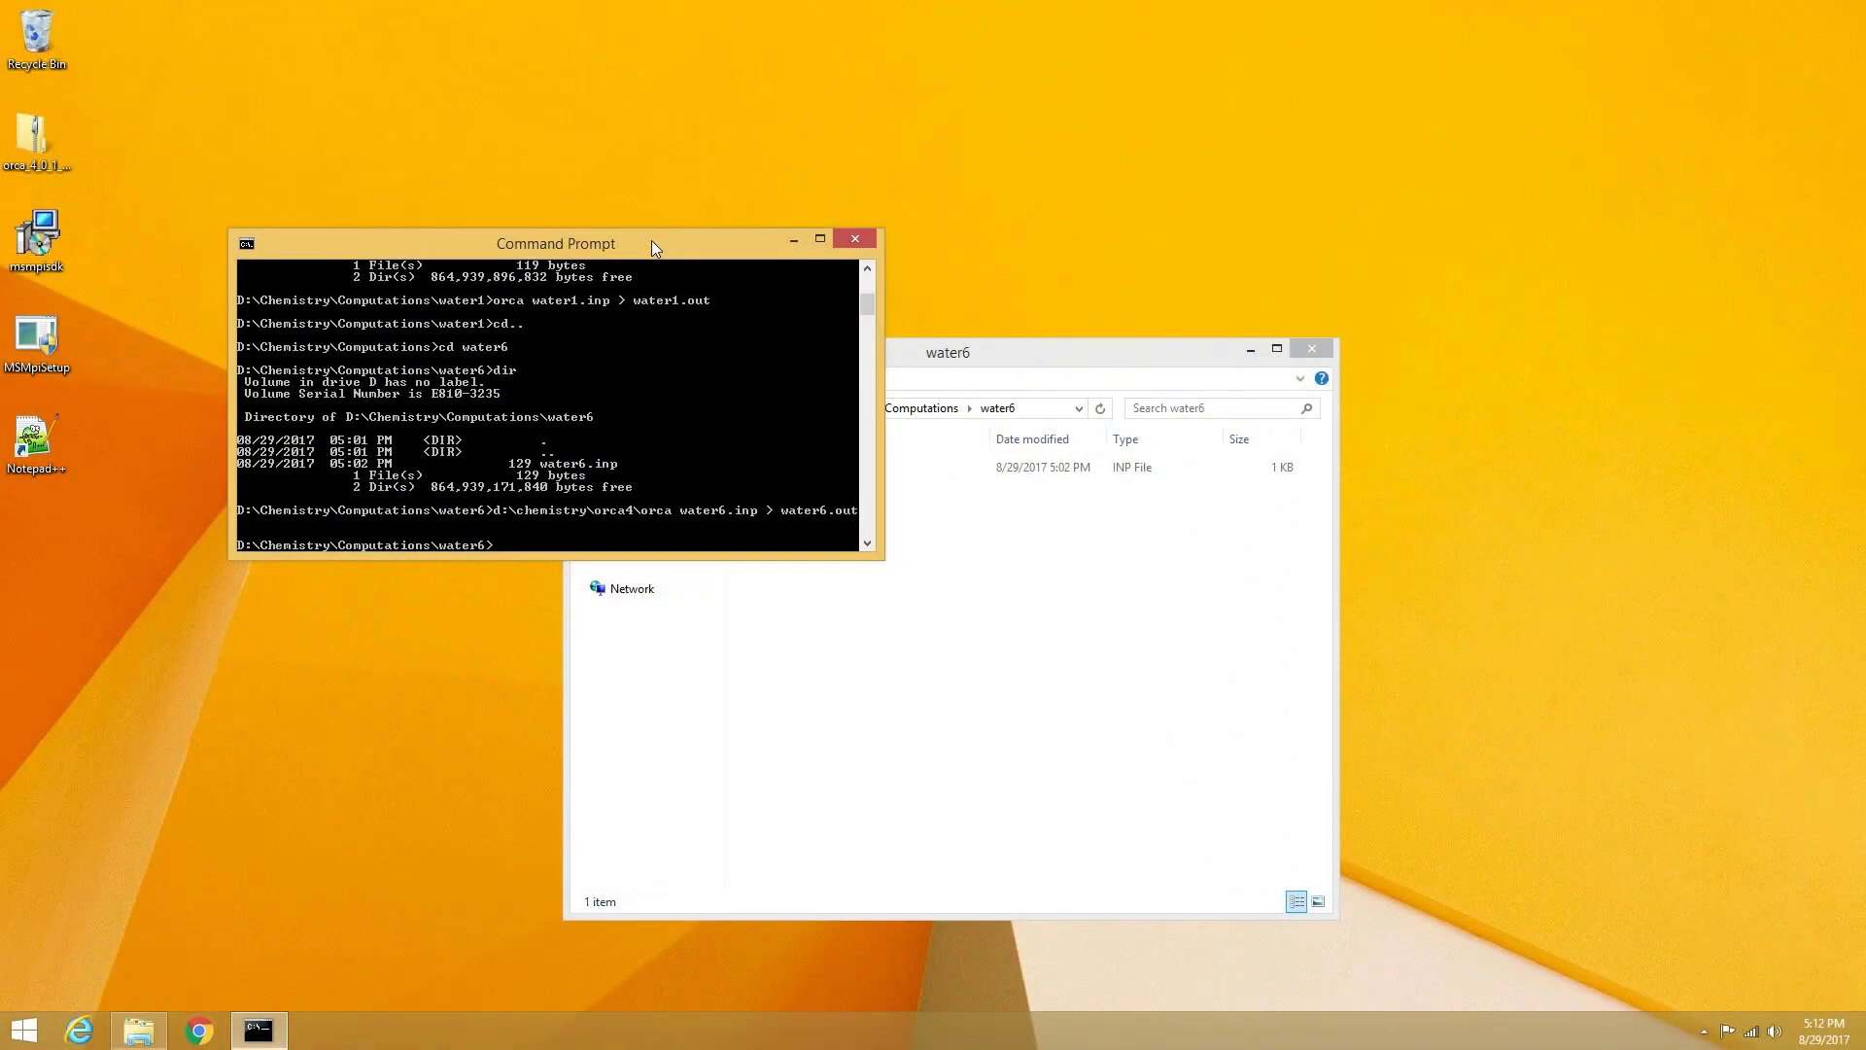
# Run 'orcamp water6.inp > water6.out' to regenerate the water6 results
pyautogui.write('orca')
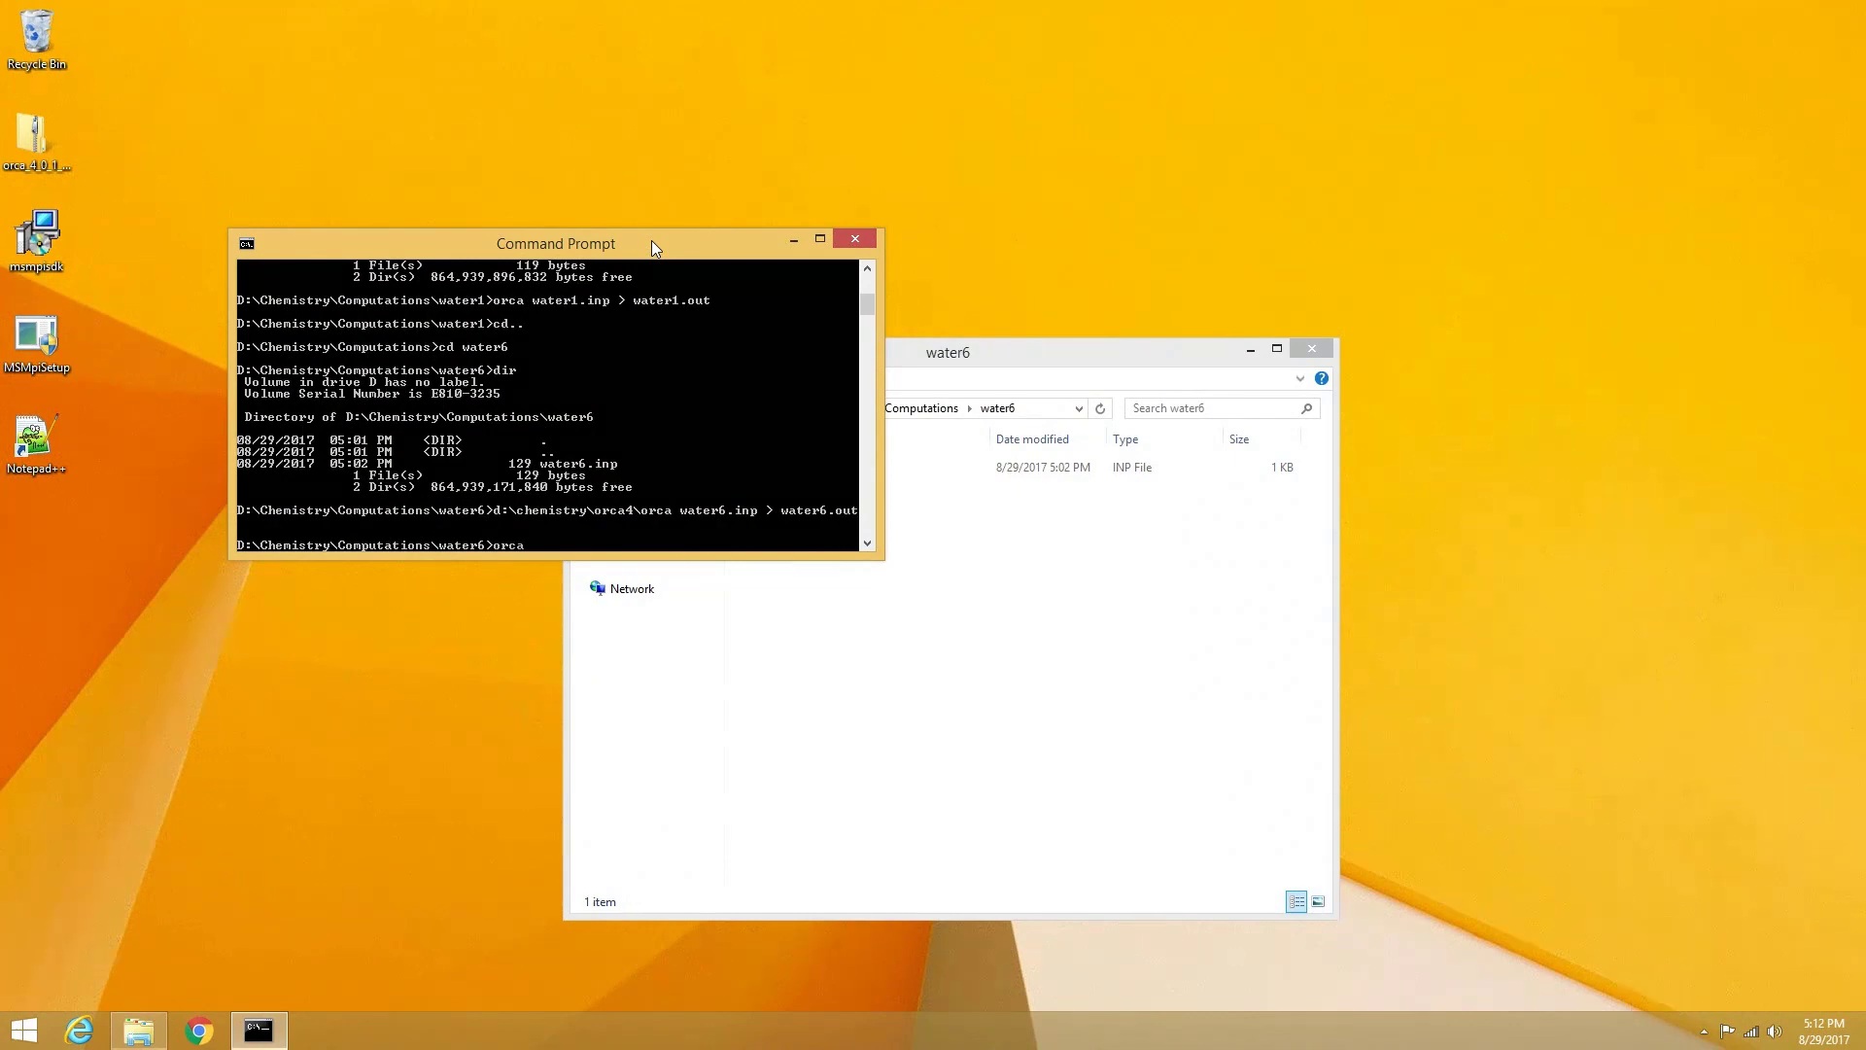
pyautogui.write('mp wa')
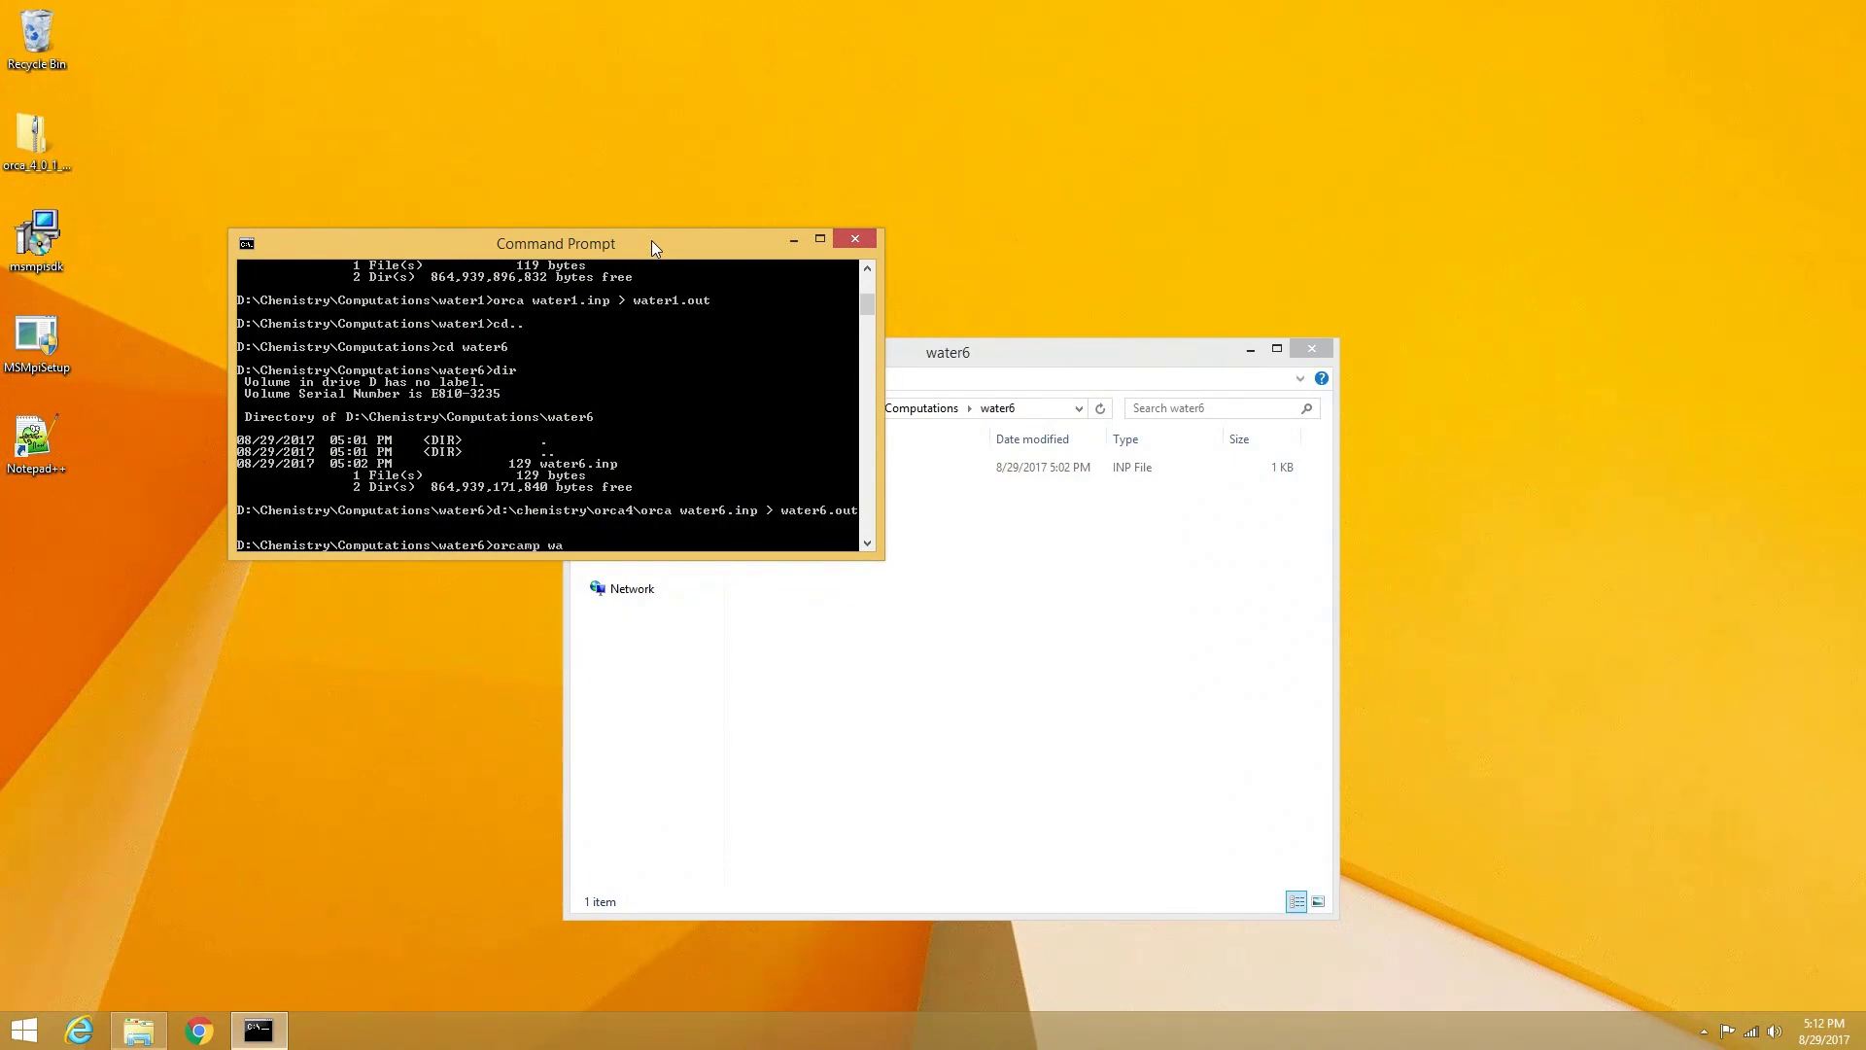
pyautogui.write('ter6.inp > water6.out')
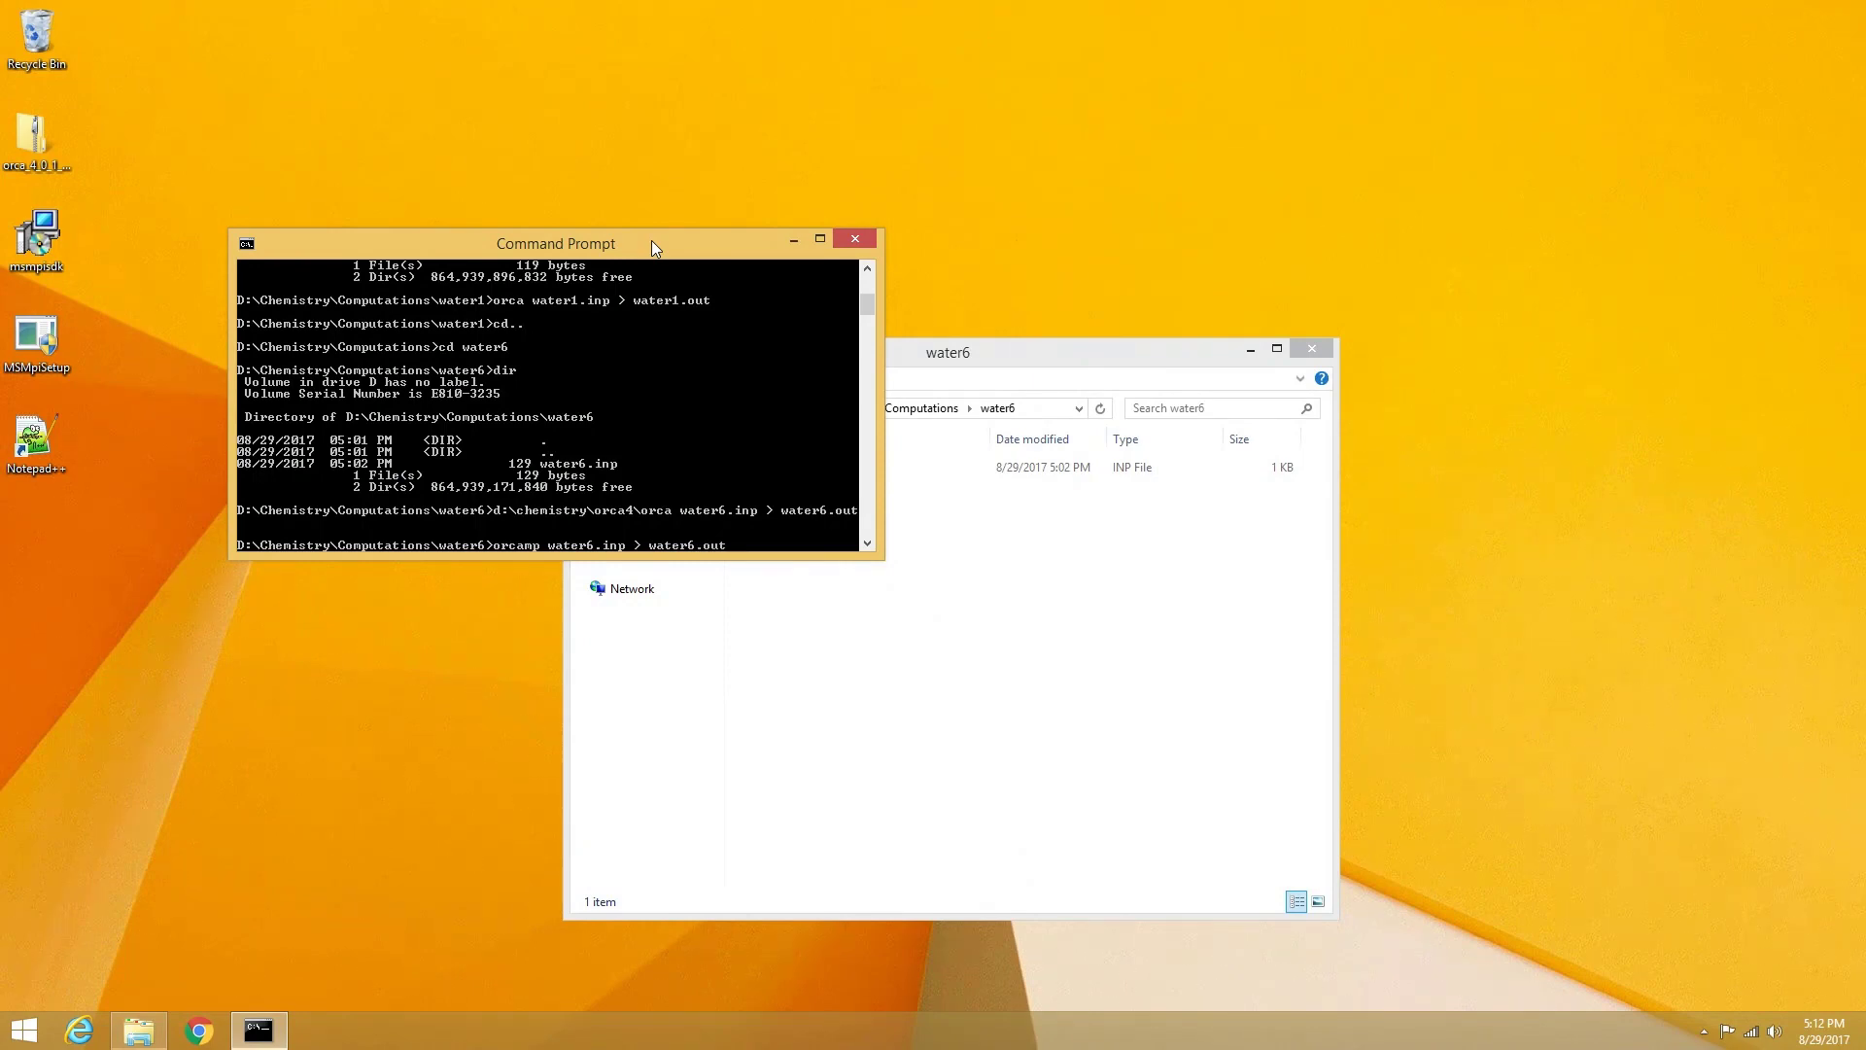
pyautogui.rightClick(789, 548)
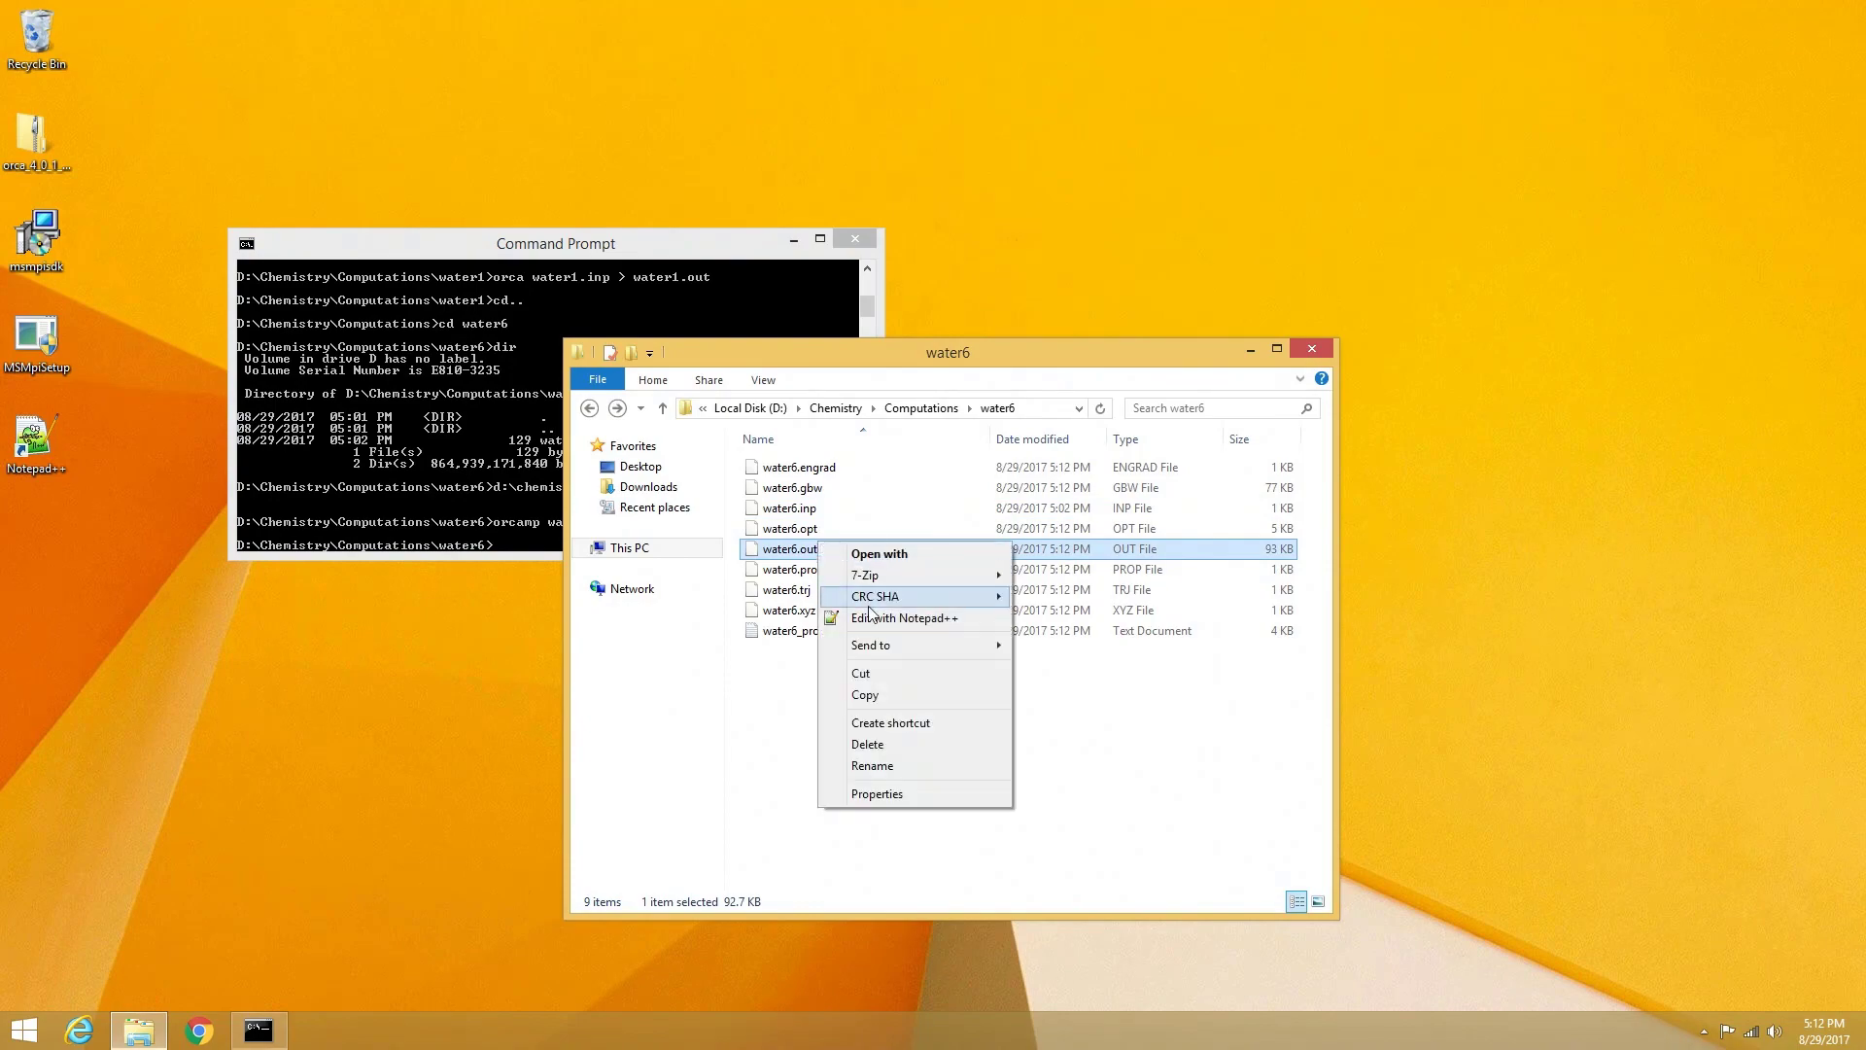
# View the new water6.out in Notepad++, confirming normal termination in 19 seconds
pyautogui.click(905, 618)
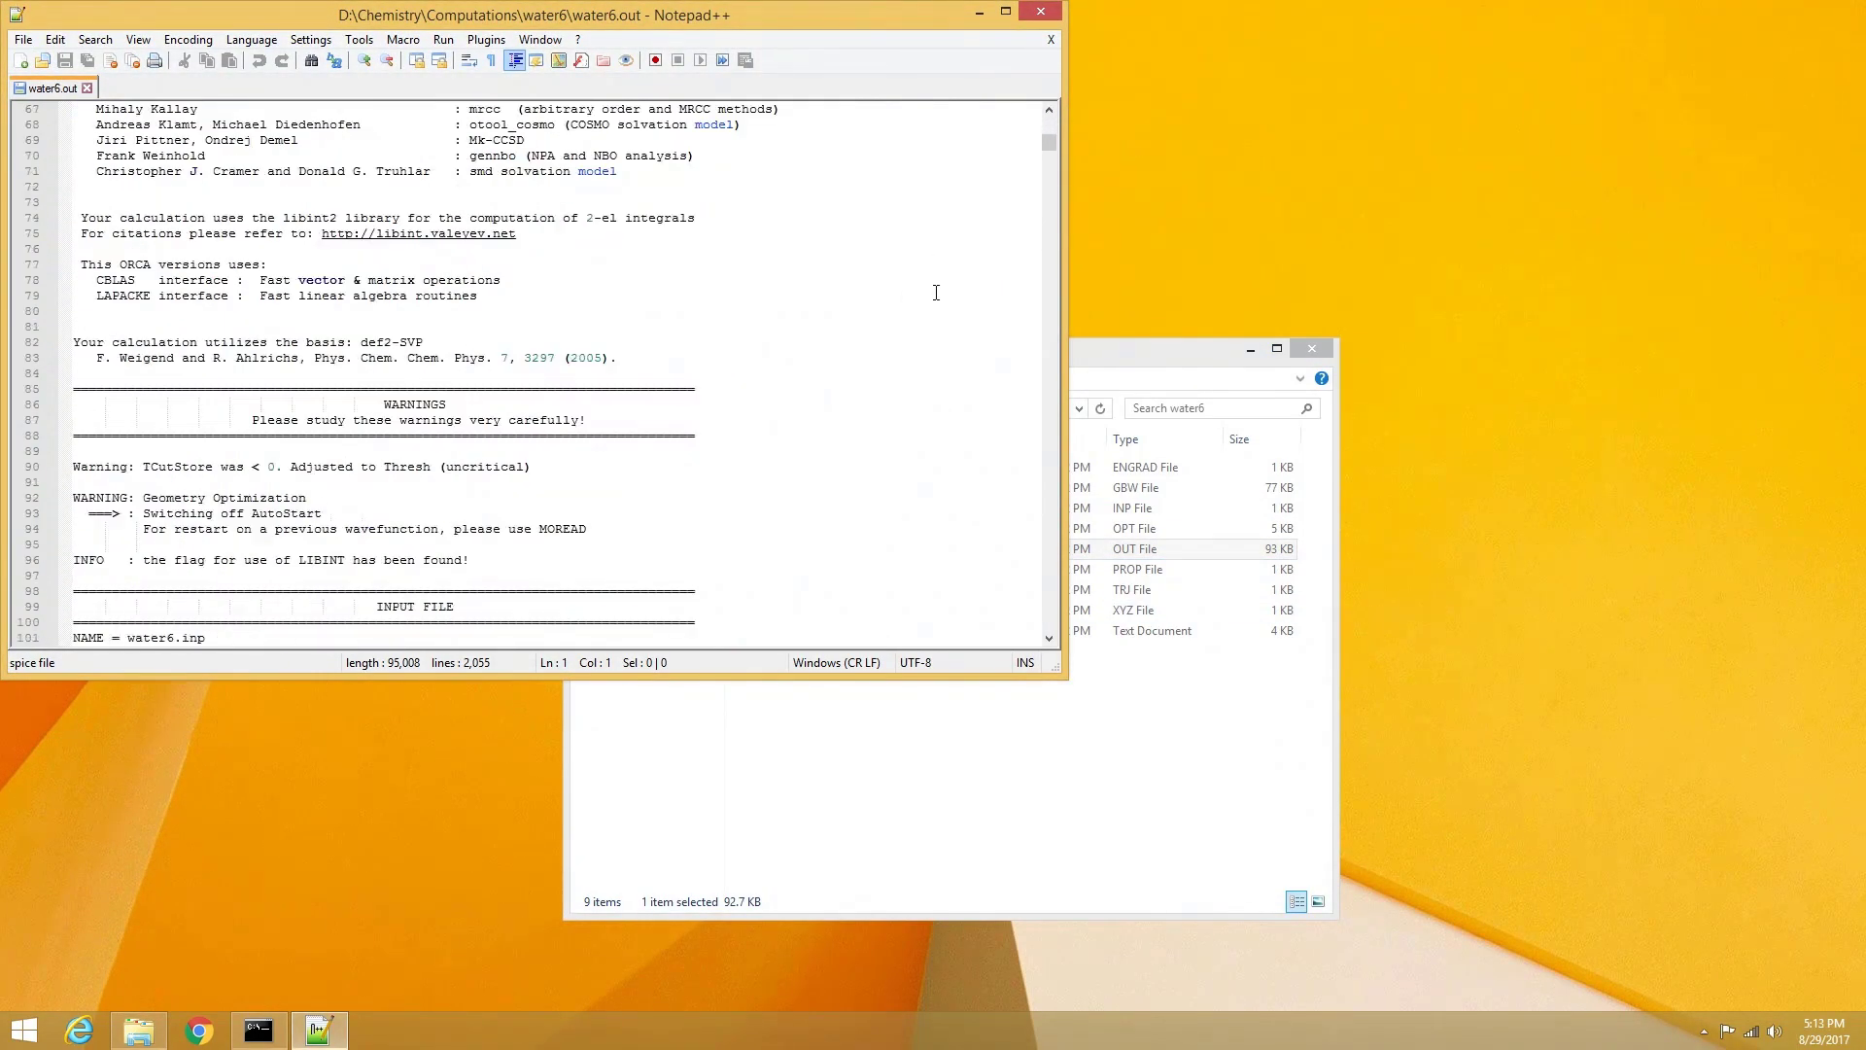
pyautogui.scroll(-3)
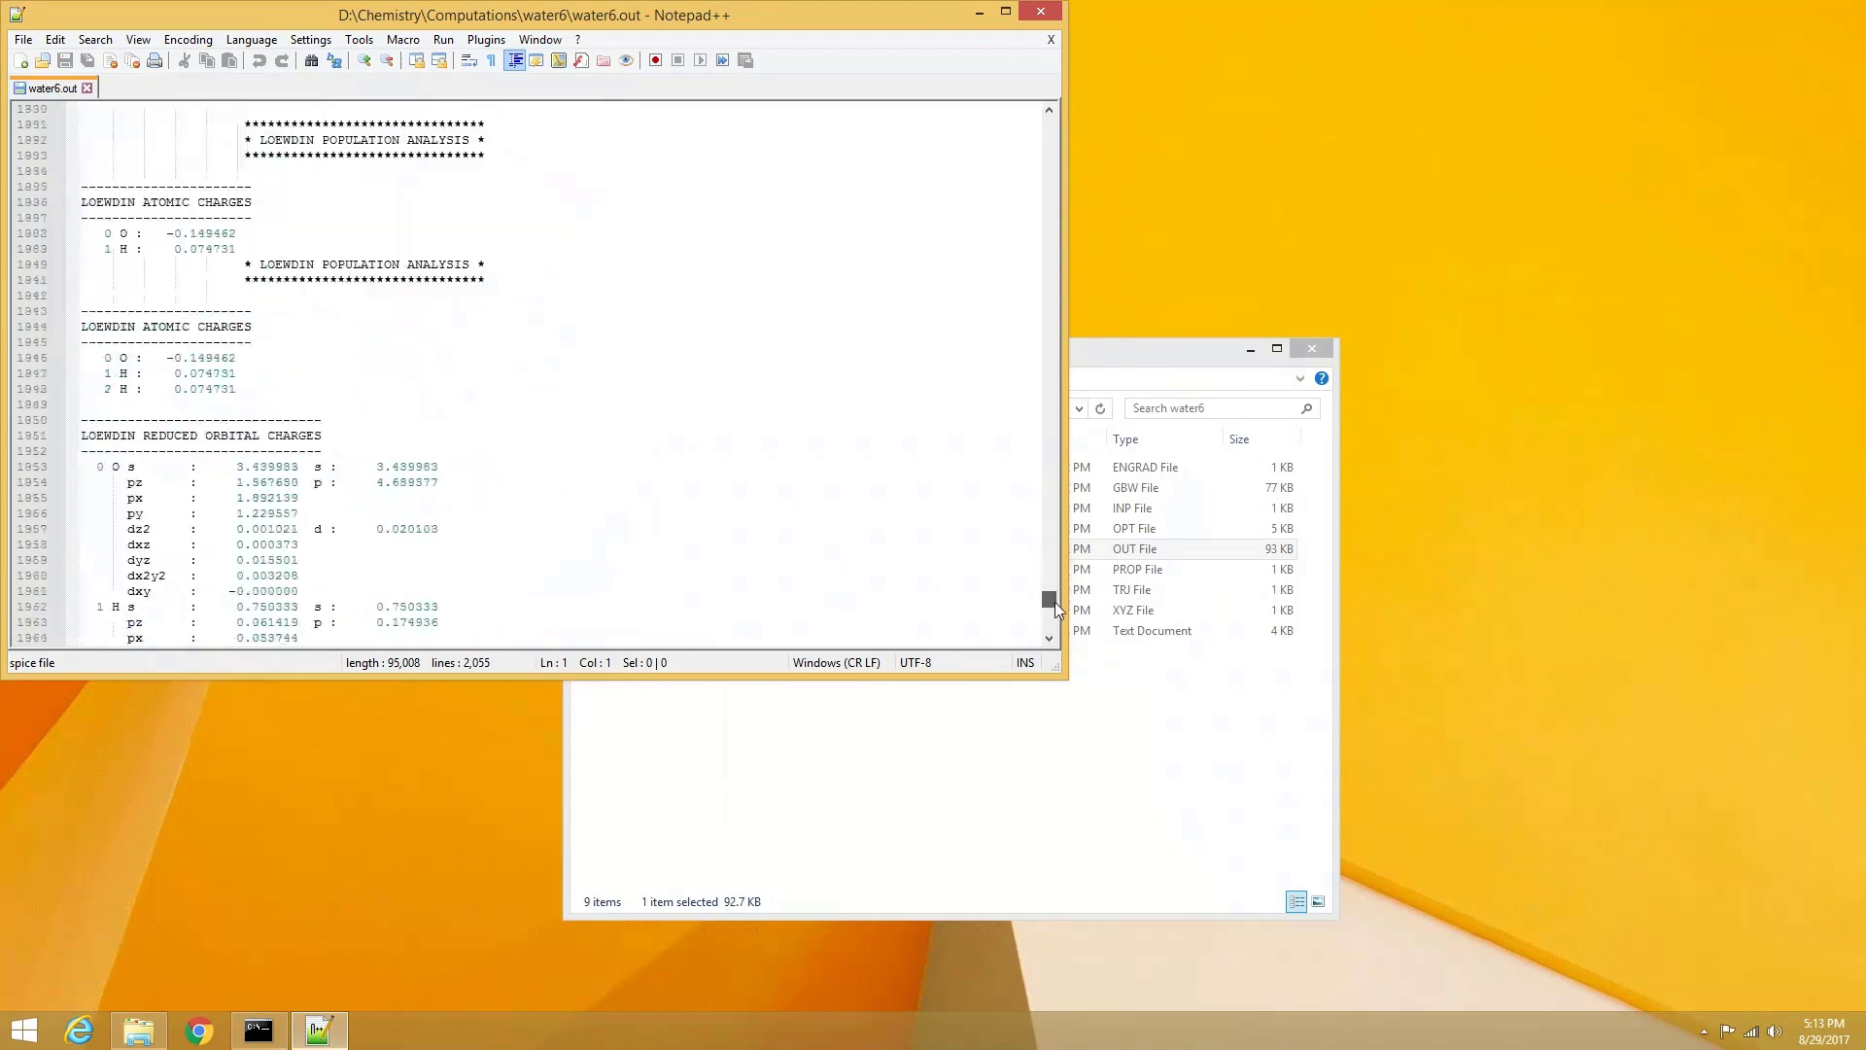
pyautogui.scroll(-3)
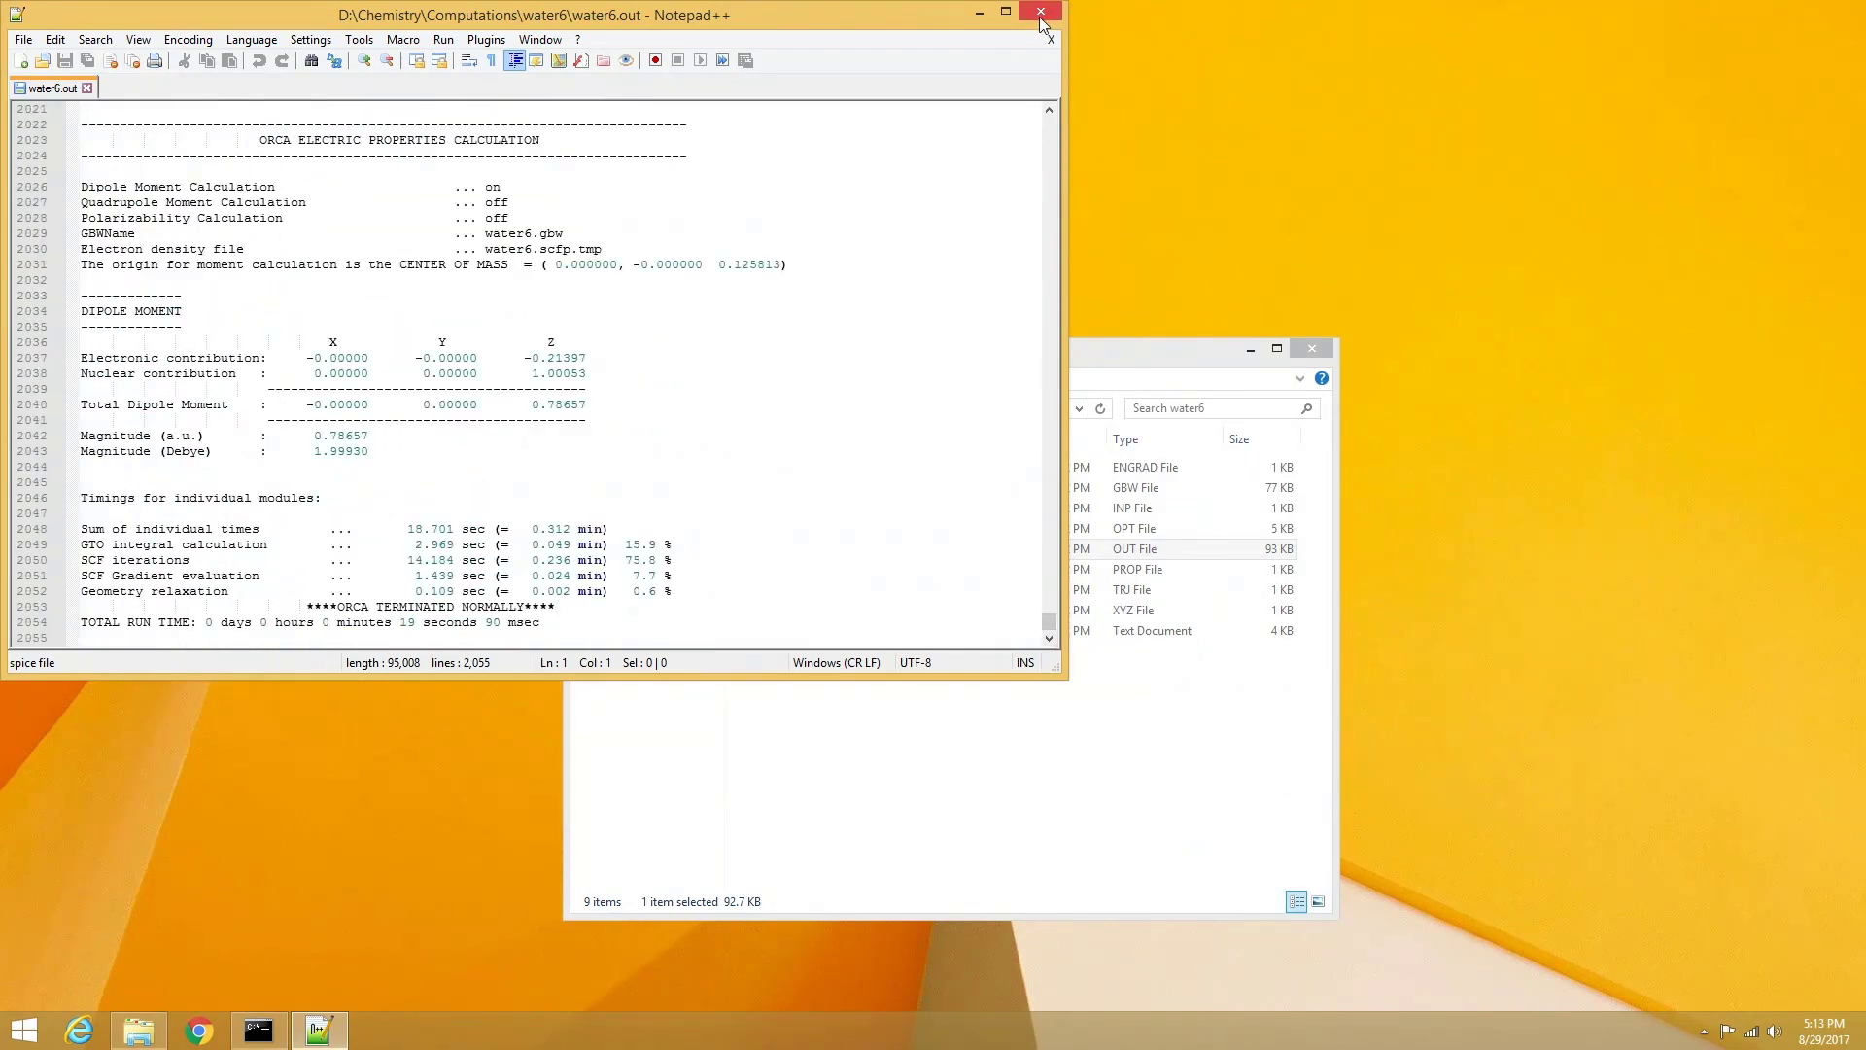